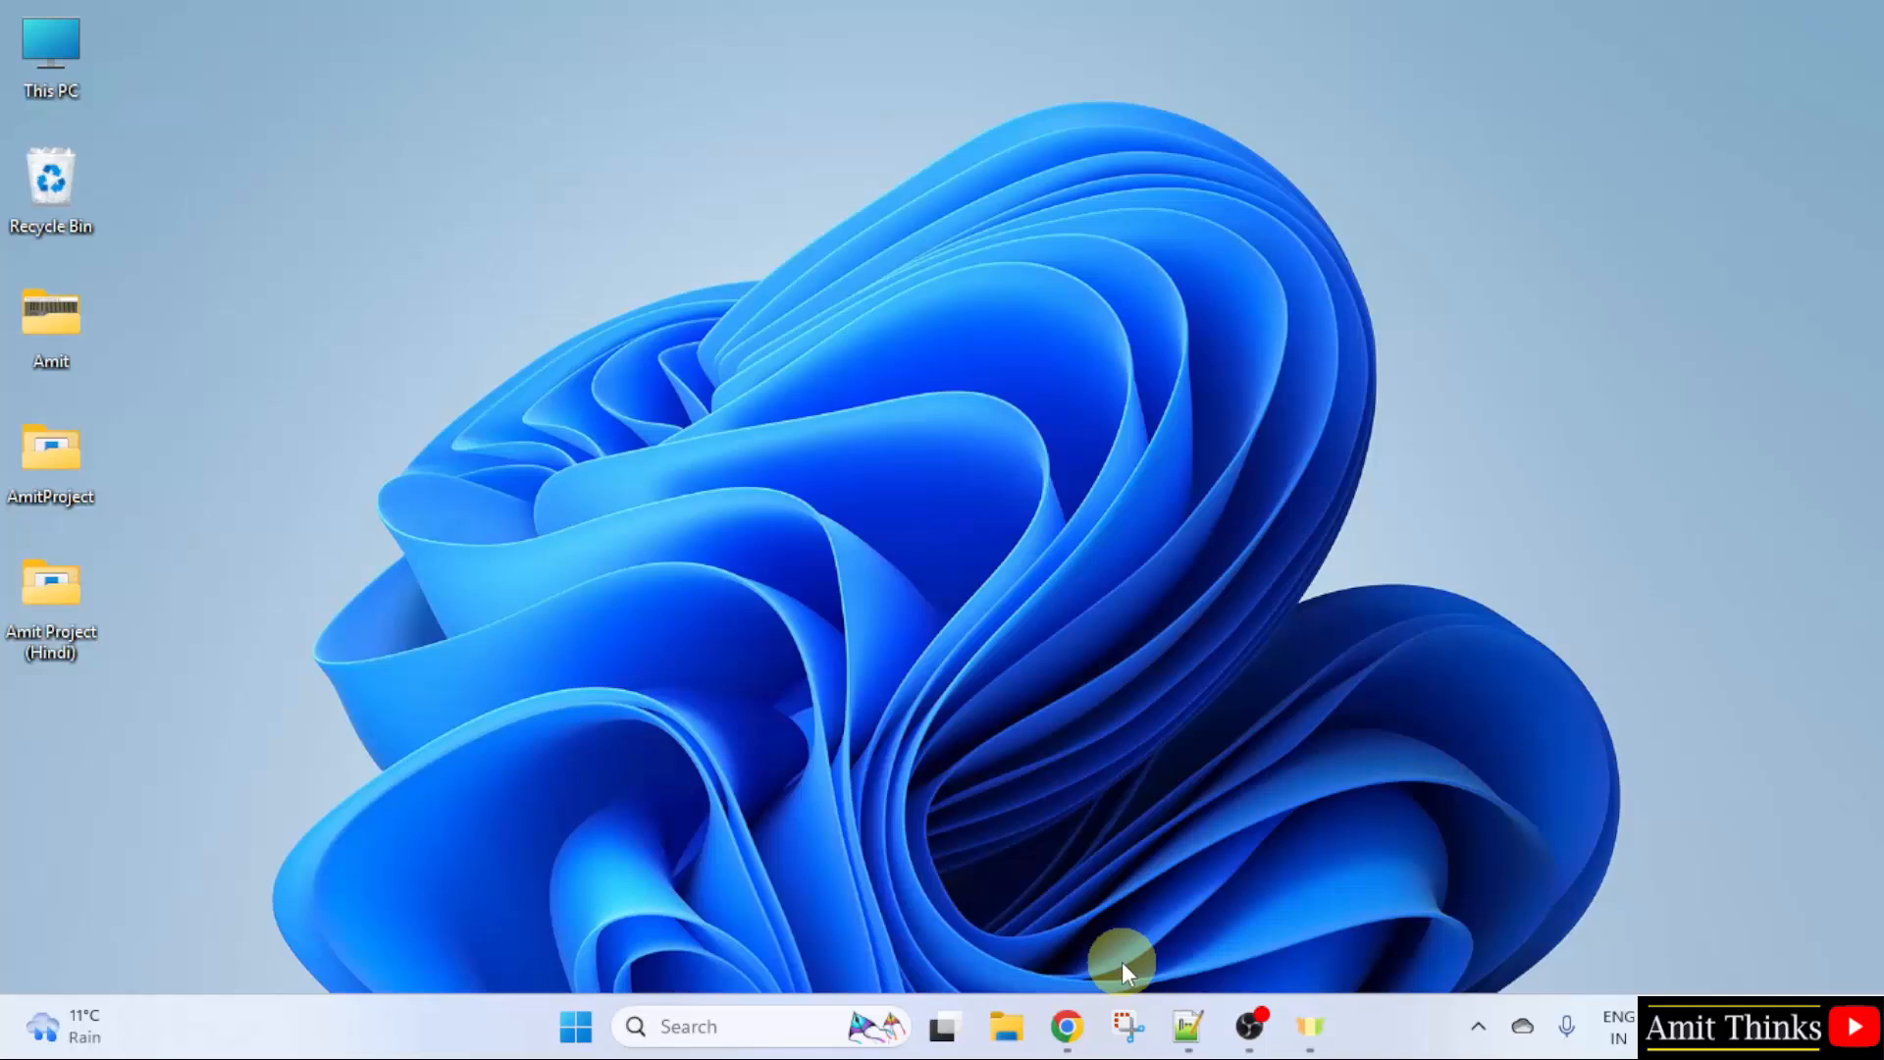
Step: Search Google for 'eclipse' in Chrome and go to the eclipse.org result
click(1064, 1027)
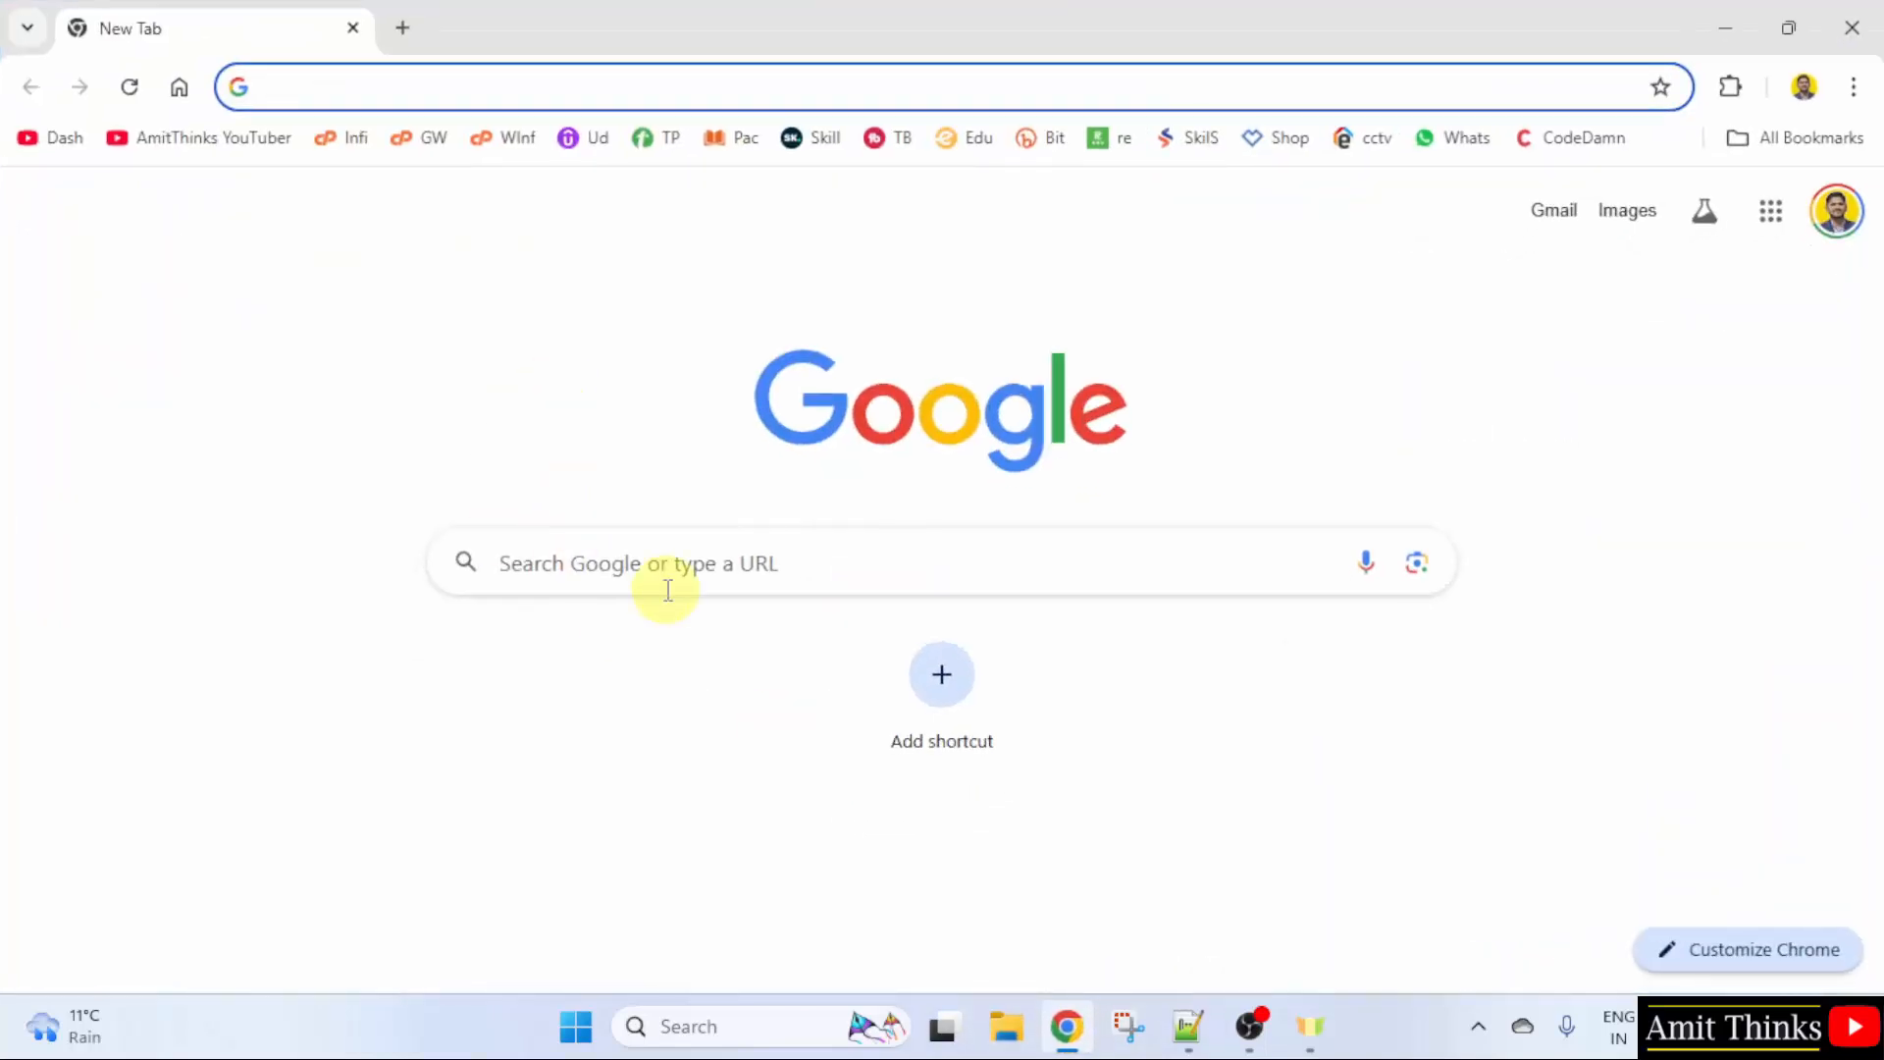
text(eclipse)
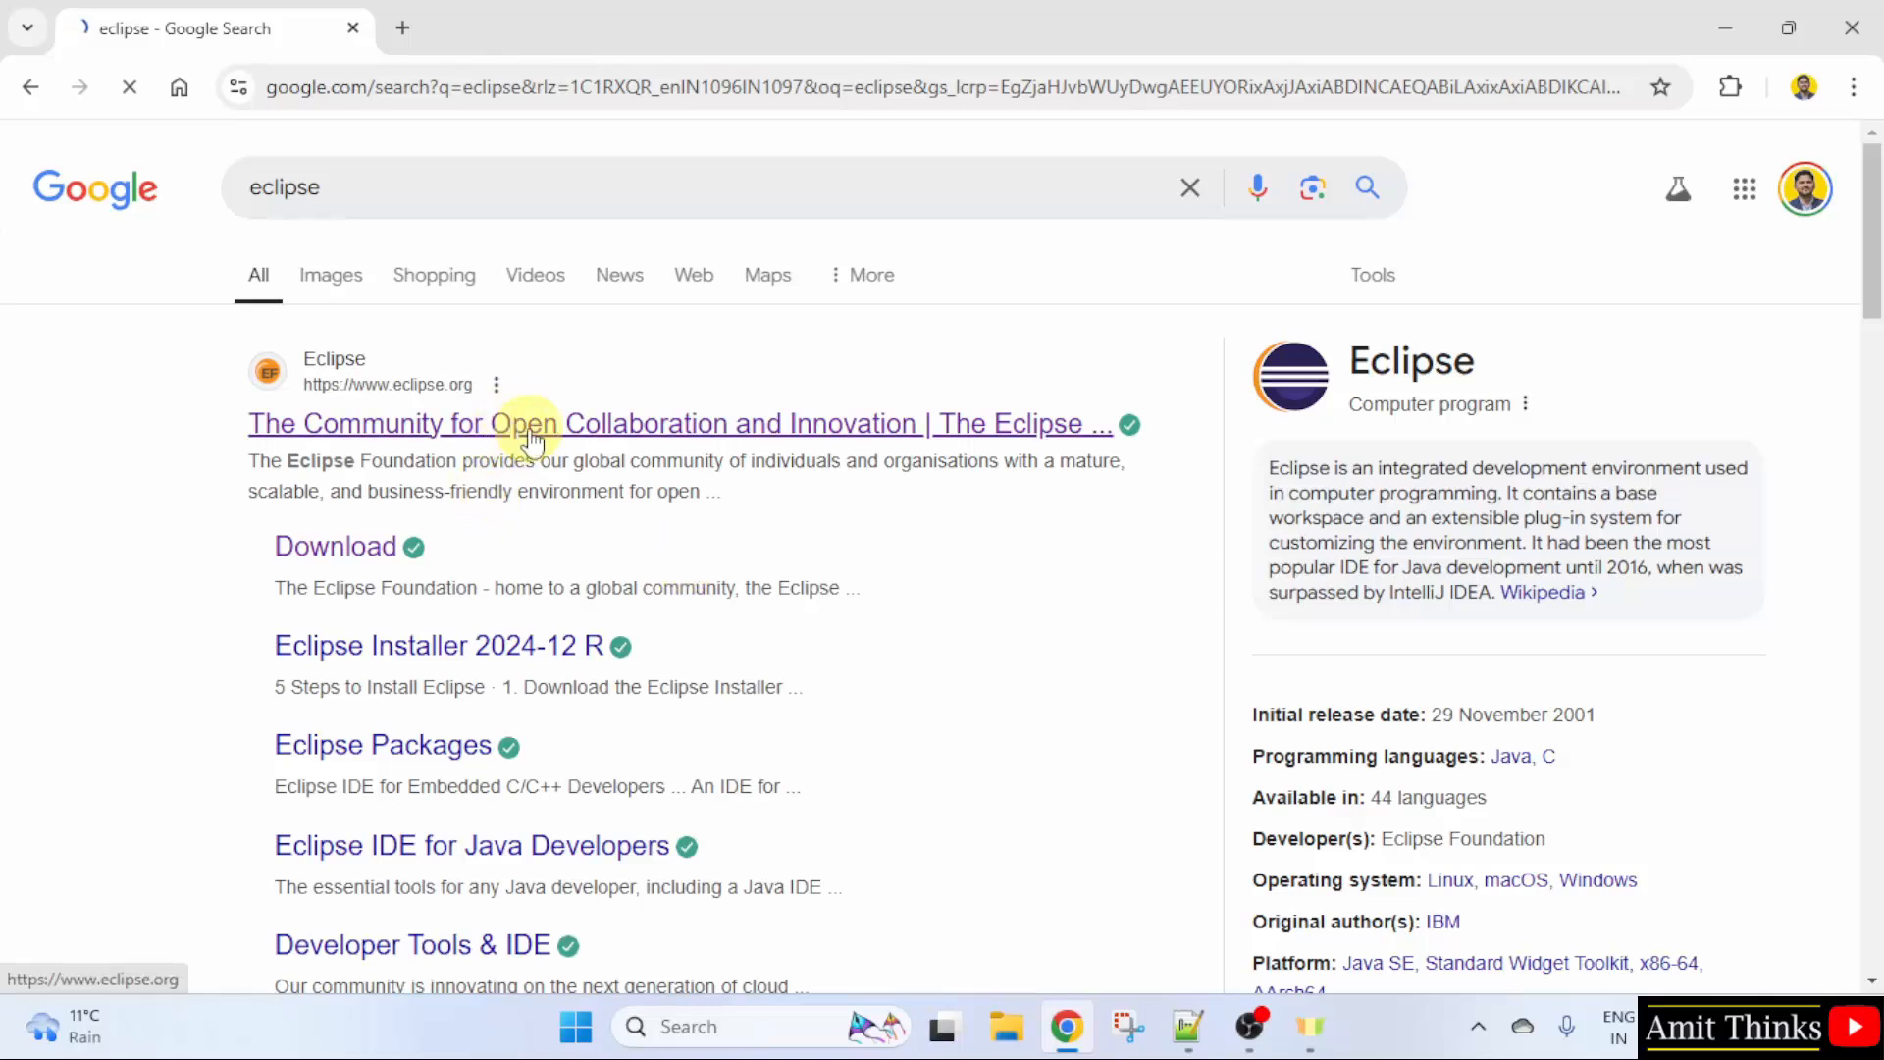
click(571, 424)
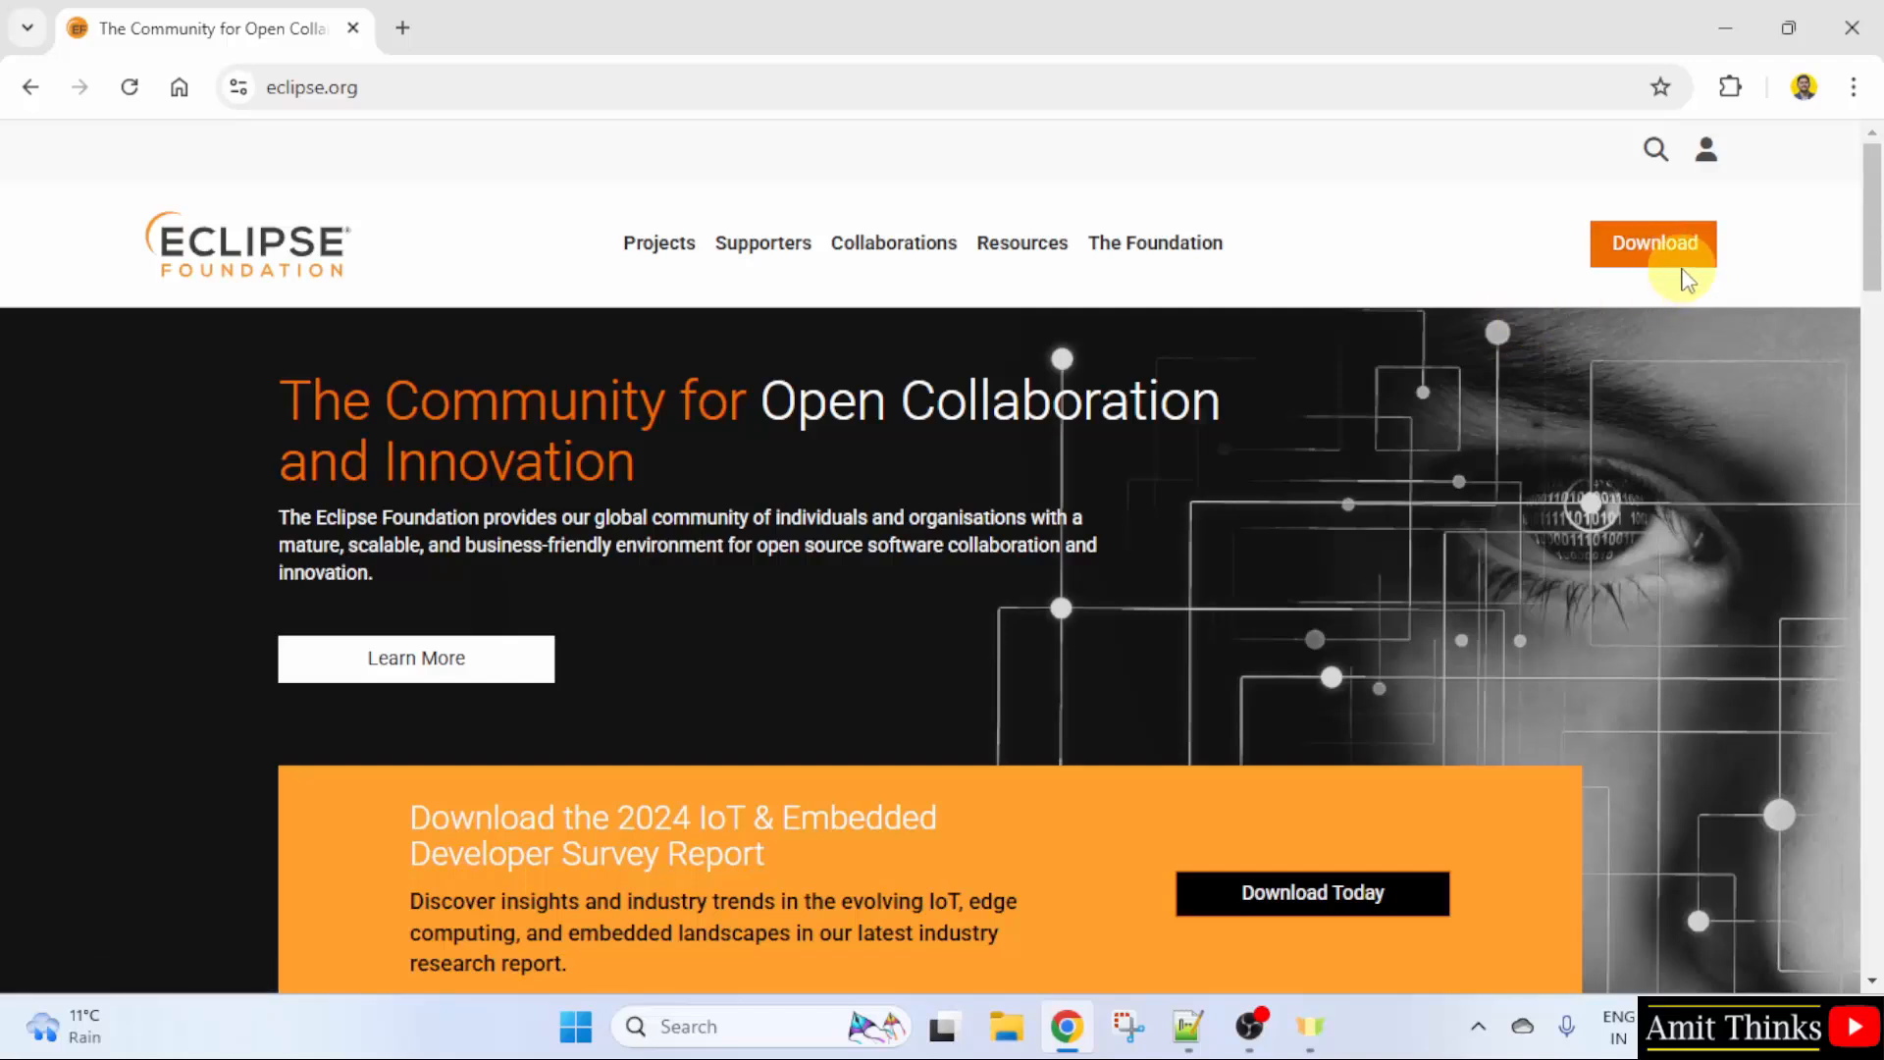
Step: Go to the Eclipse downloads page and reveal the desktop IDE installer's x86_64/AArch64 choices
click(1652, 243)
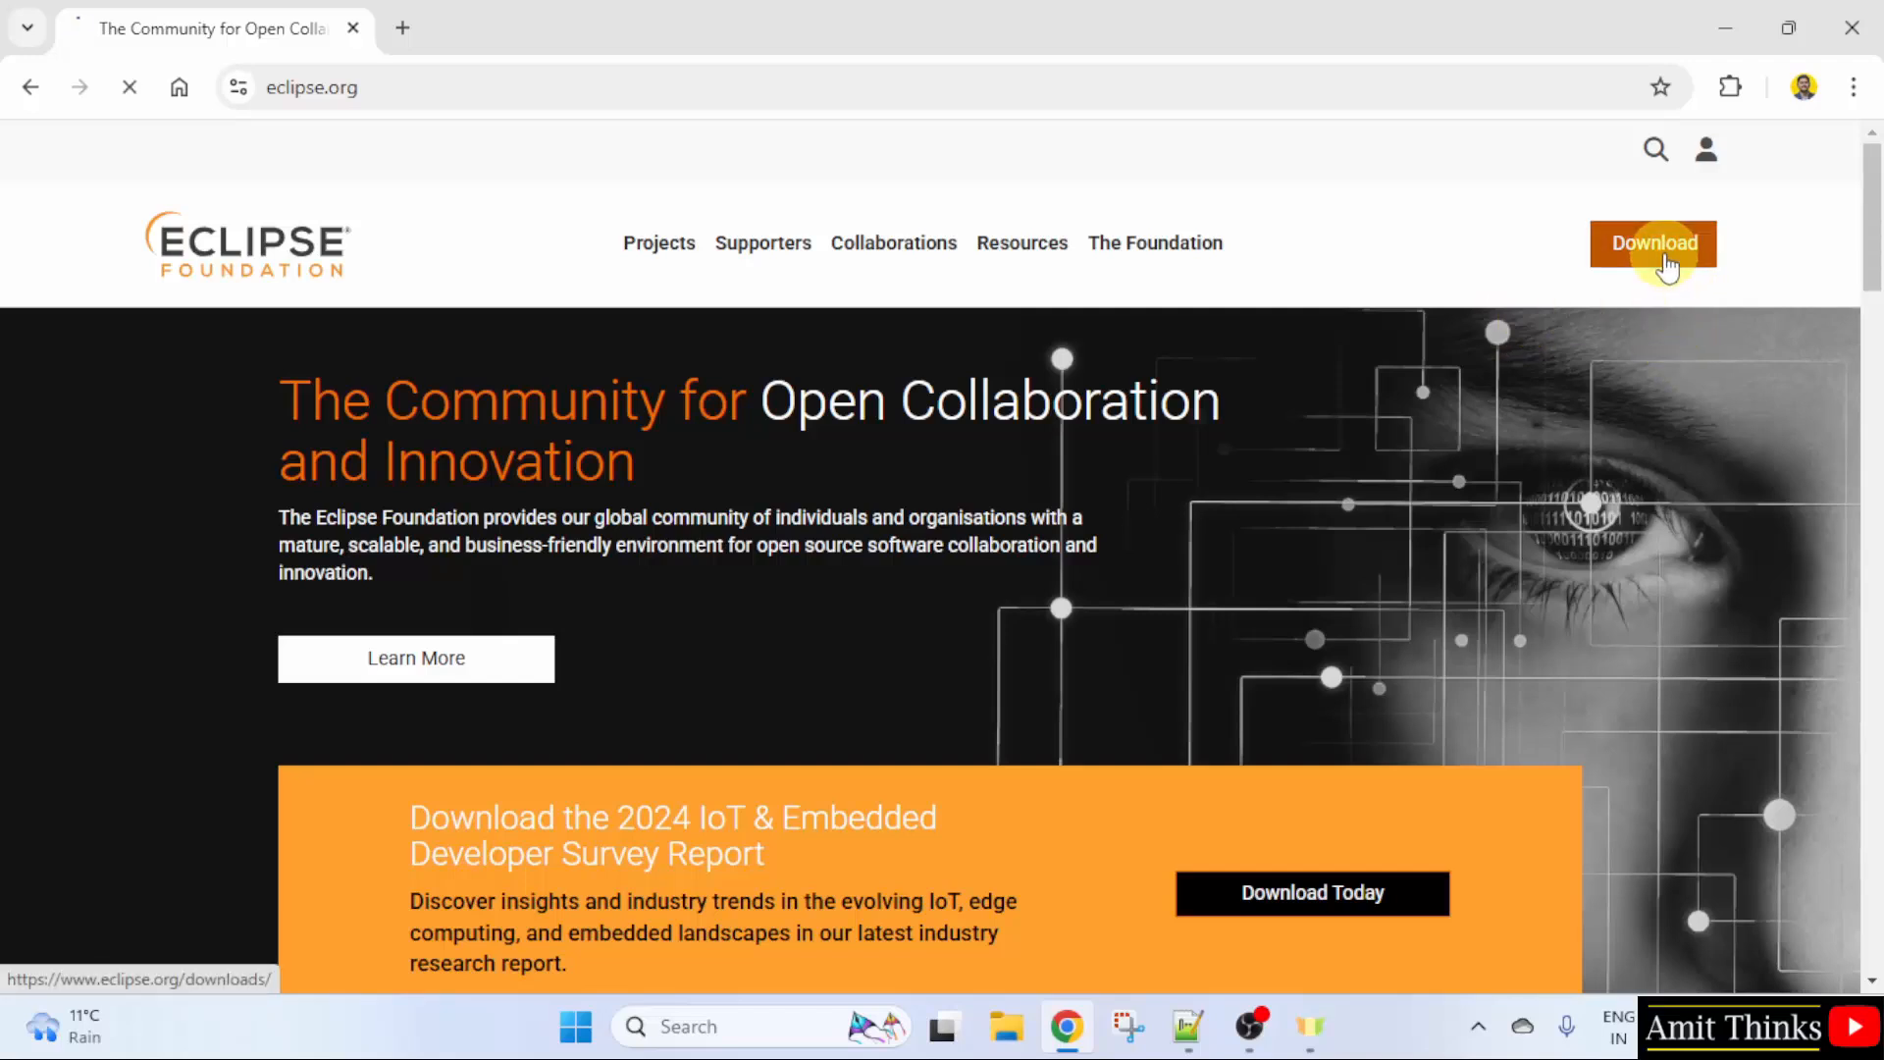
click(1652, 244)
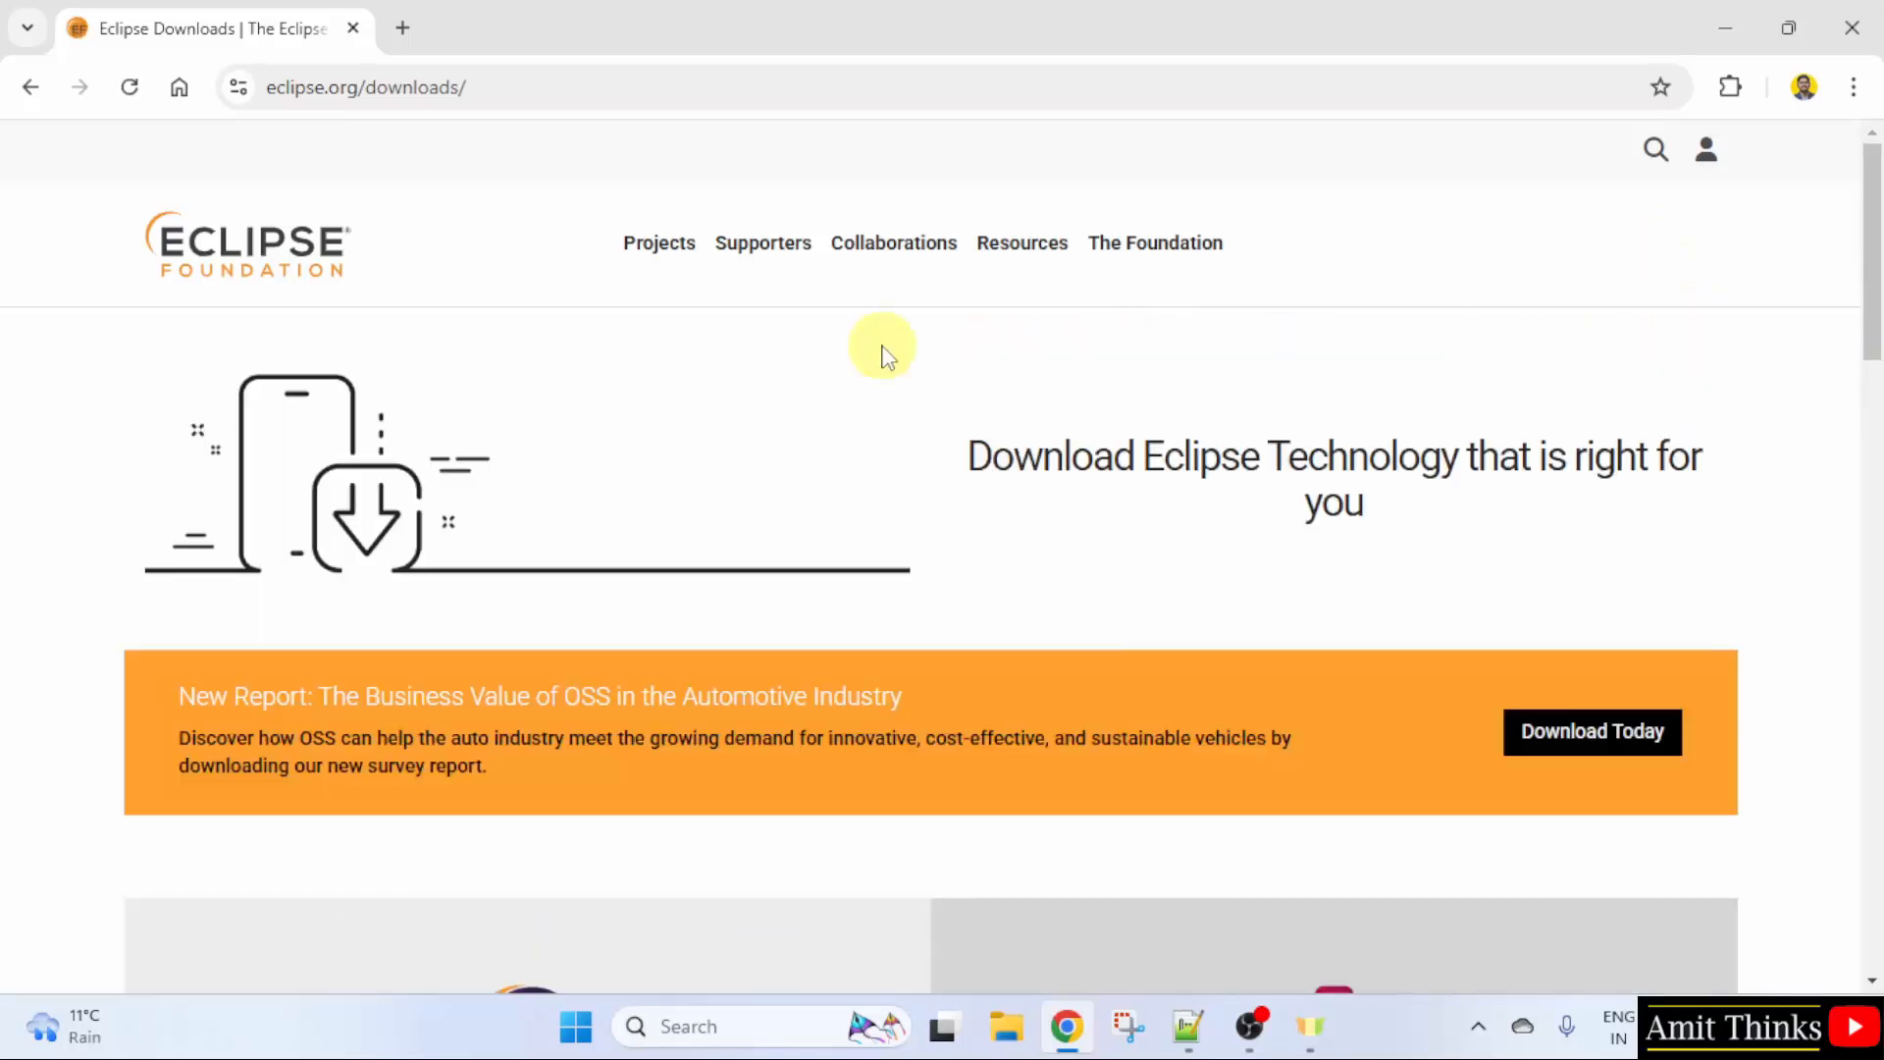
mouse_move(1817, 306)
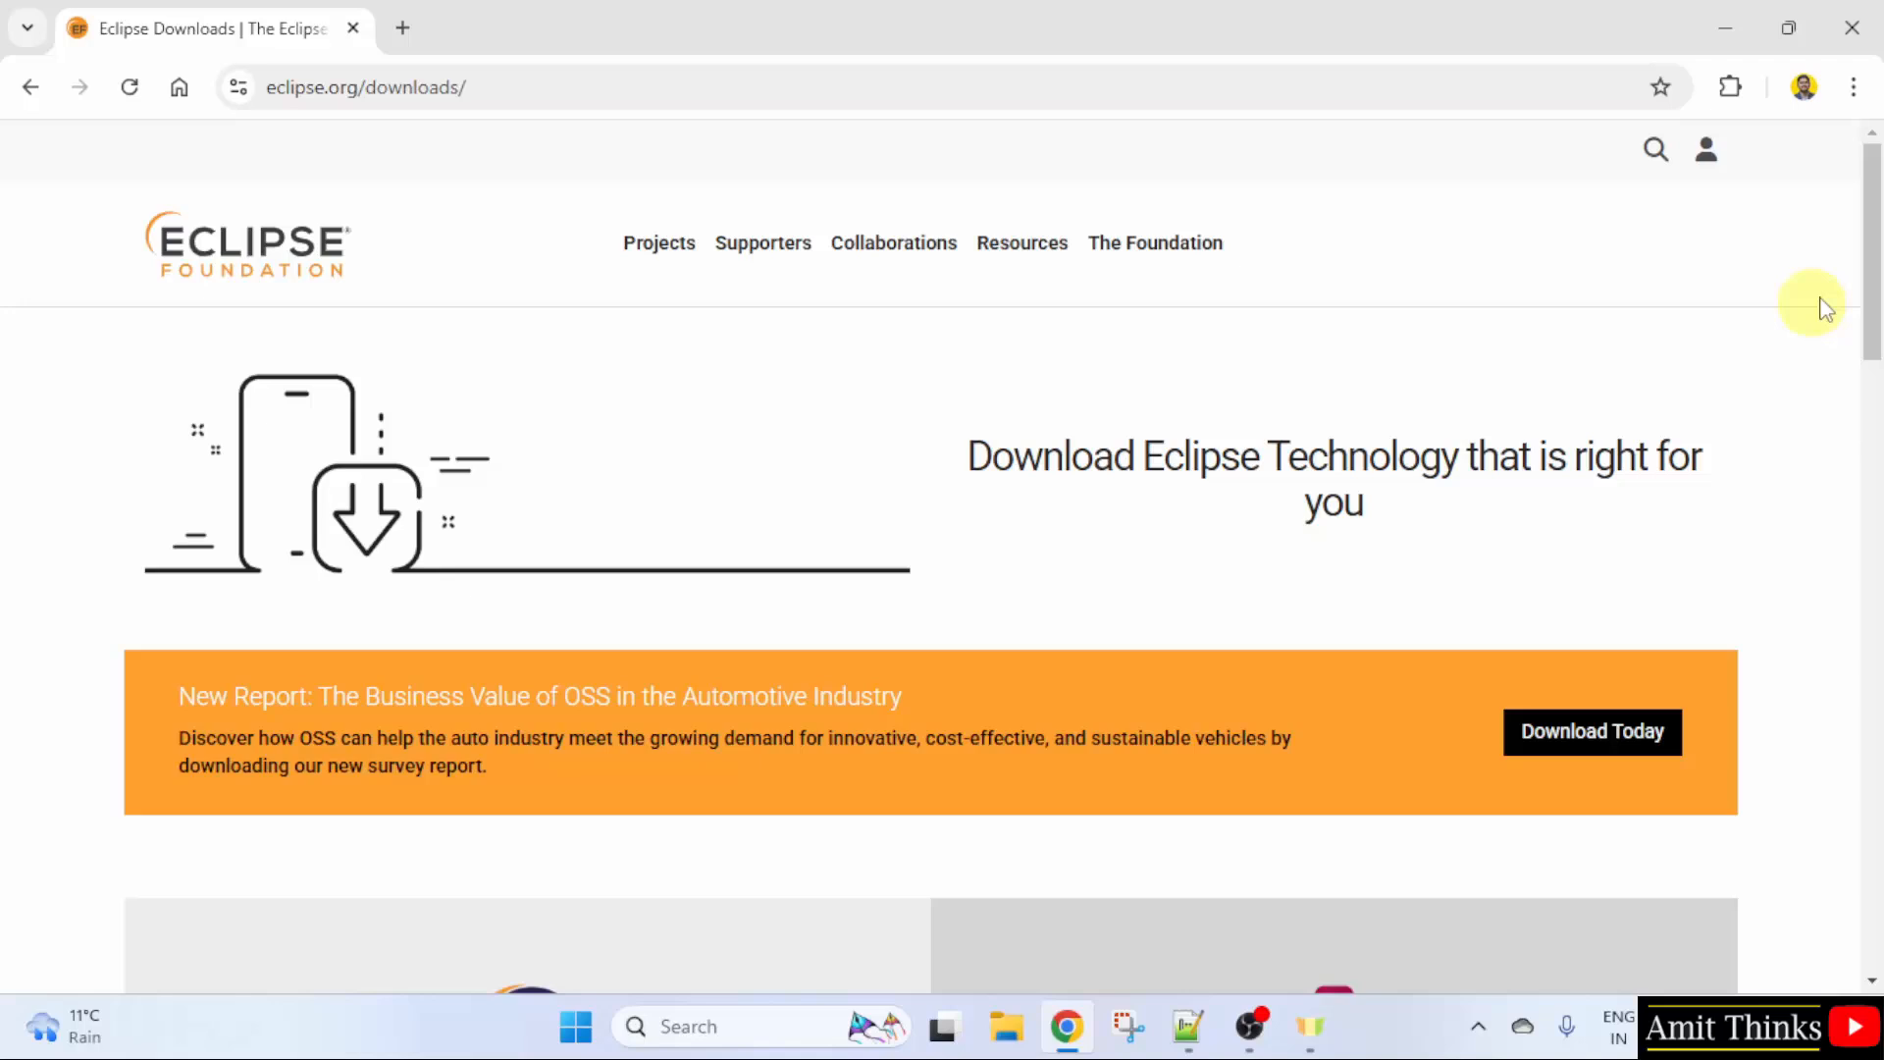
scroll(down, 3)
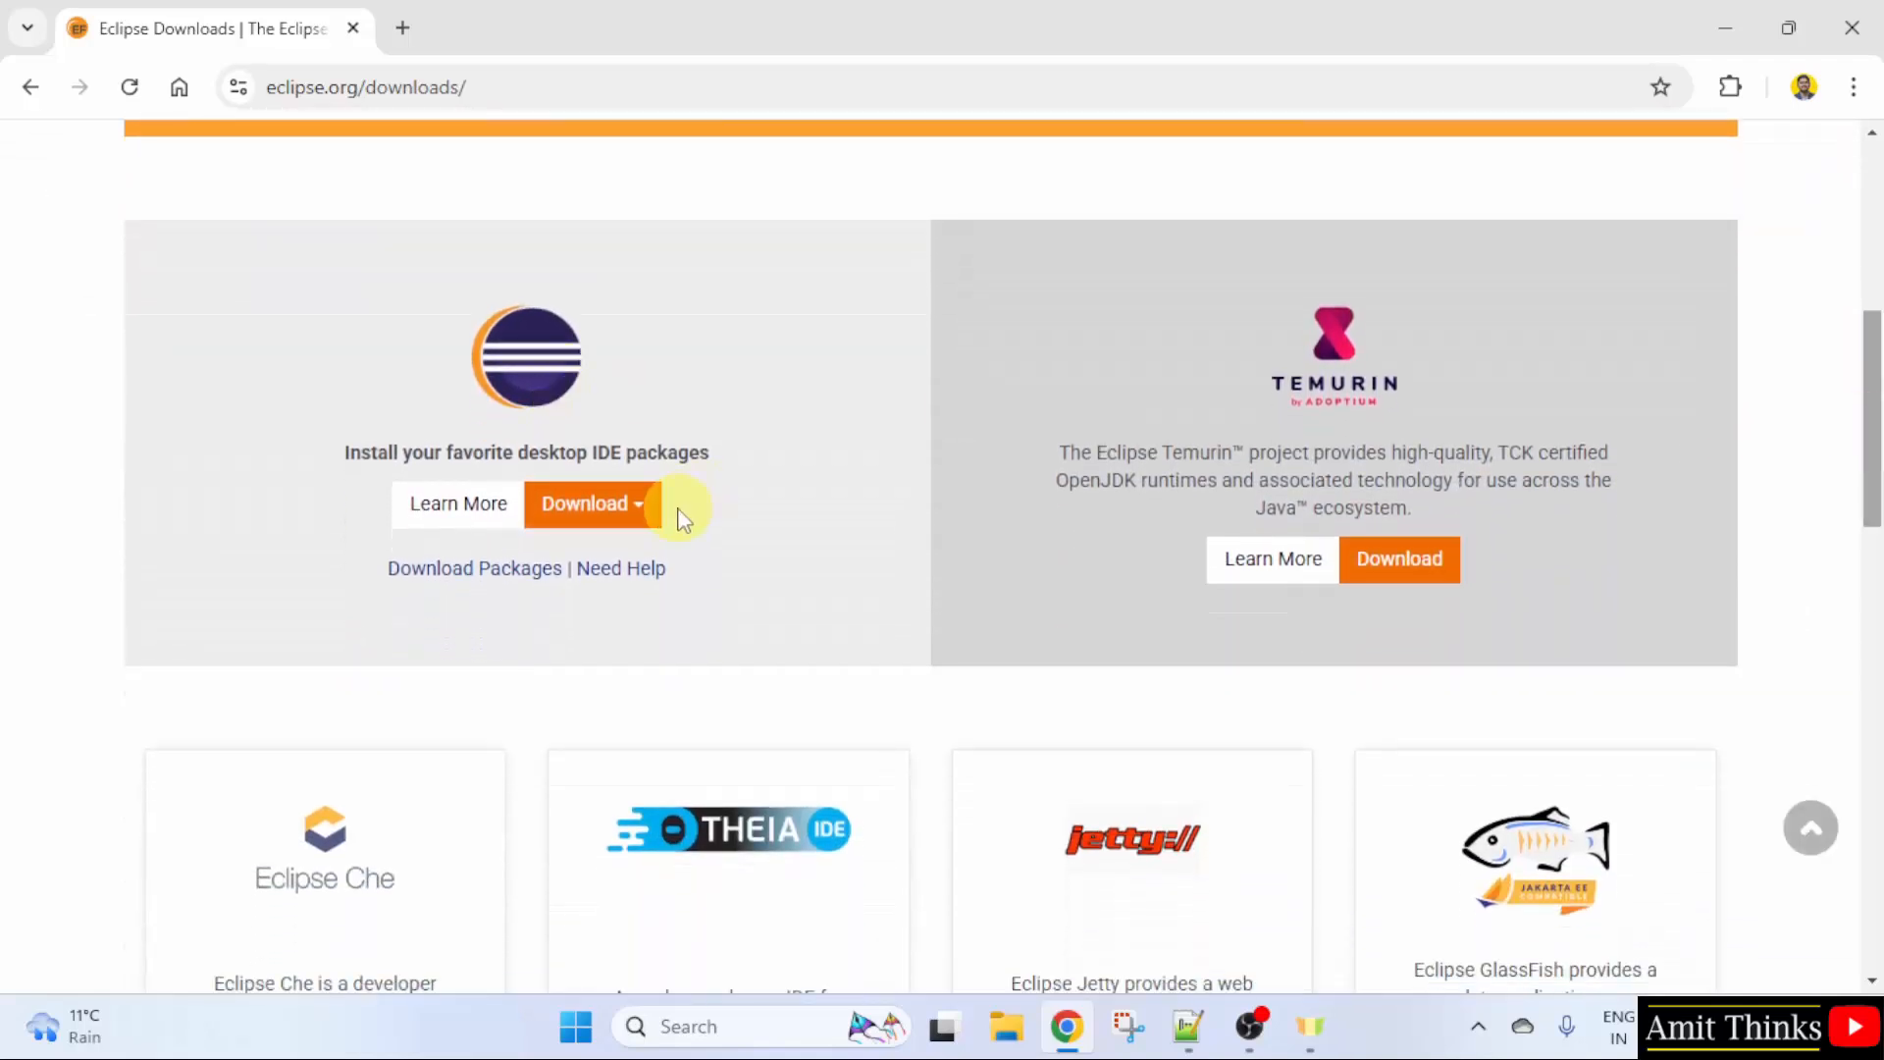
click(592, 502)
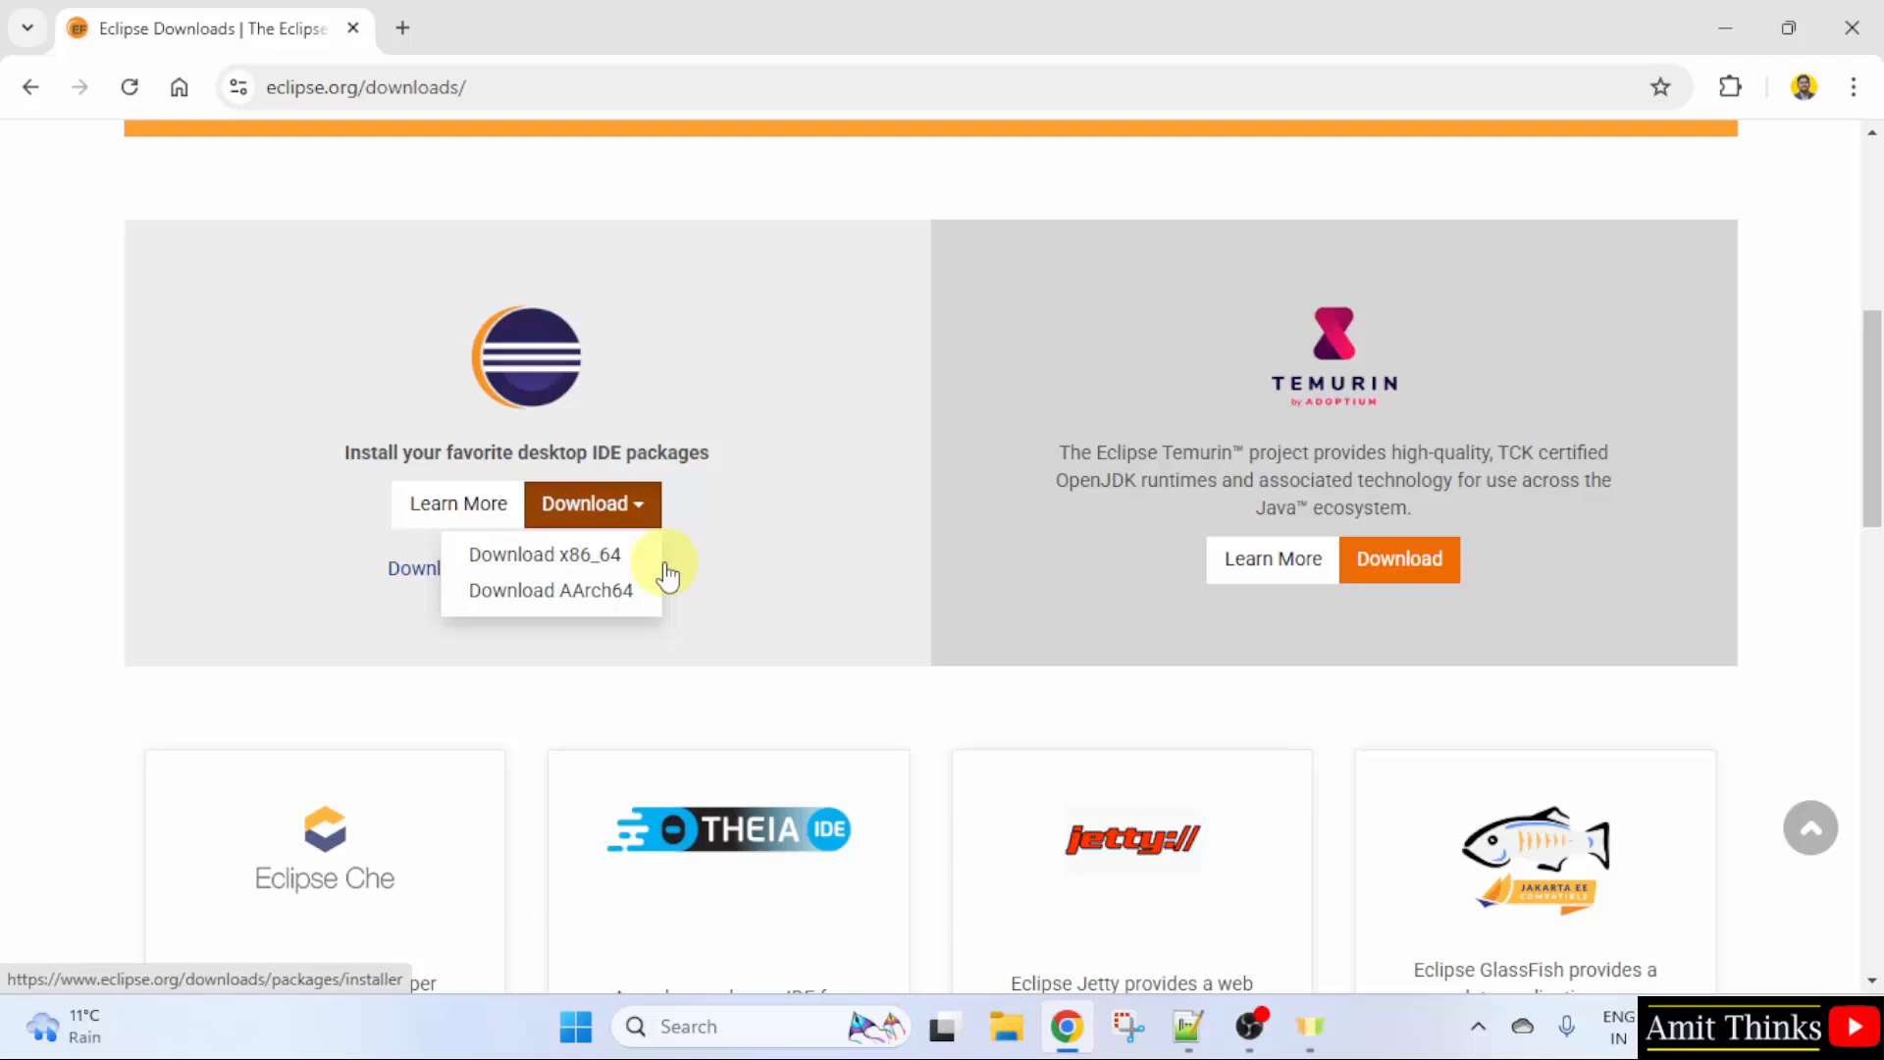
mouse_move(544, 553)
text(about)
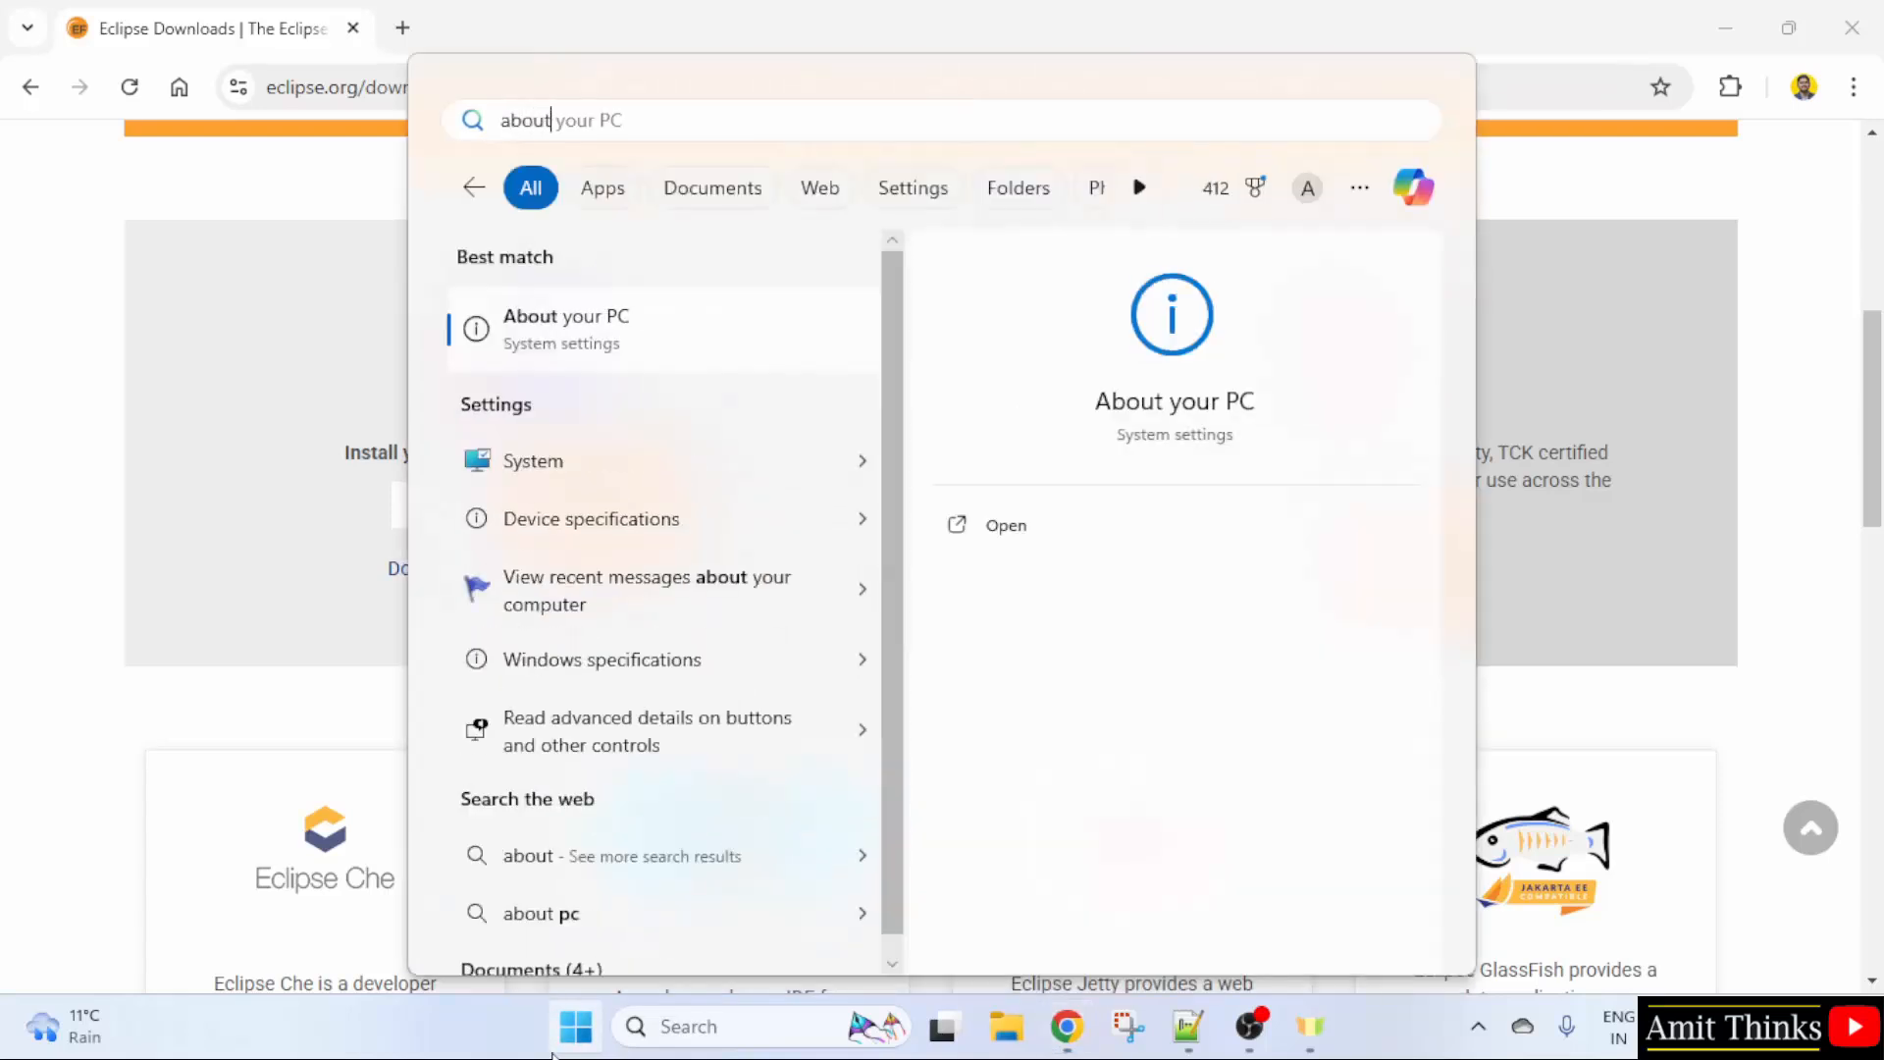
Step: Check in About your PC that the system is 64-bit x64-based, then return to Chrome
click(1005, 526)
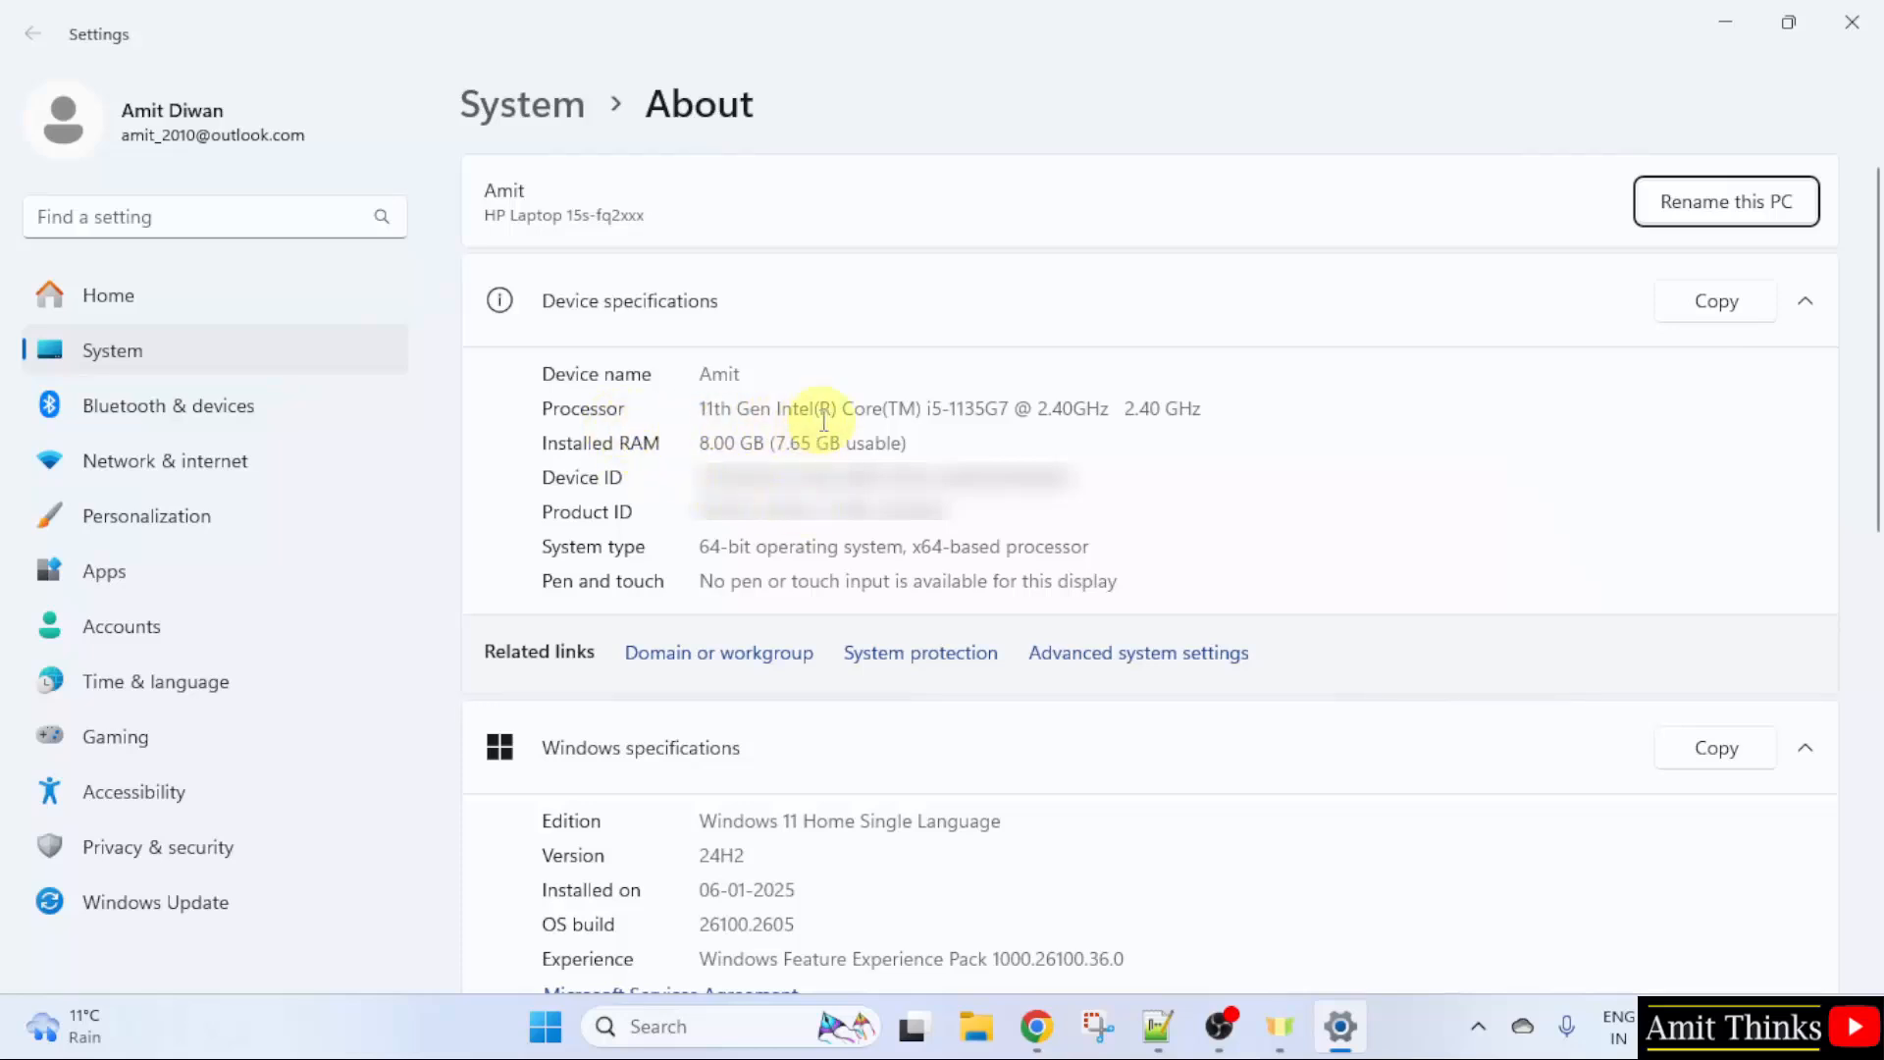
mouse_move(1178, 505)
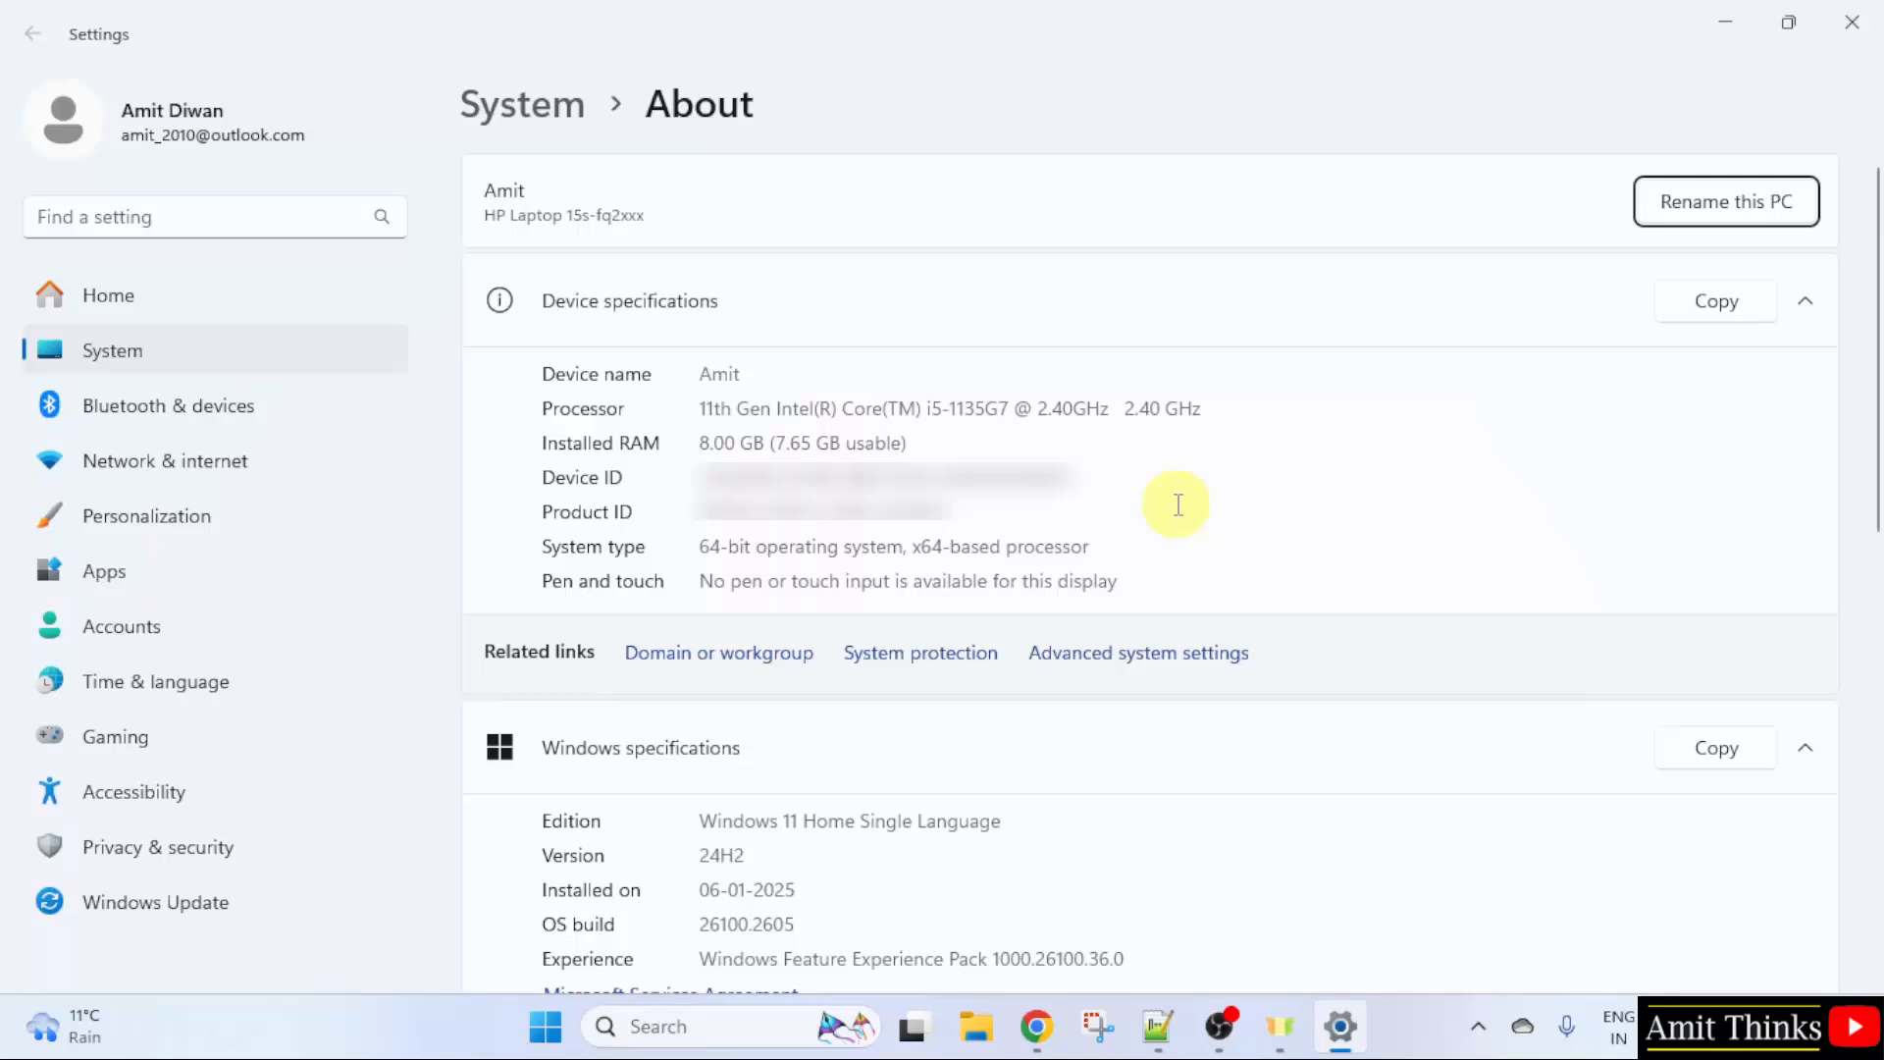
click(1035, 1027)
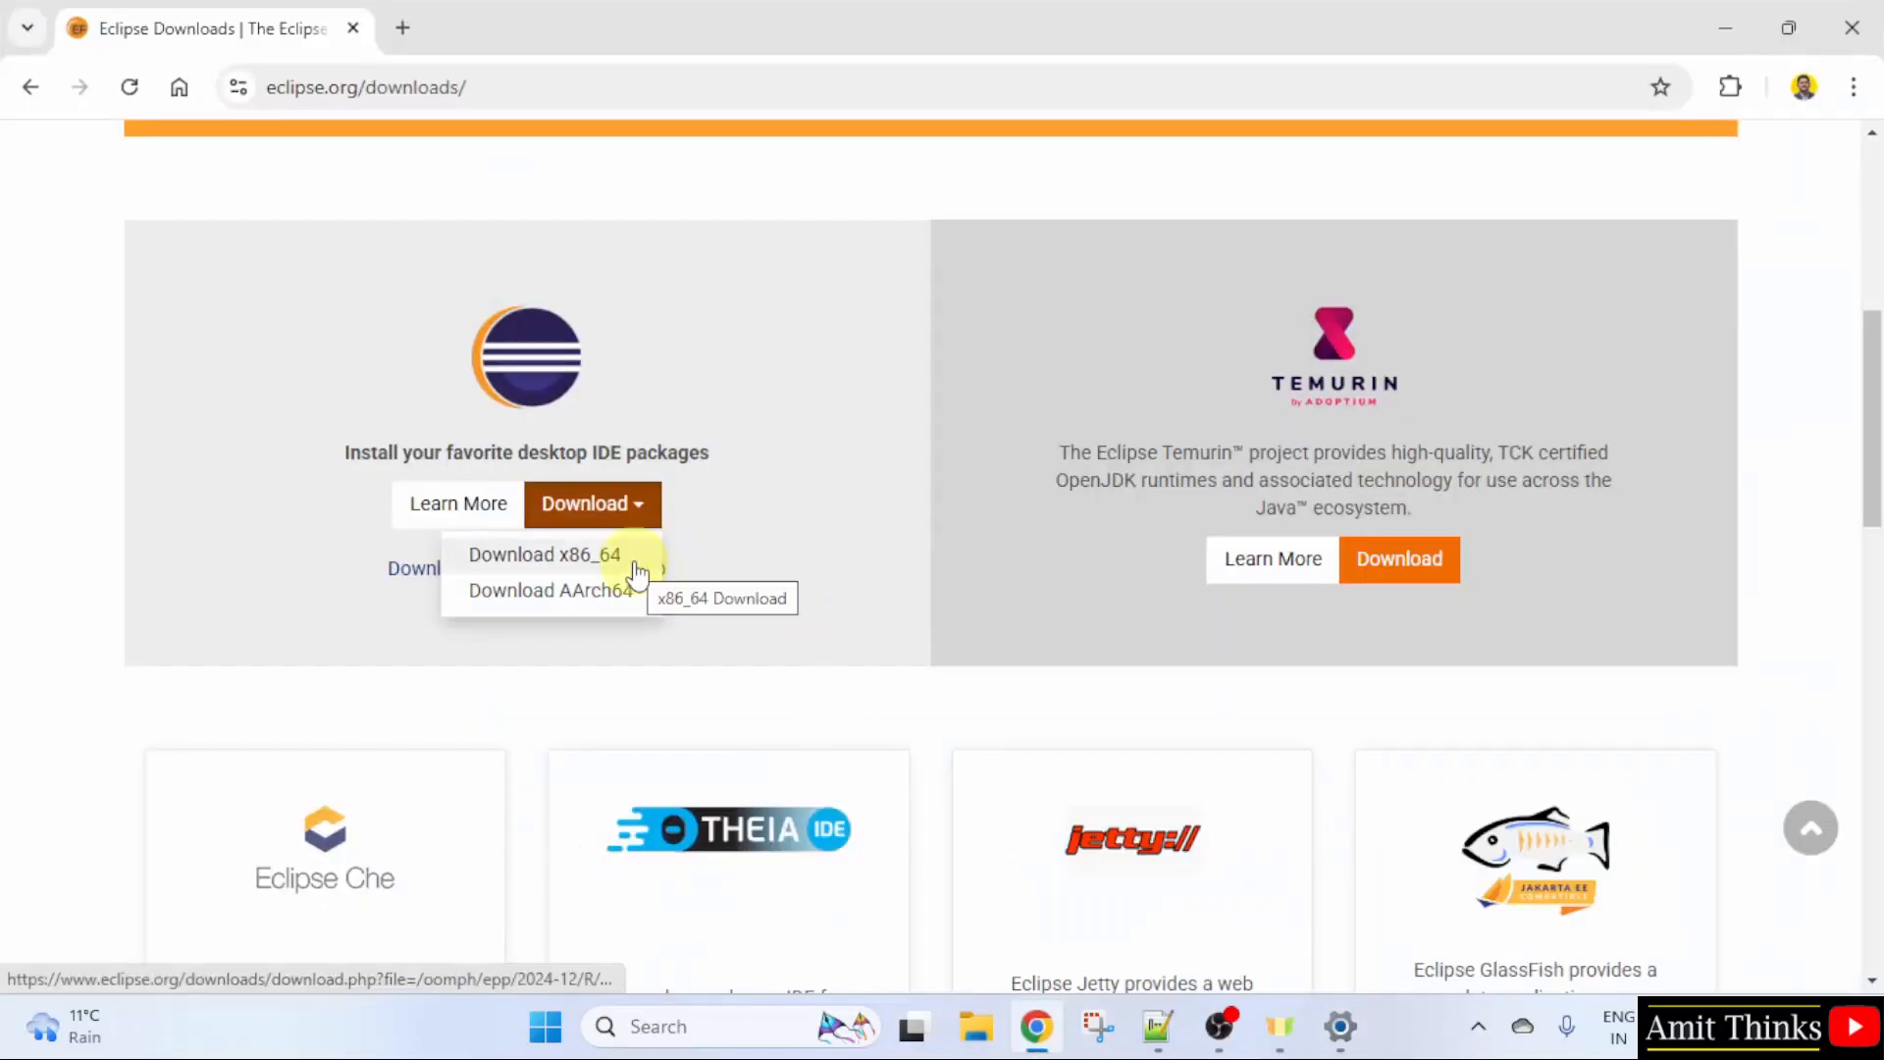
Step: Download the x86_64 installer from the mirror page and run eclipse-inst-jre-win64.exe
click(544, 553)
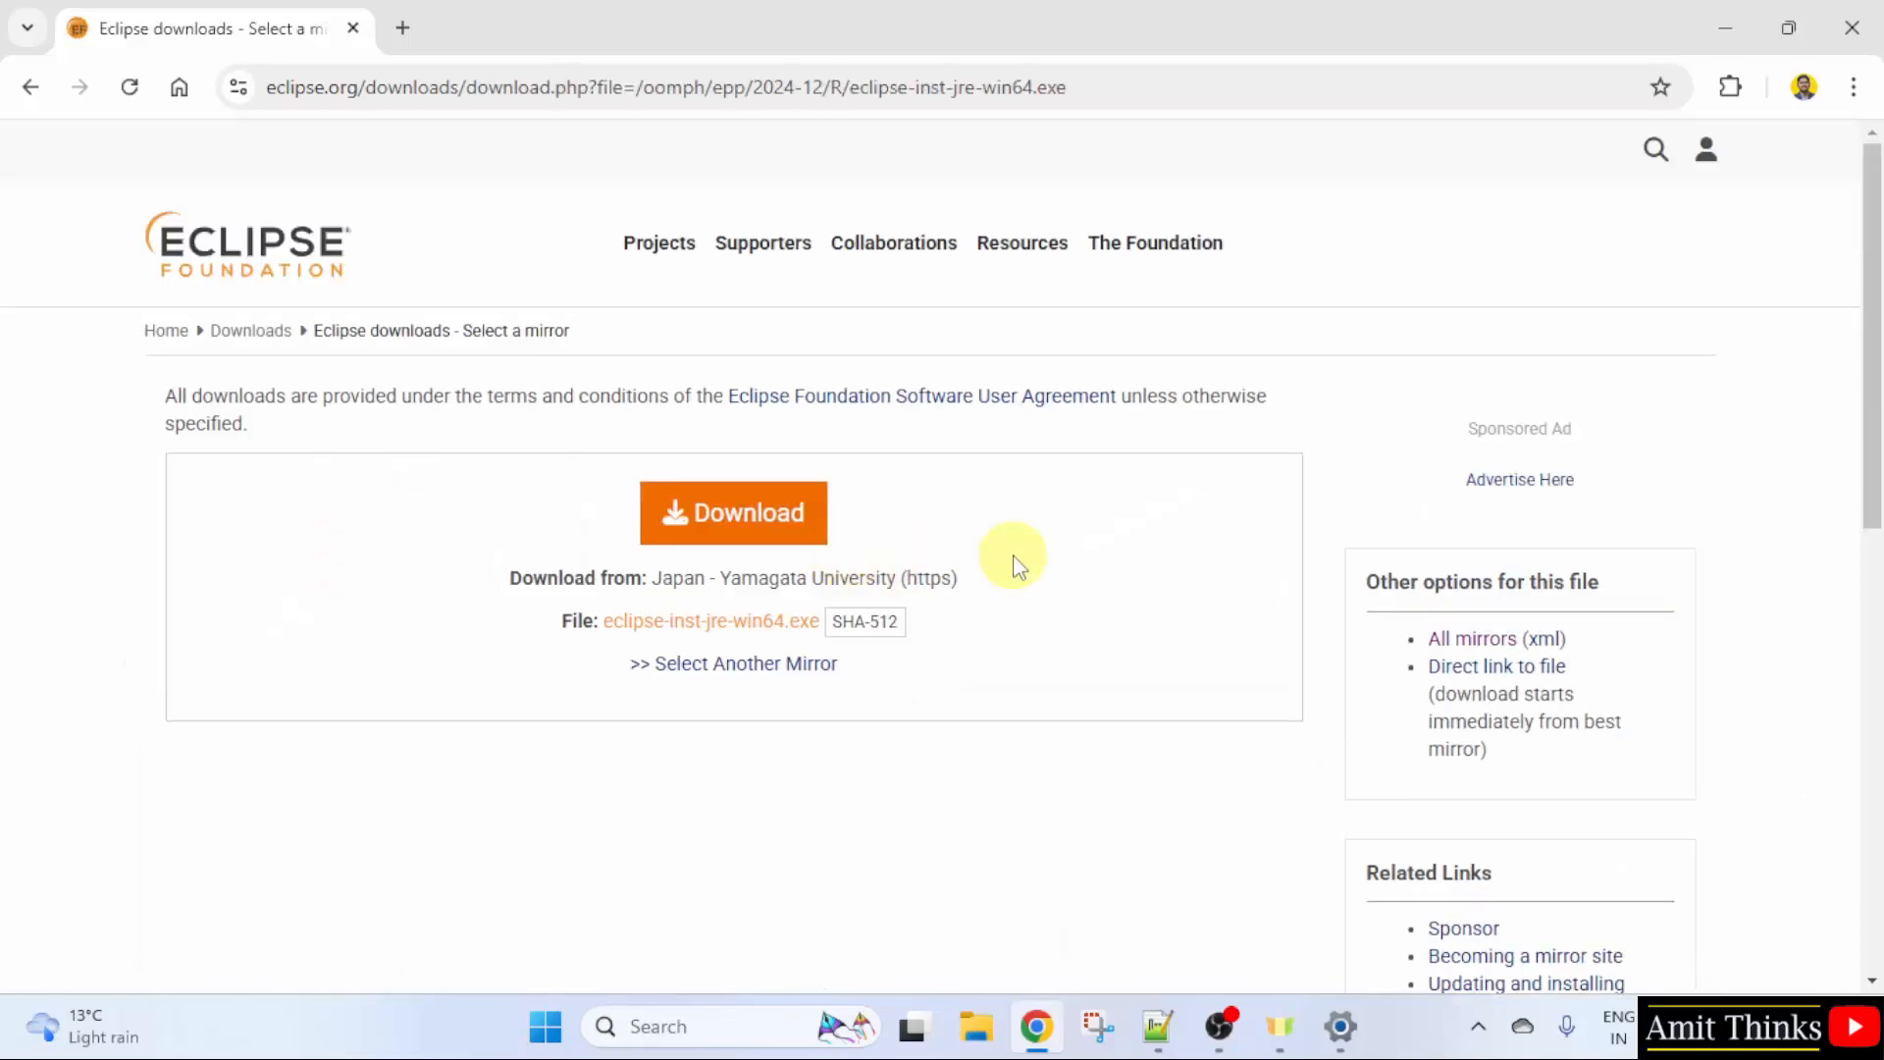
mouse_move(946, 550)
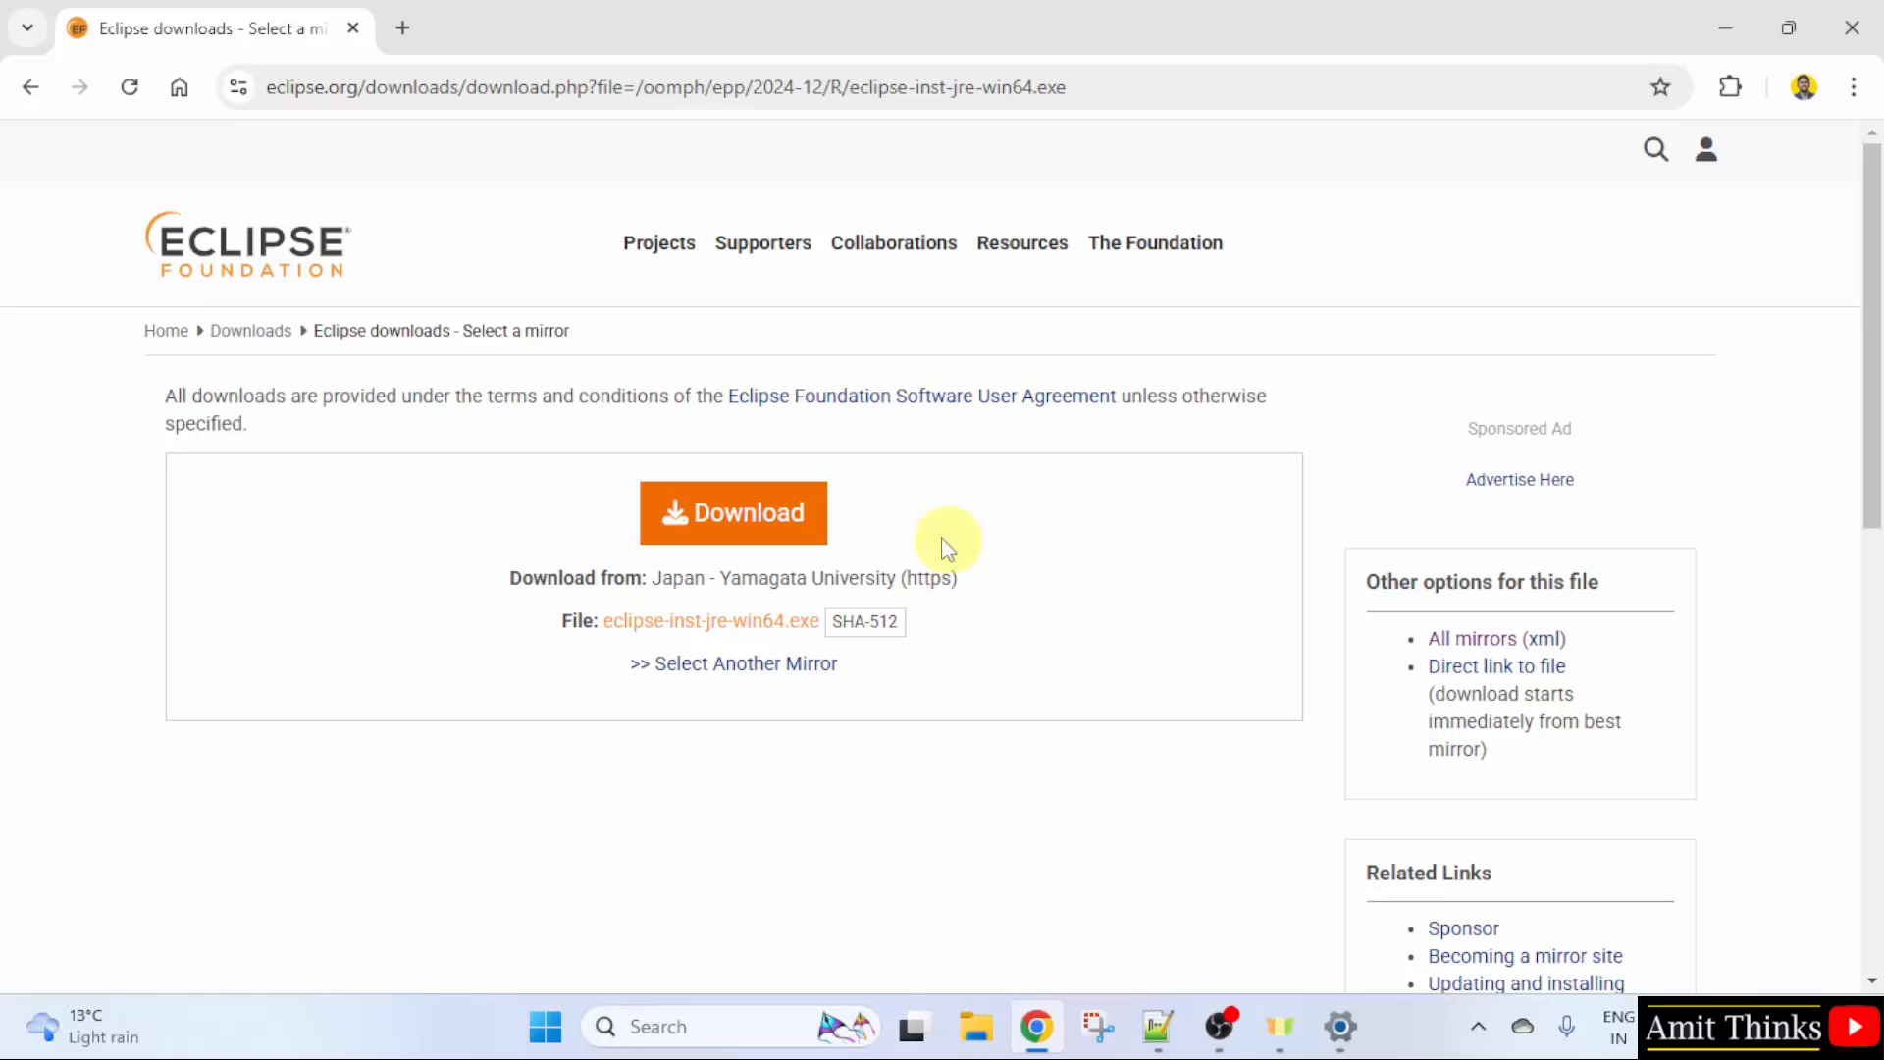
click(733, 512)
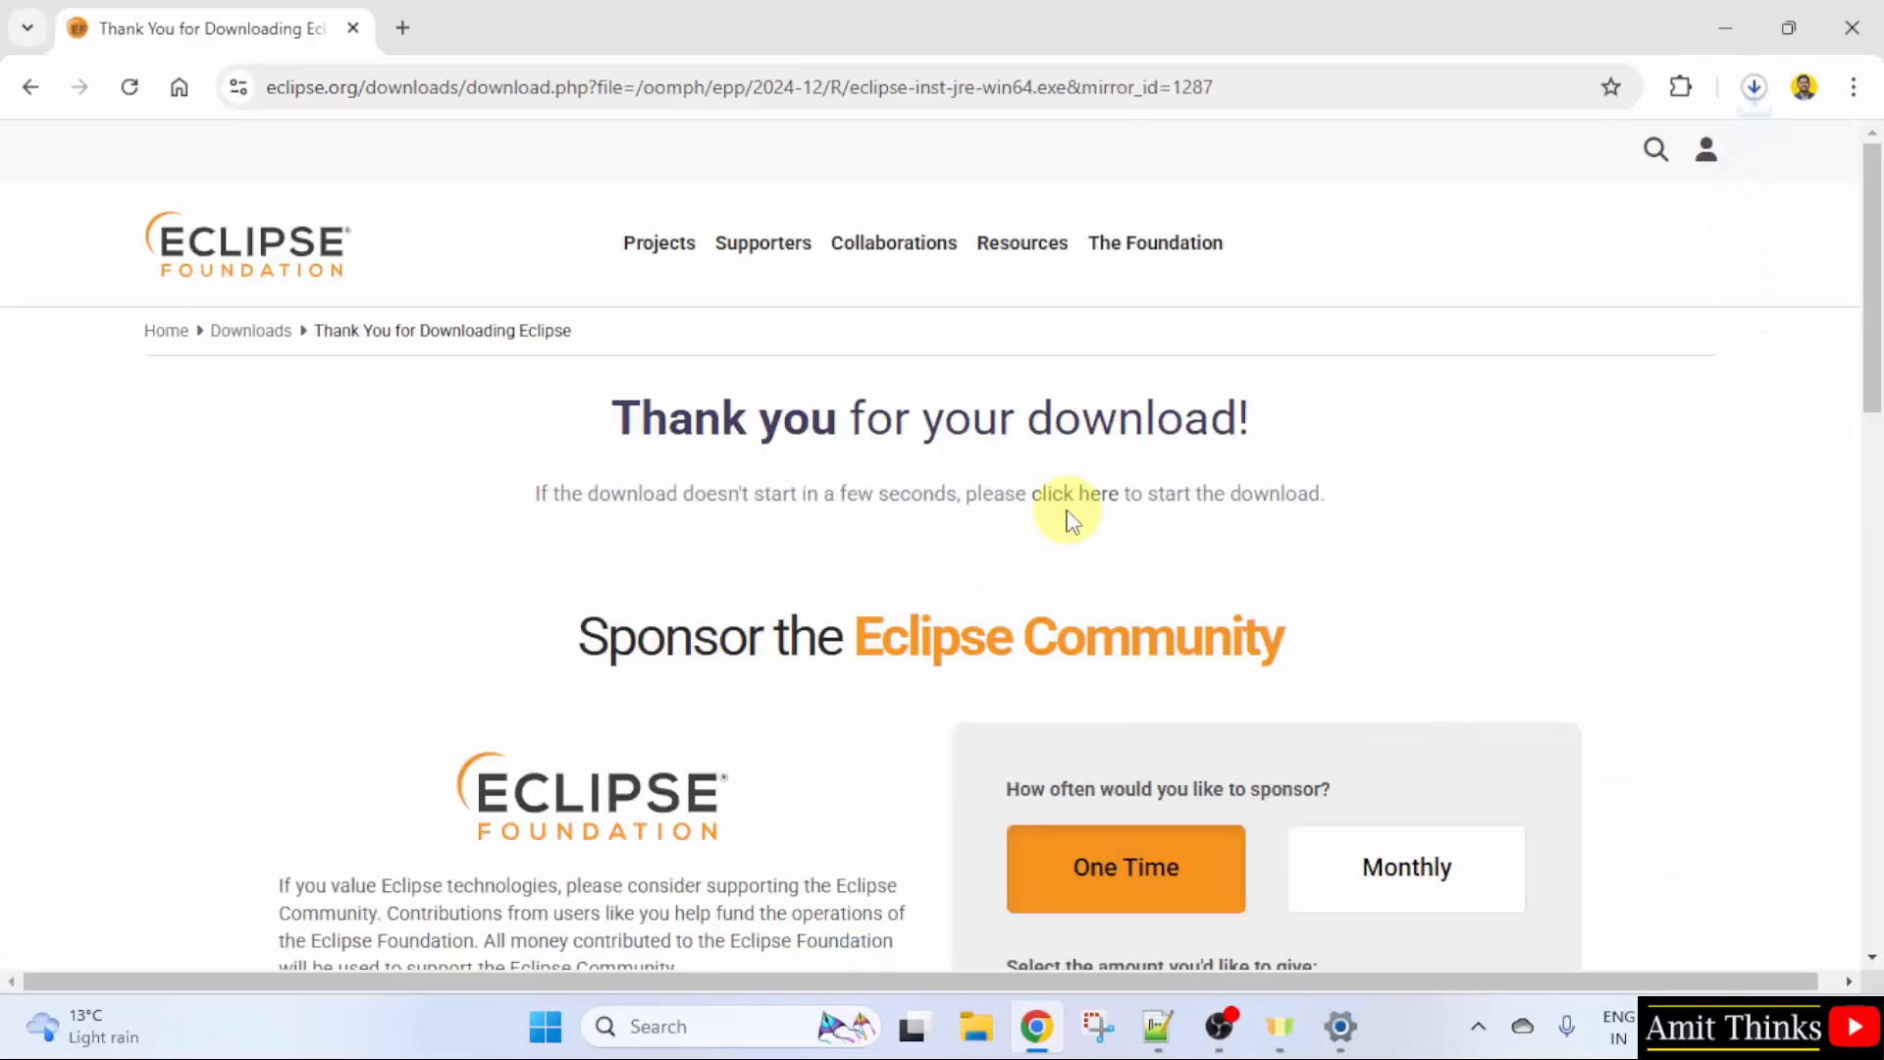
click(1753, 86)
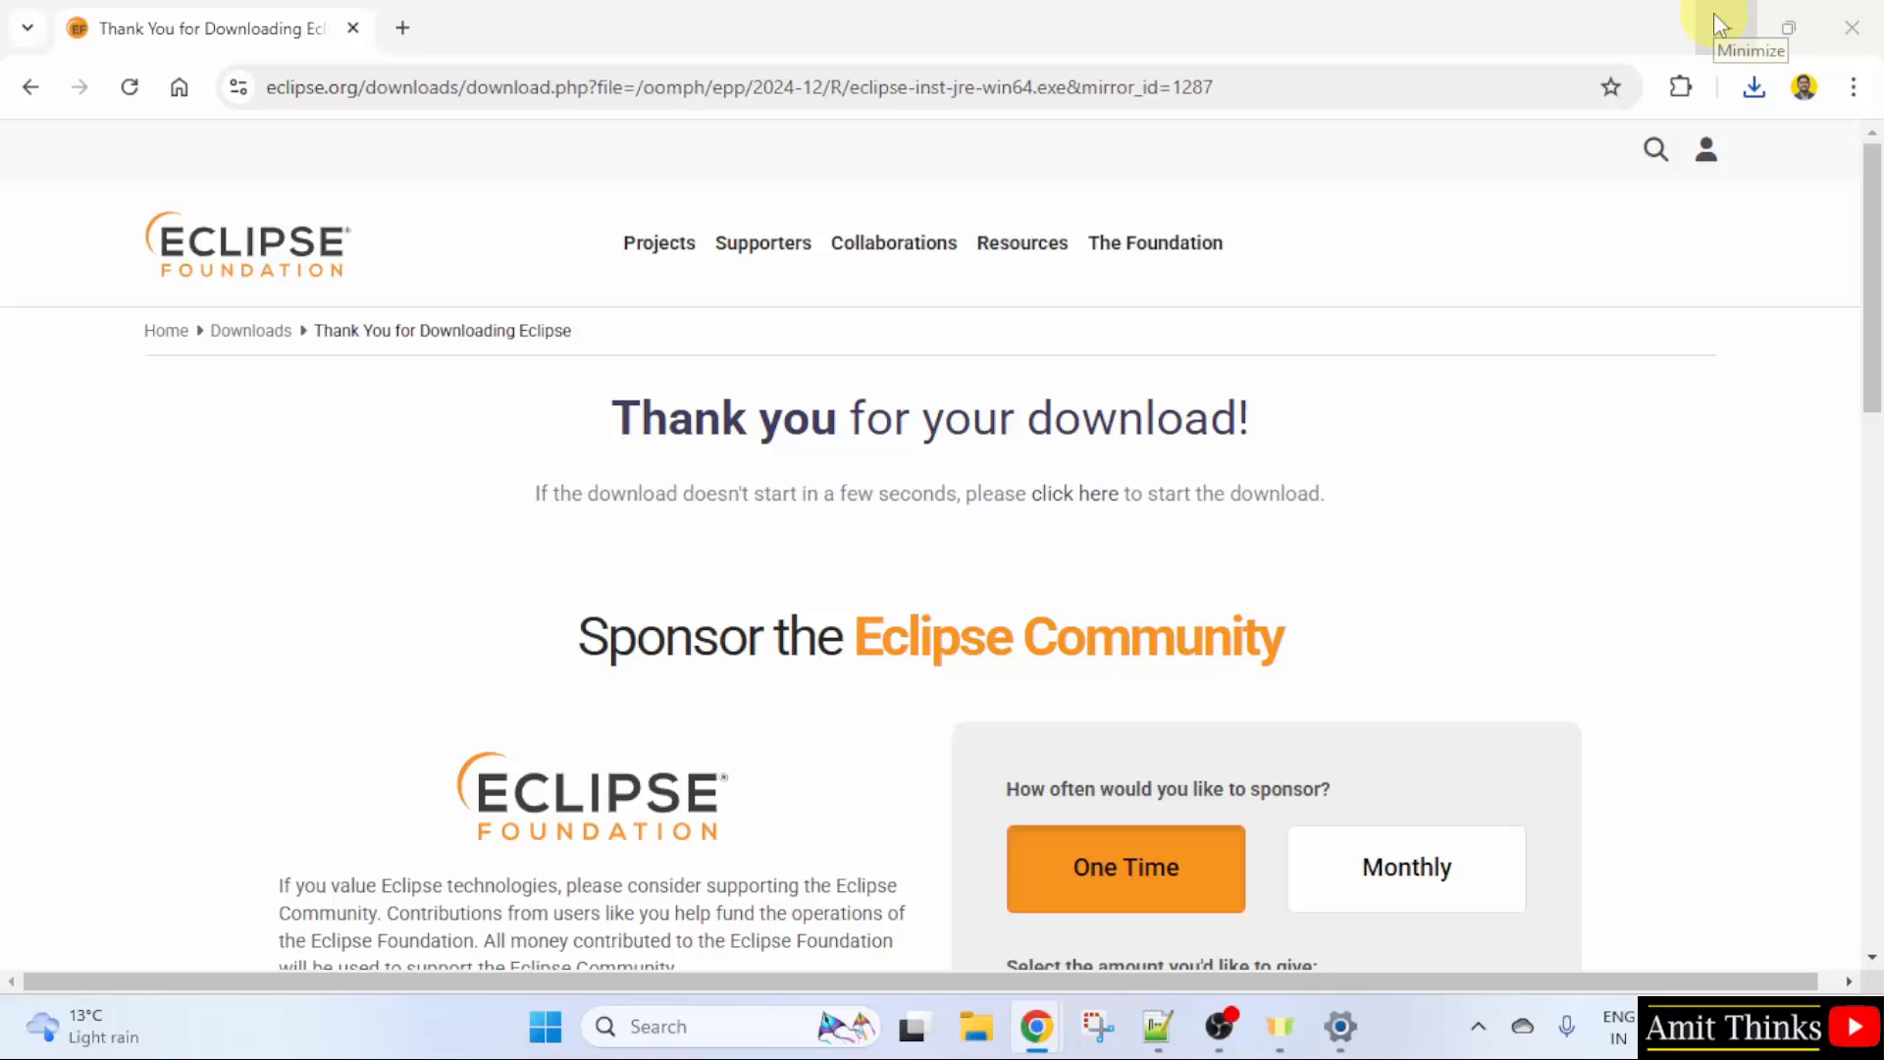
click(1786, 25)
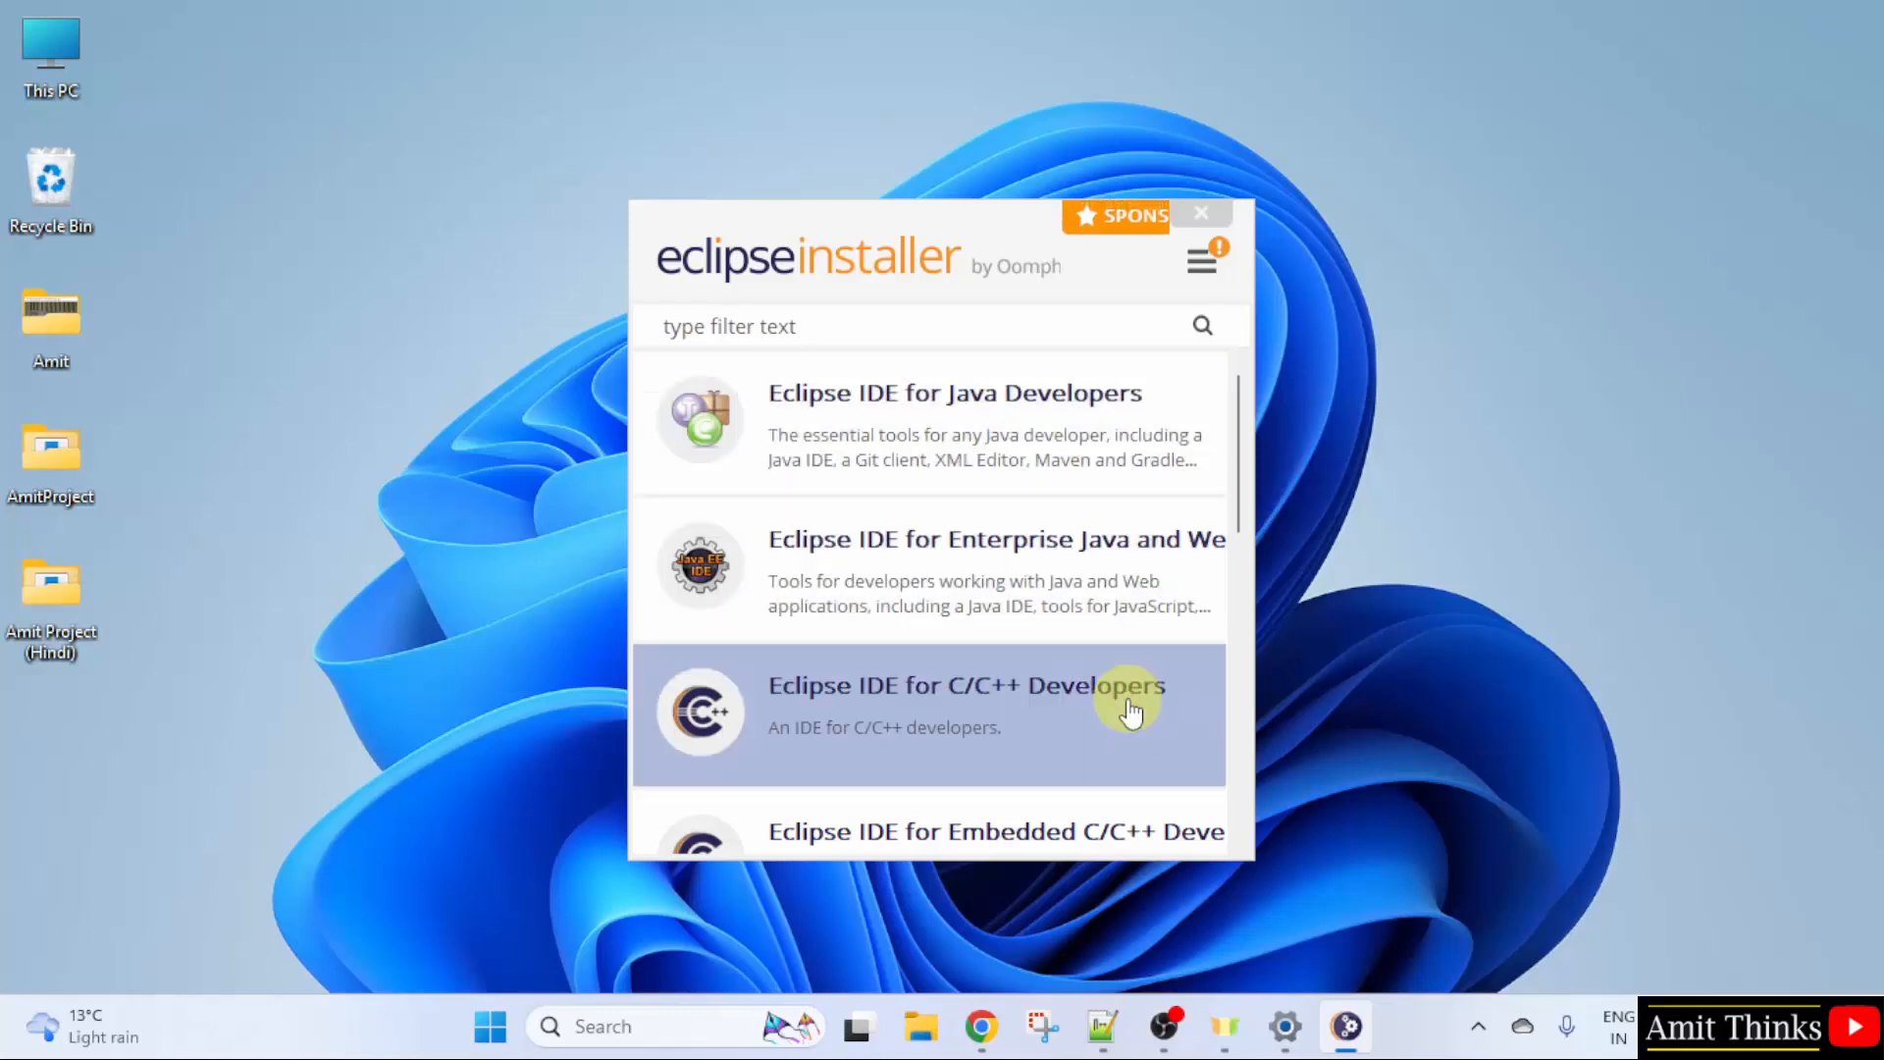
Step: Choose the Eclipse IDE for Java Developers package and review its Java 21+ VM choices
scroll(down, 3)
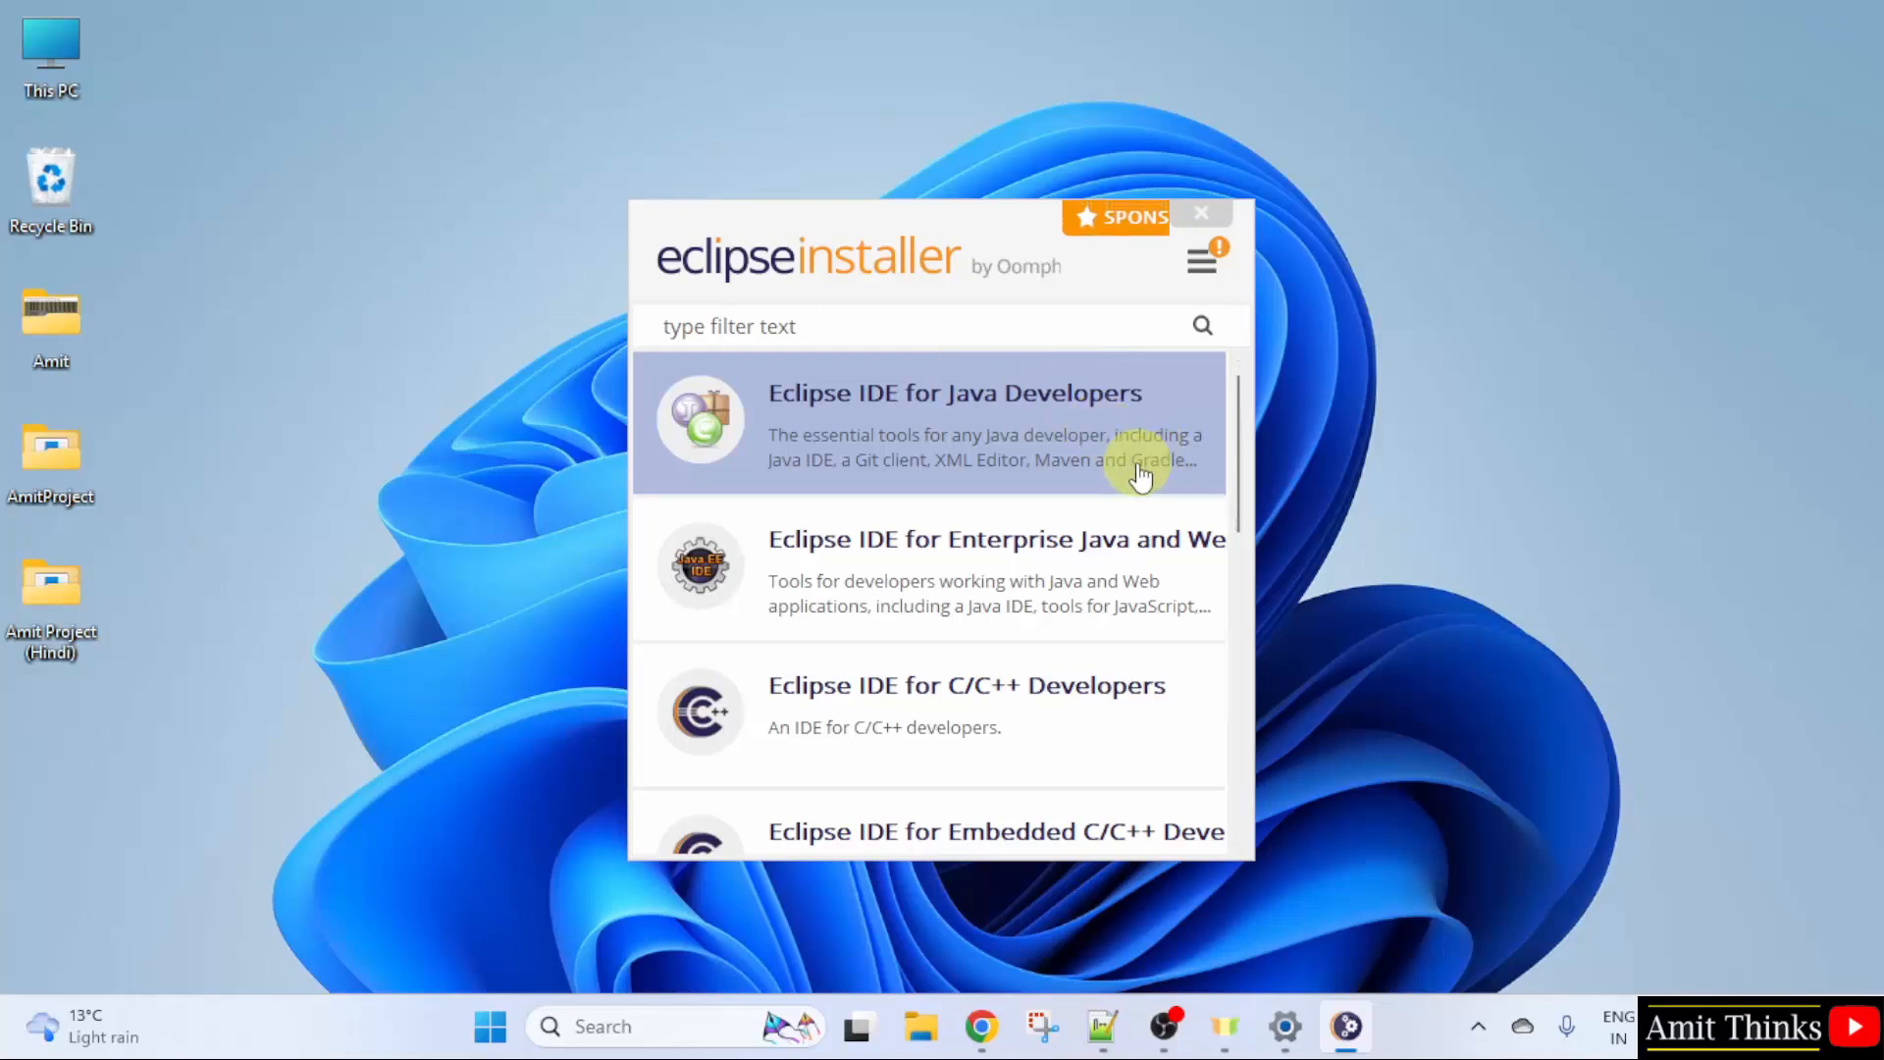
click(954, 426)
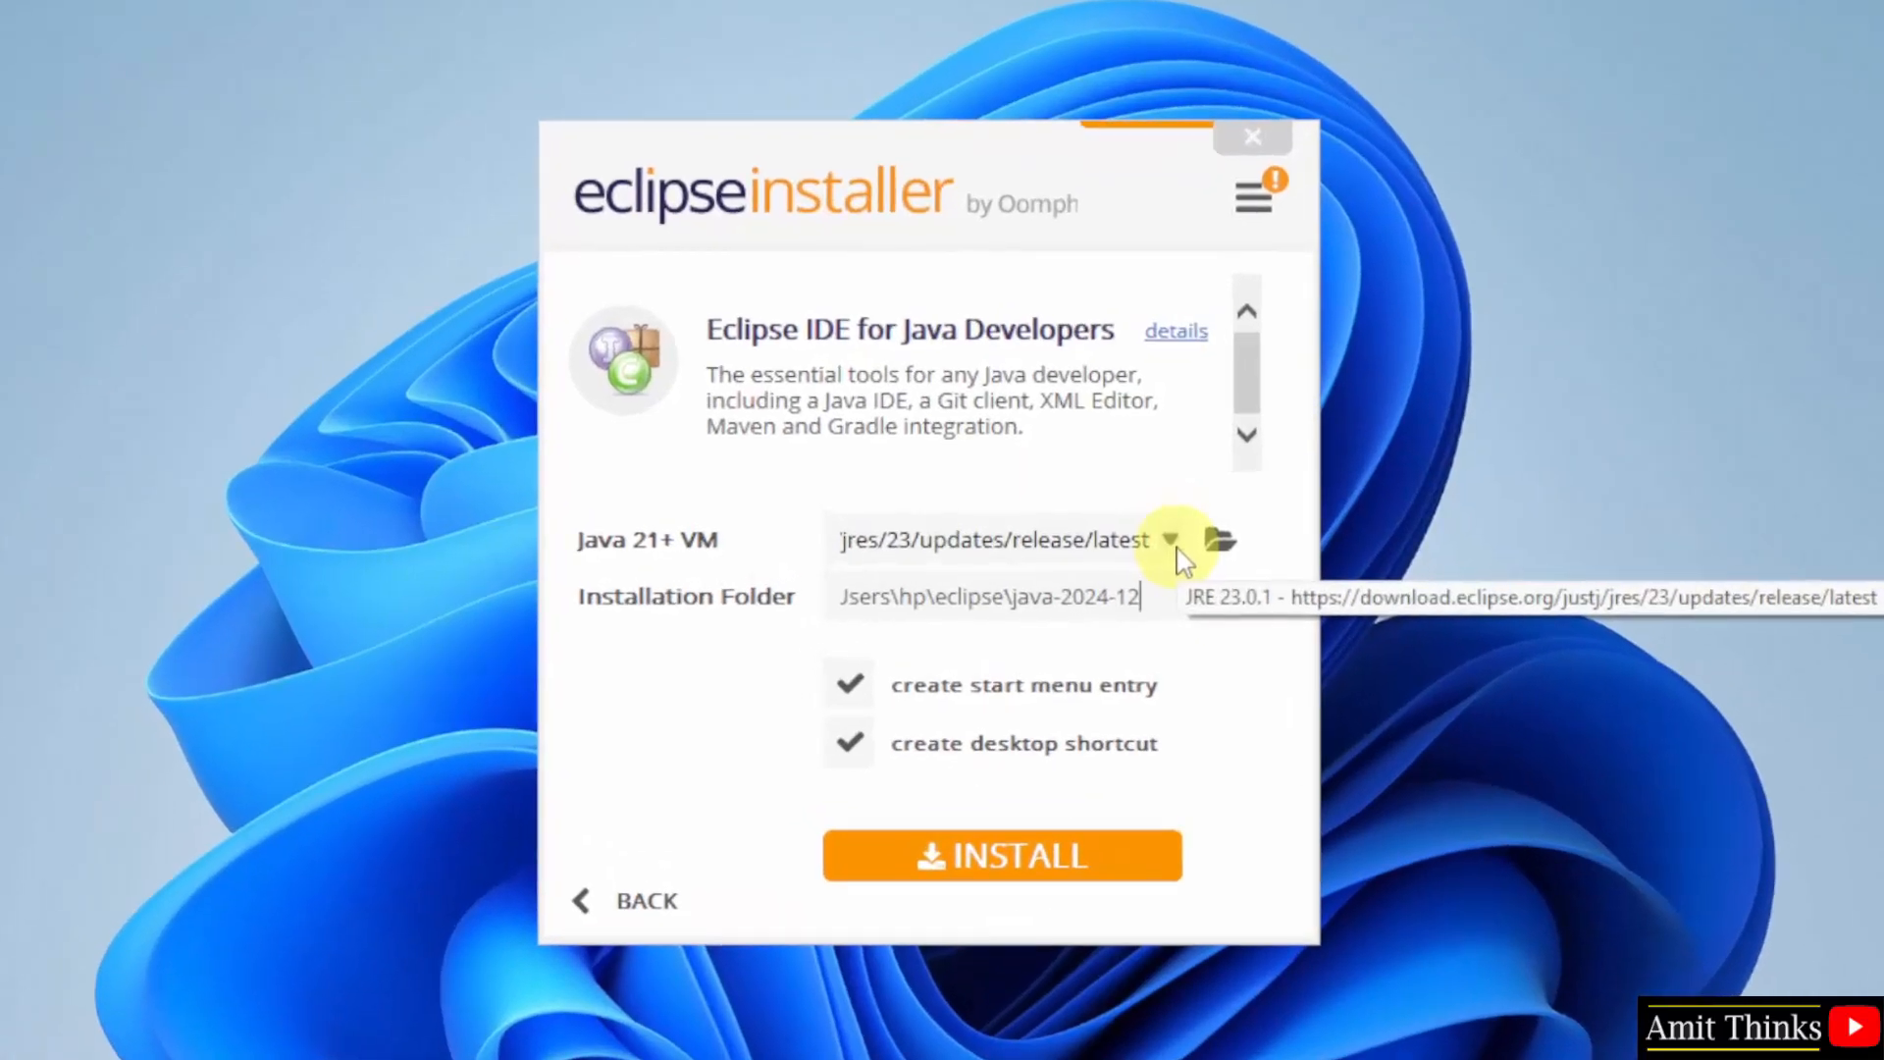
click(1169, 540)
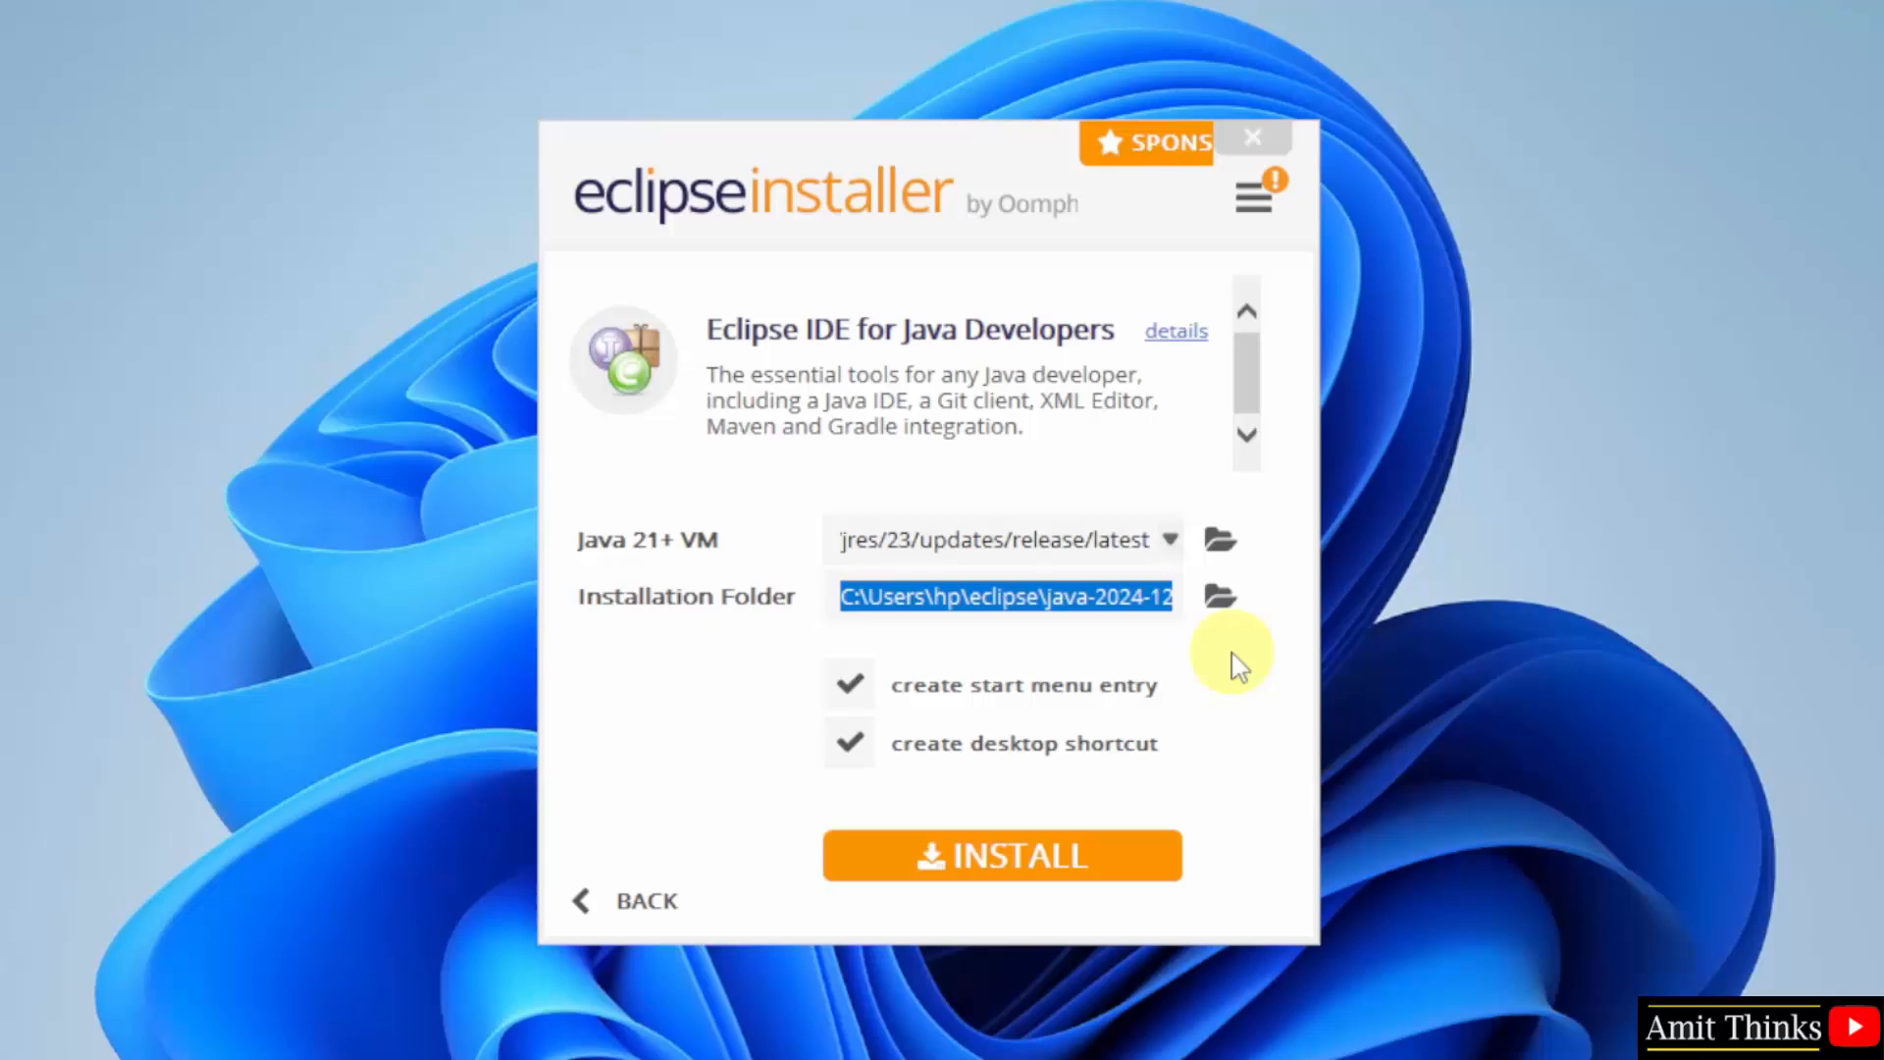
mouse_move(1166, 714)
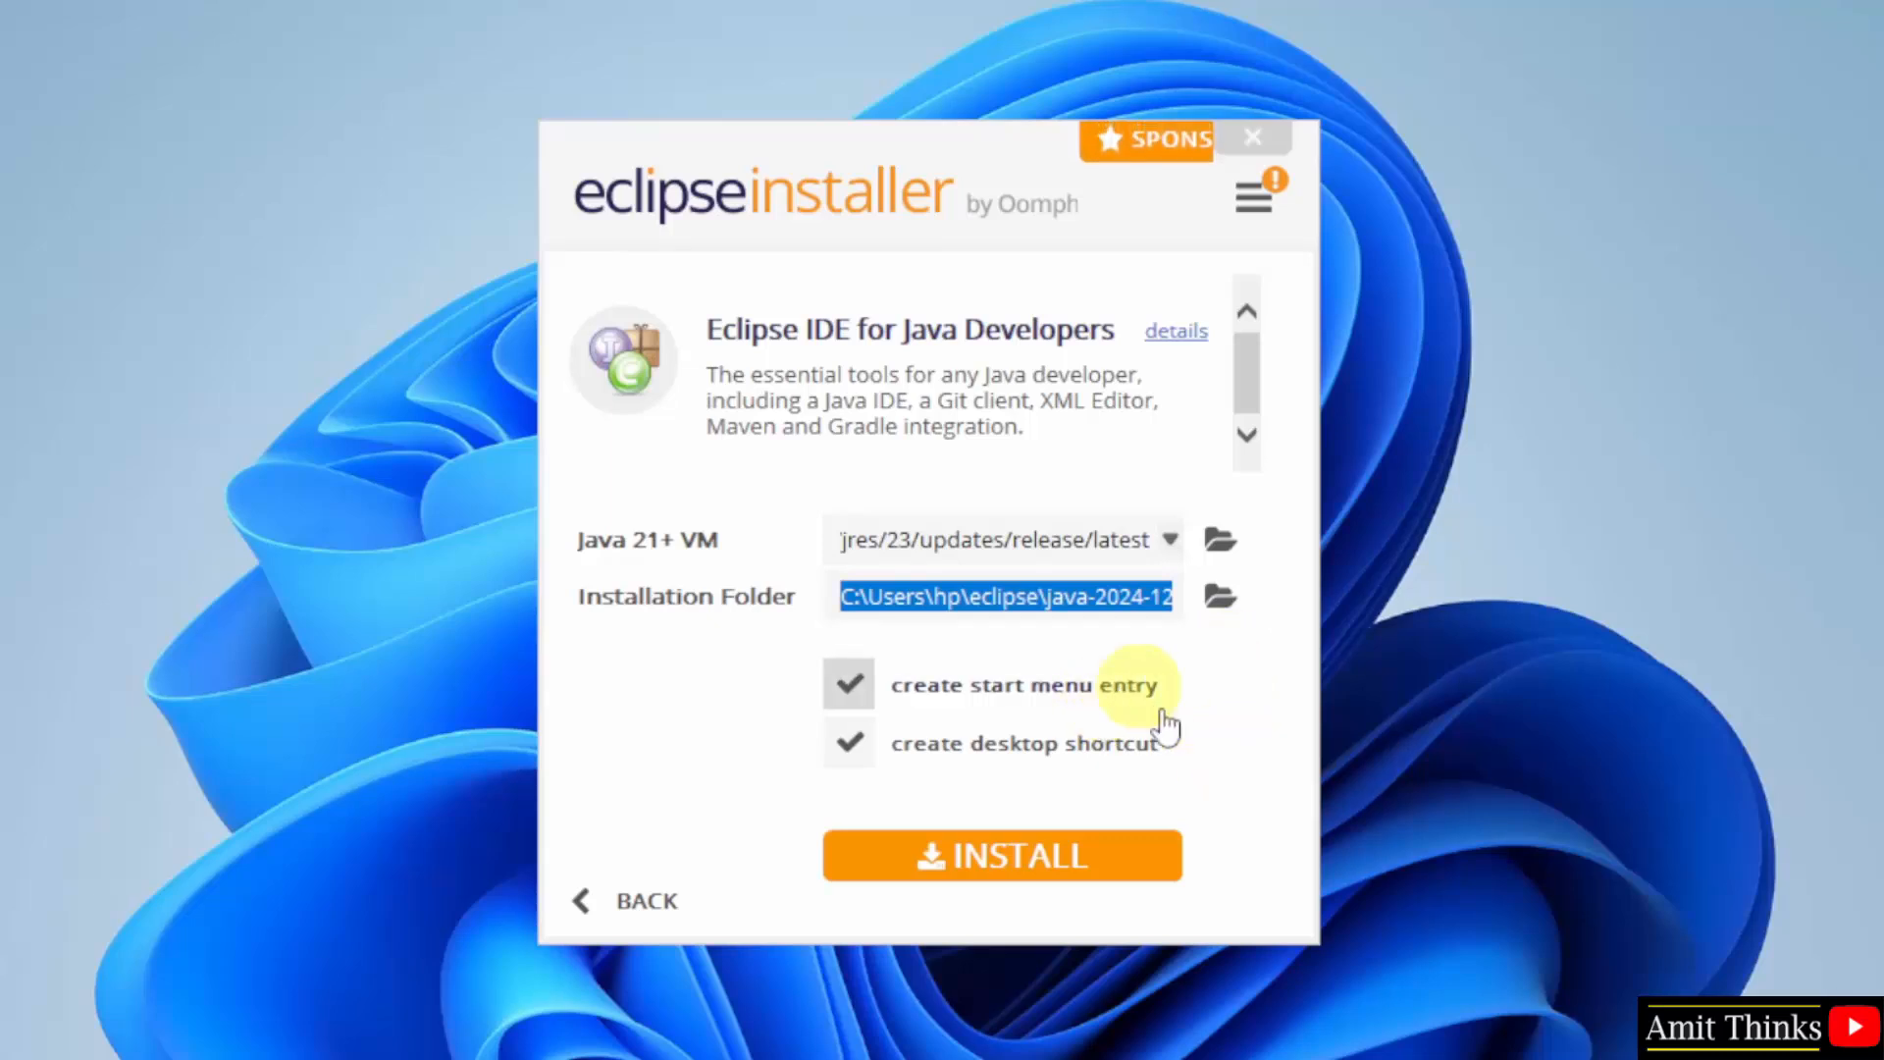
mouse_move(1250, 878)
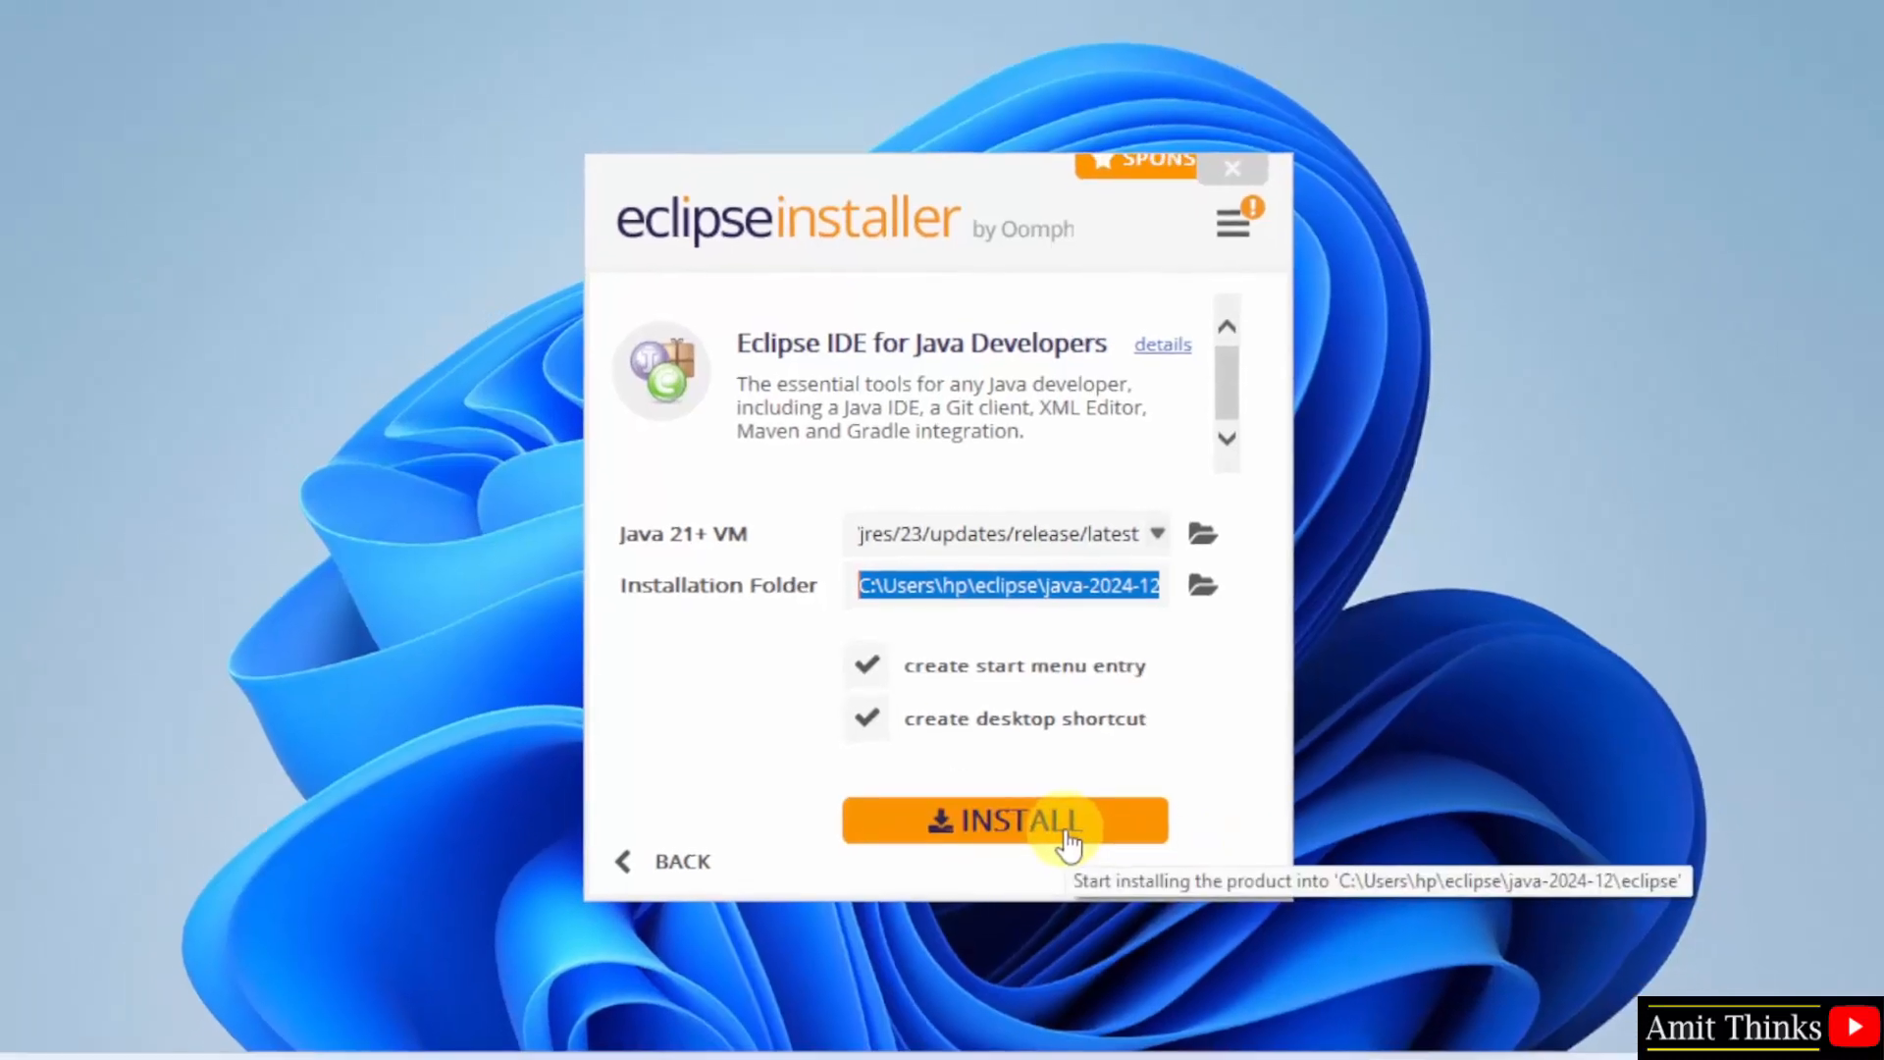
Step: Install Eclipse IDE for Java Developers, accepting the user agreement, and launch it
click(1005, 820)
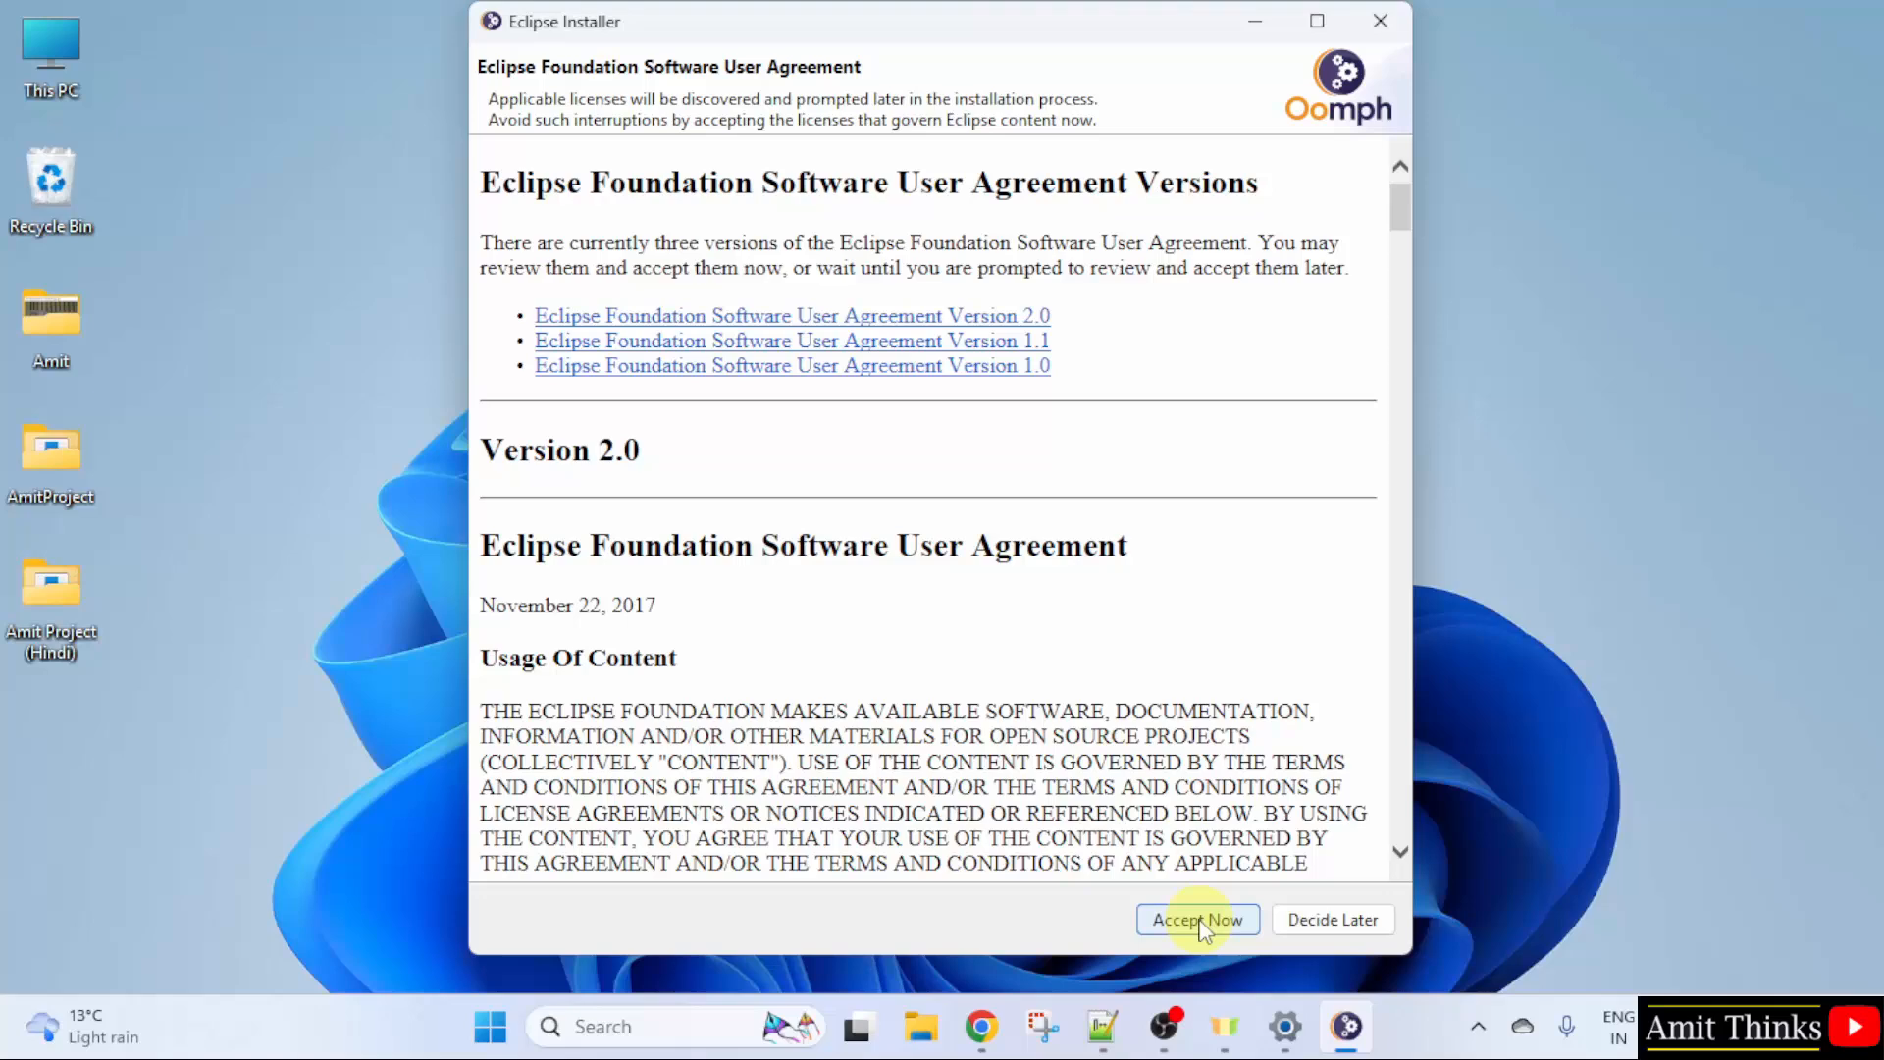
click(1196, 918)
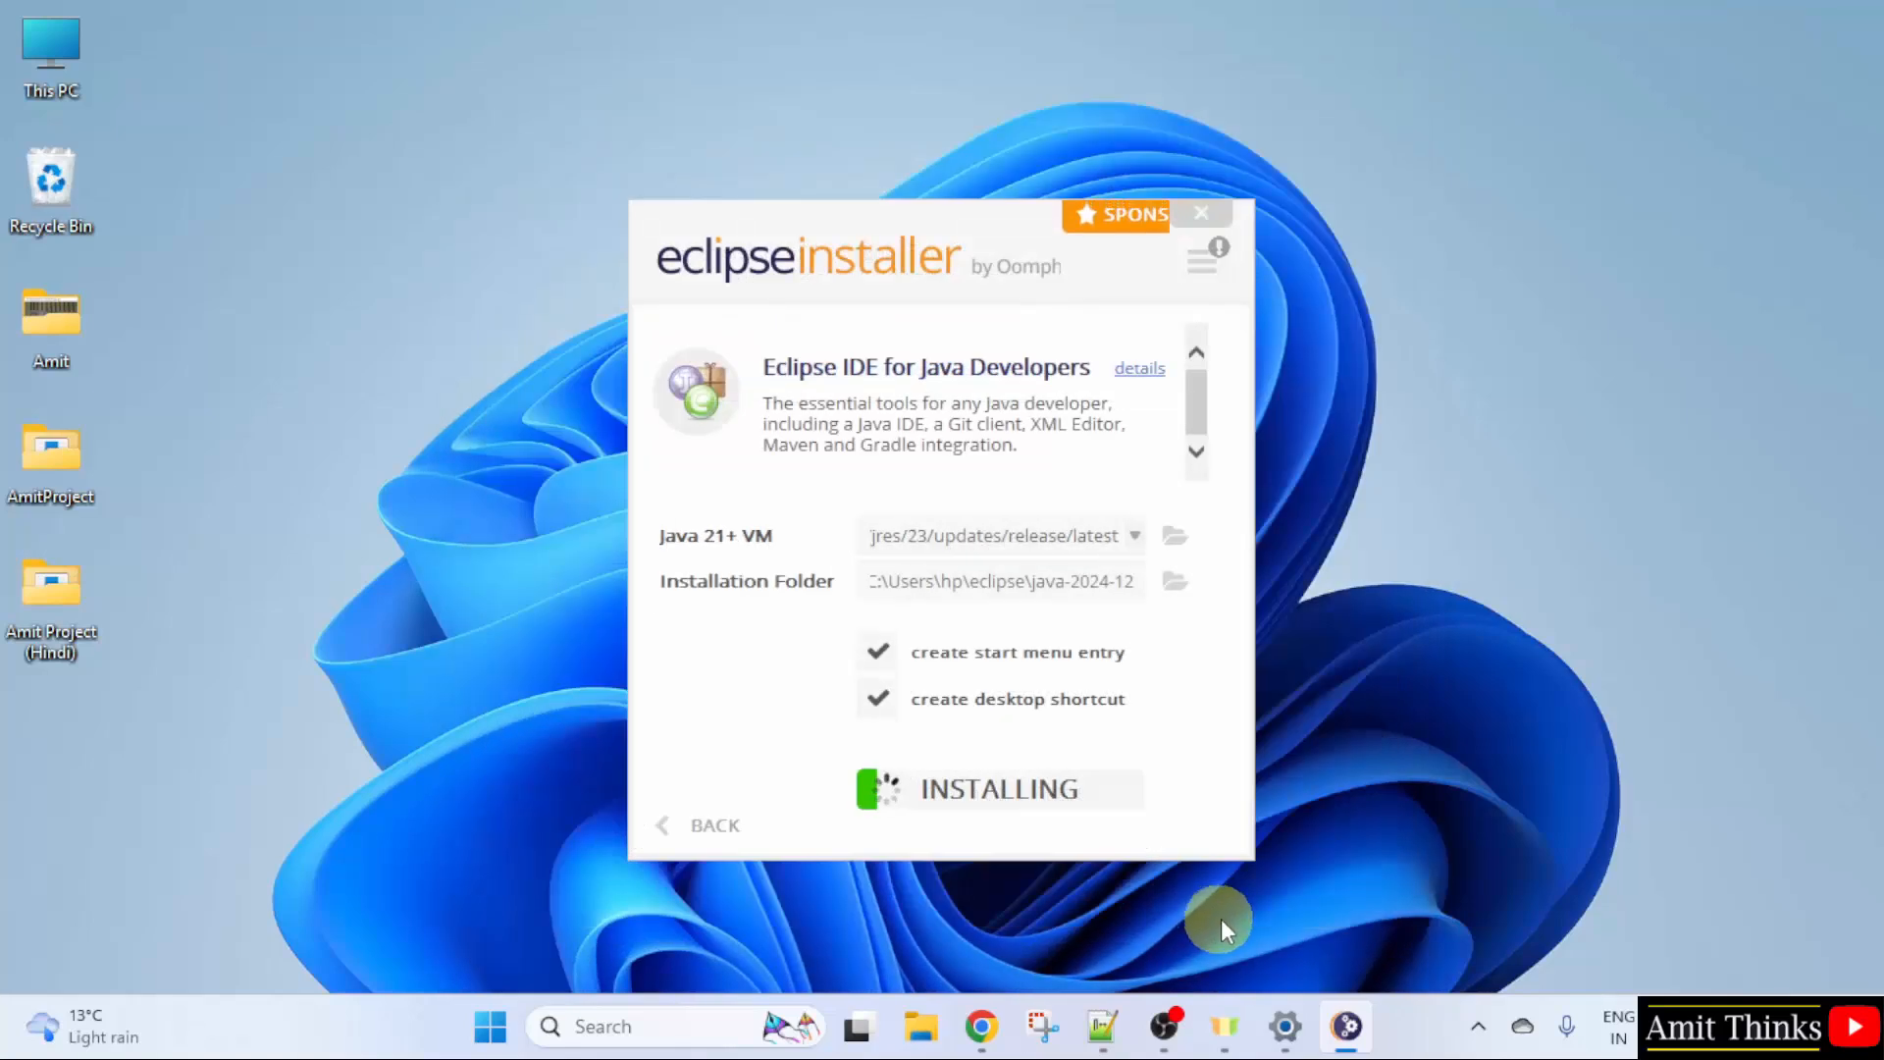
mouse_move(1462, 807)
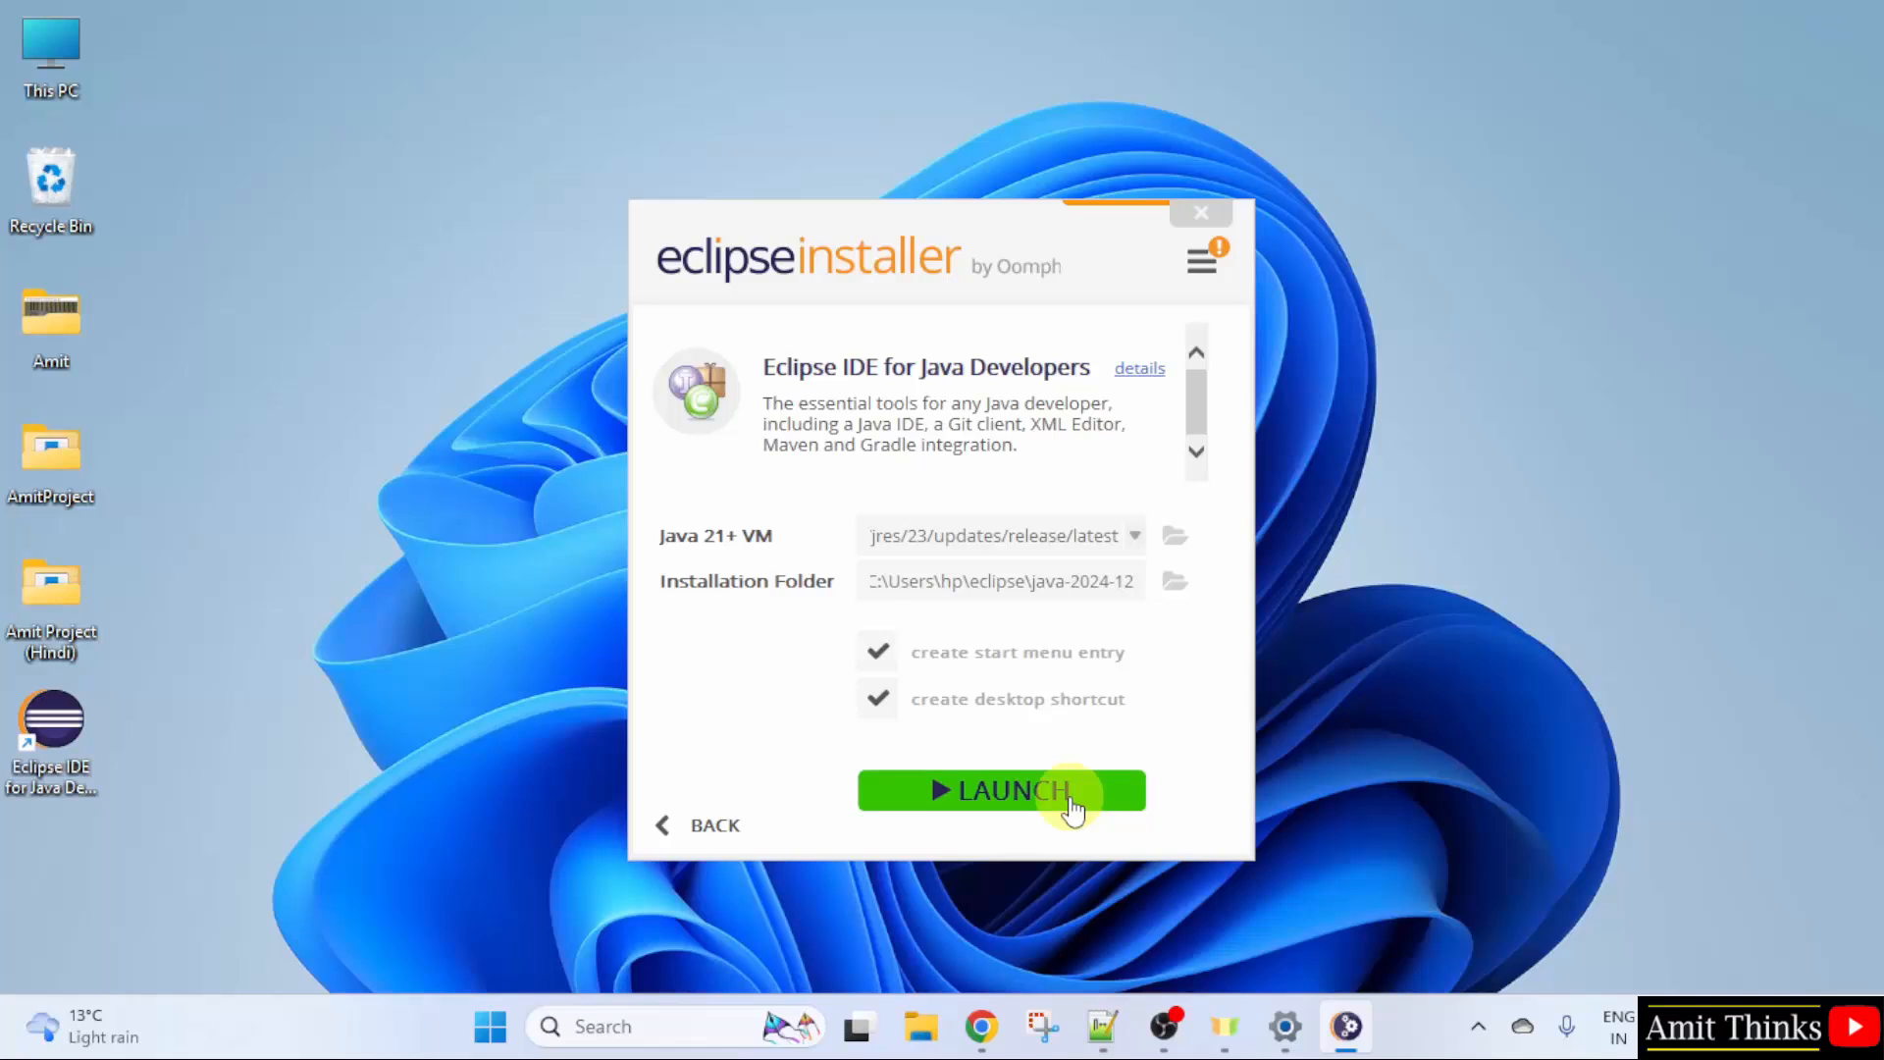
click(1001, 789)
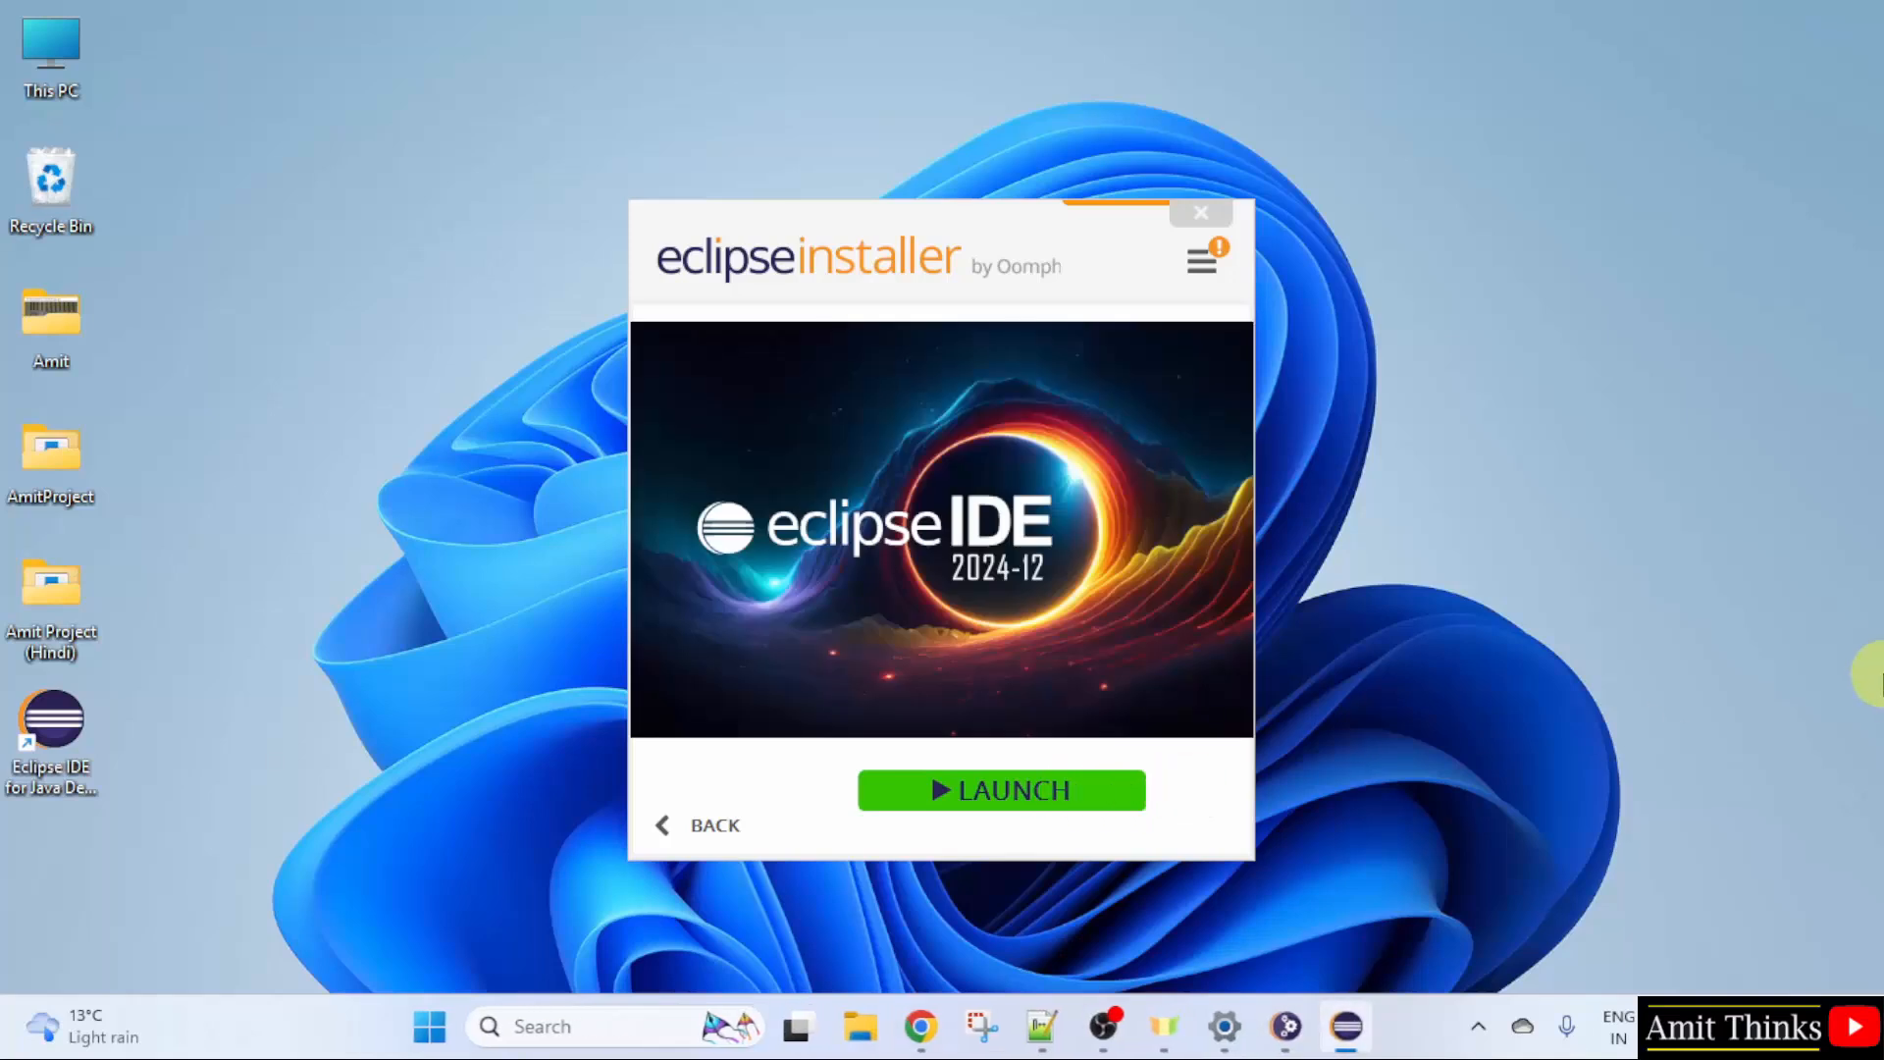
Step: Launch the IDE into C:\Users\hp\eclipse-workspace, set as the default workspace
click(999, 789)
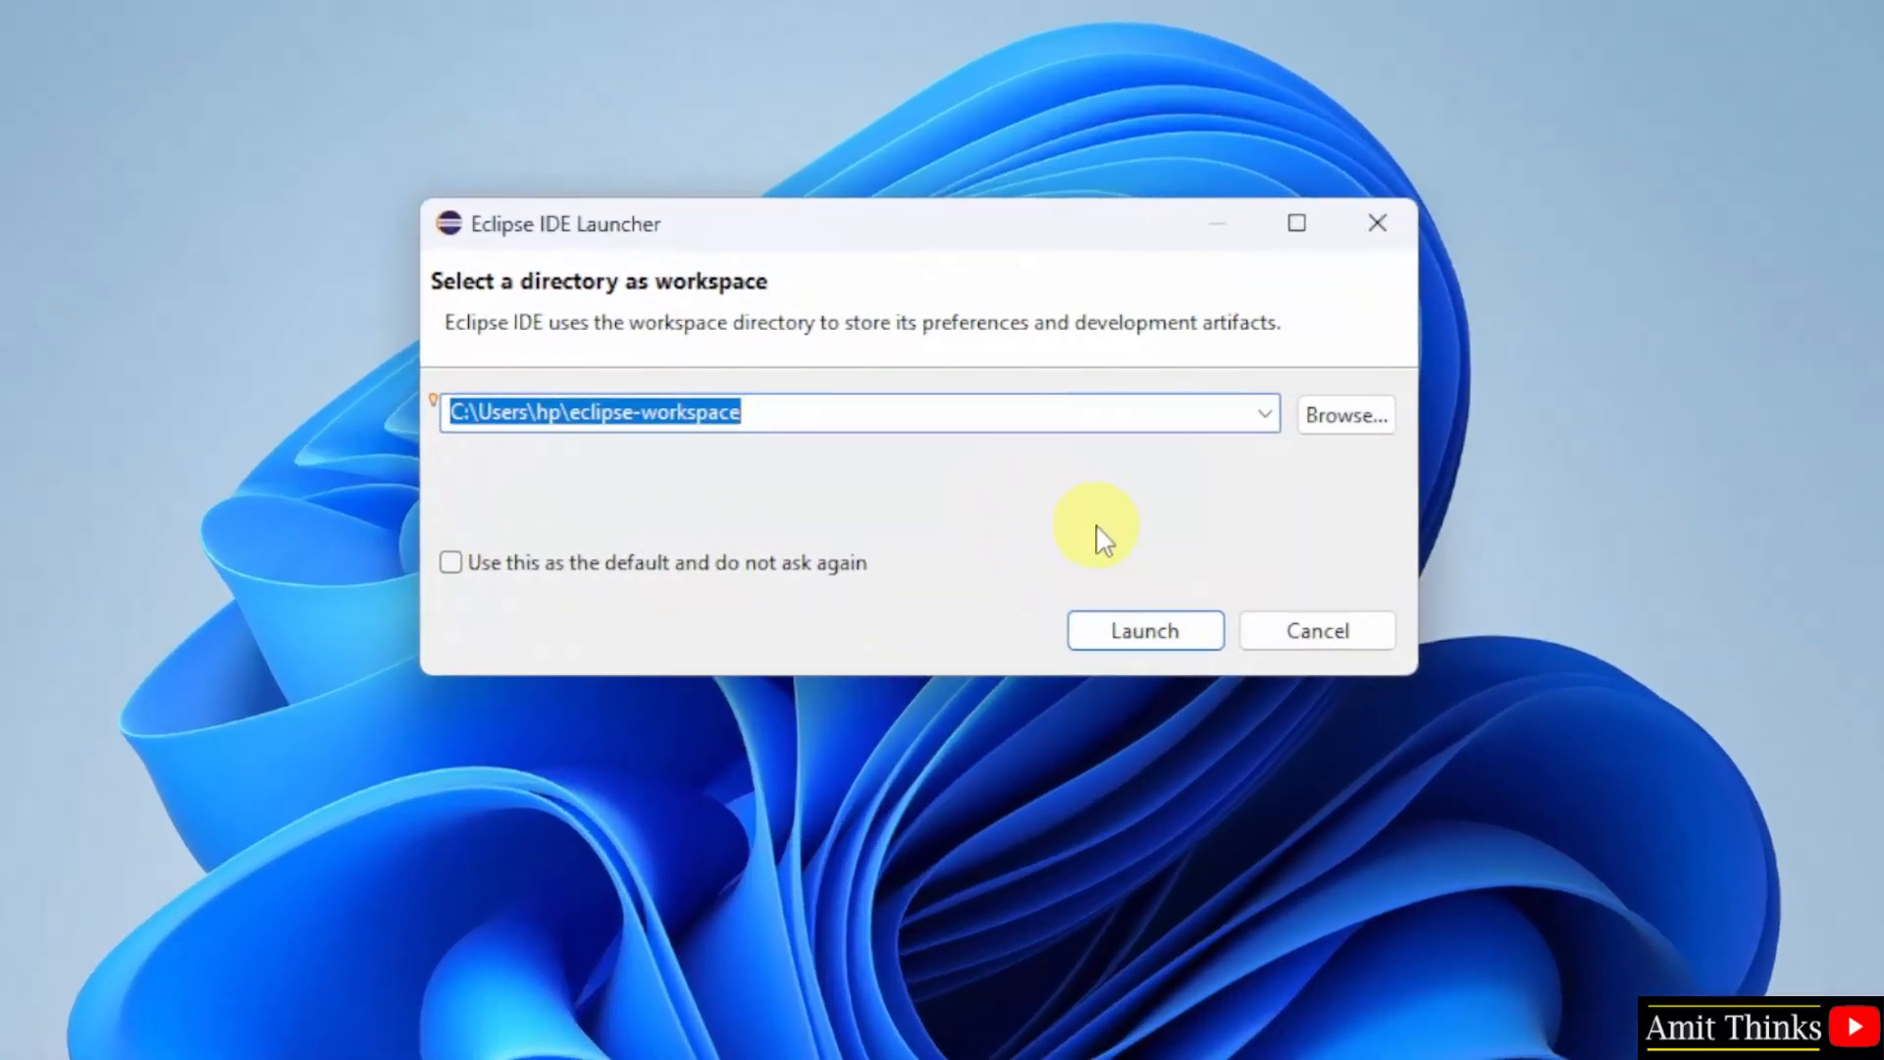
mouse_move(918, 504)
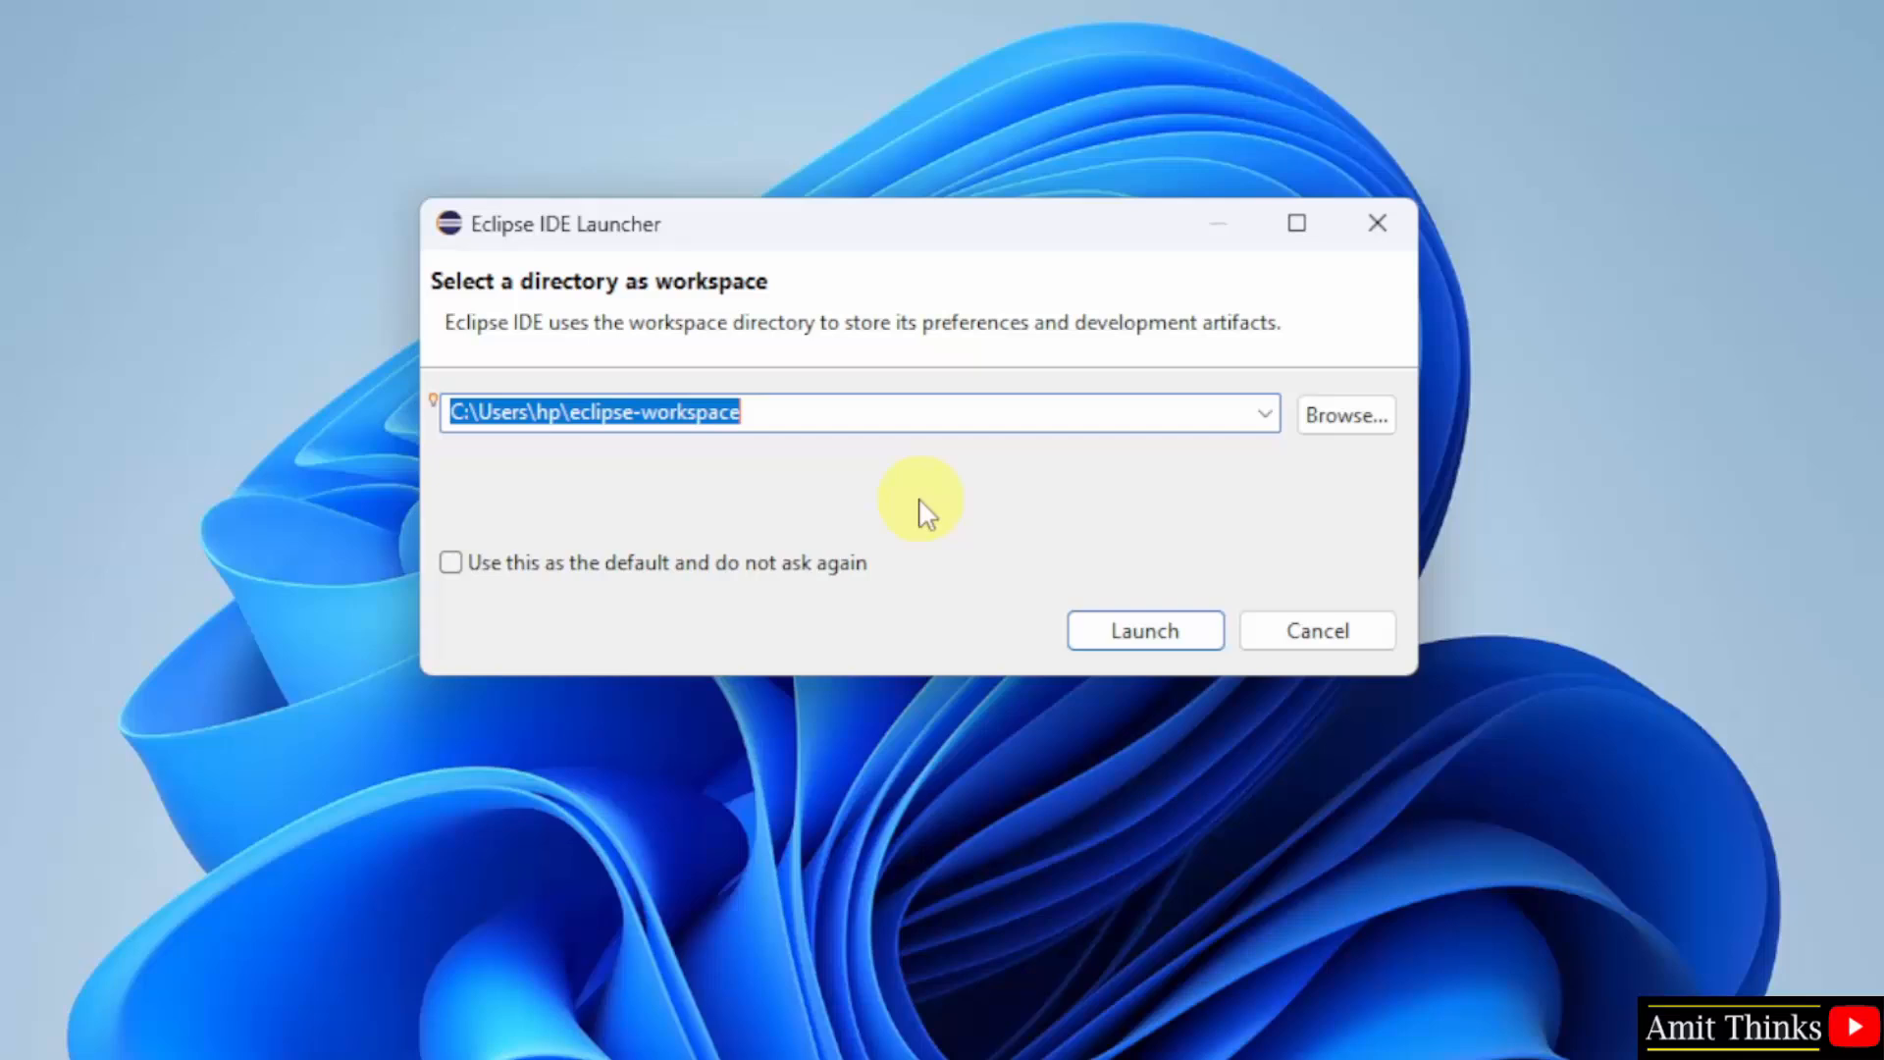
mouse_move(903, 503)
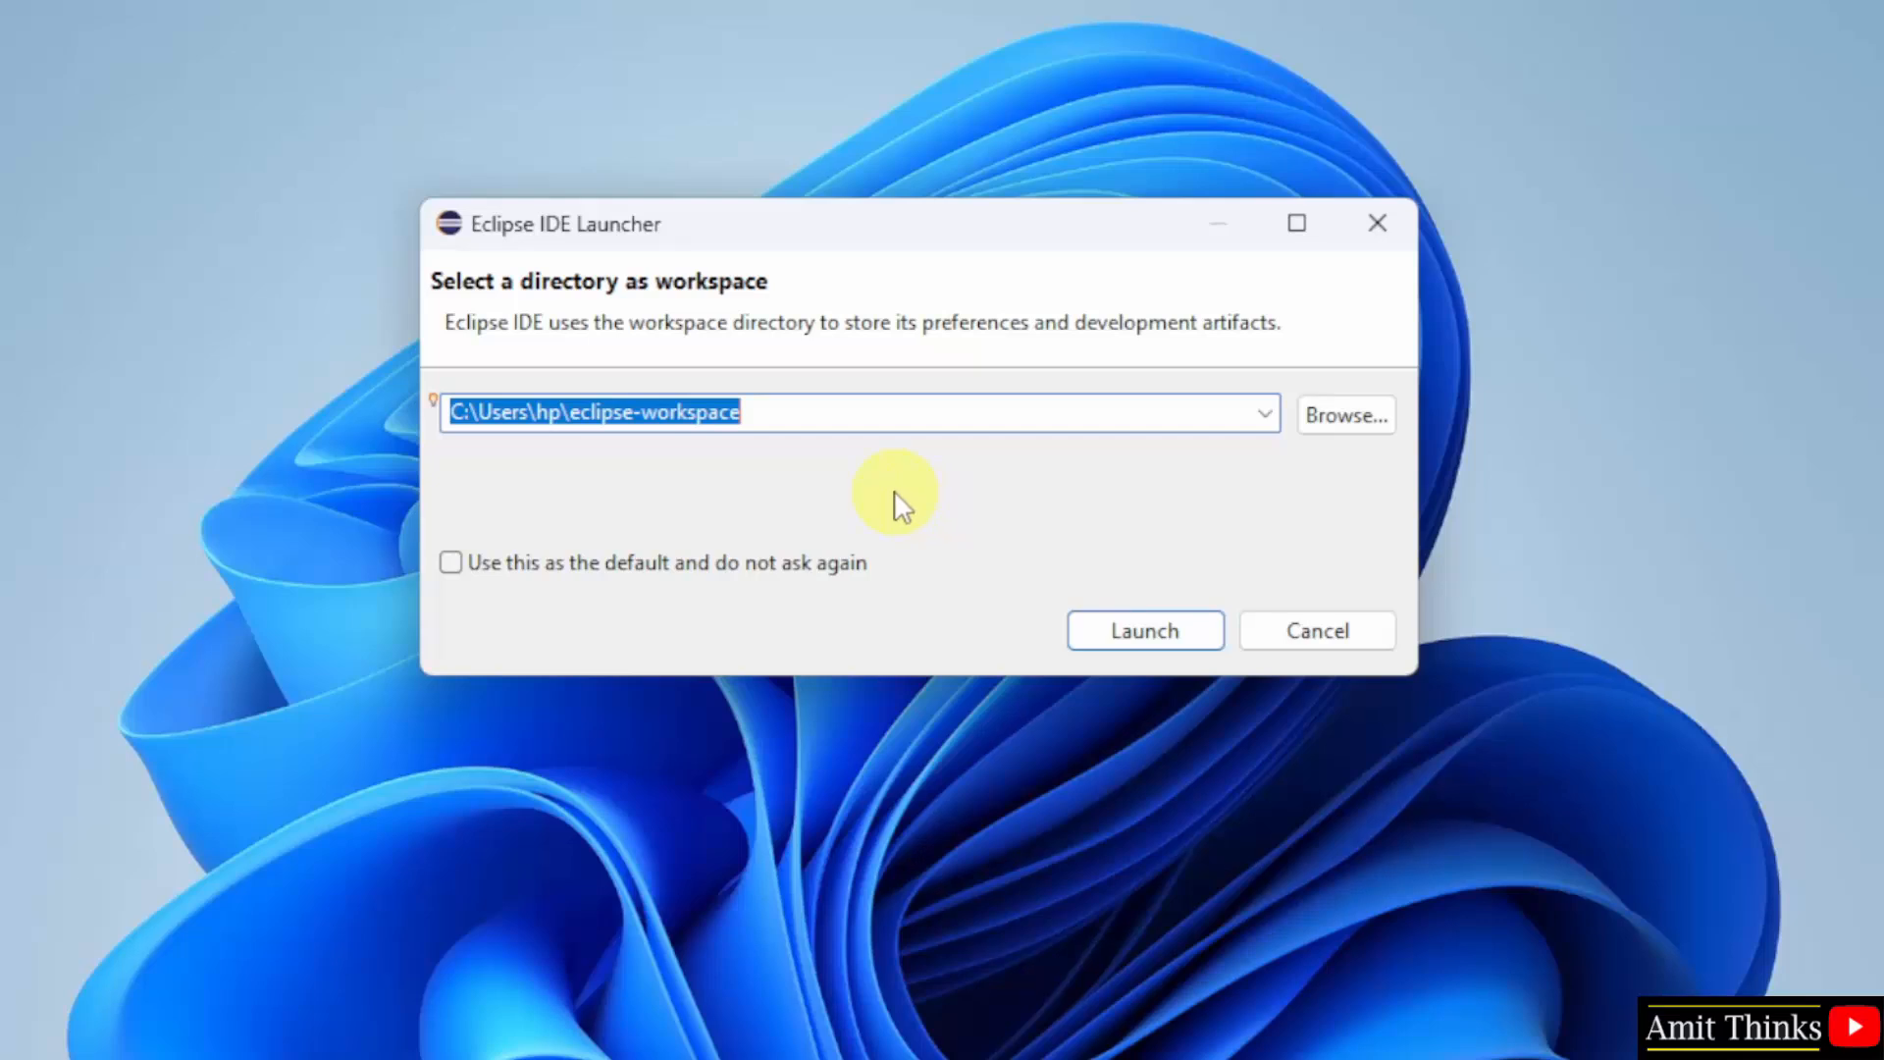
mouse_move(367, 369)
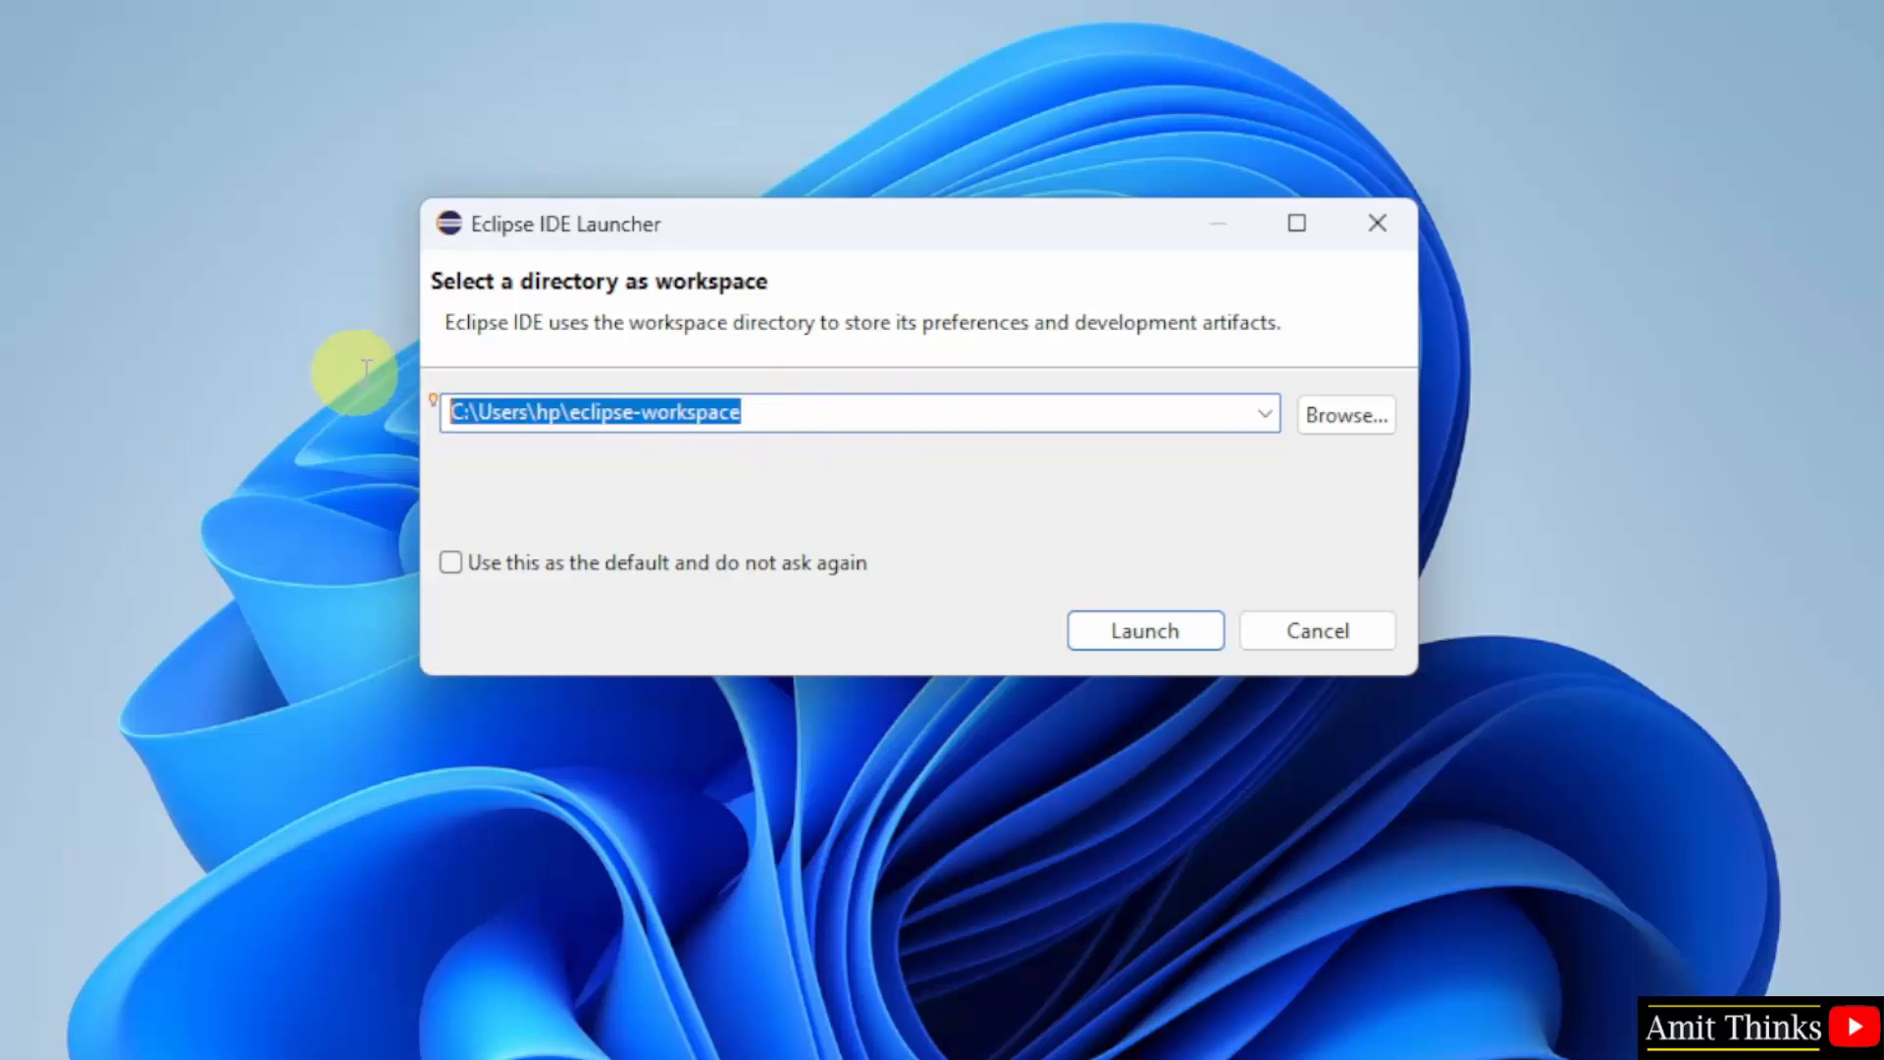
mouse_move(752, 565)
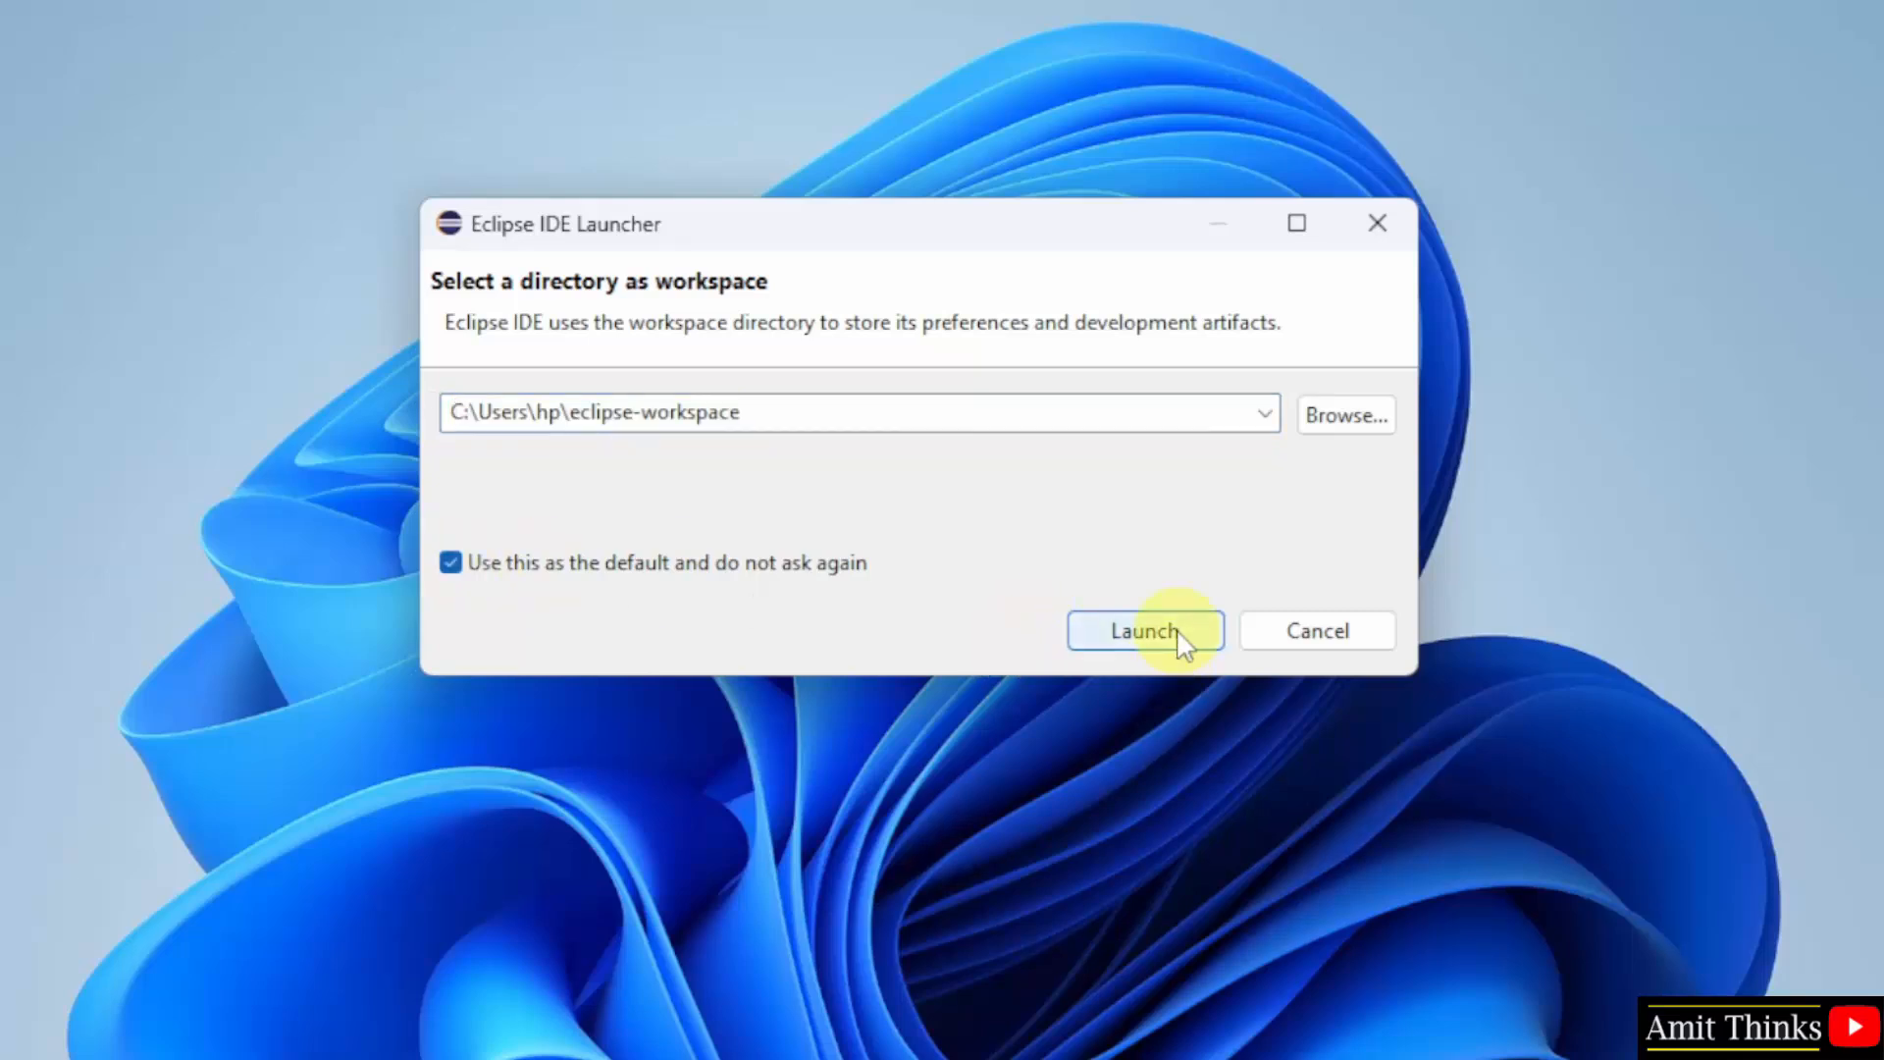
click(1142, 630)
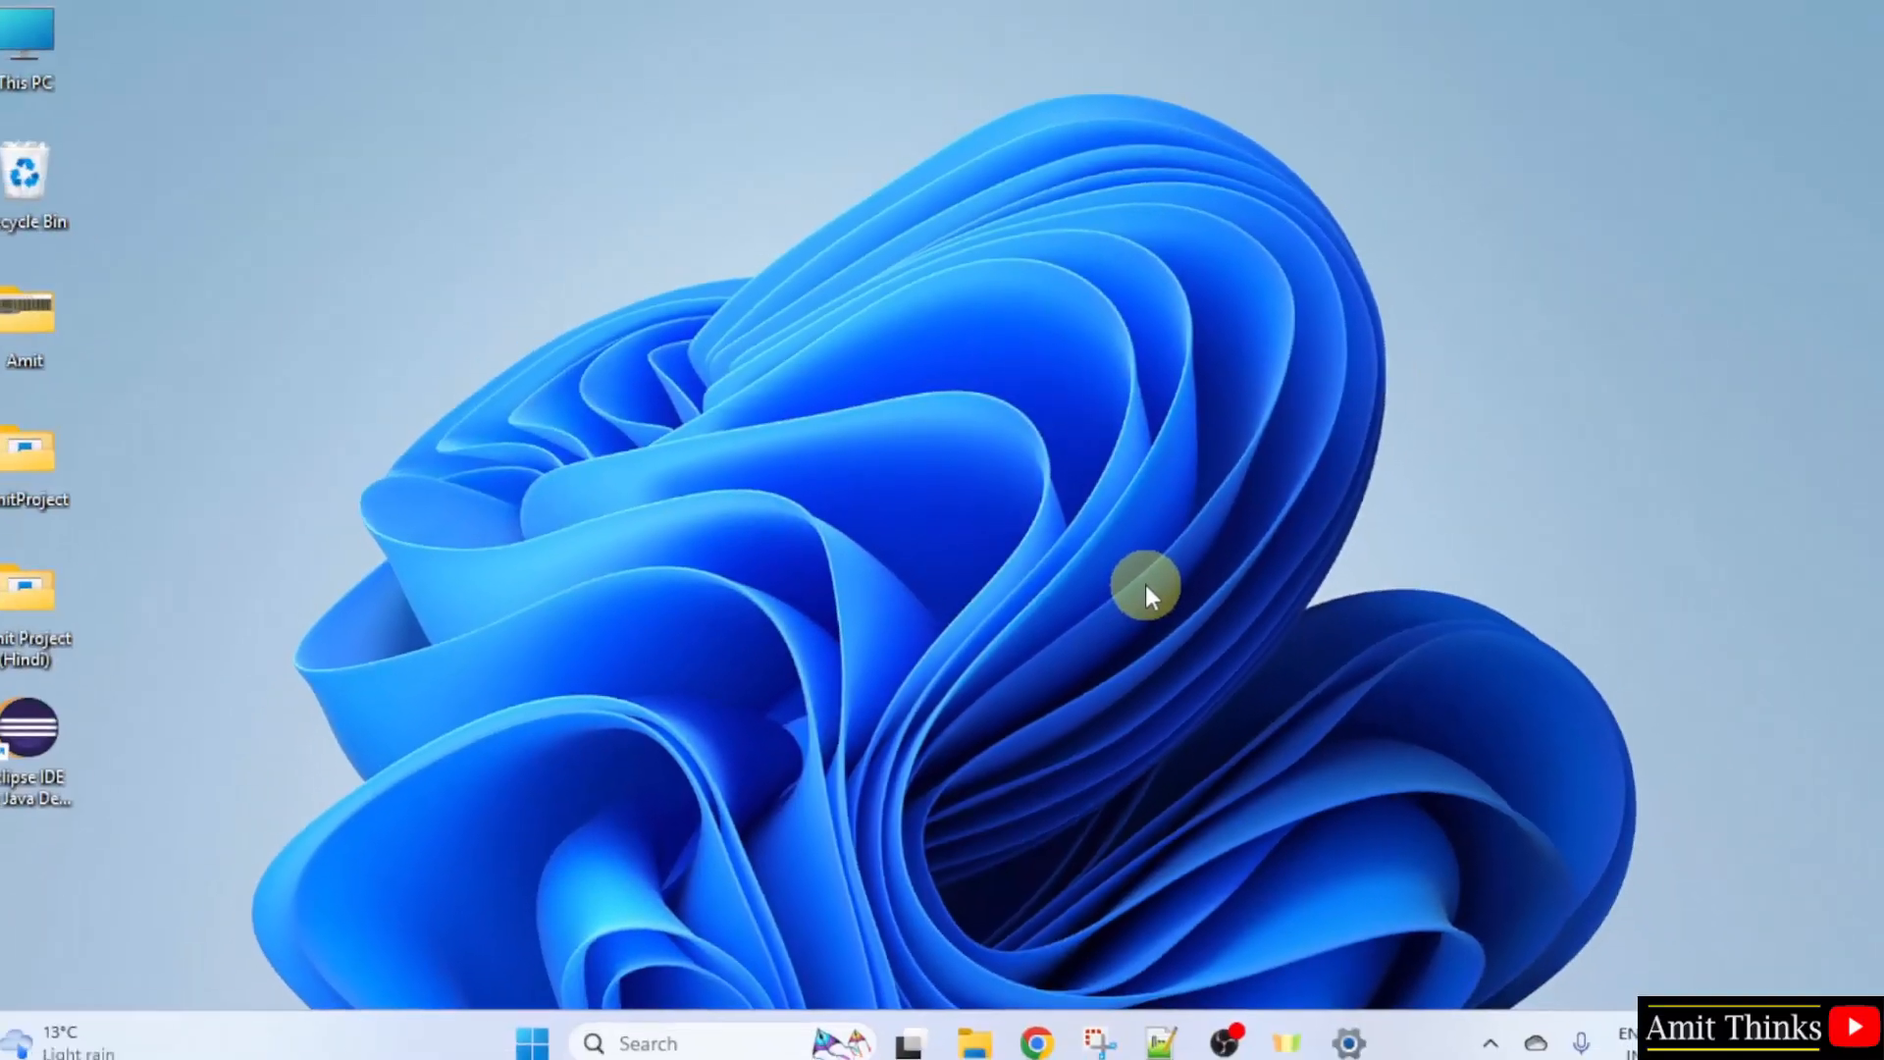
double_click(51, 721)
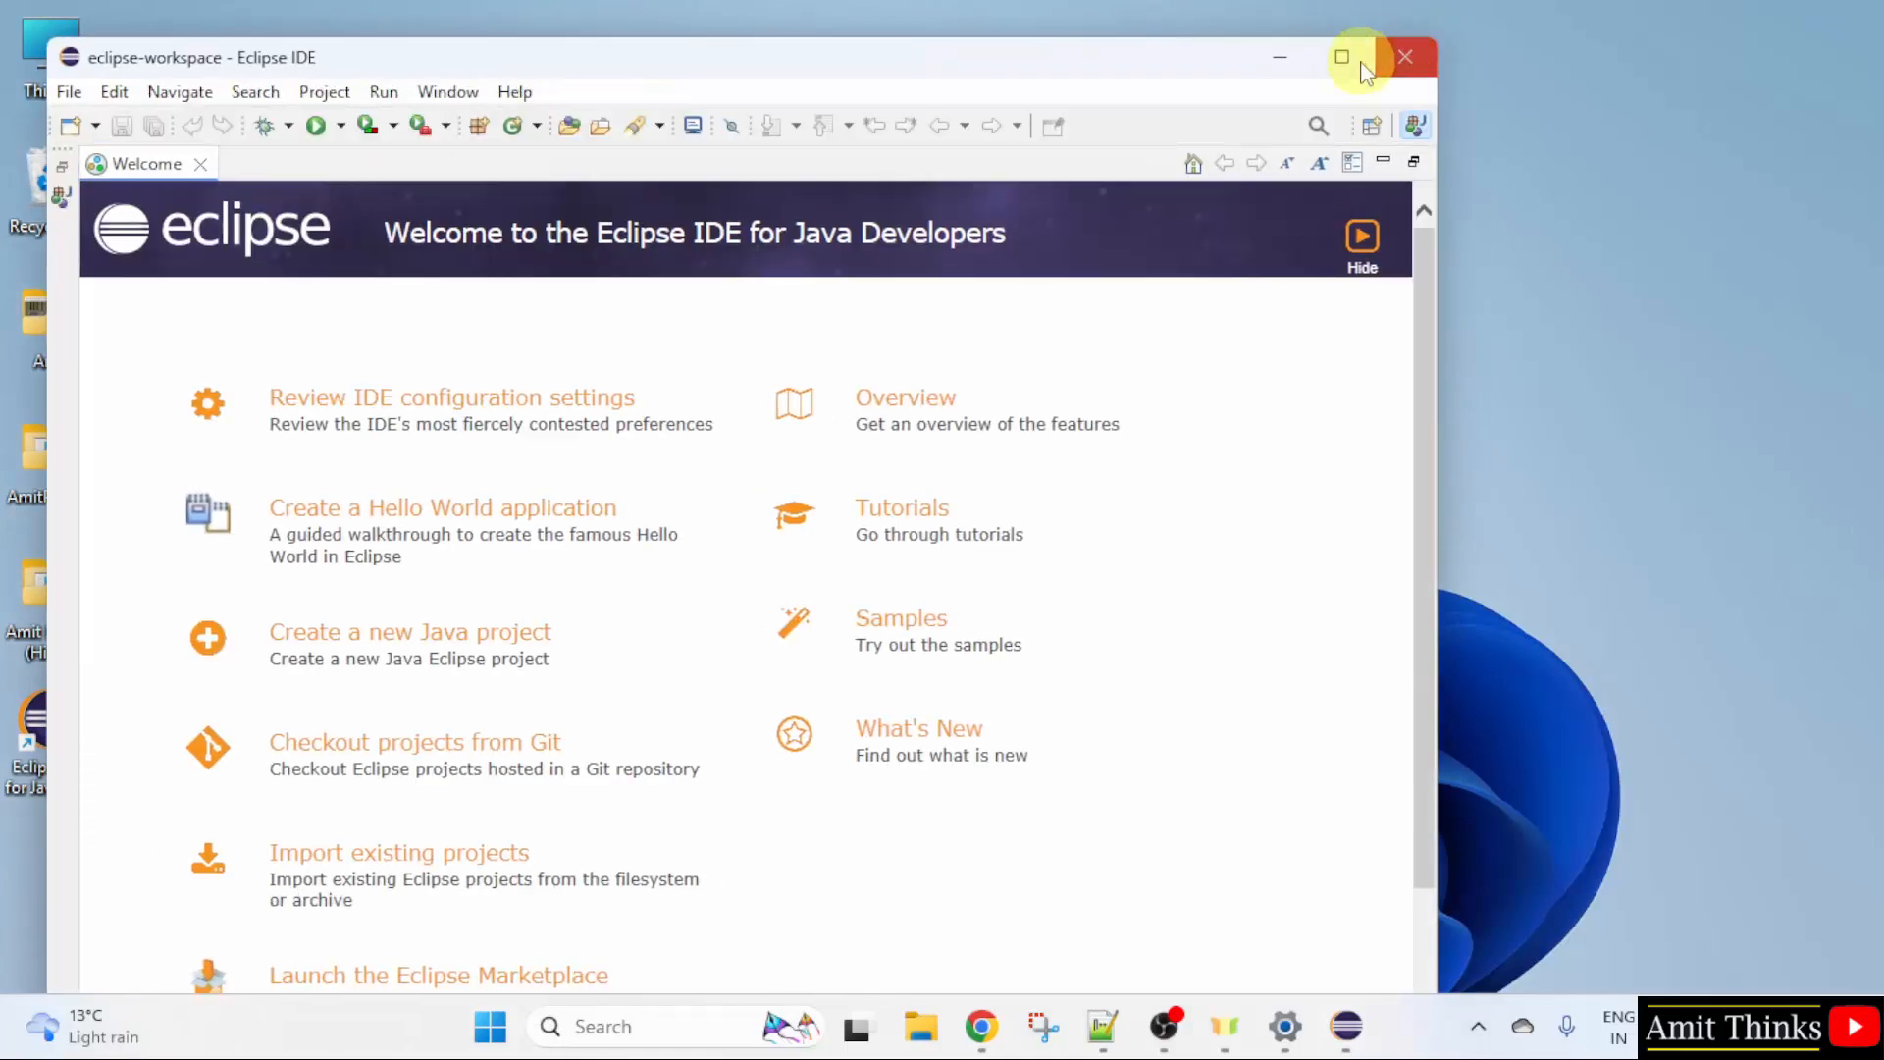
Step: Maximize Eclipse, close the Welcome page and start the New Java Project wizard
click(1358, 57)
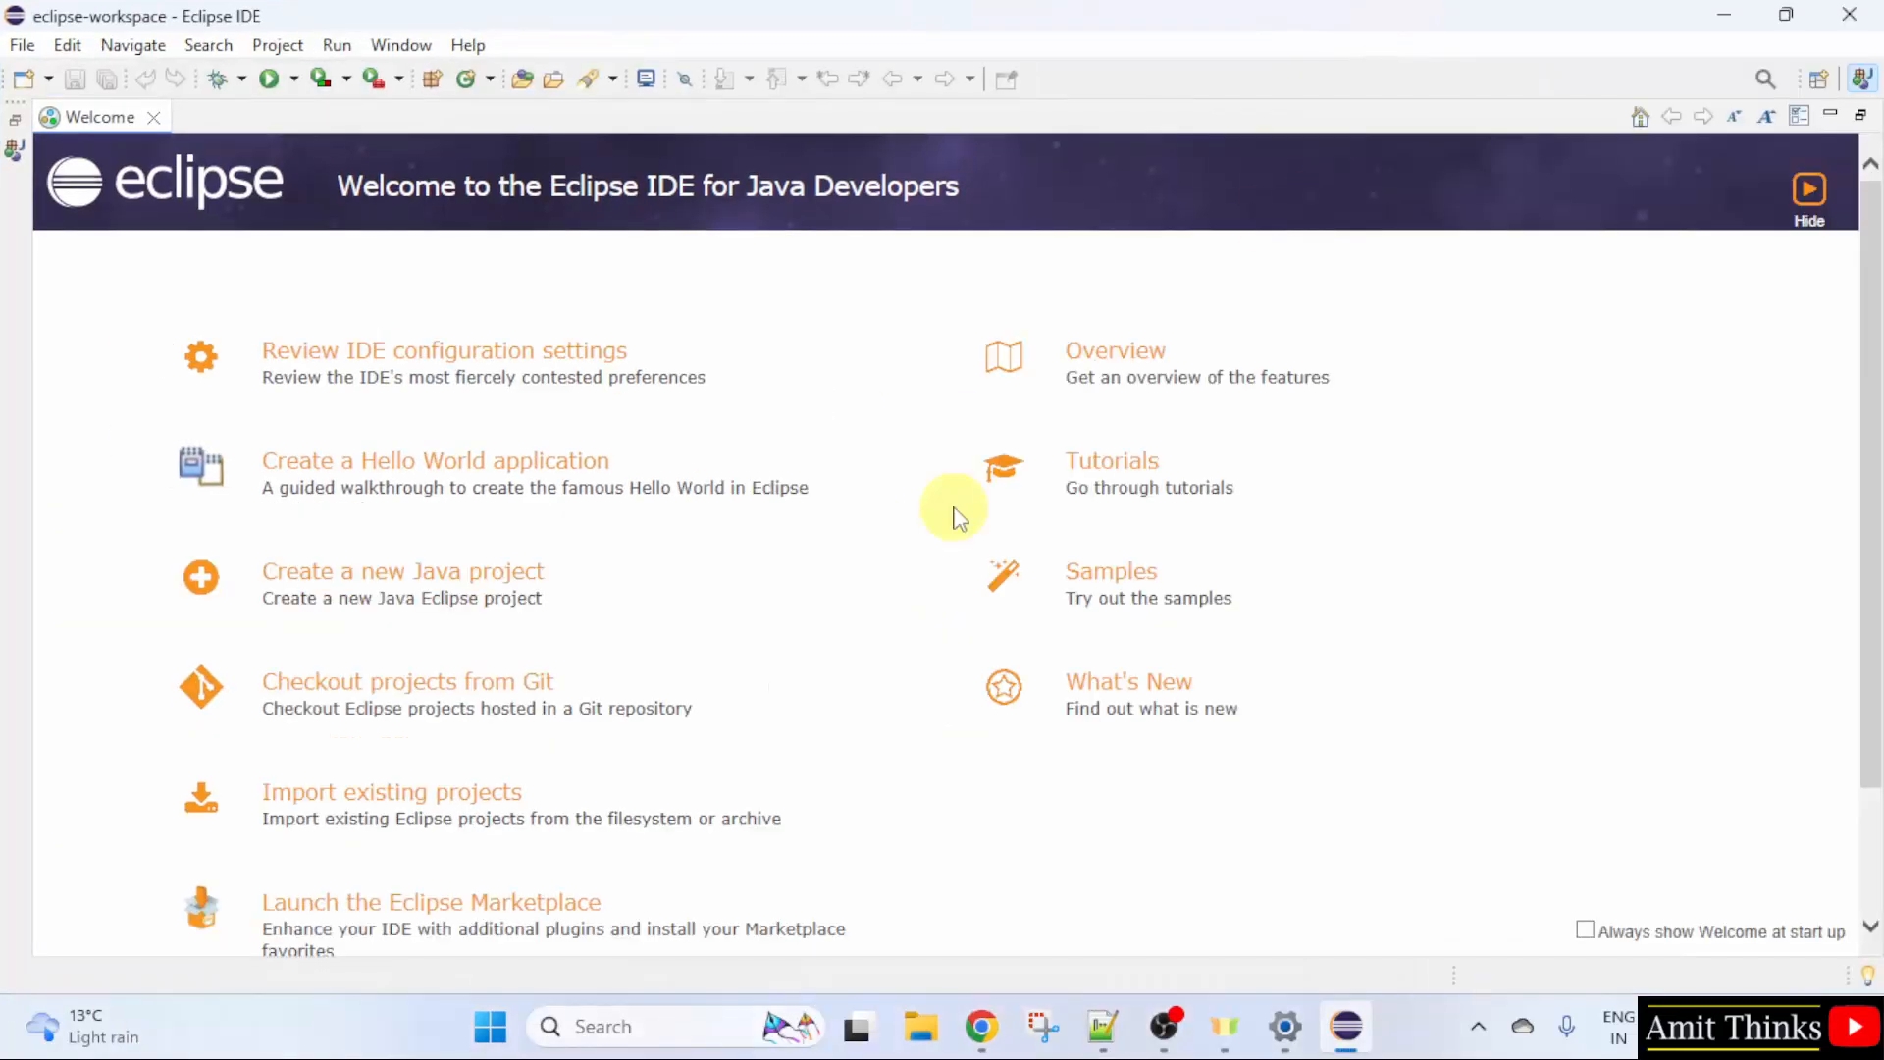
mouse_move(968, 510)
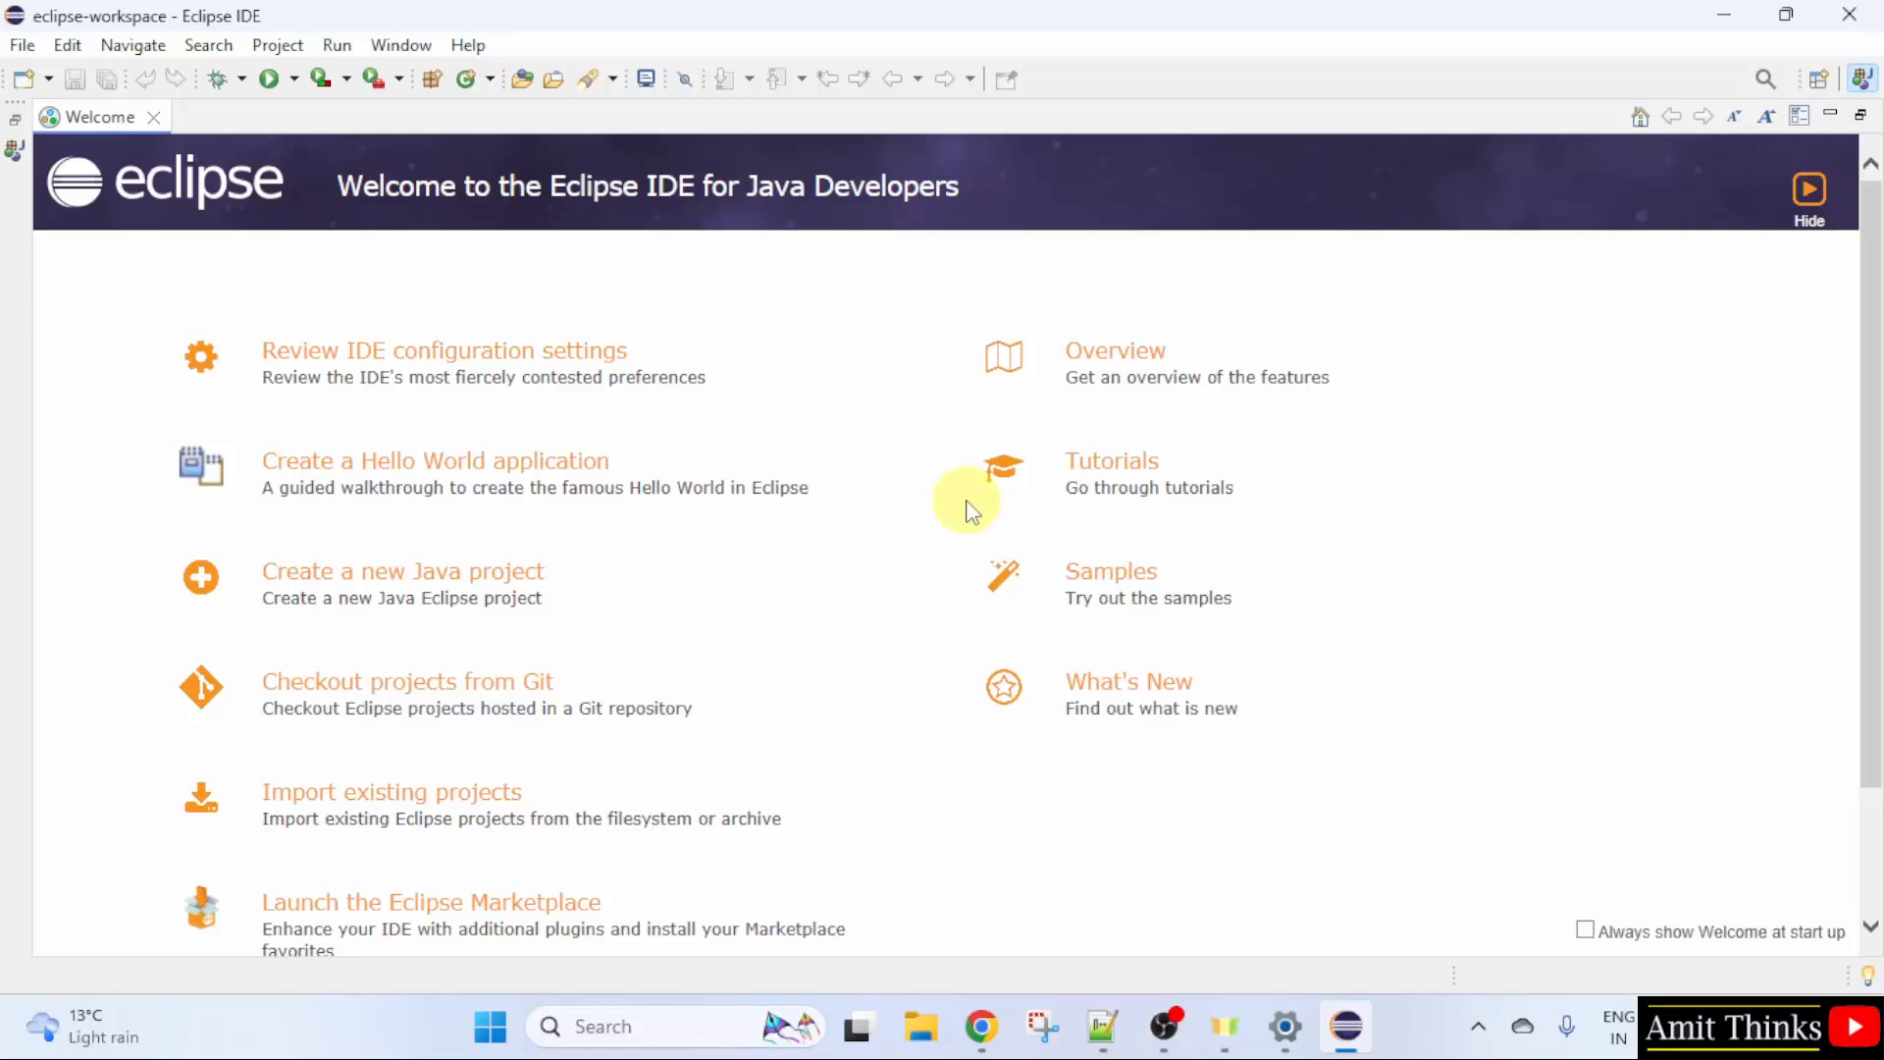
mouse_move(504, 572)
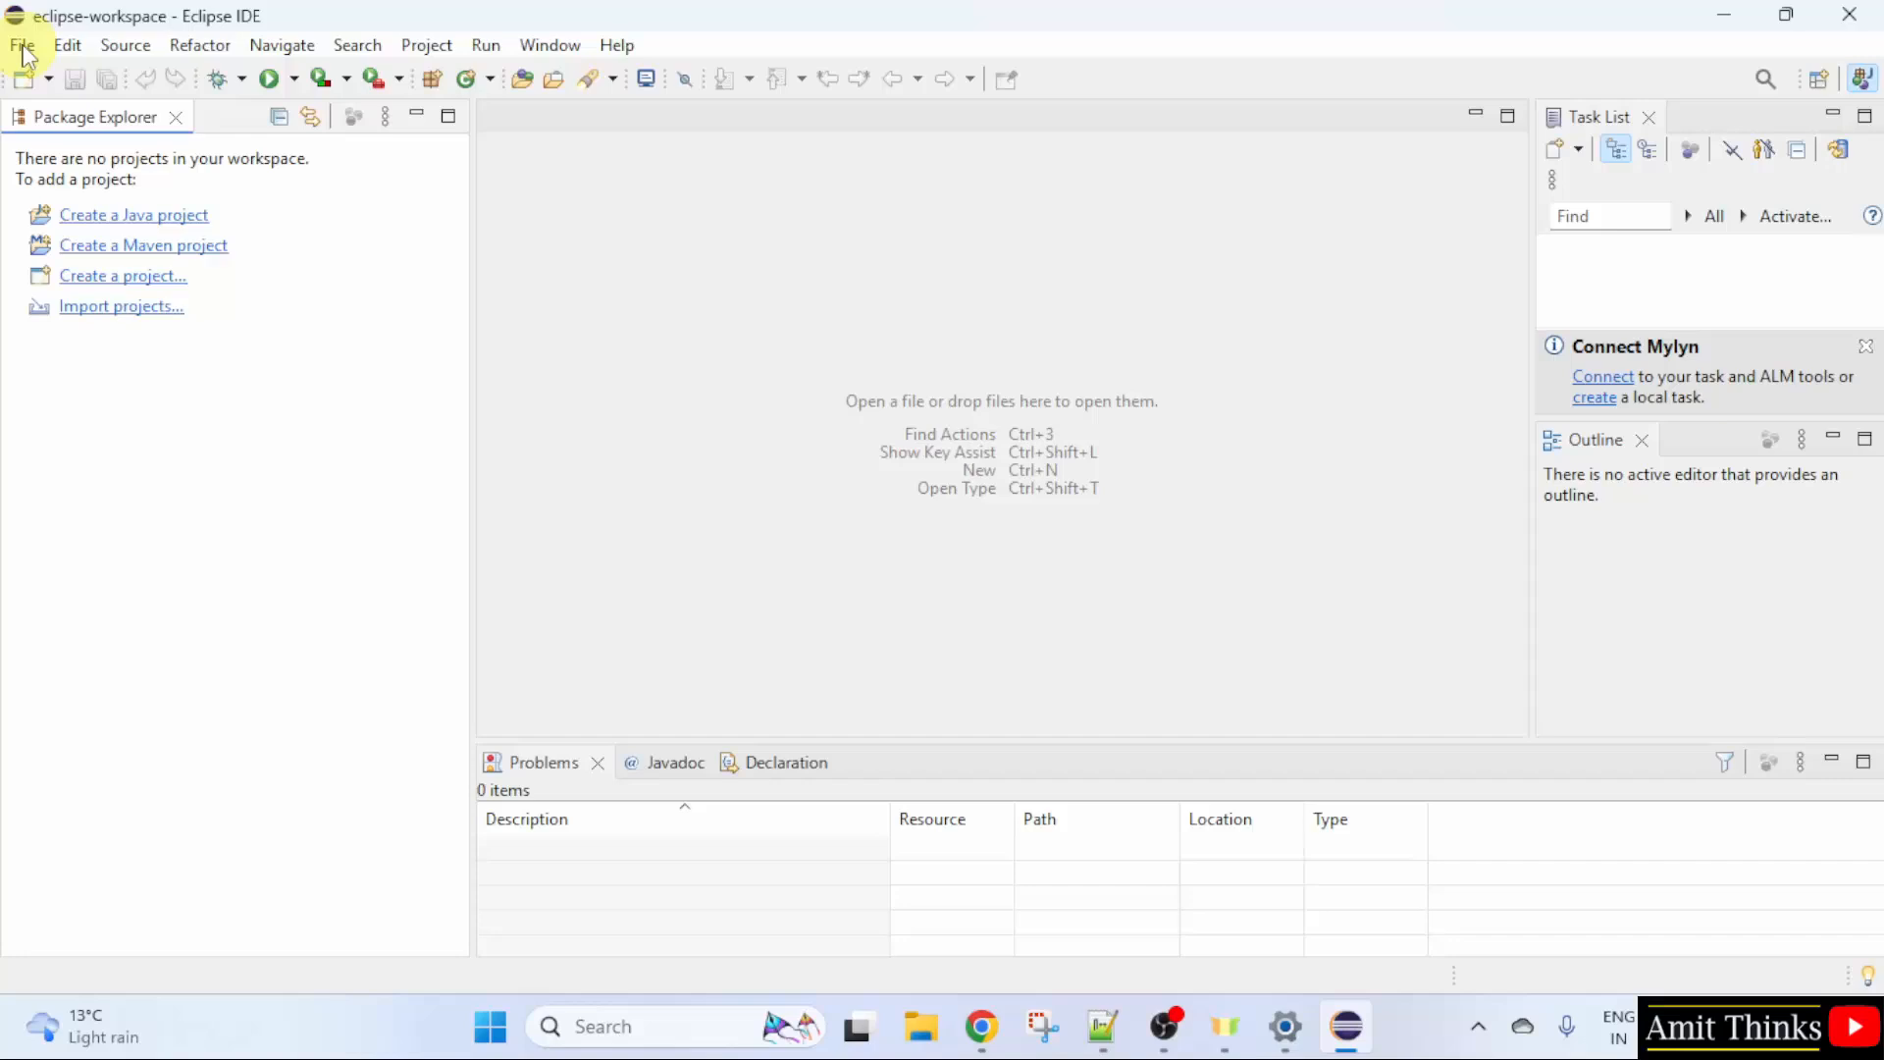
click(20, 45)
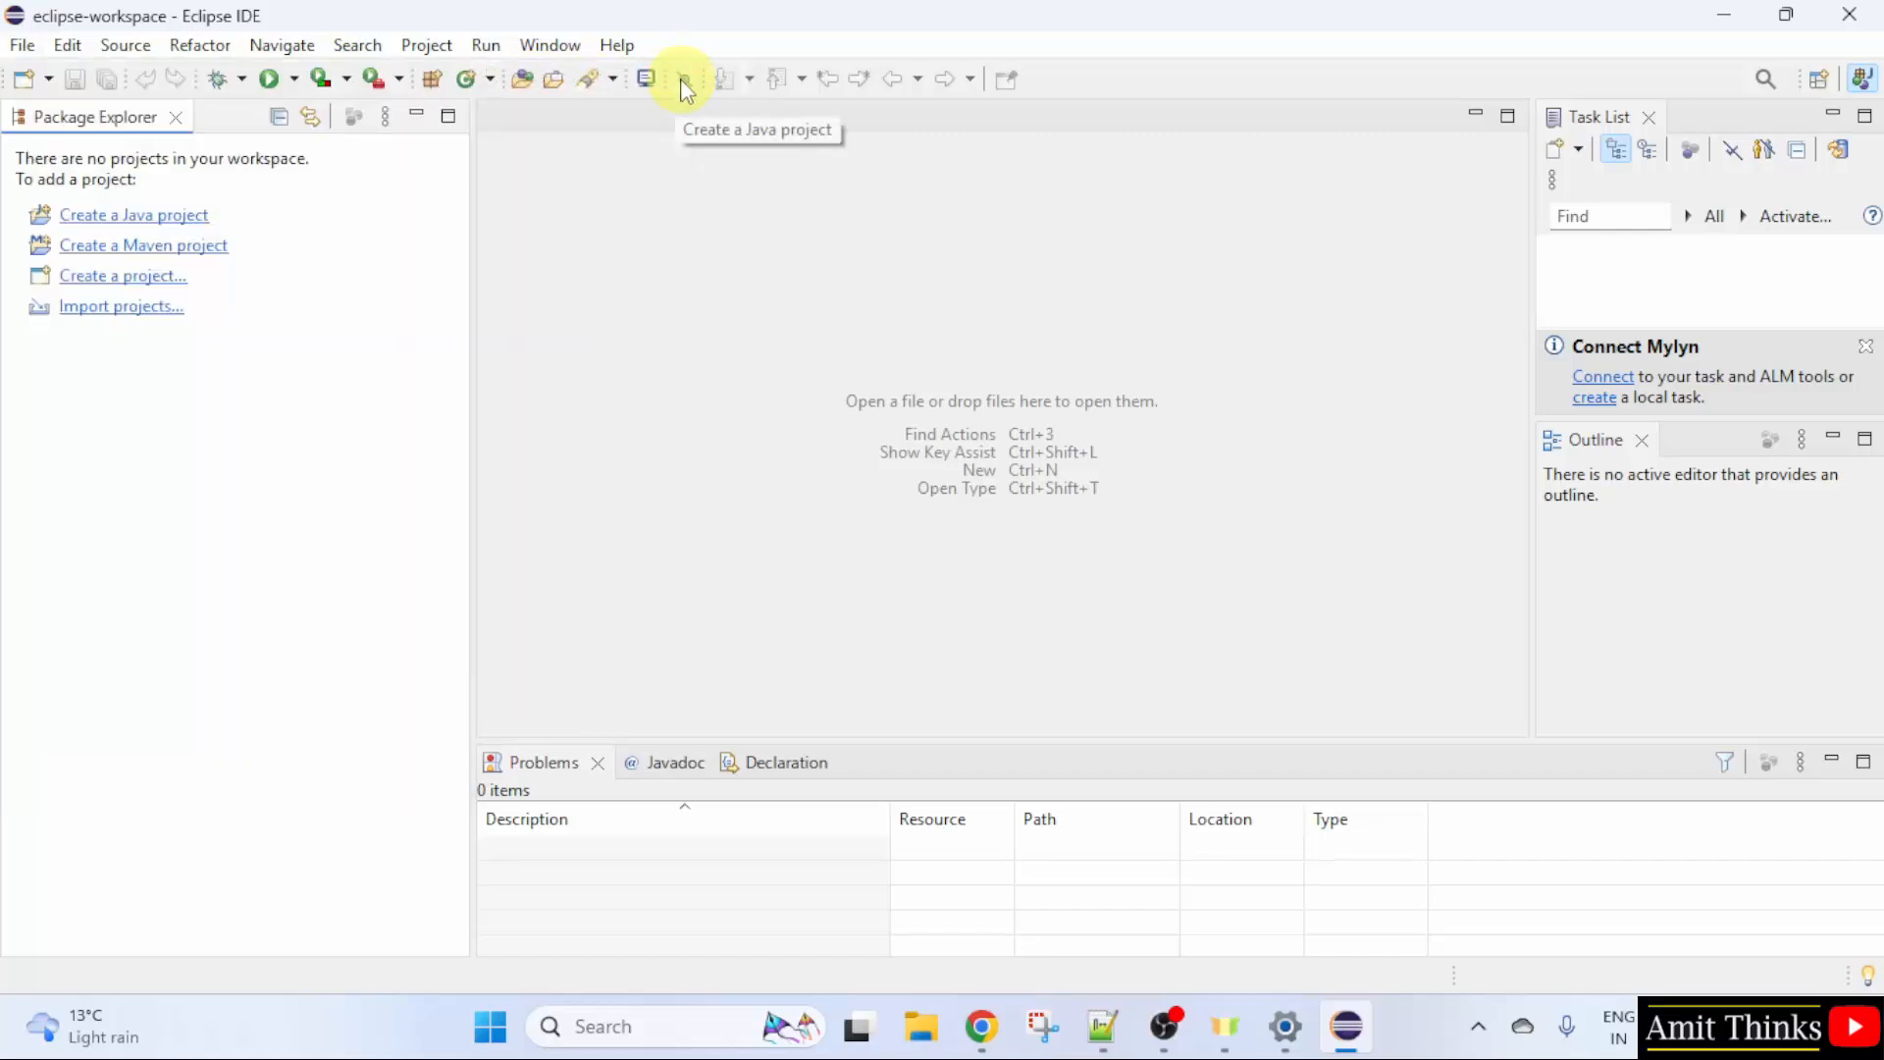
click(646, 79)
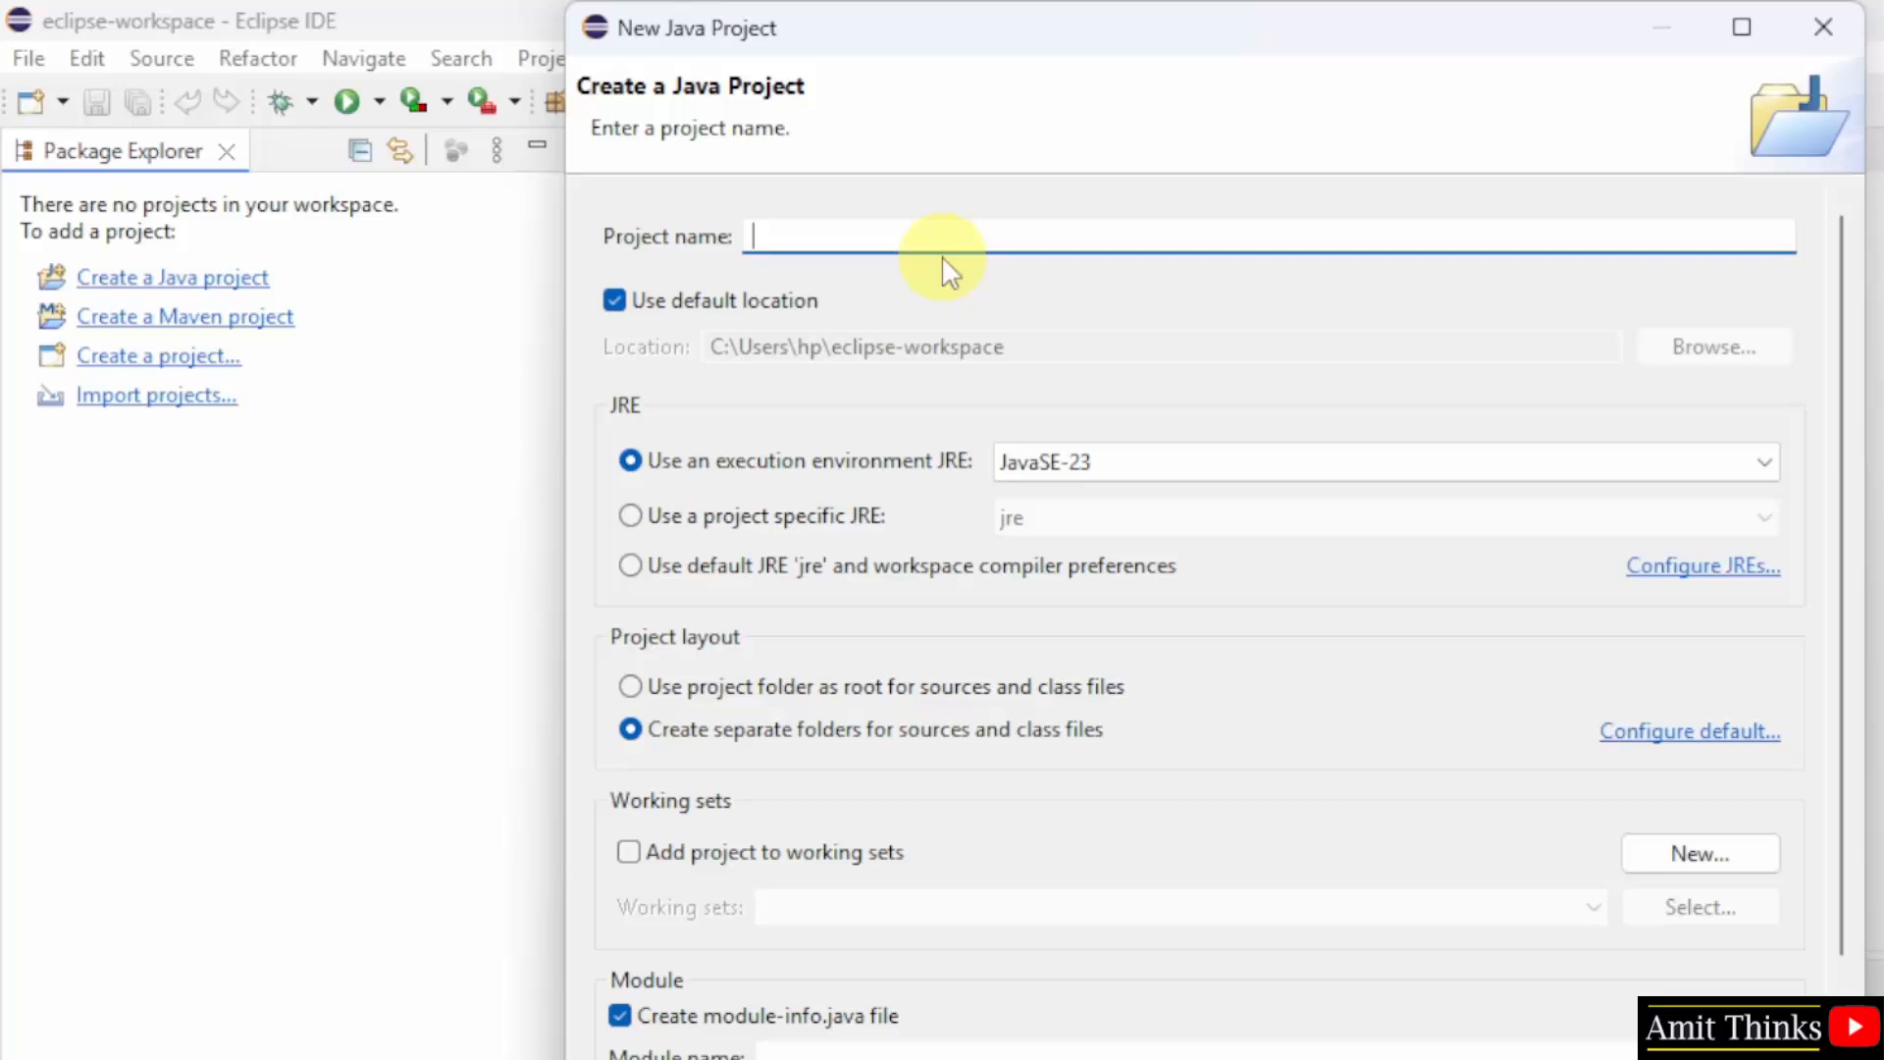
Step: Create the Java project AmitApplication without a module-info.java file
text(AmitApplication)
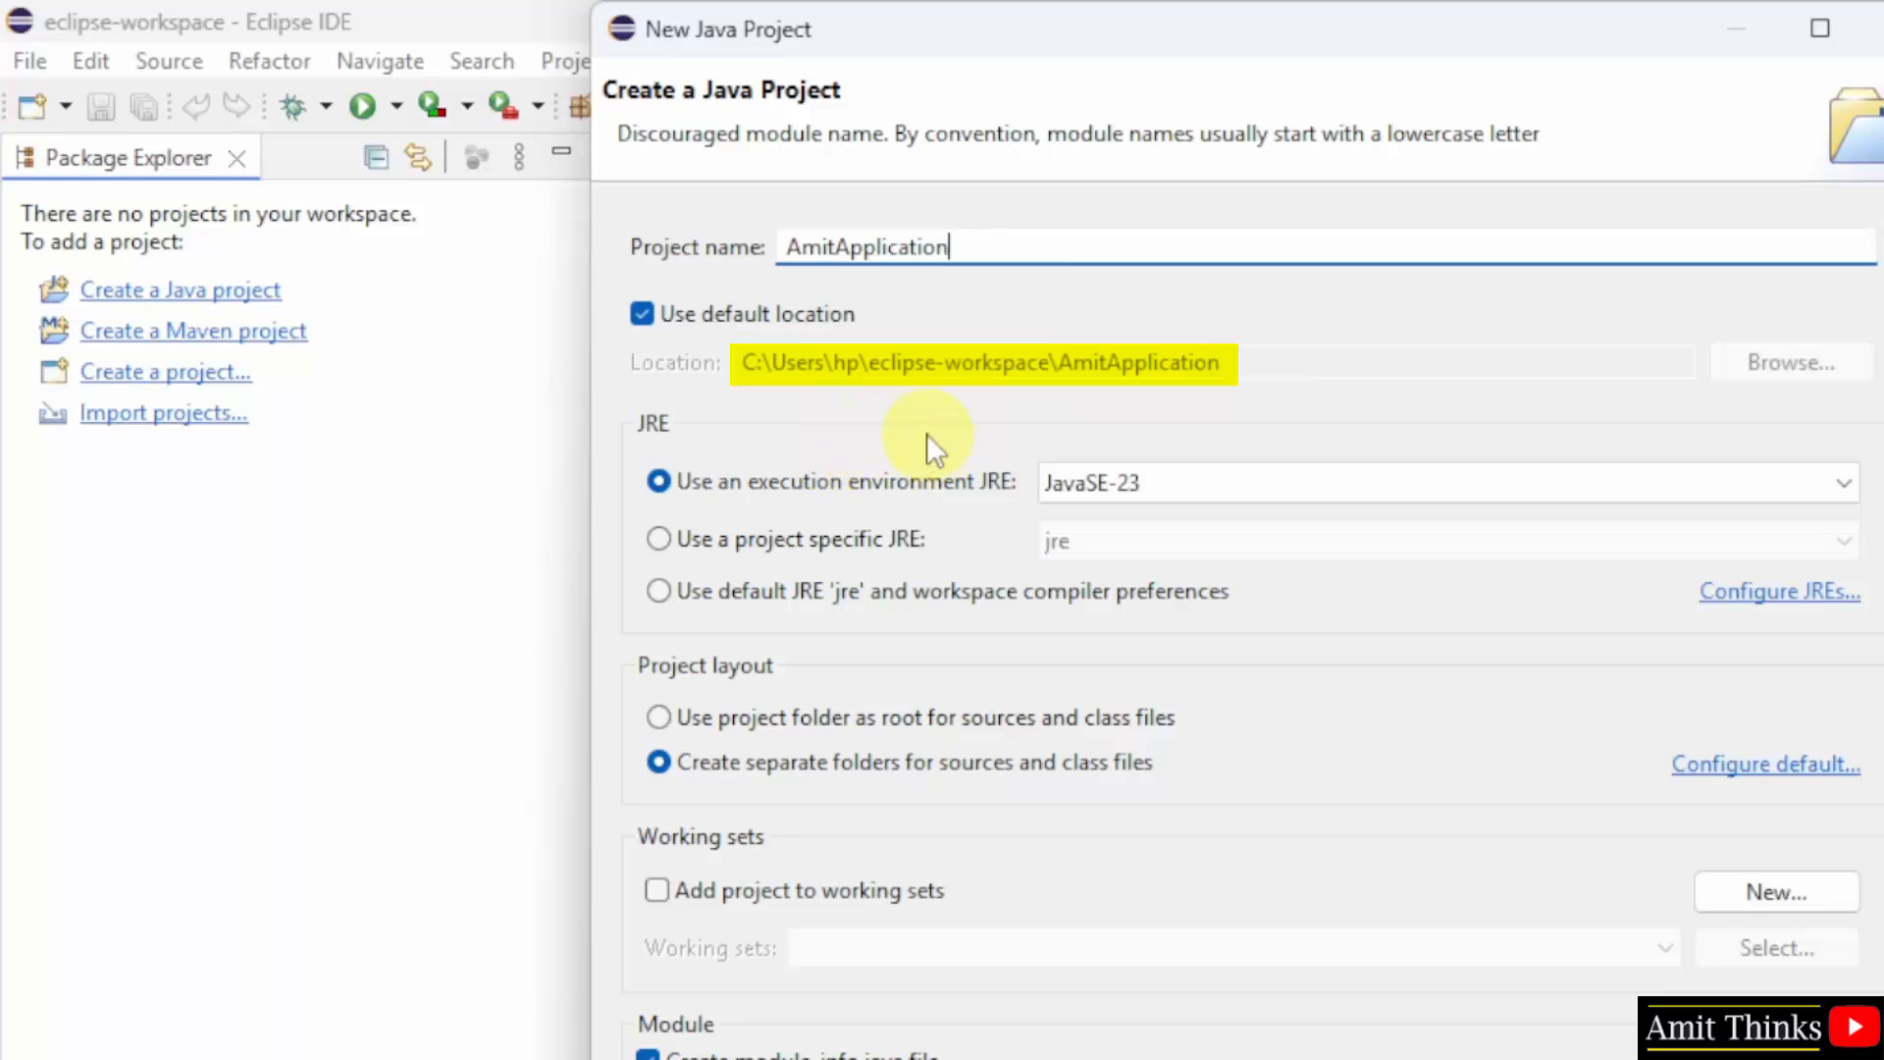
mouse_move(793, 420)
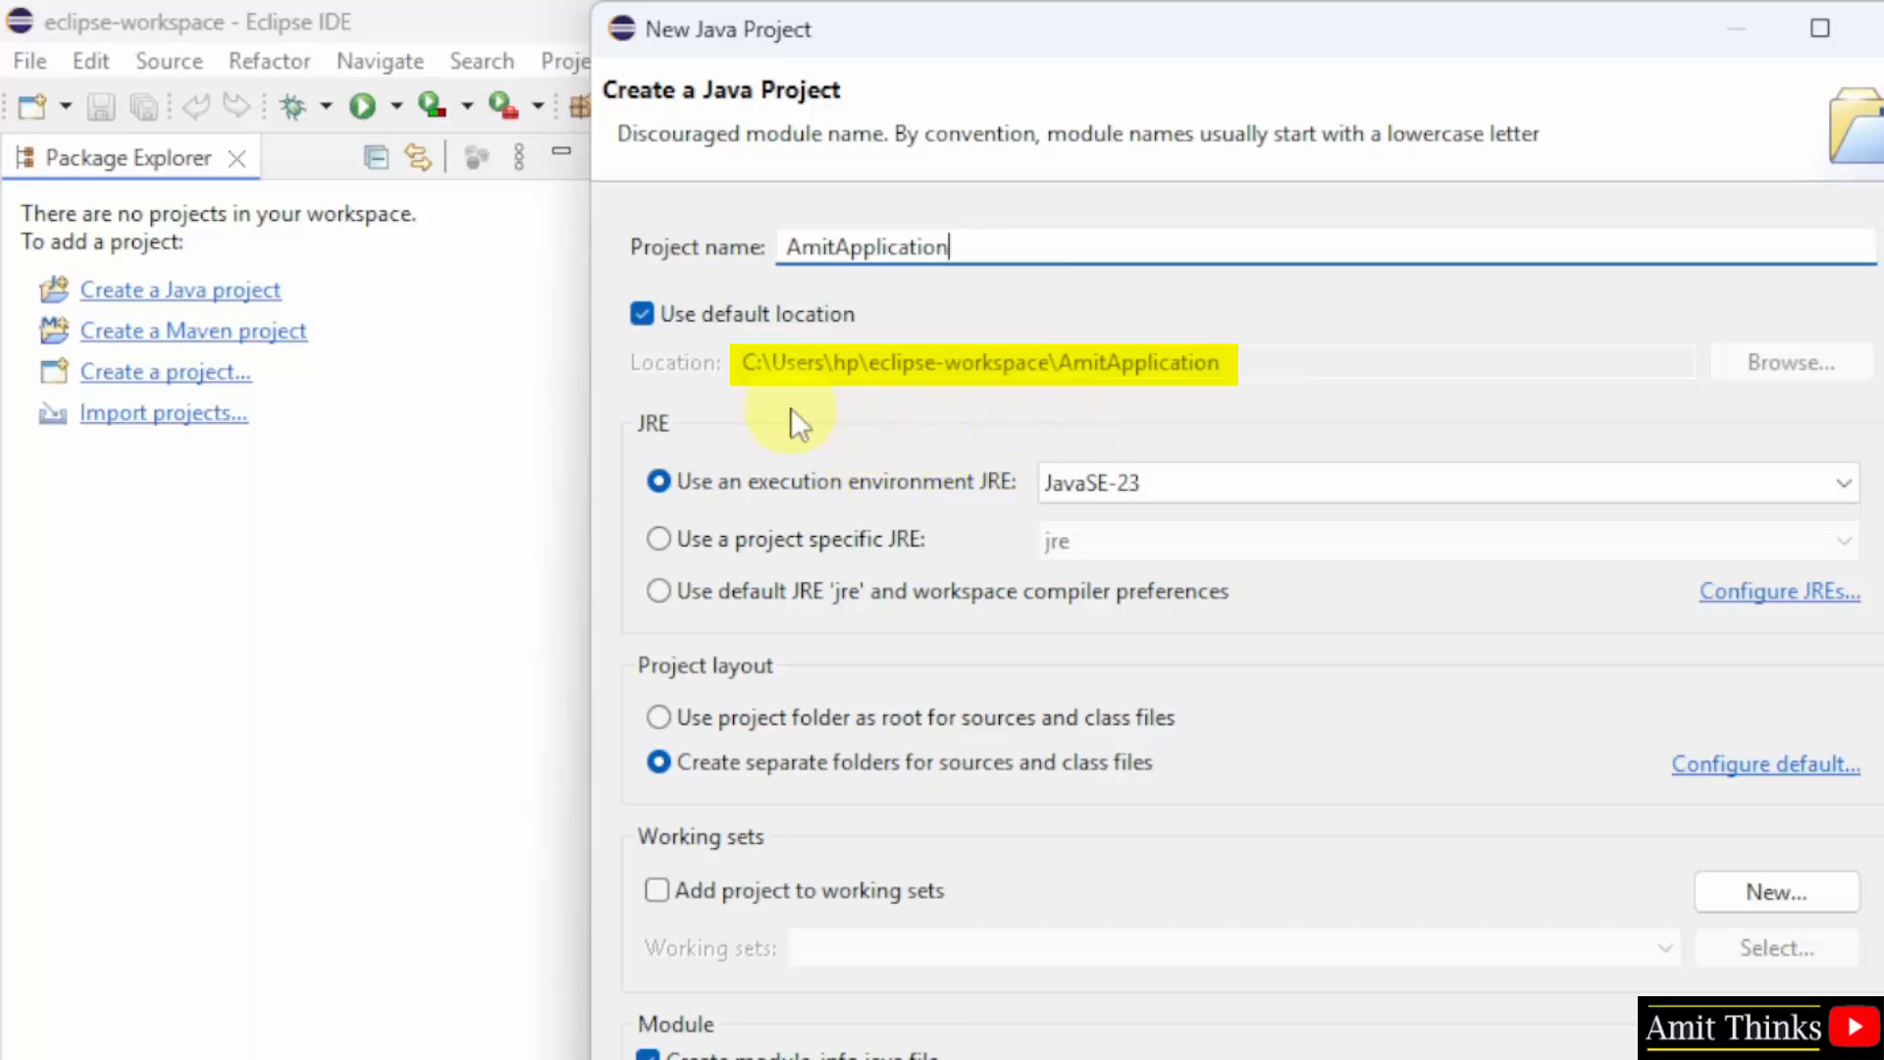
mouse_move(980, 438)
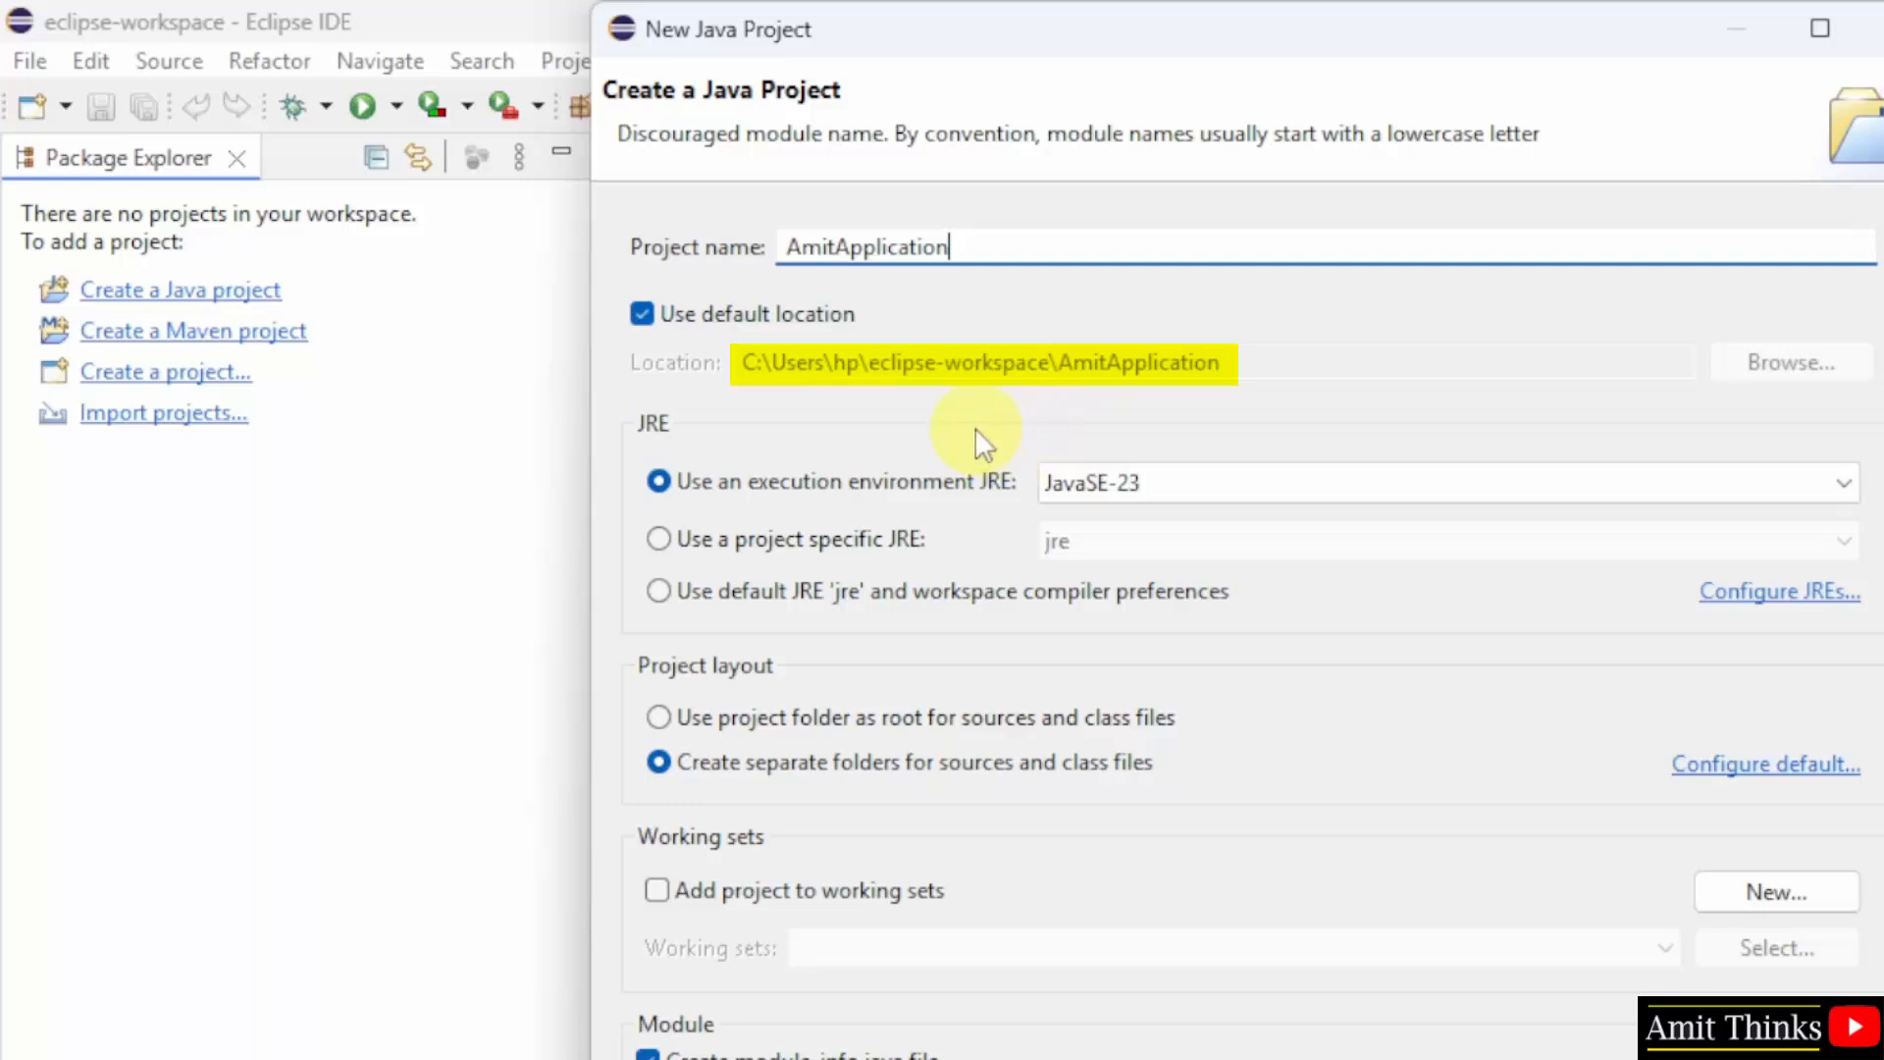
mouse_move(1037, 424)
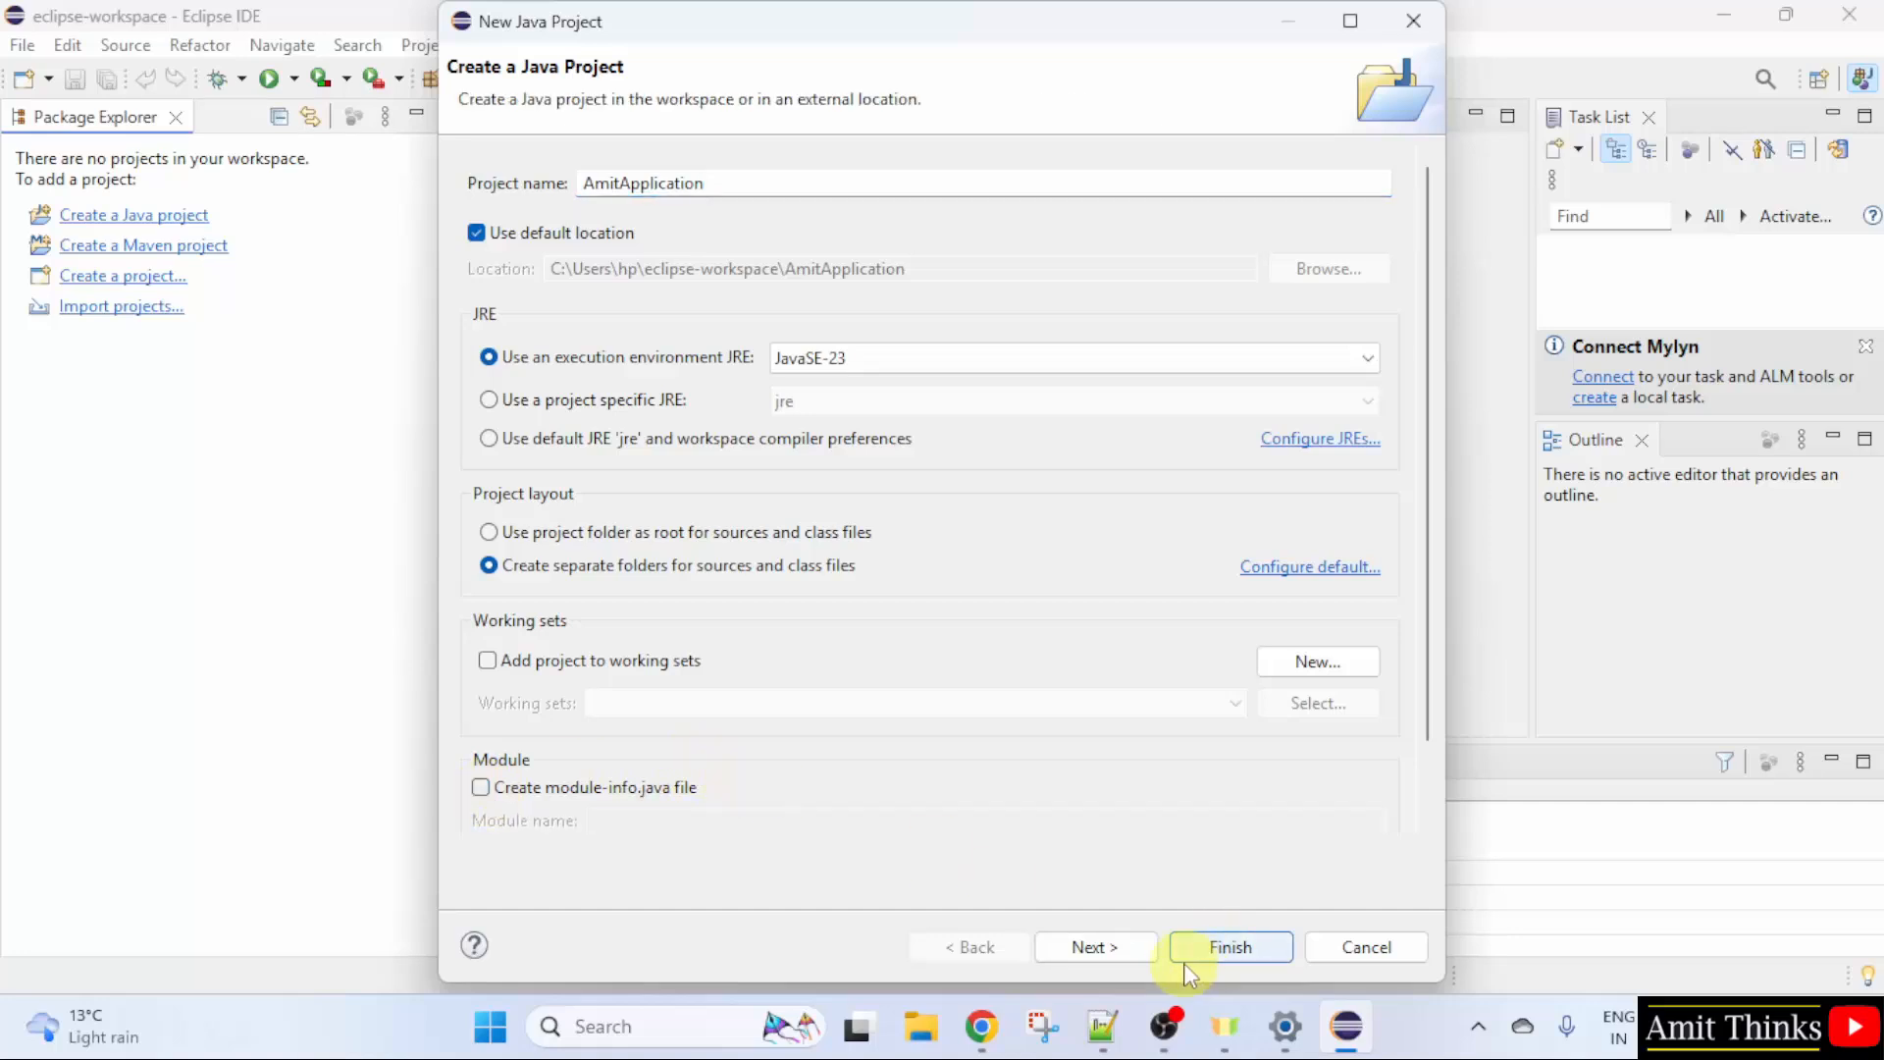
click(1228, 946)
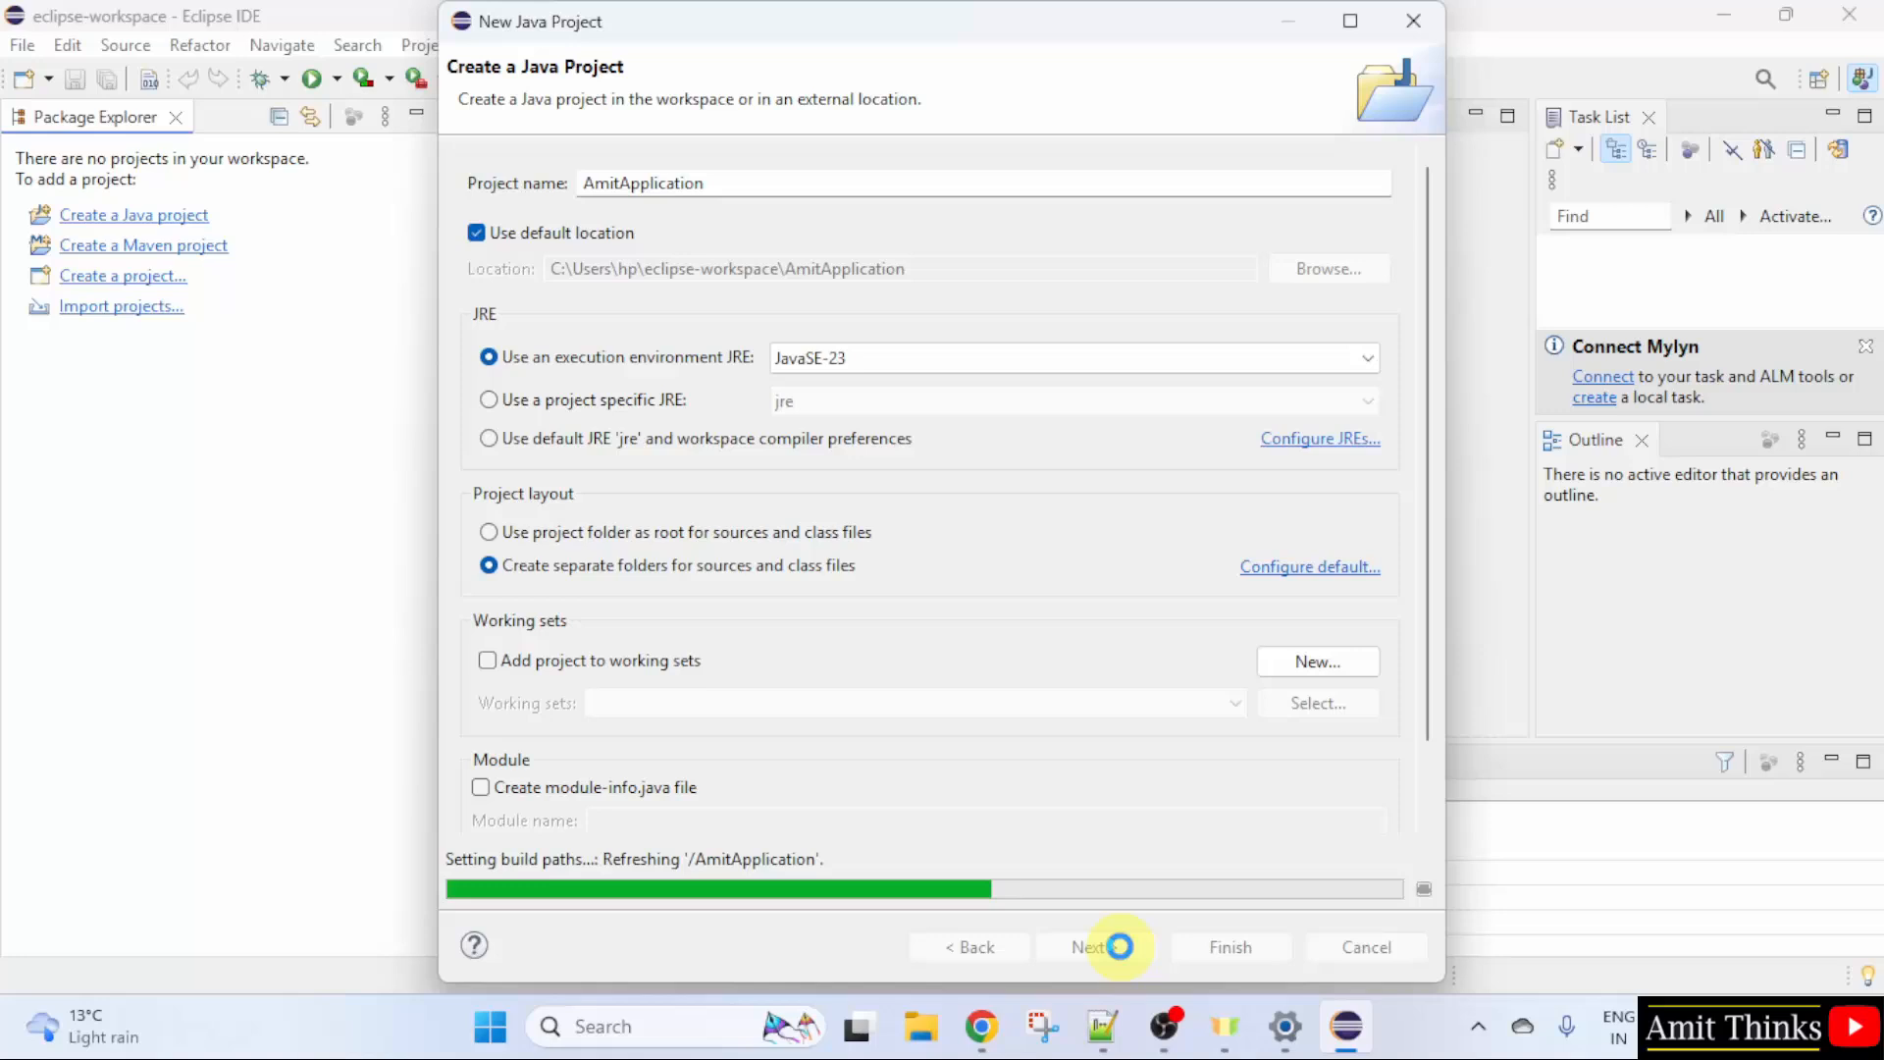
click(1089, 947)
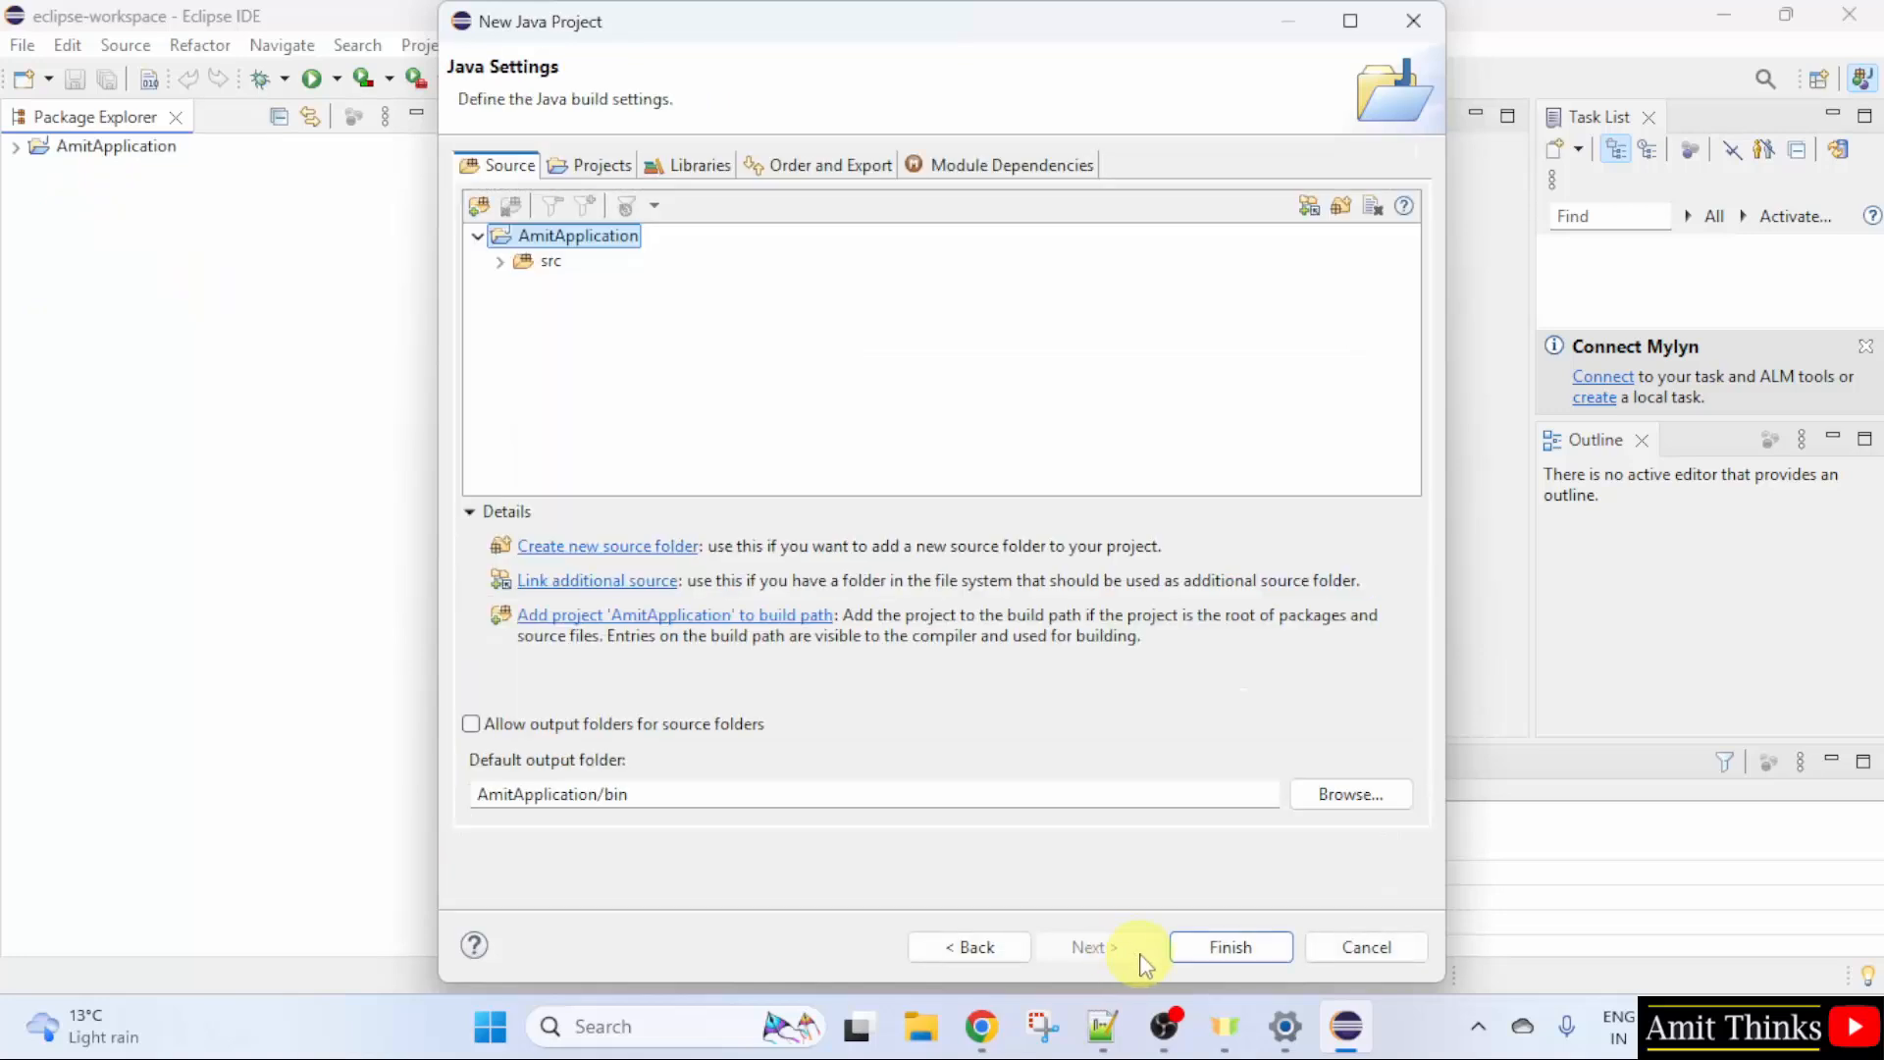
click(1229, 946)
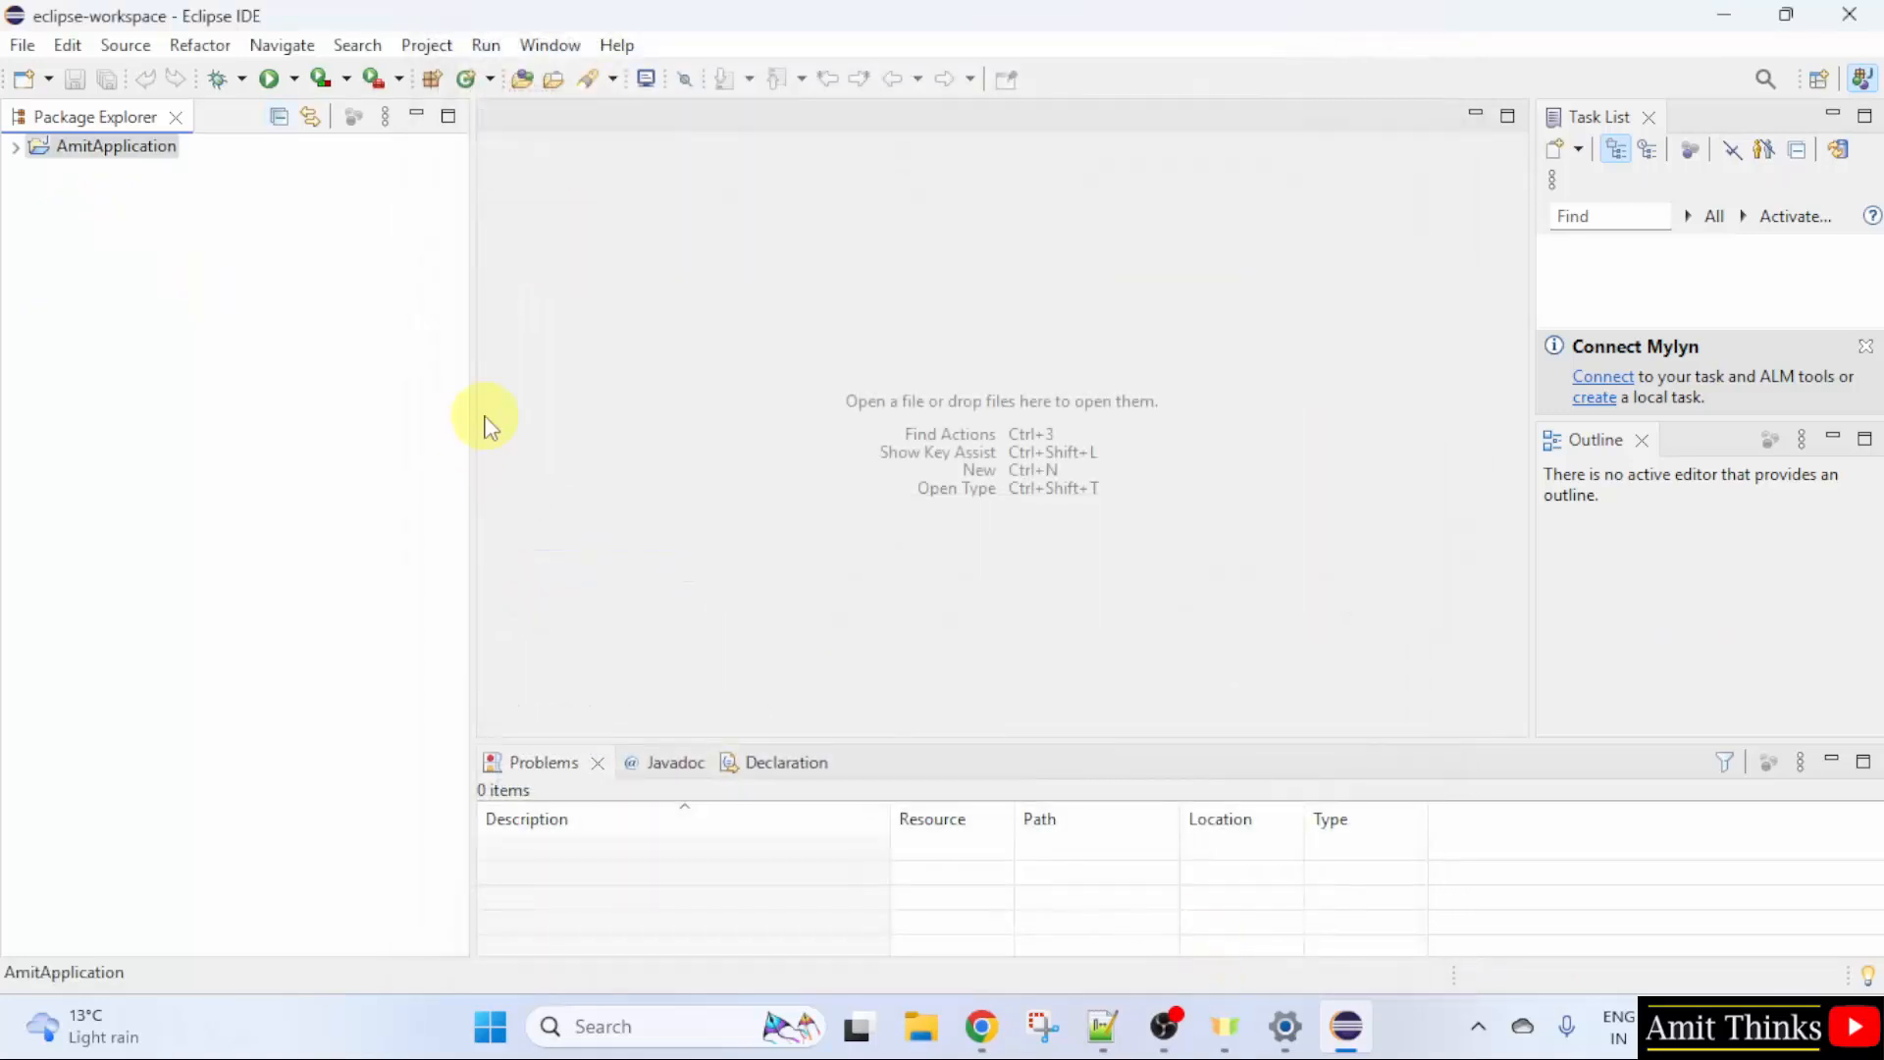
Step: Start a new Java class inside the AmitApplication project
click(15, 146)
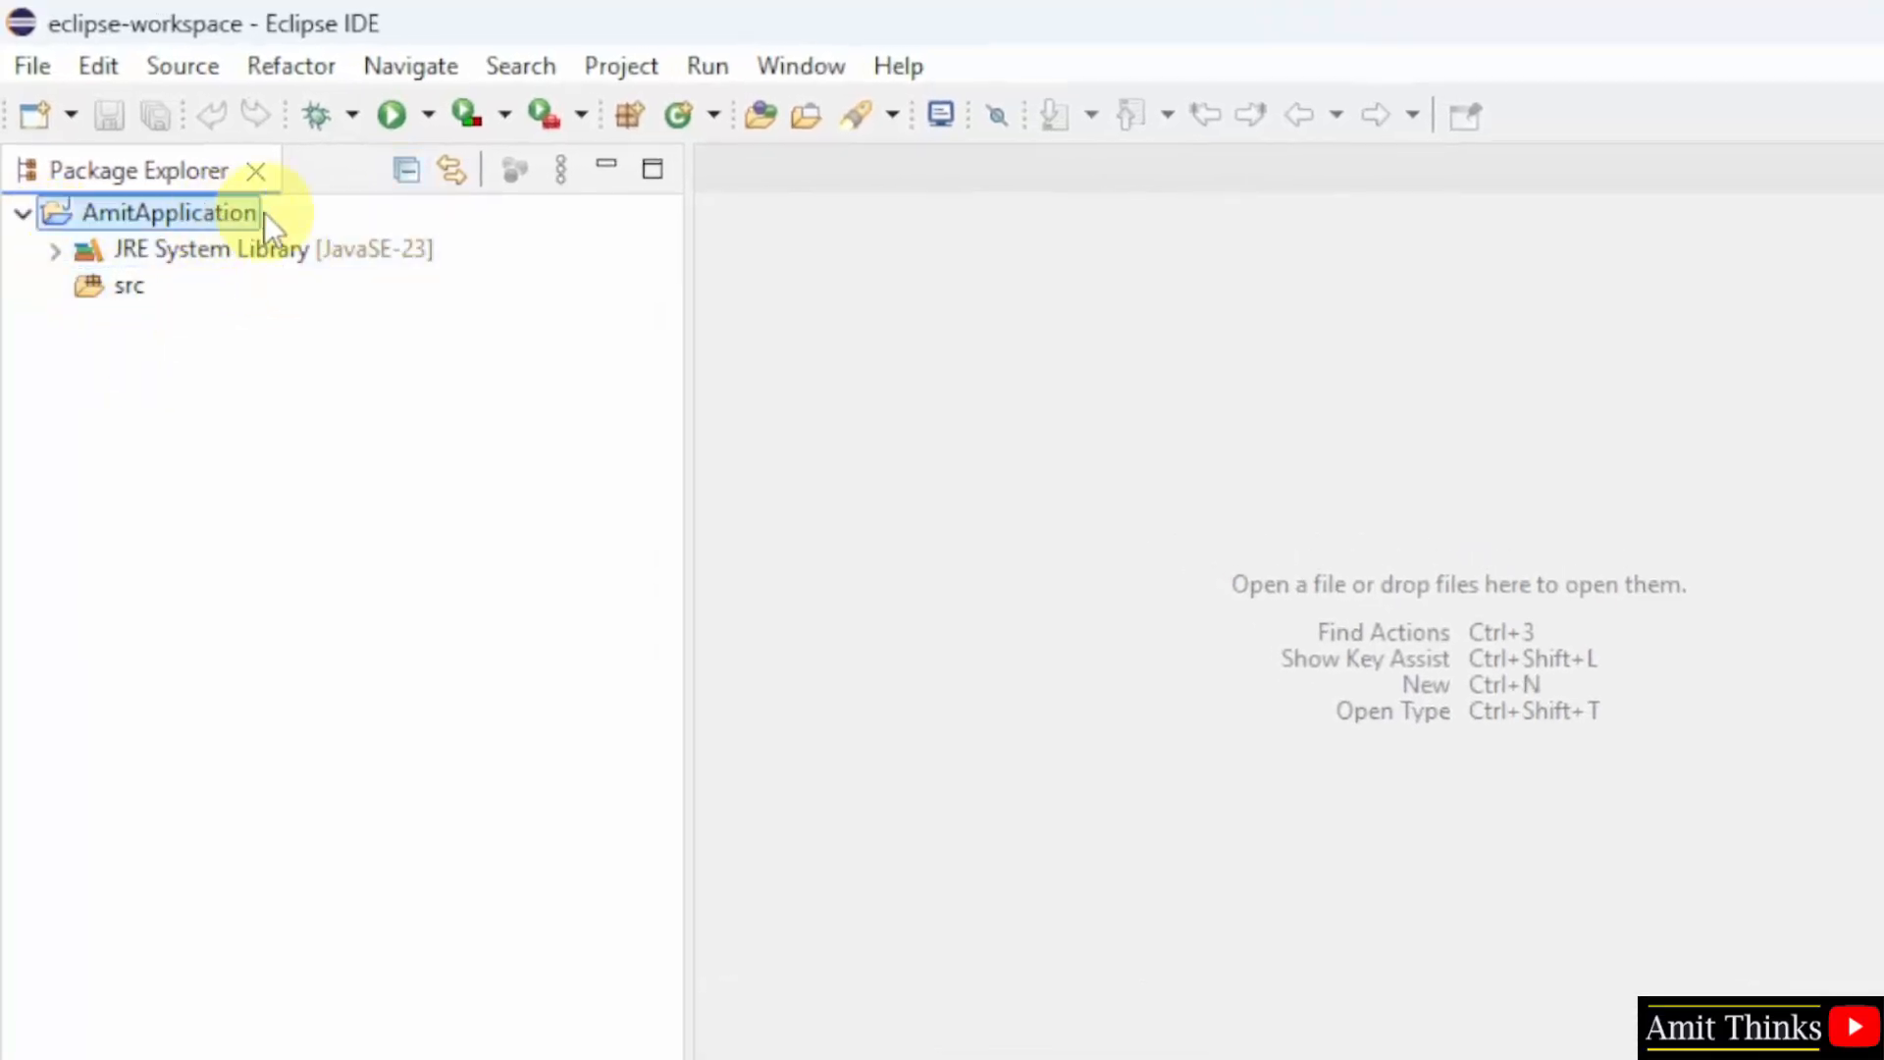
right_click(168, 212)
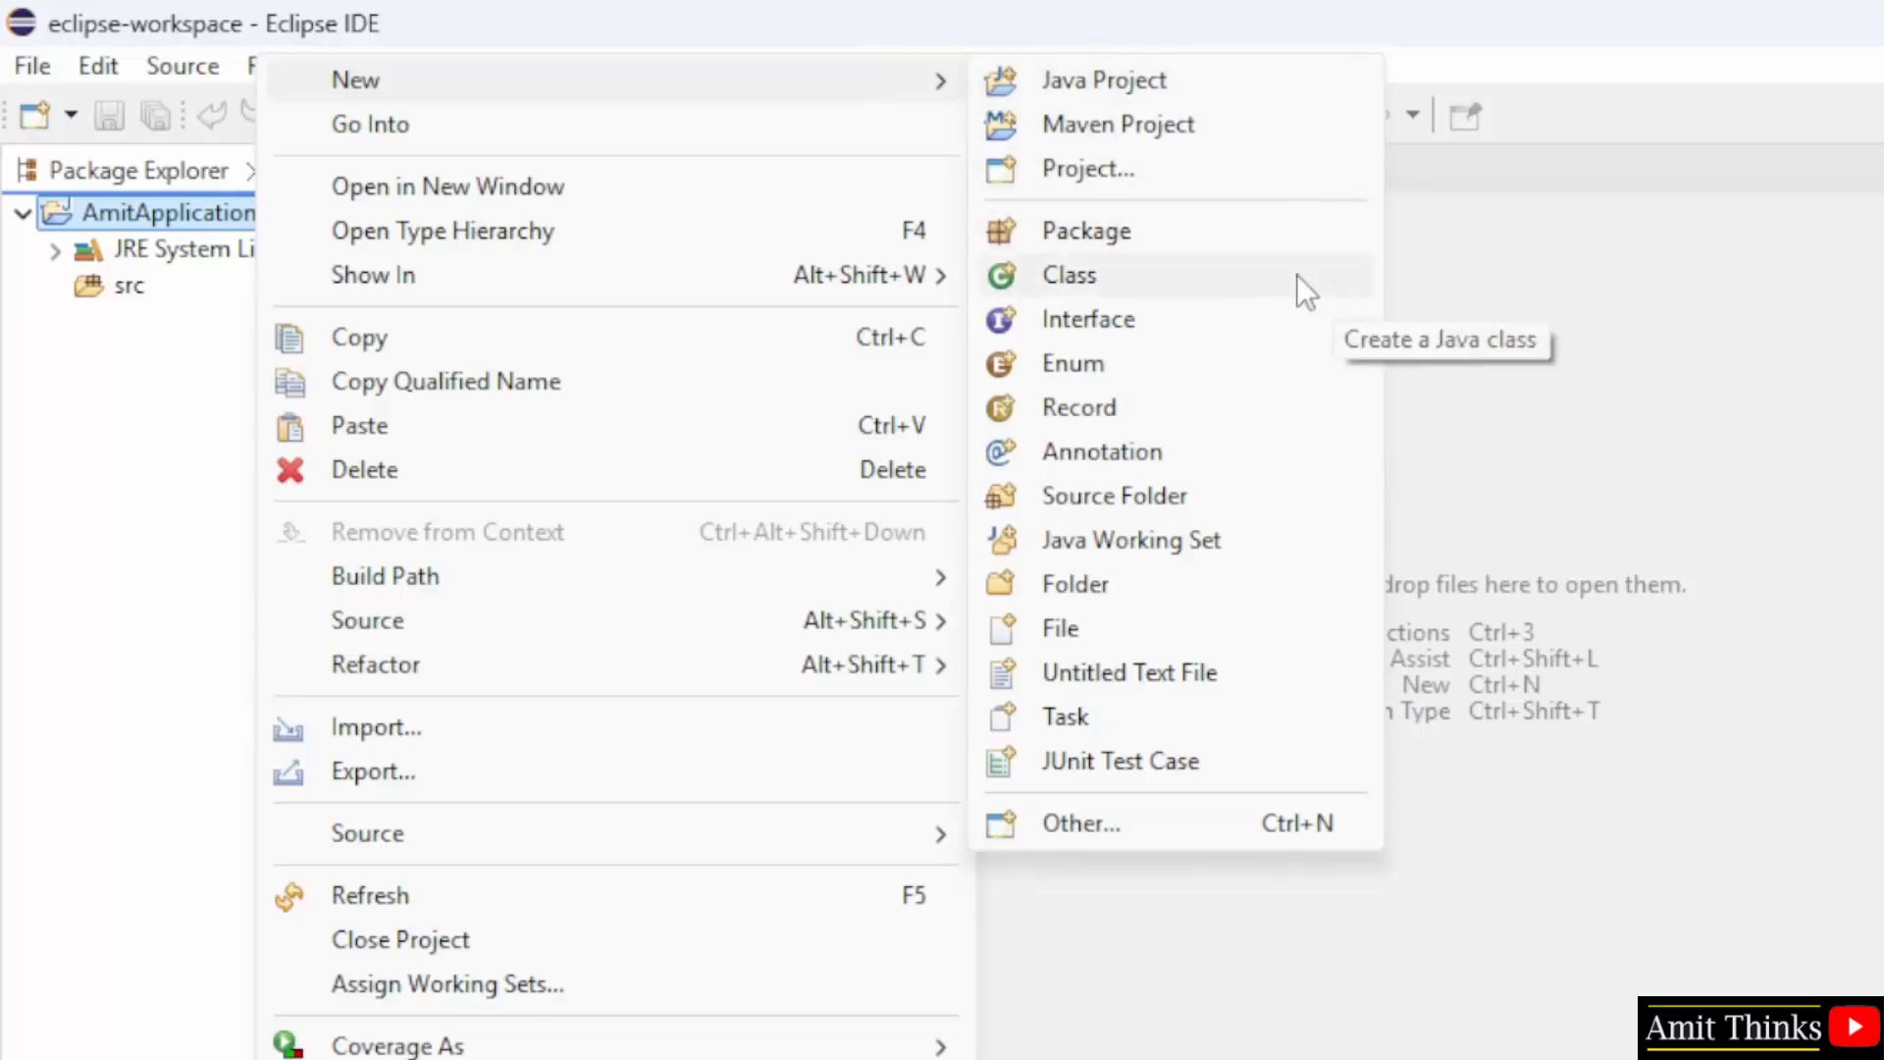
click(1068, 275)
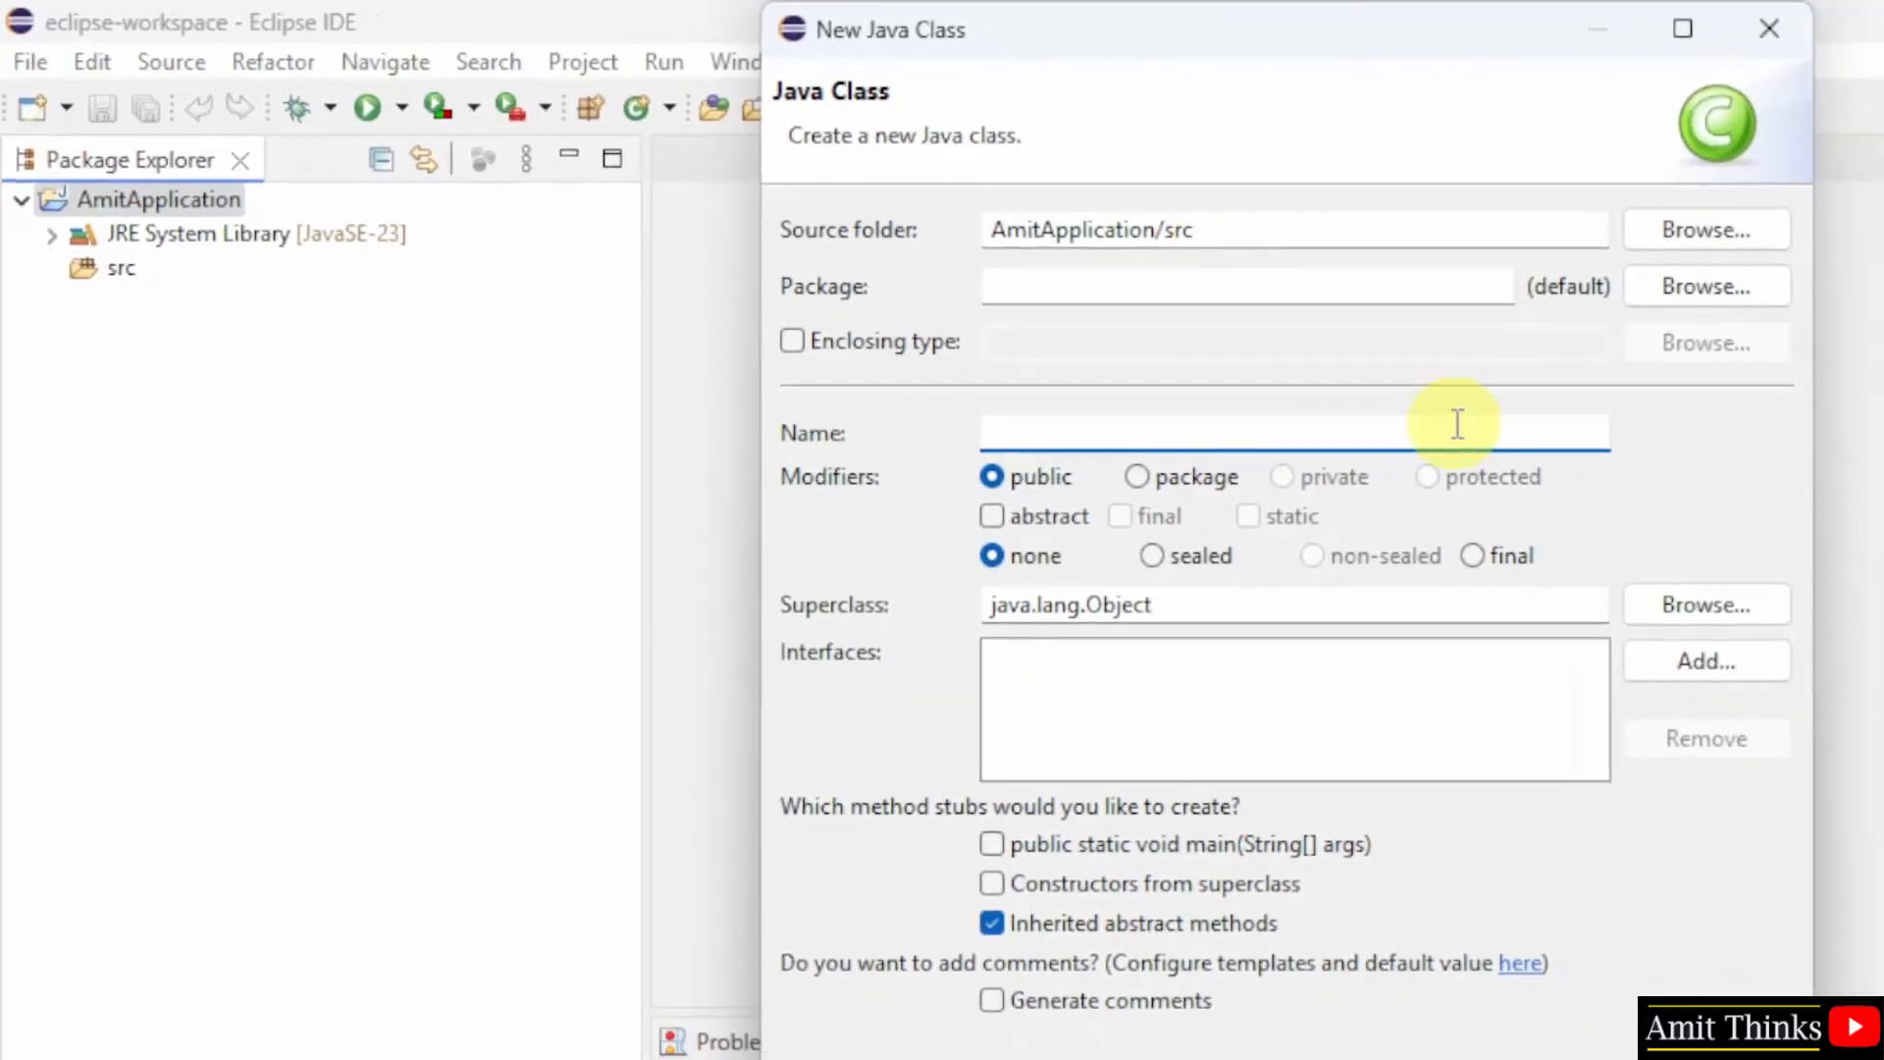
Step: Create class Demo in package com.studyopedia with a main method stub
text(Demo)
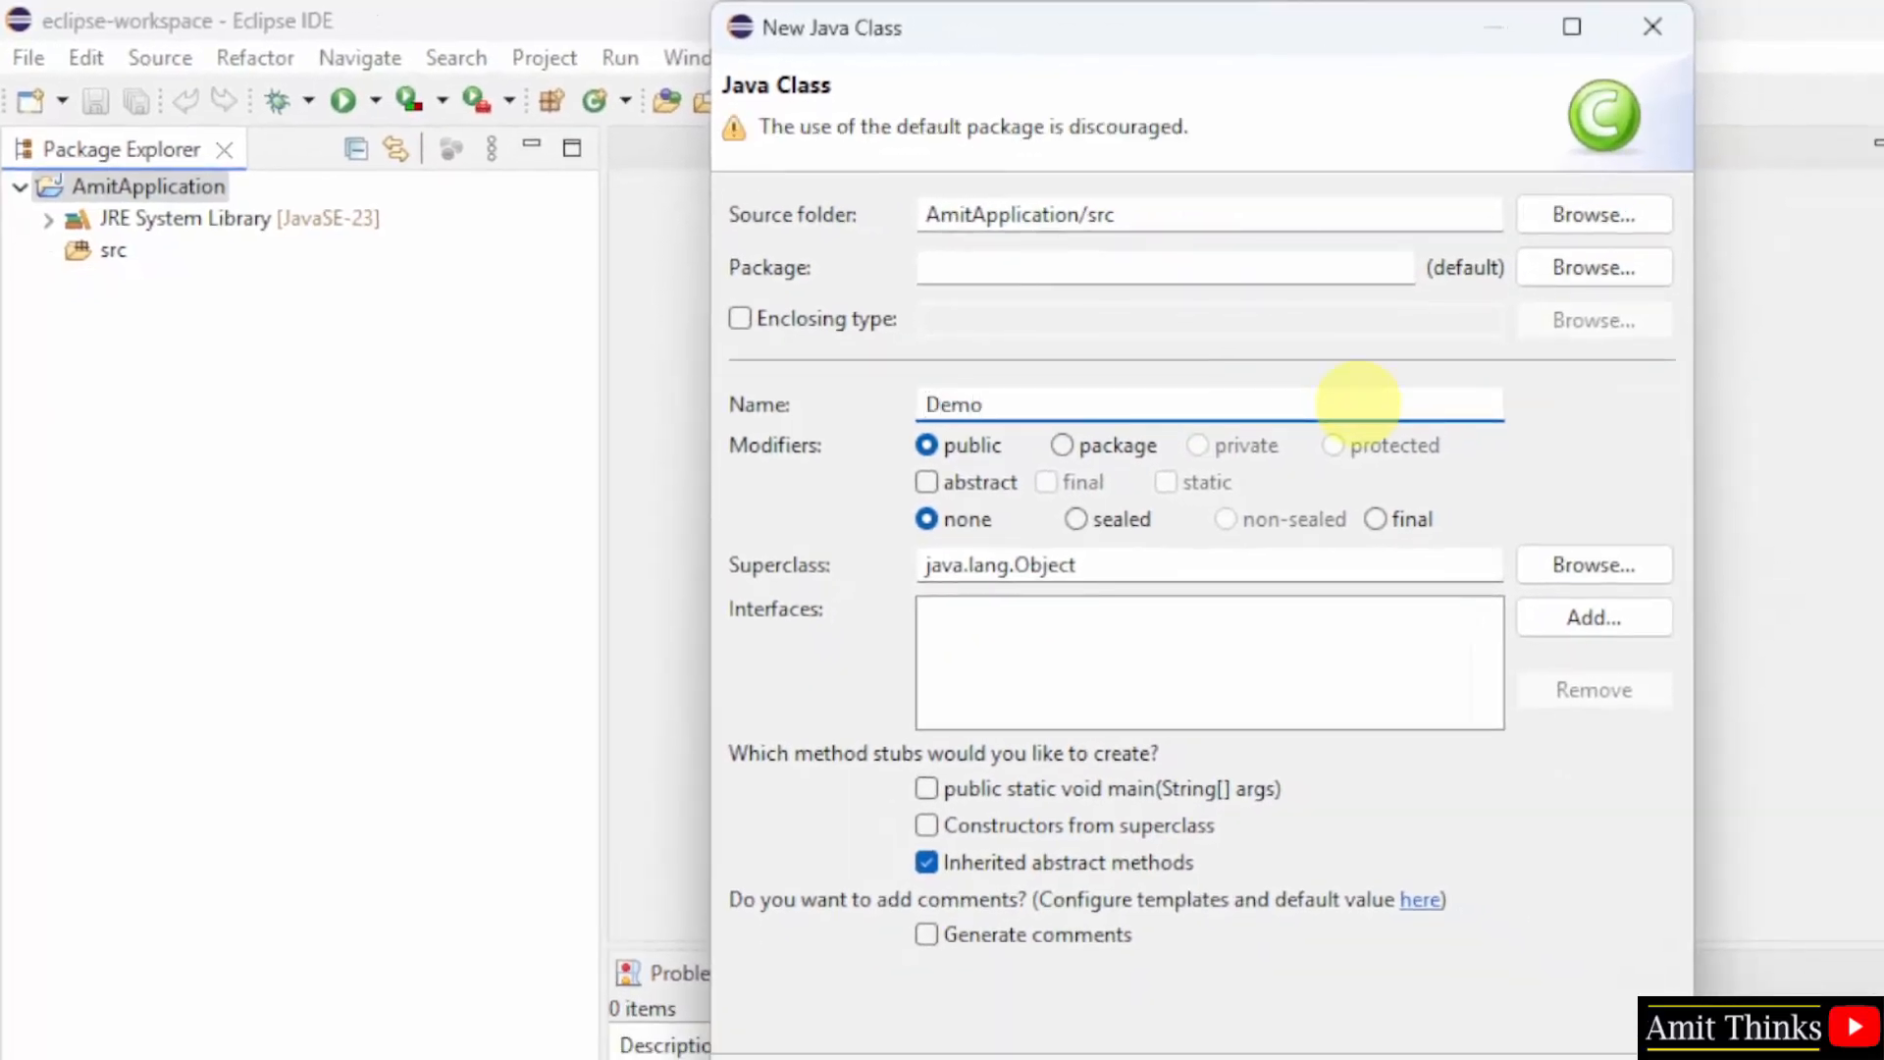
click(926, 789)
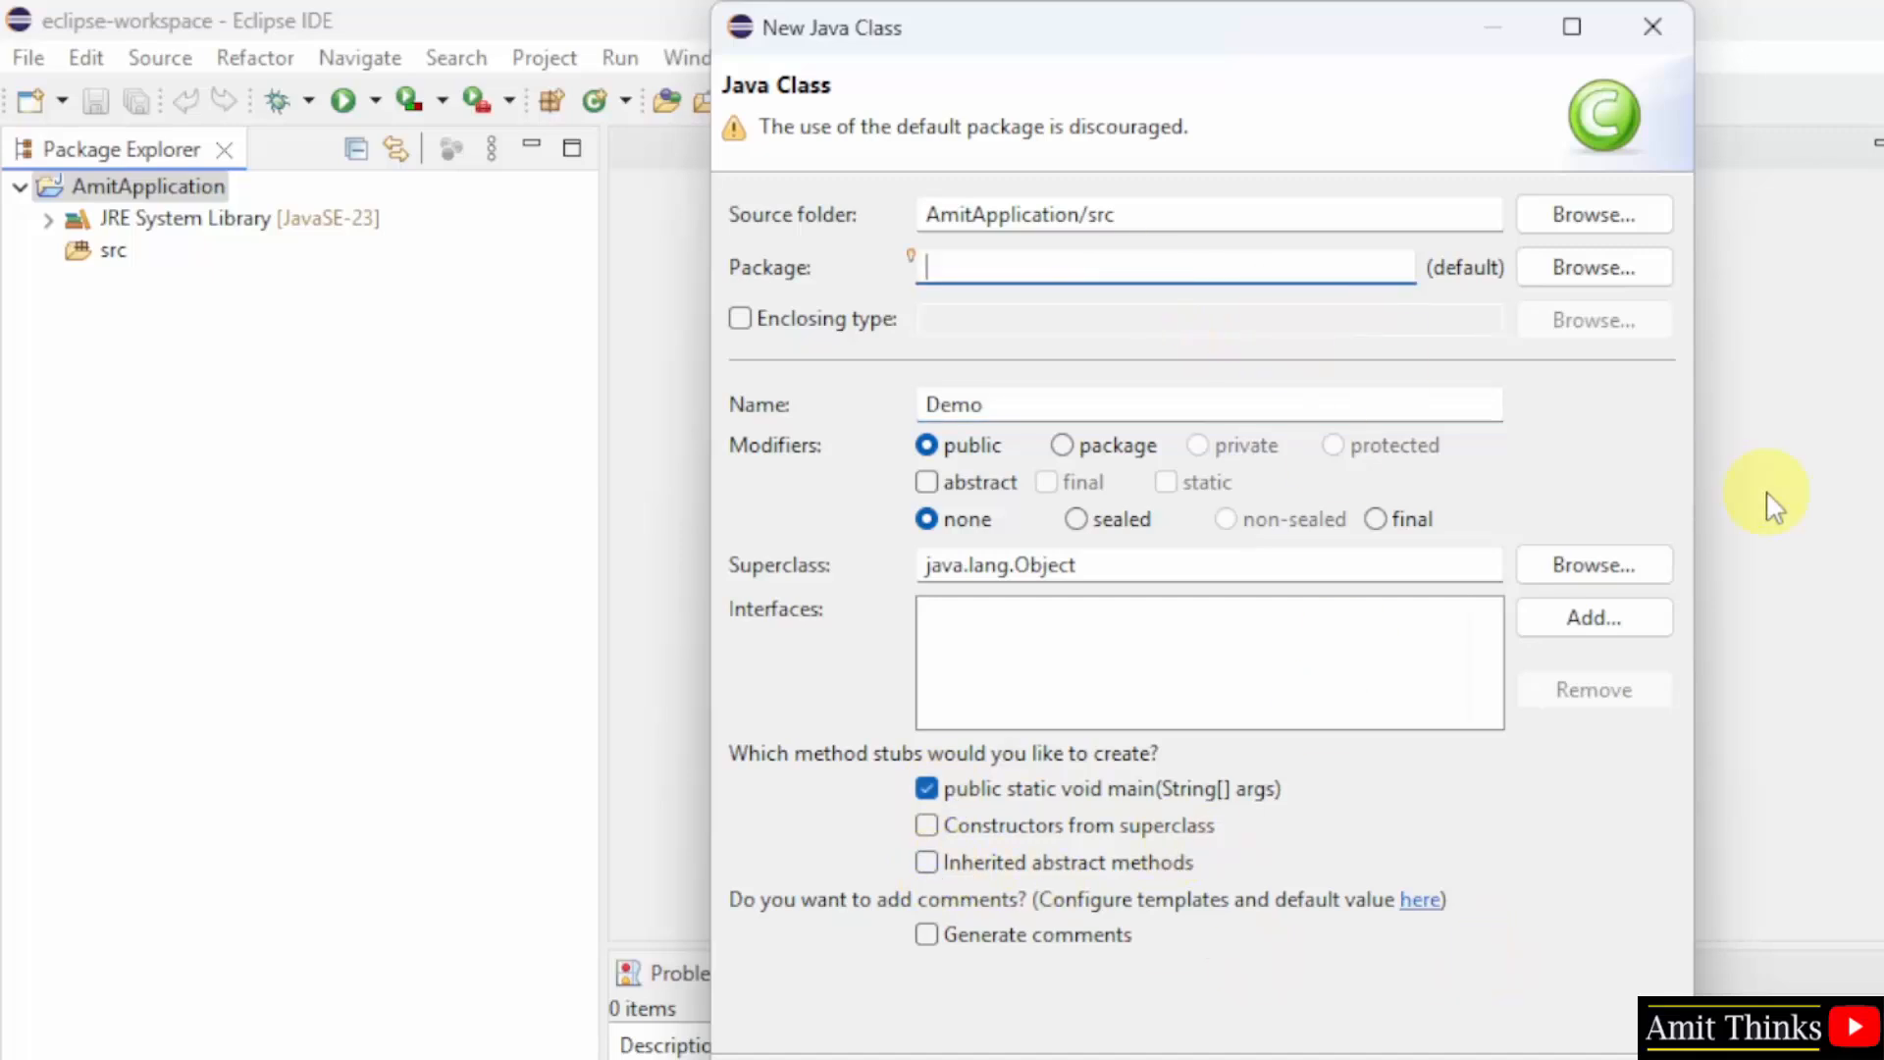
text(com.study)
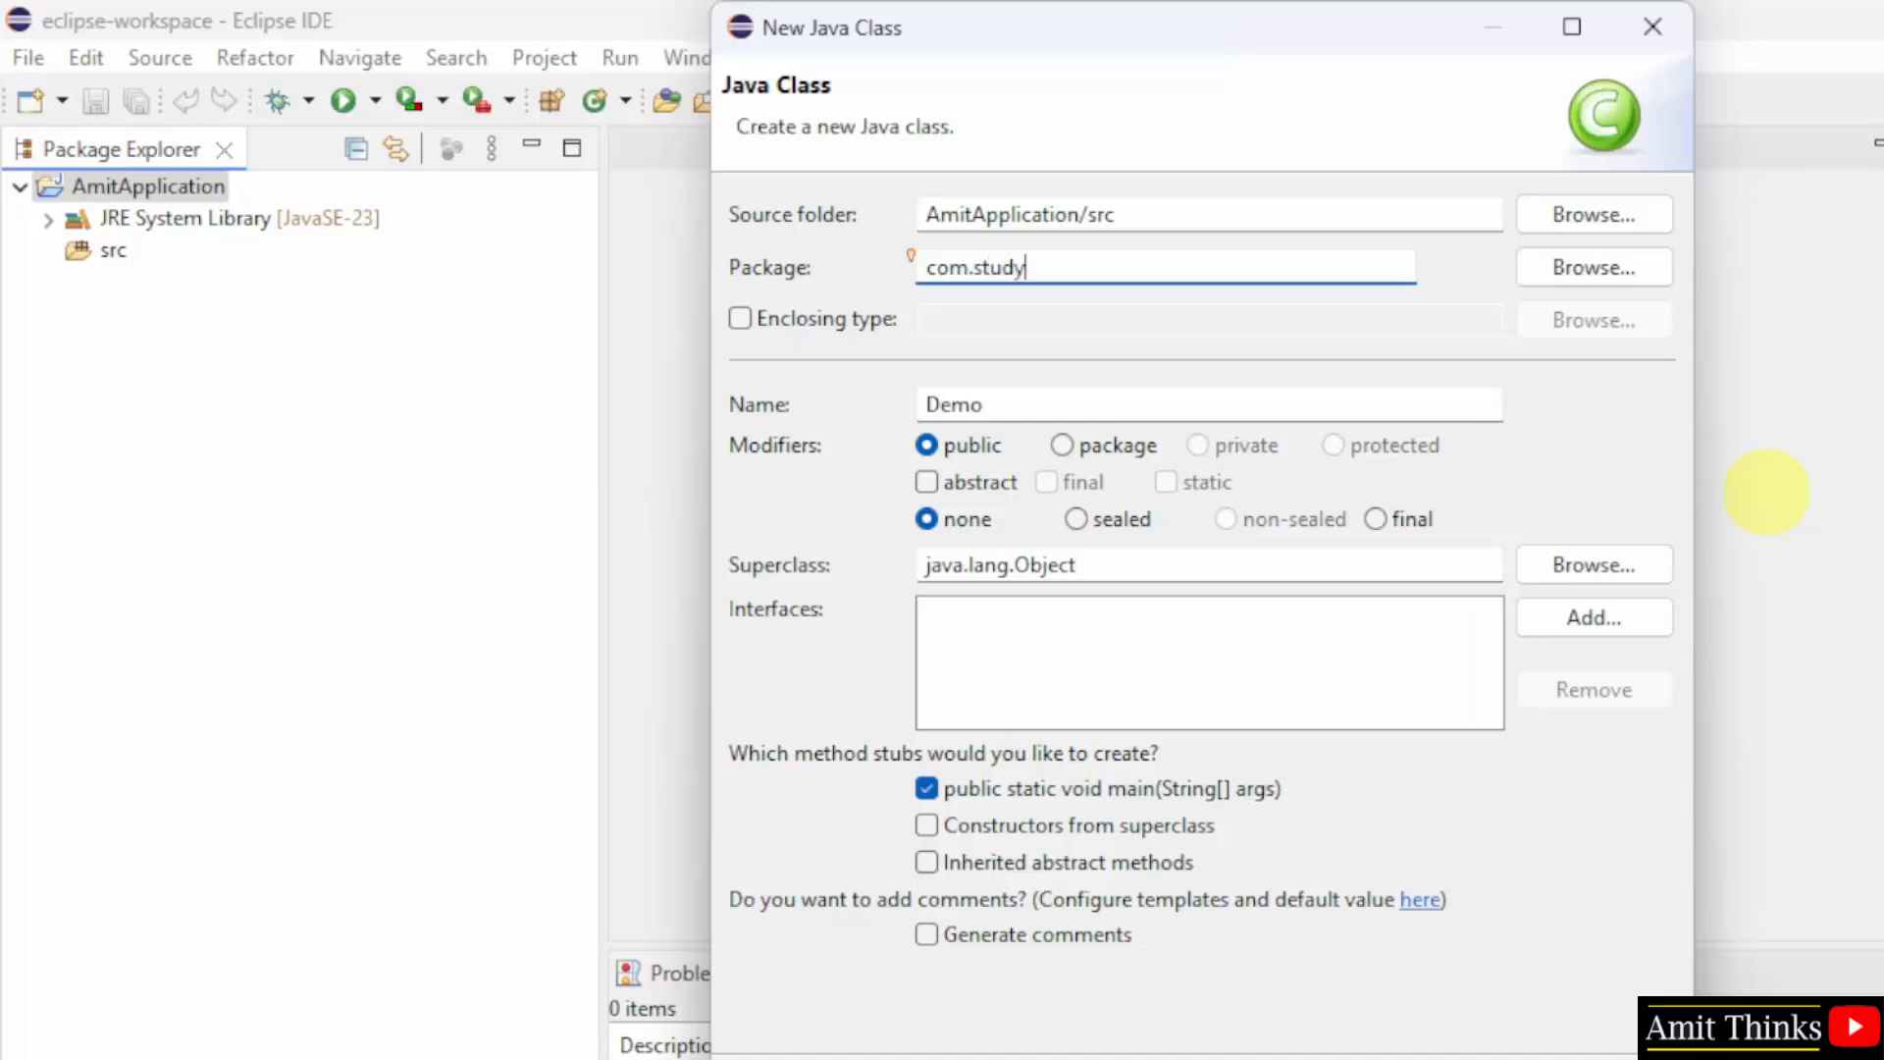
text(opedia)
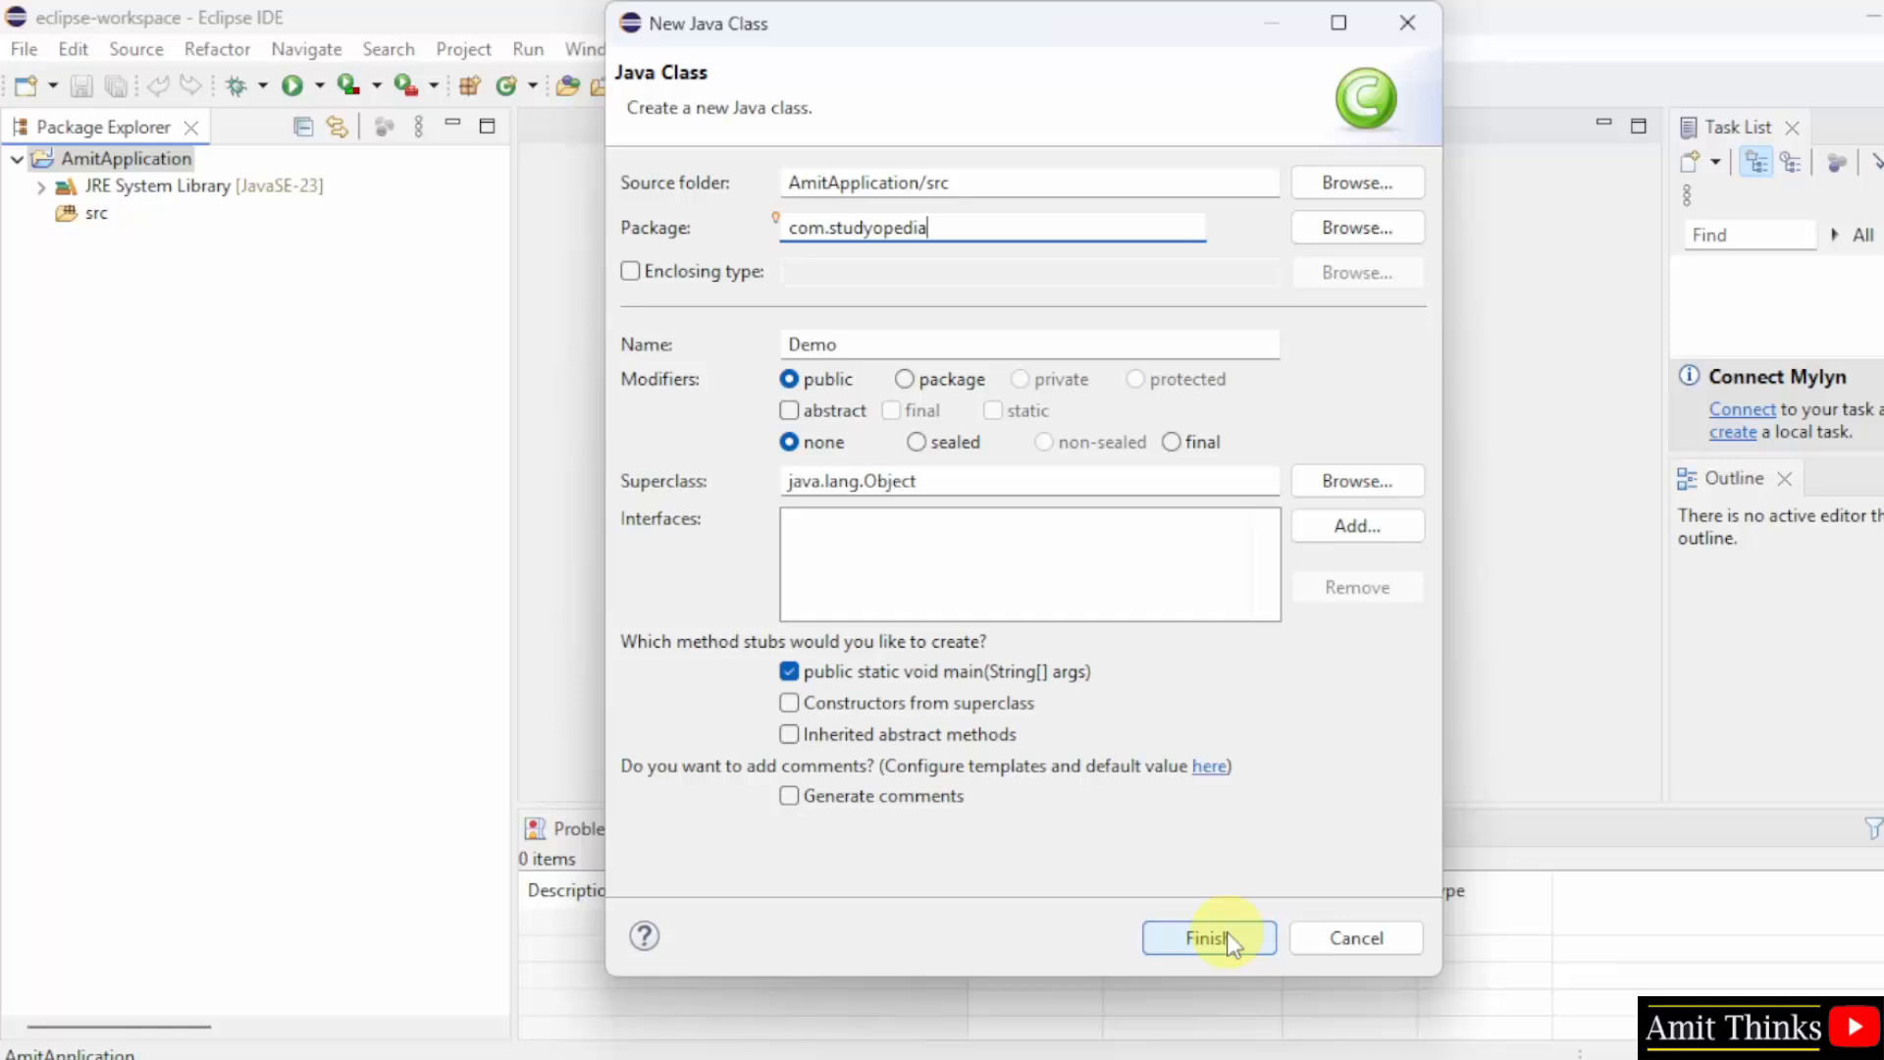
click(1207, 938)
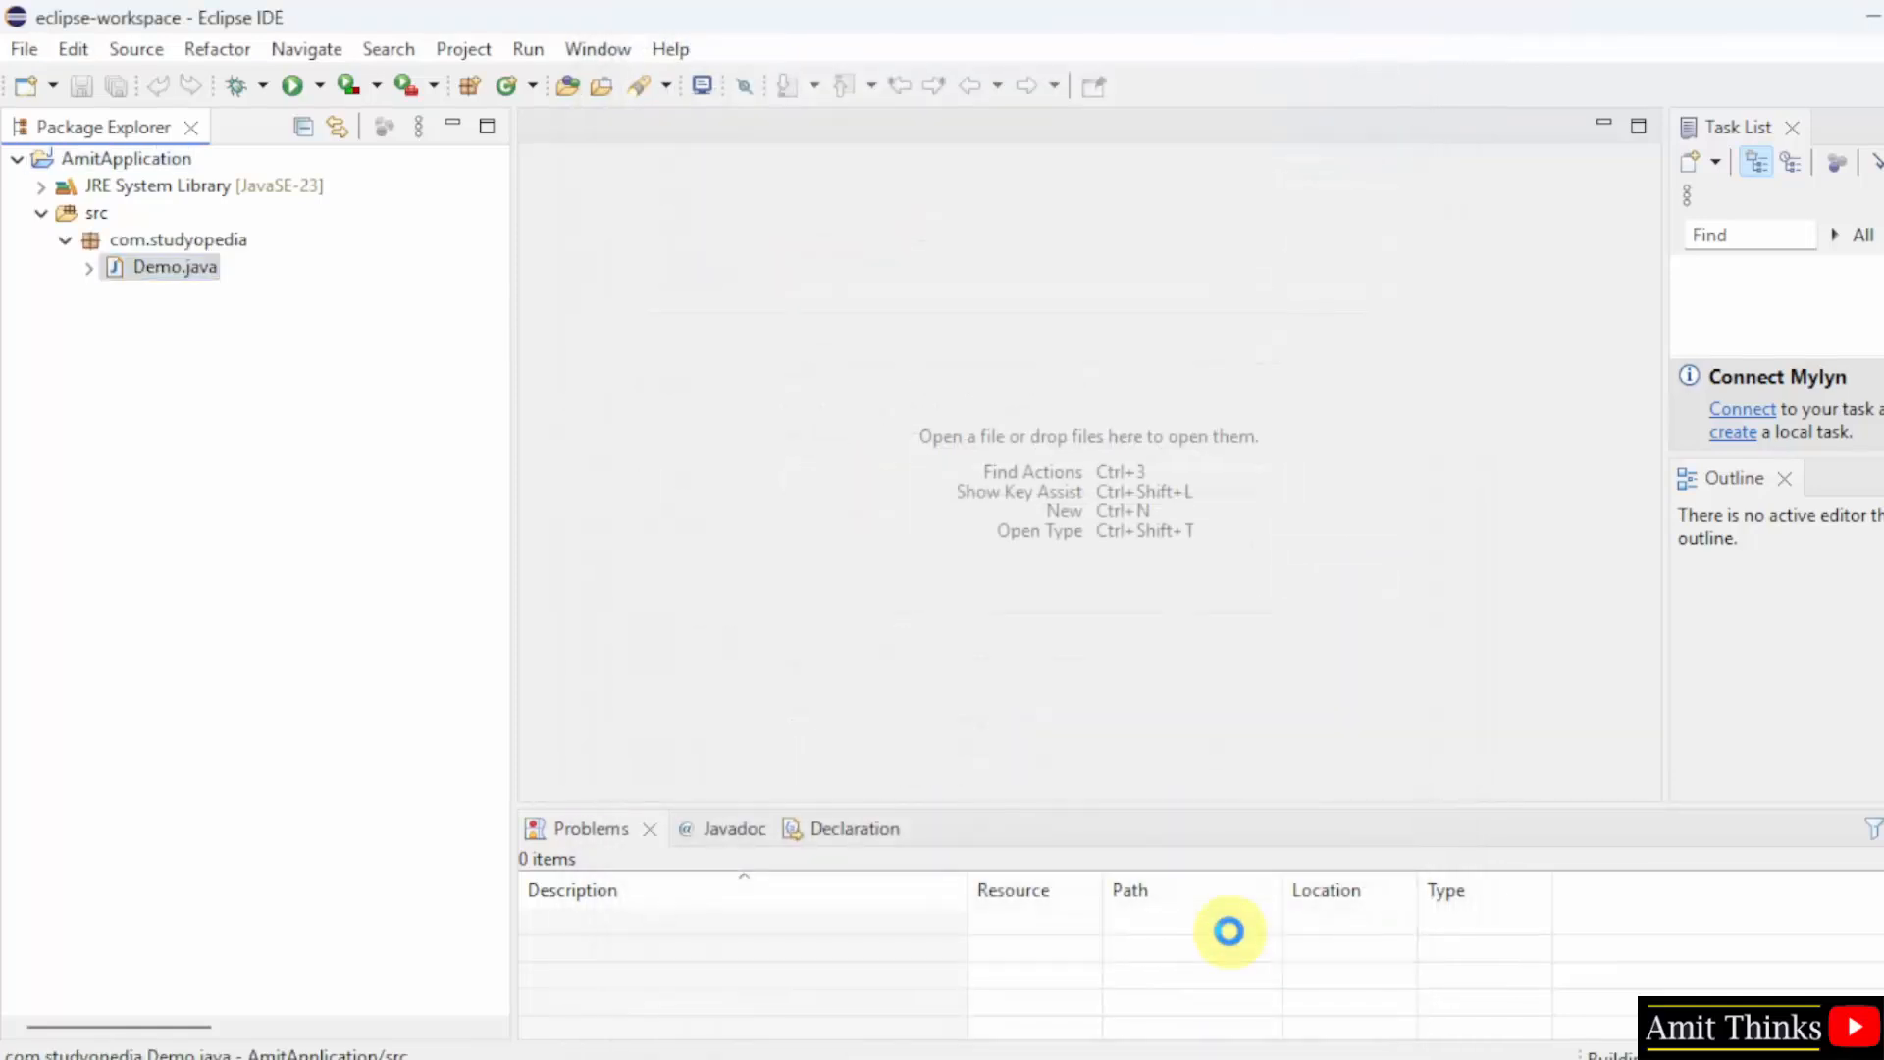
Step: Add System.out.println("Amit Diwan..."); inside Demo.java's main method
double_click(174, 265)
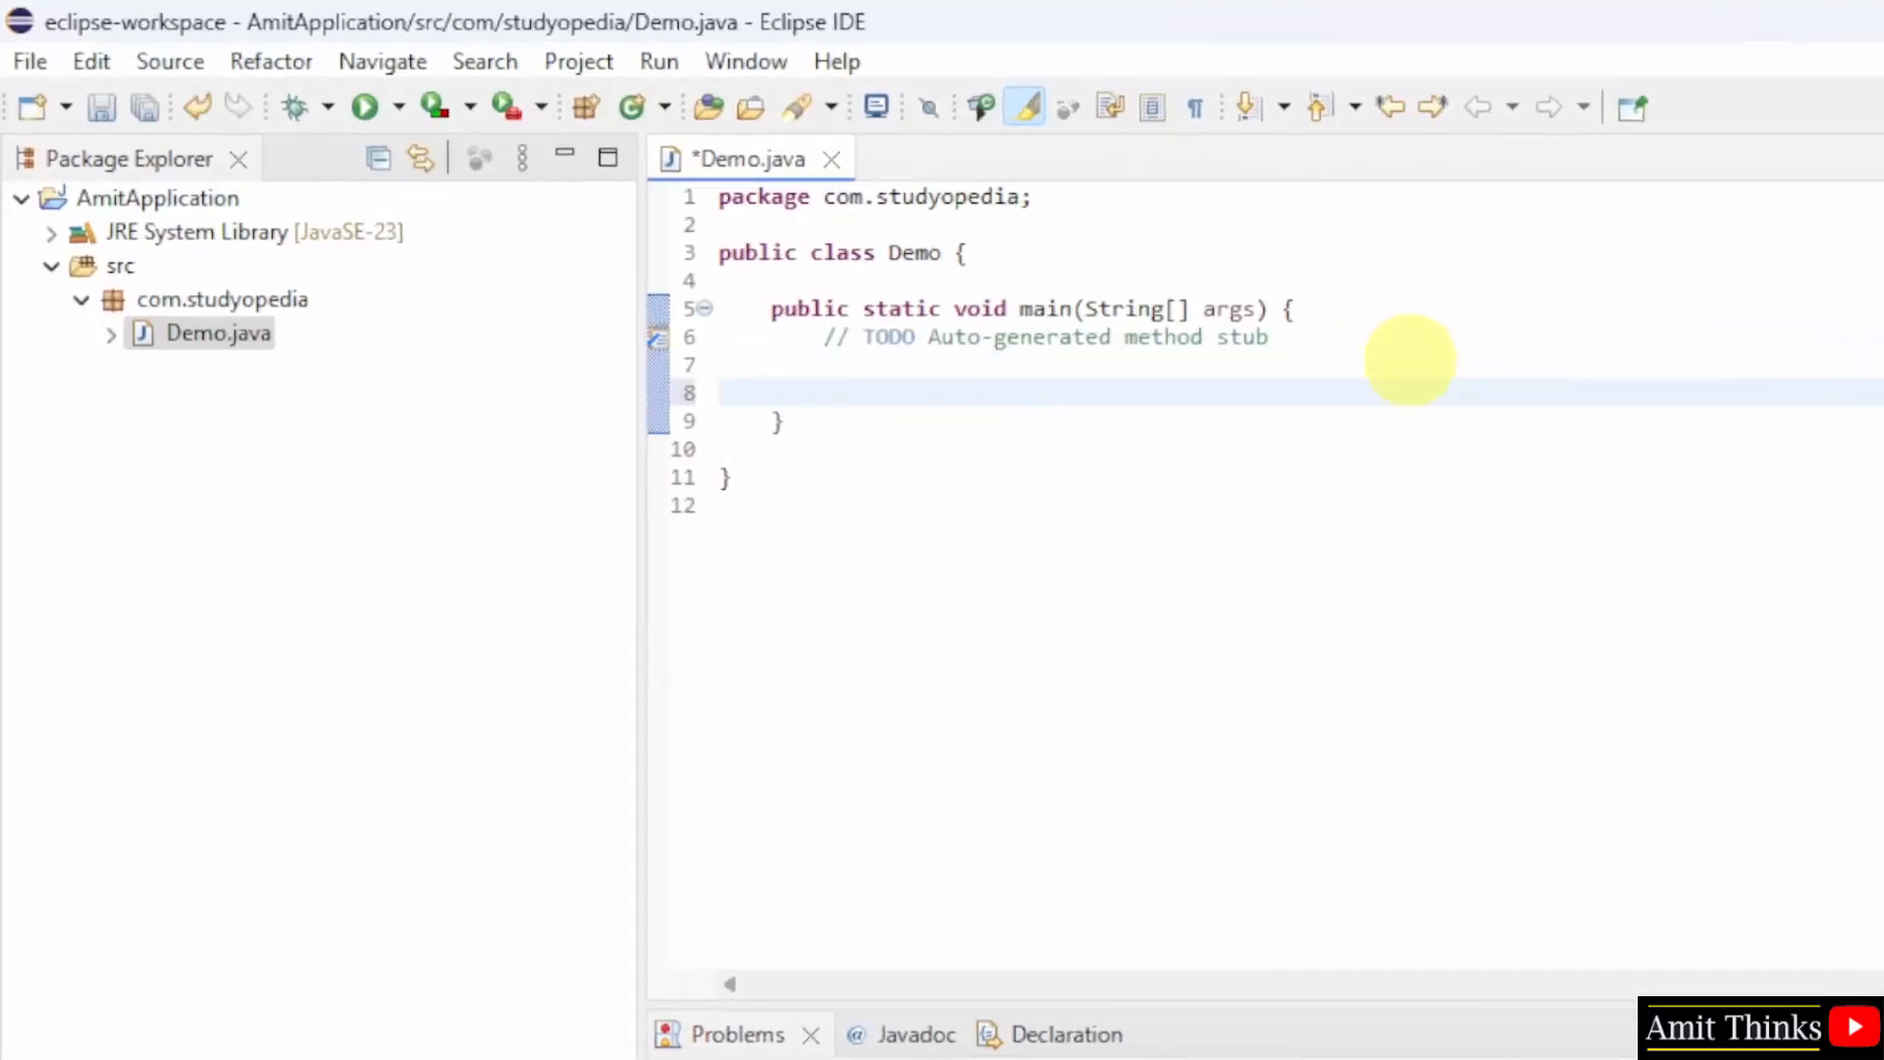
text(Sy)
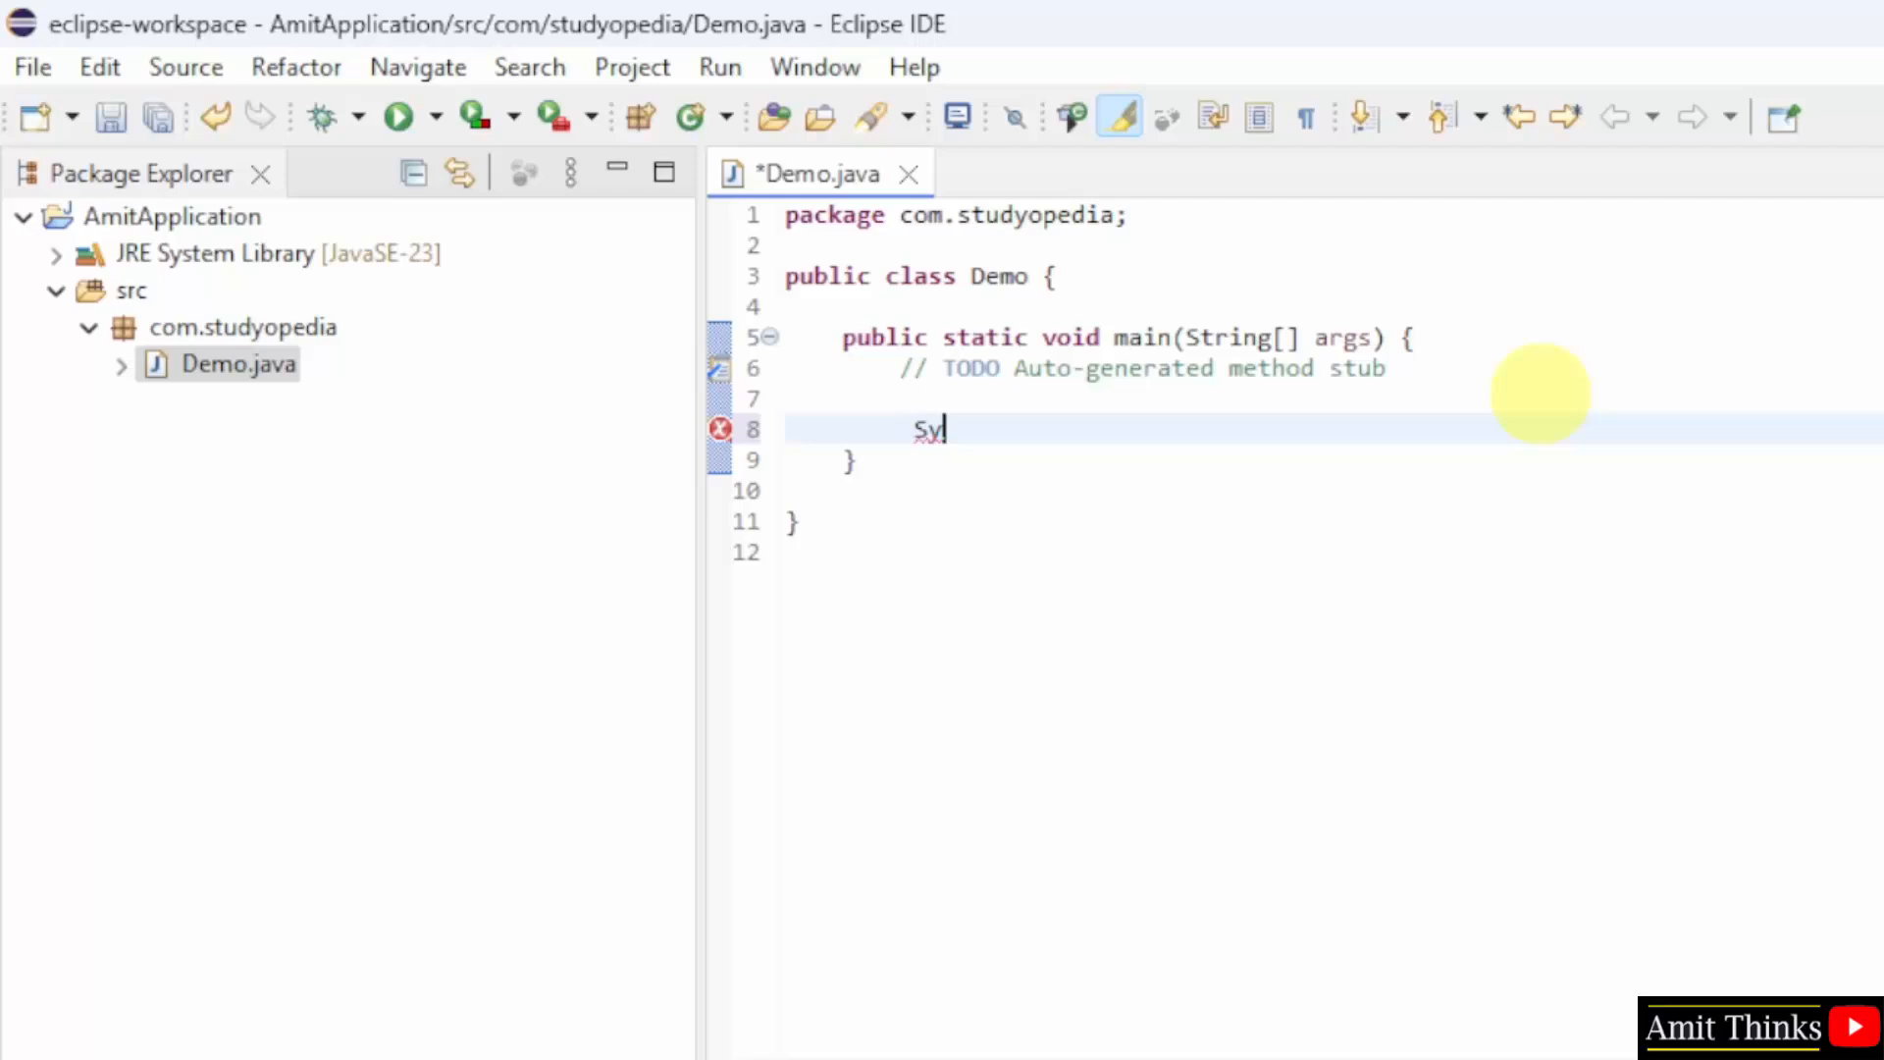
text(stem.o)
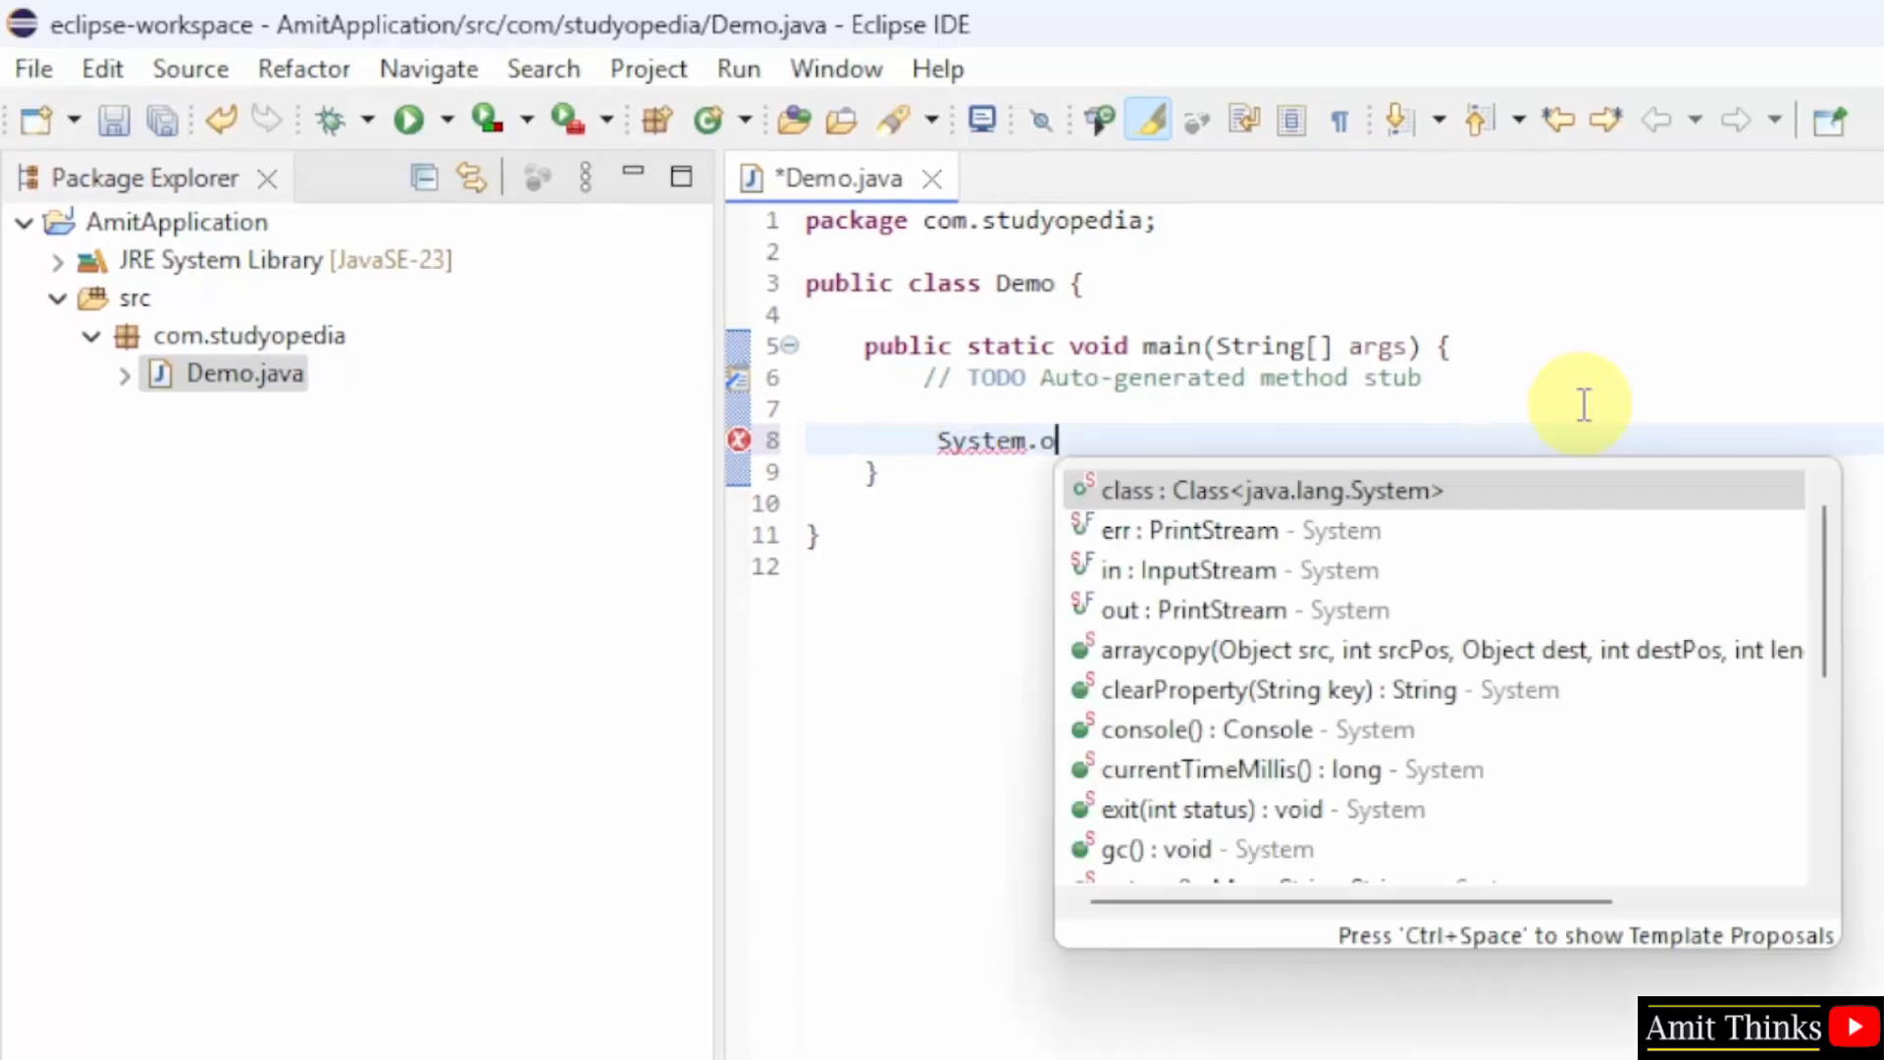
text(ut.println()
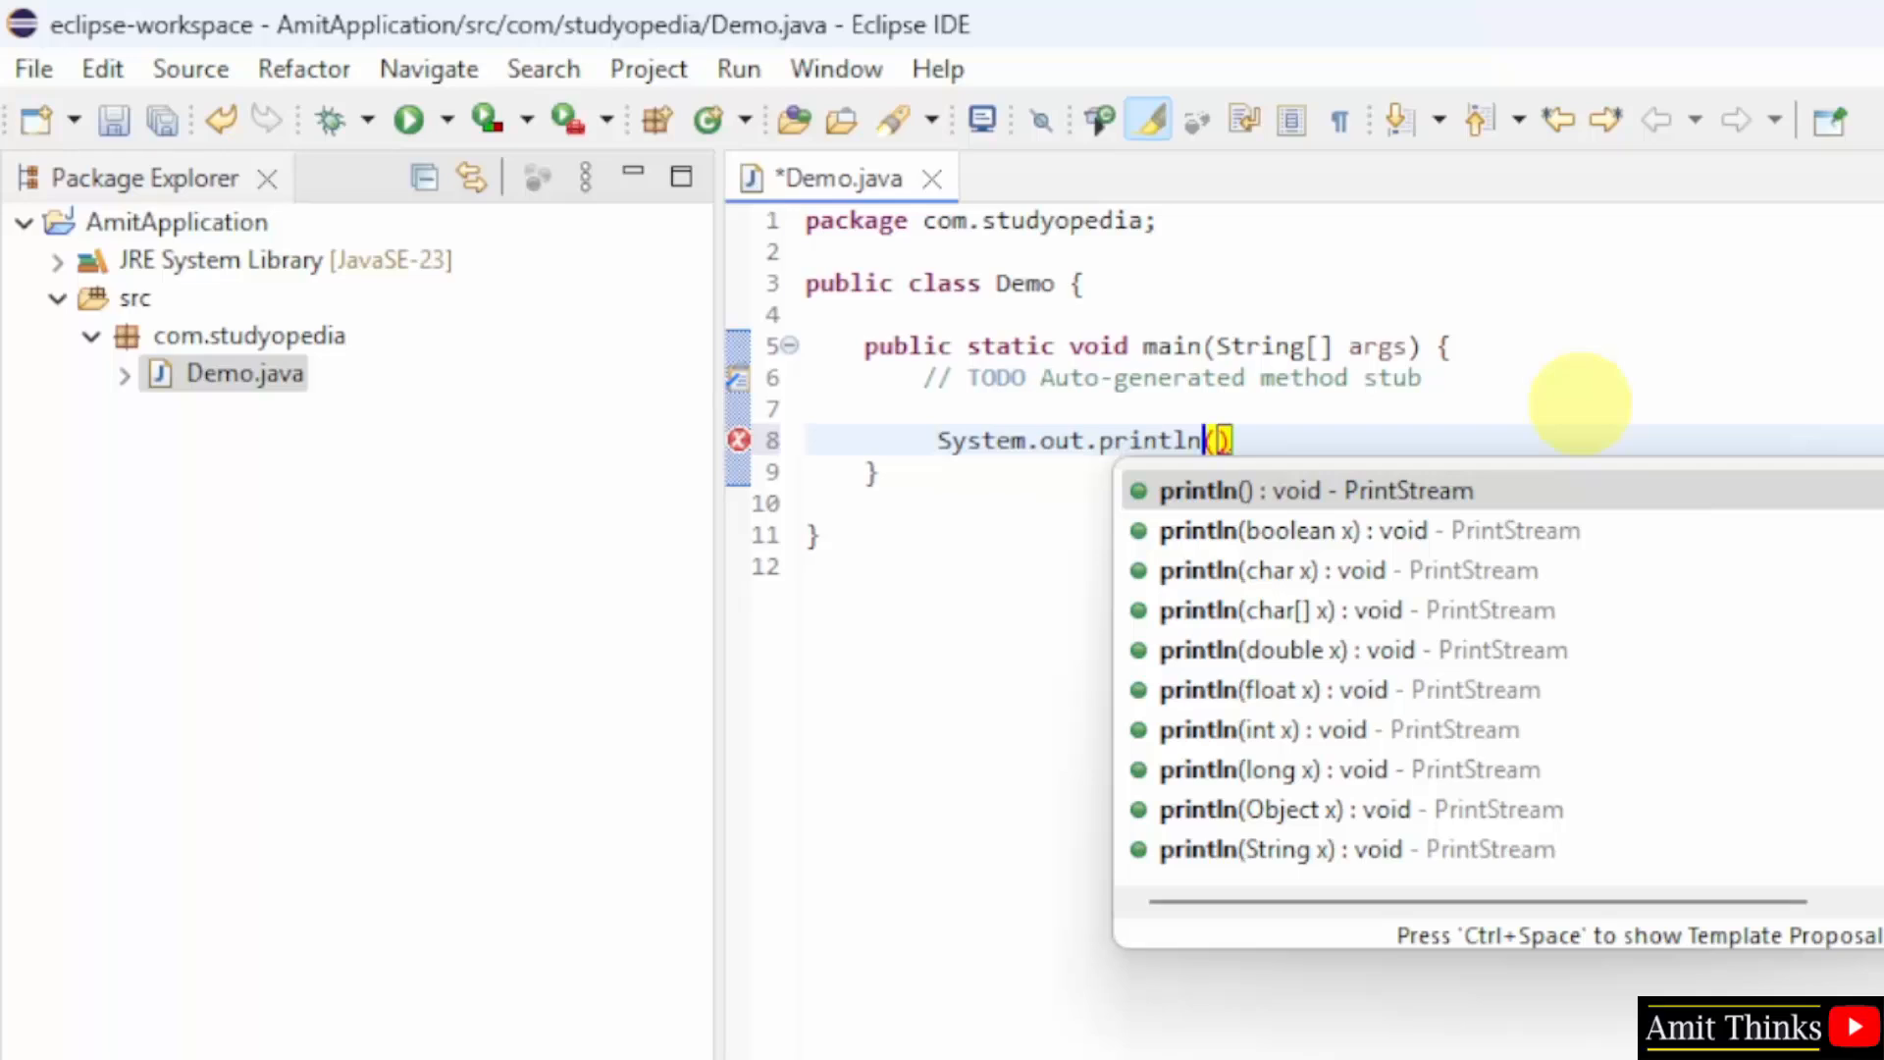
text(")
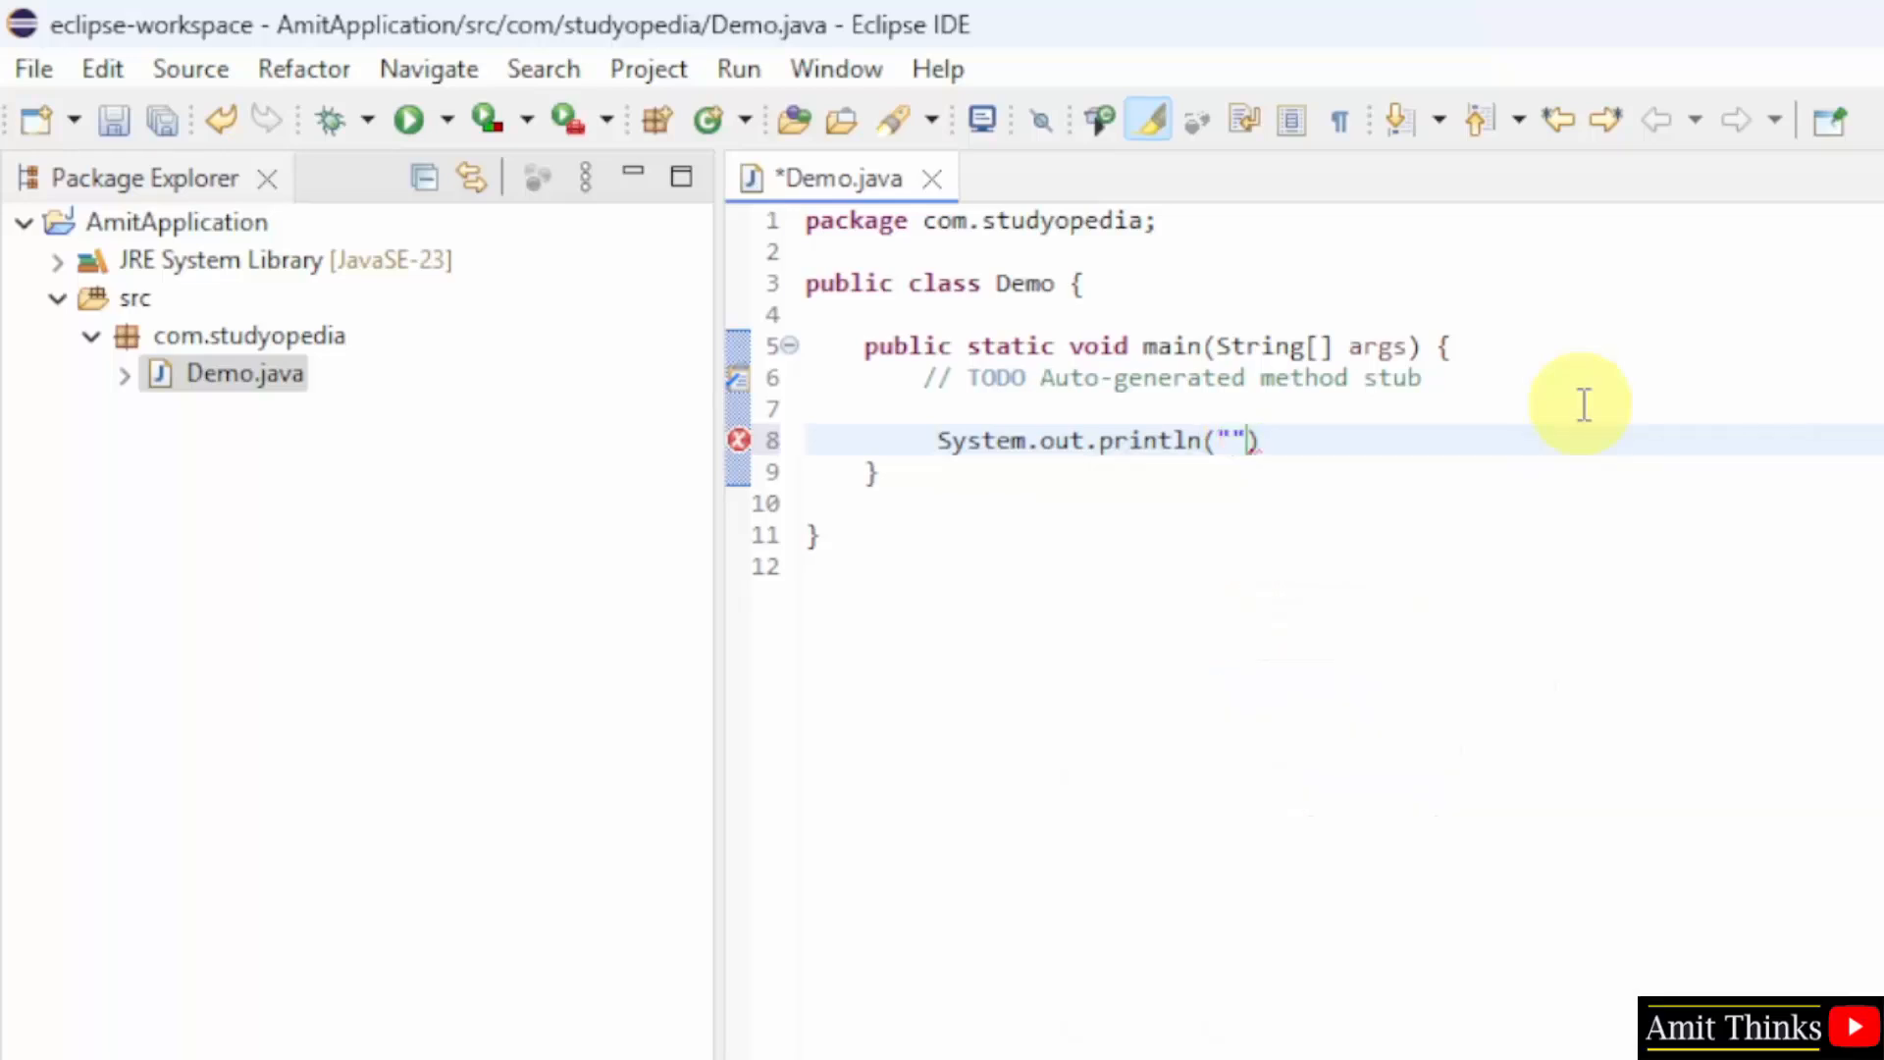
text(Amit)
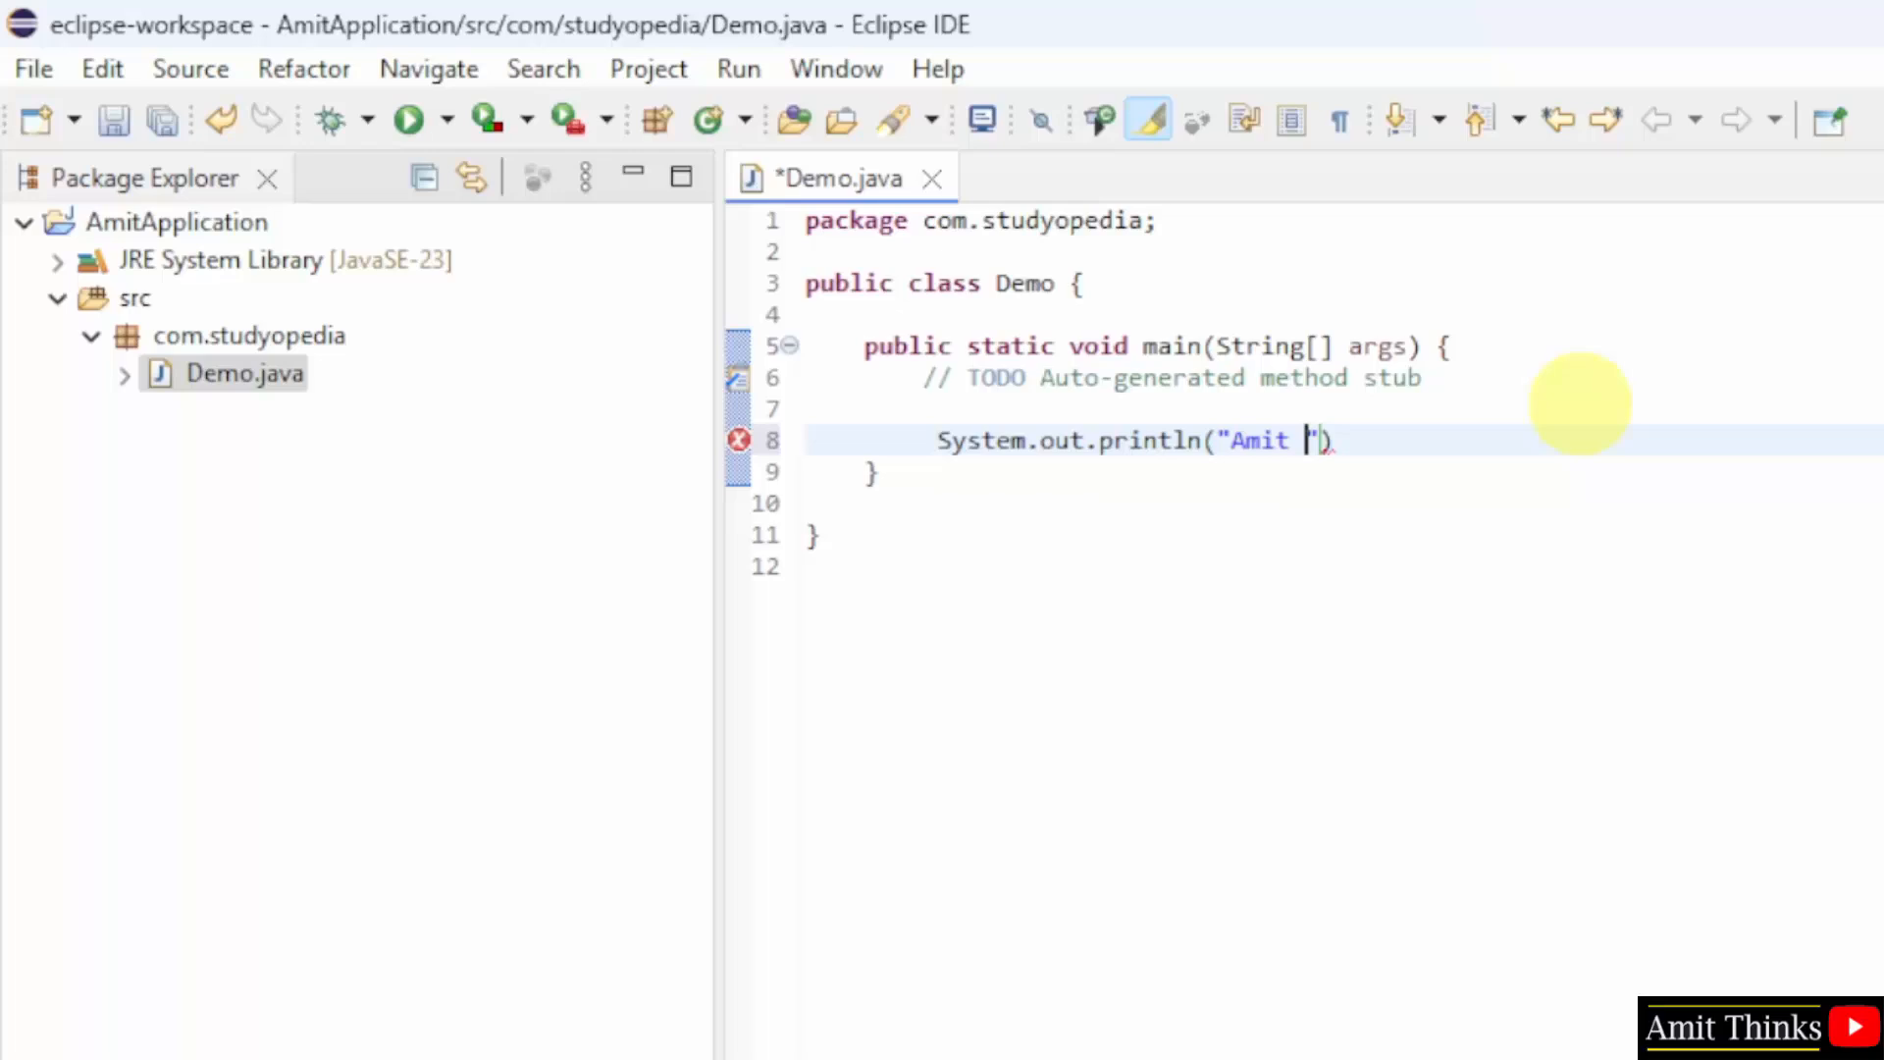
text(Diwan..)
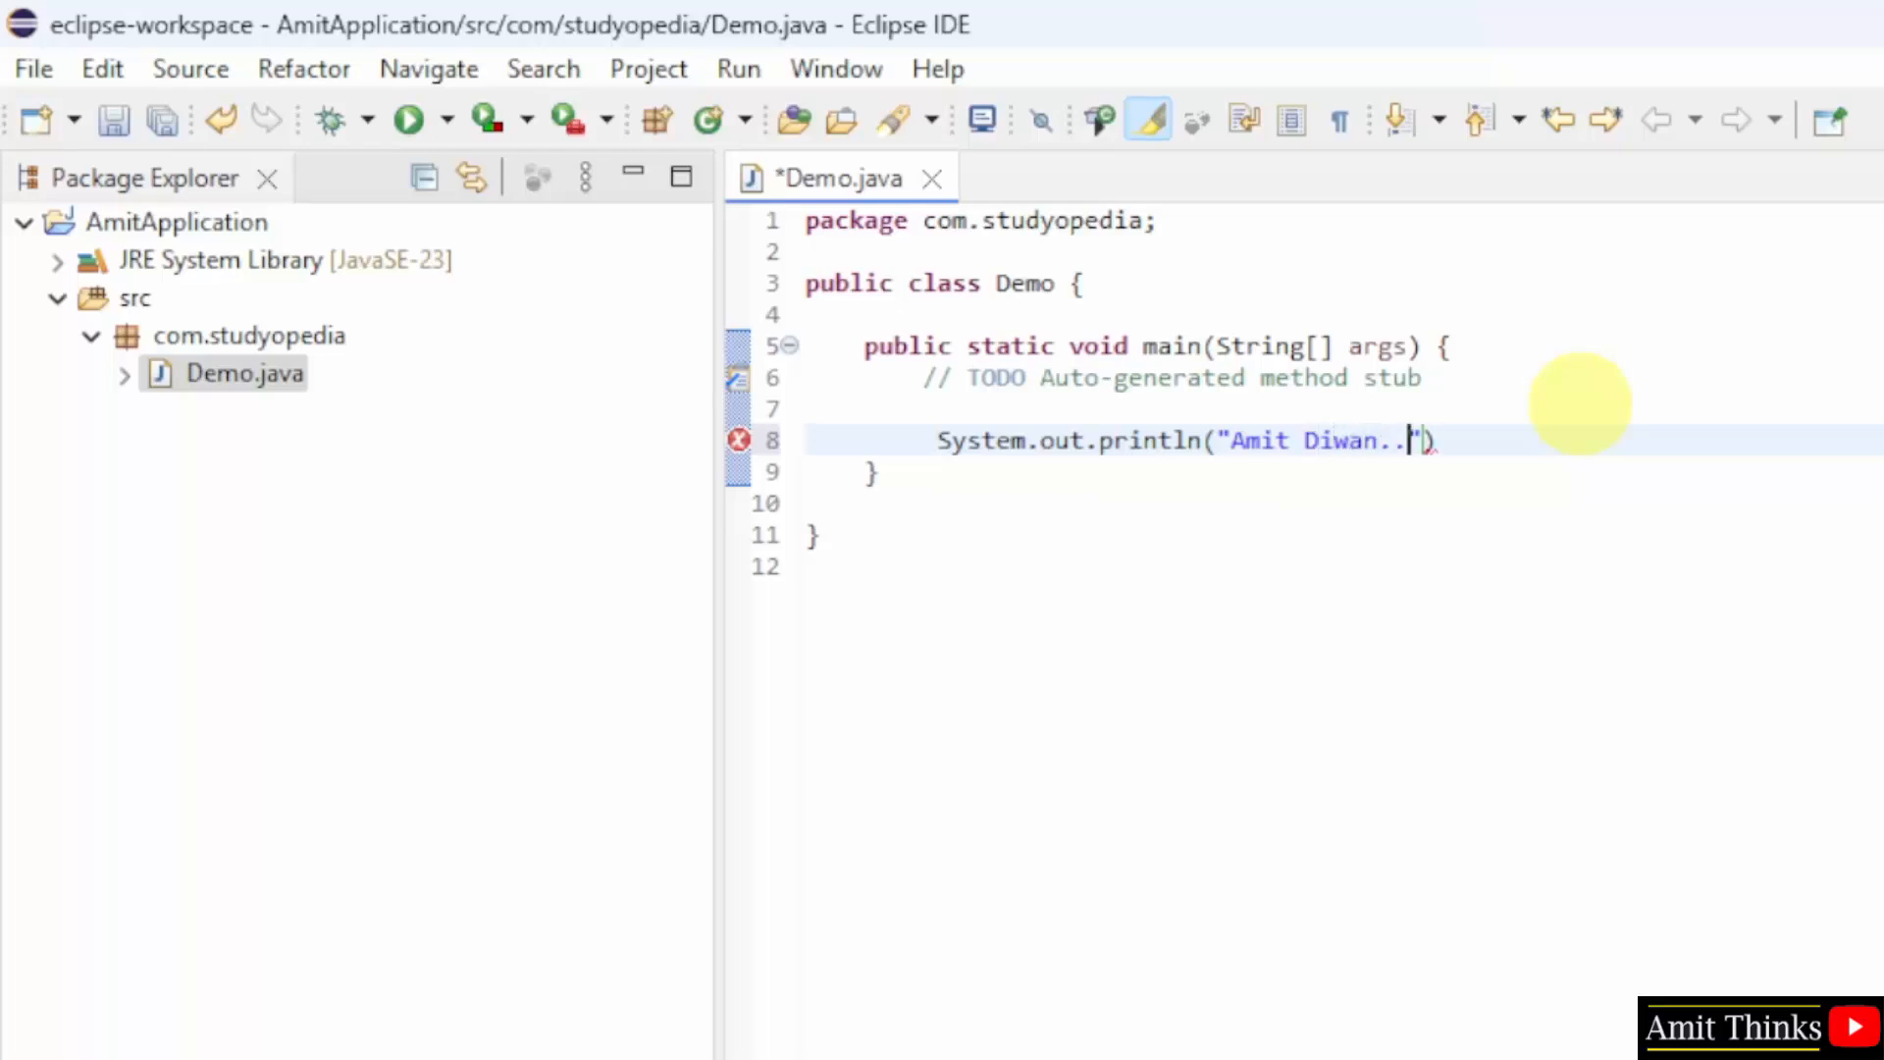
text(.)
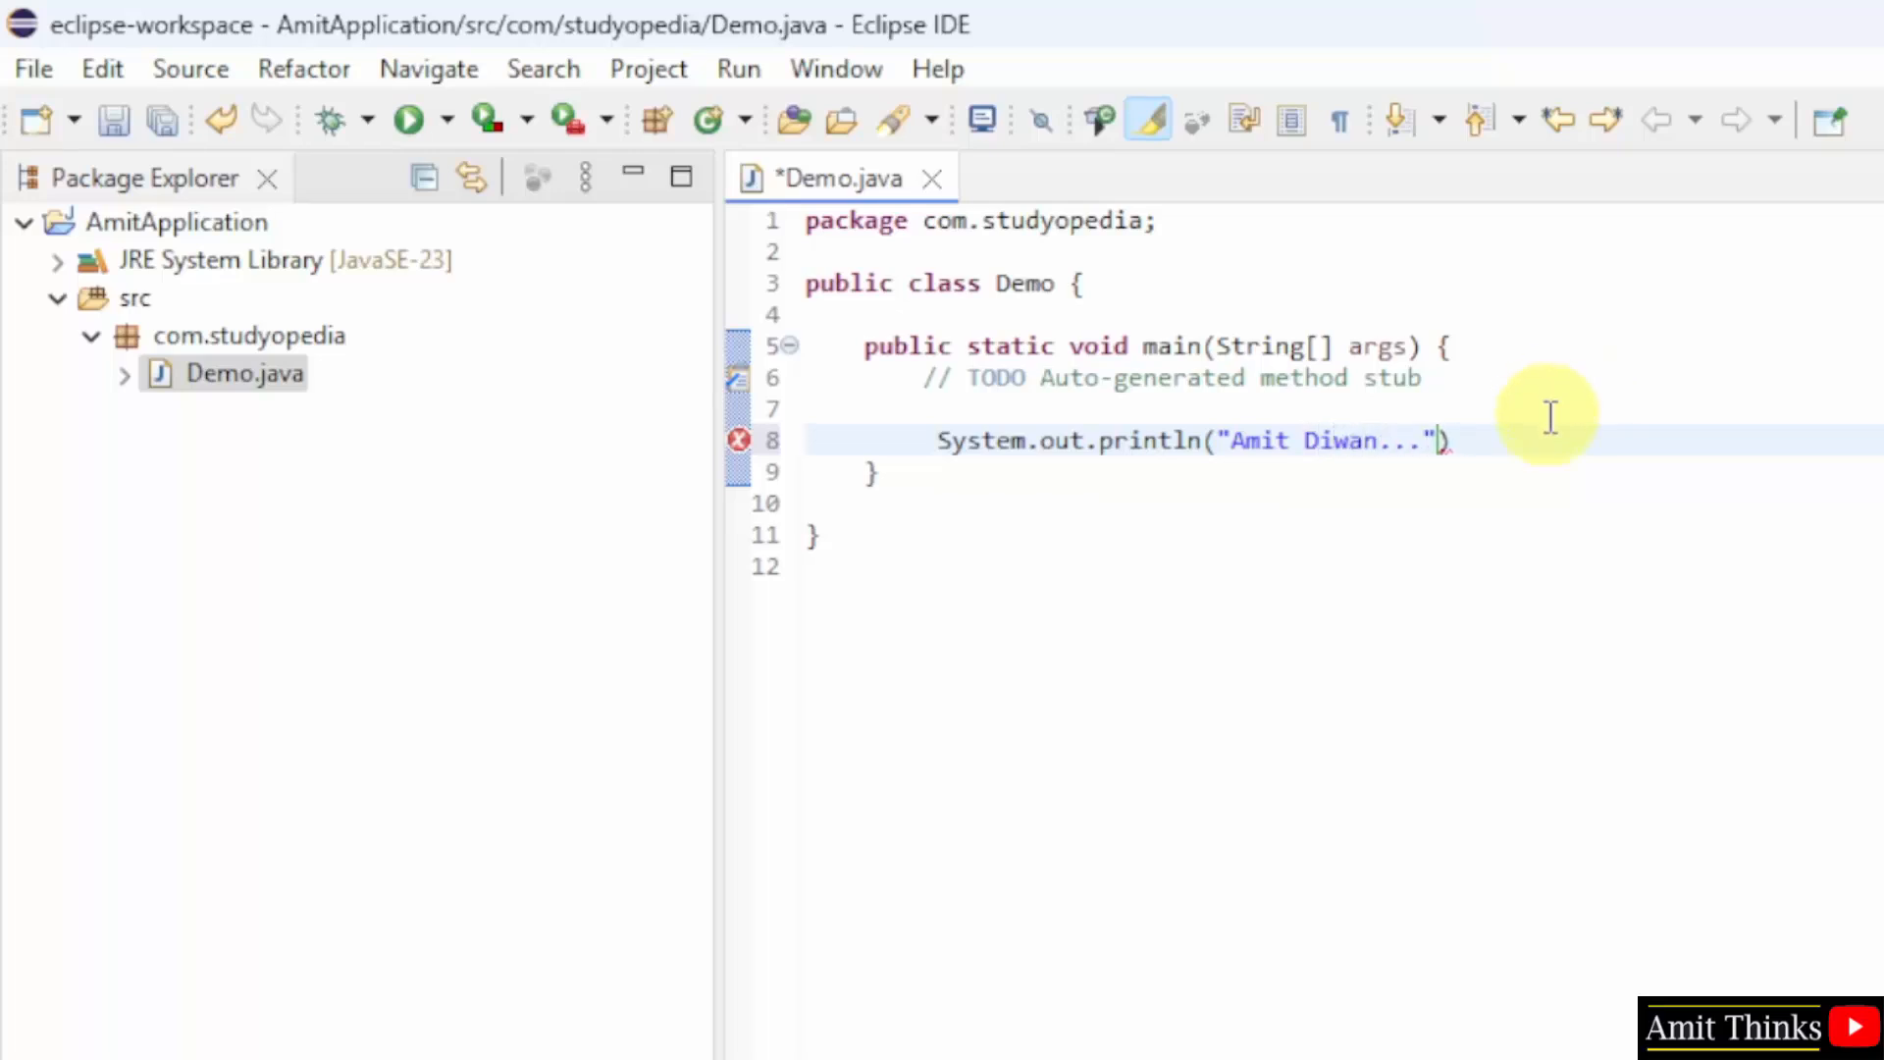
text(;)
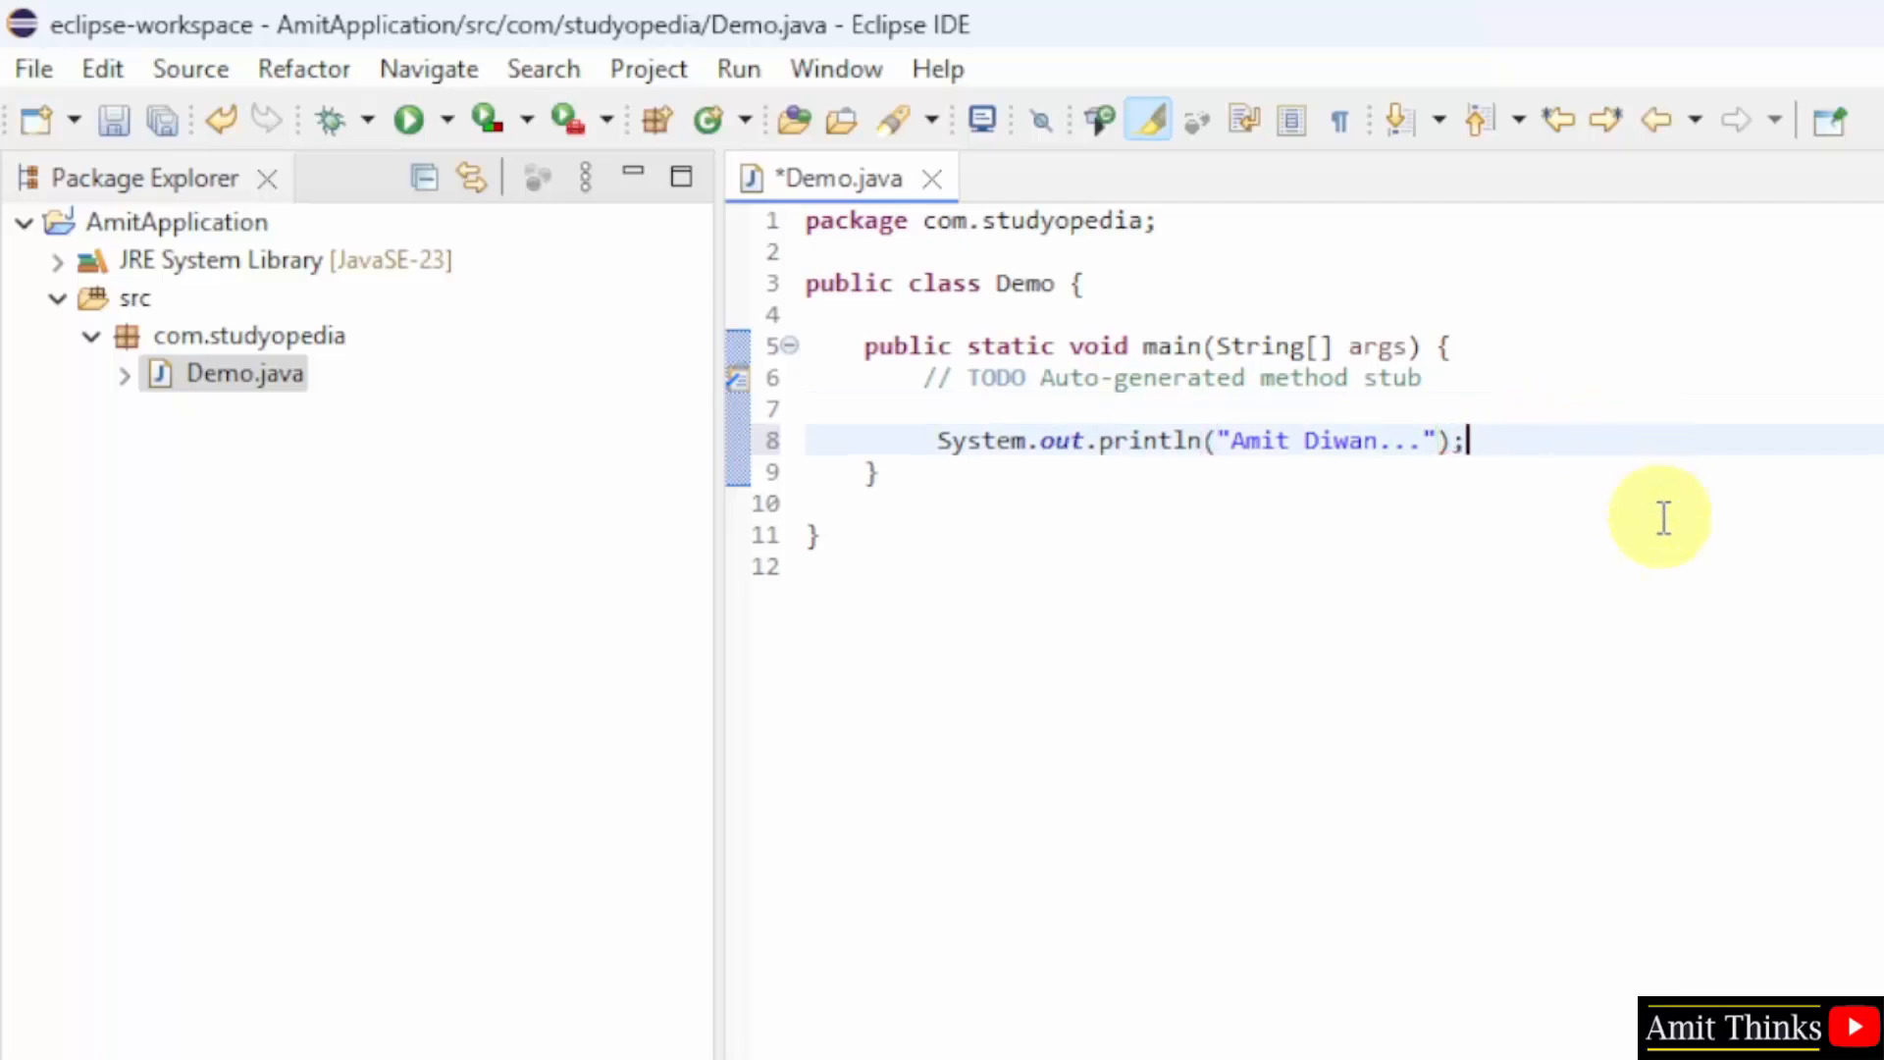
double_click(1025, 282)
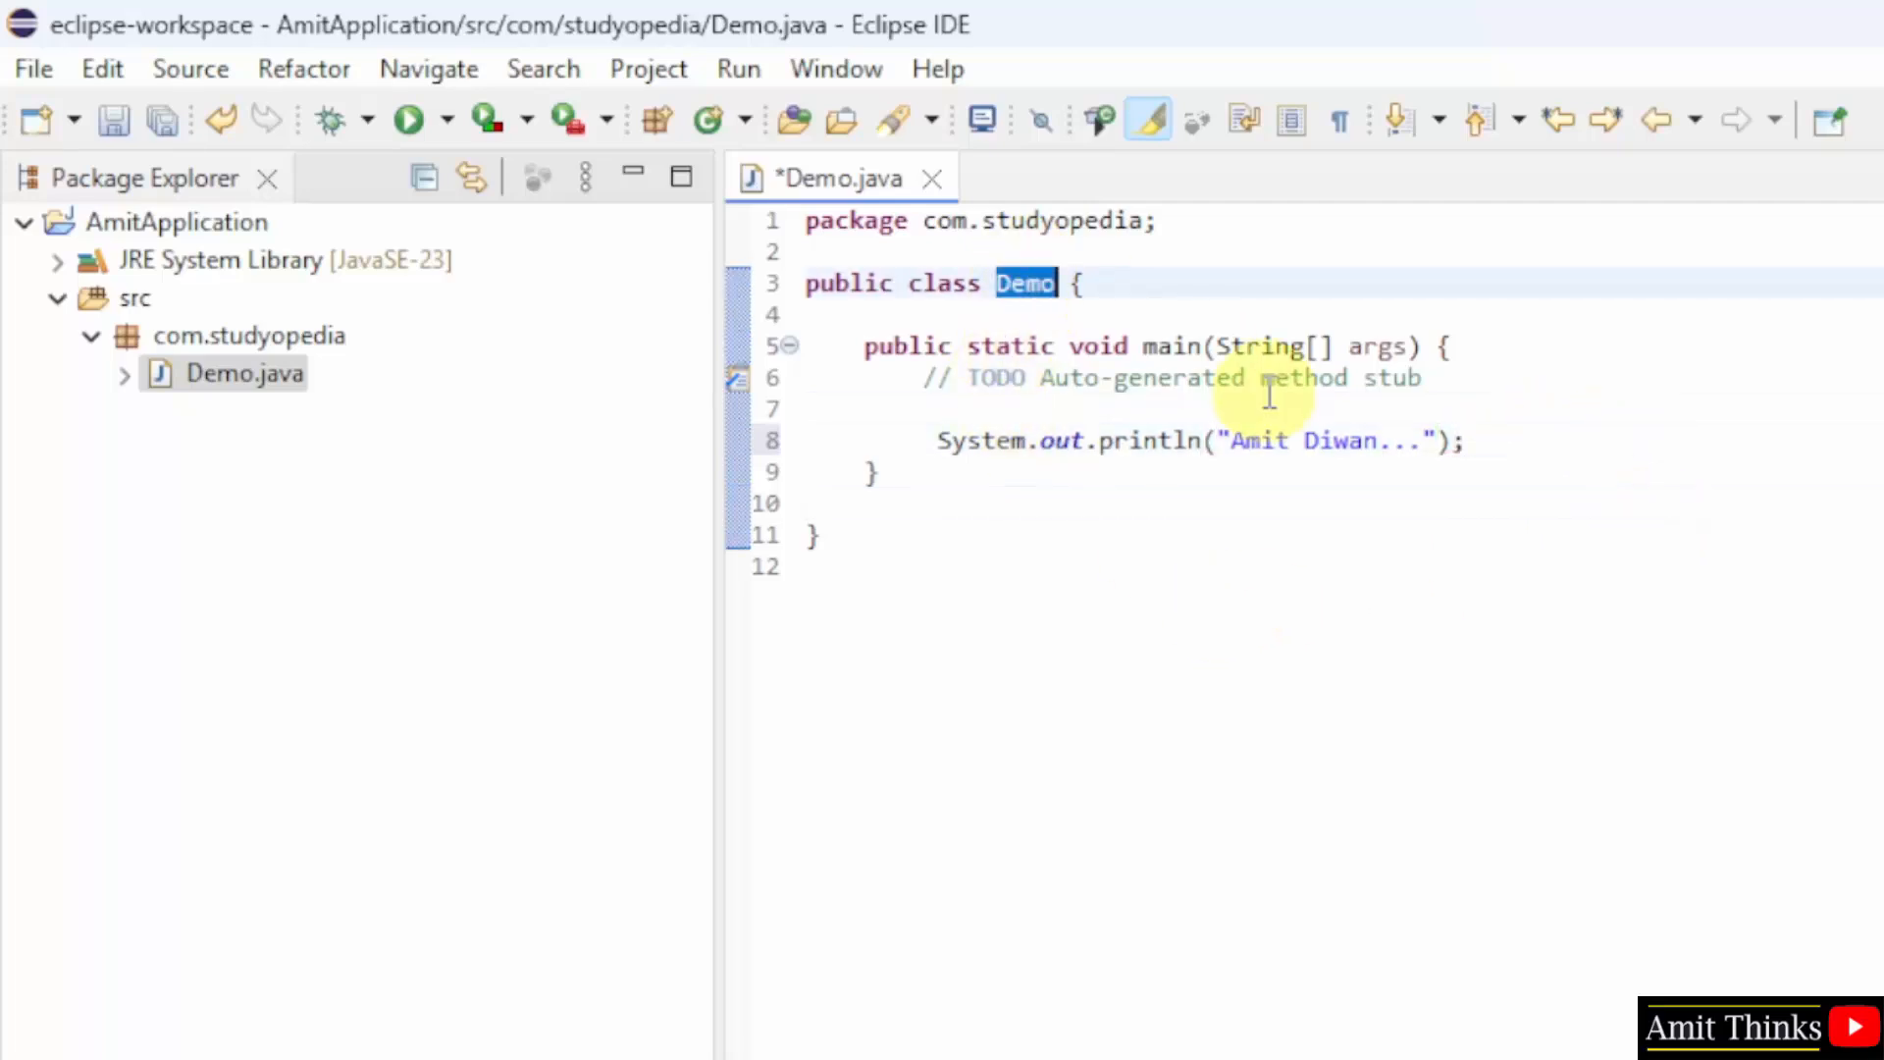
Step: Save Demo.java, run it as a Java Application, and enlarge the Console showing "Amit Diwan..."
click(1025, 283)
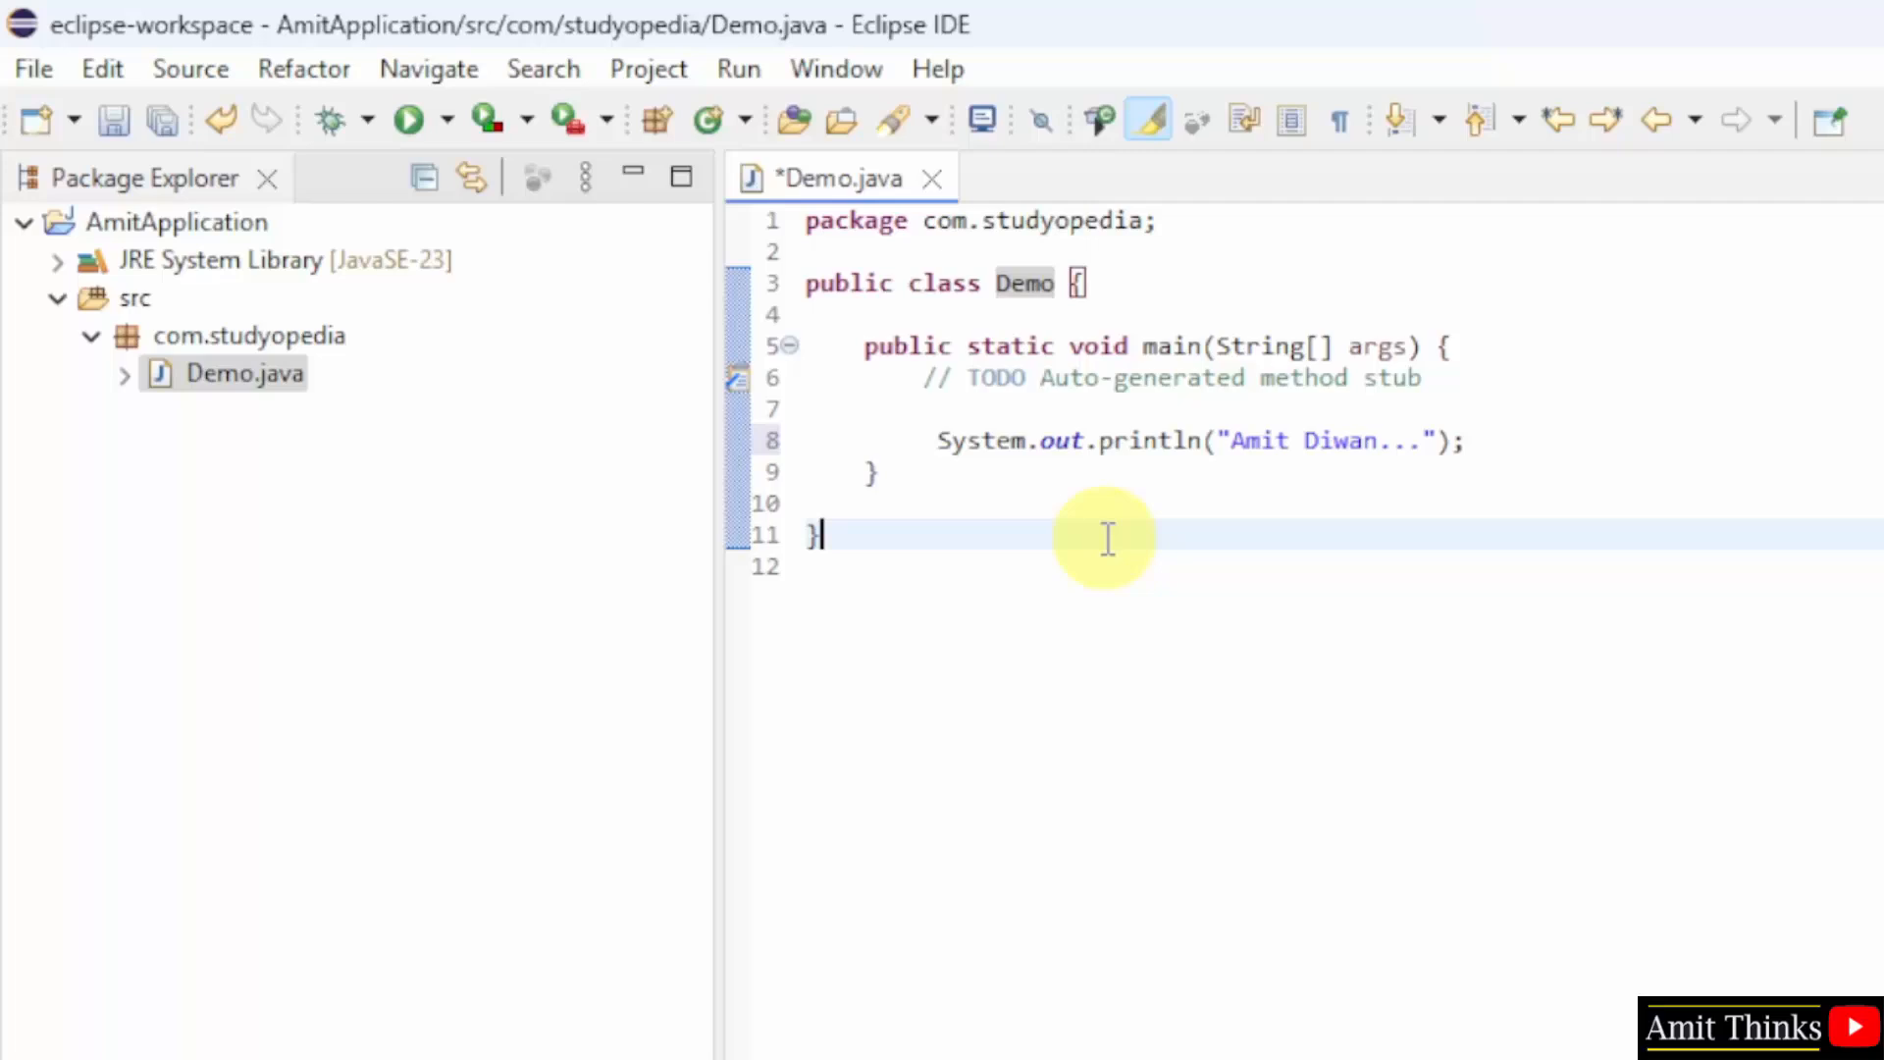
click(33, 69)
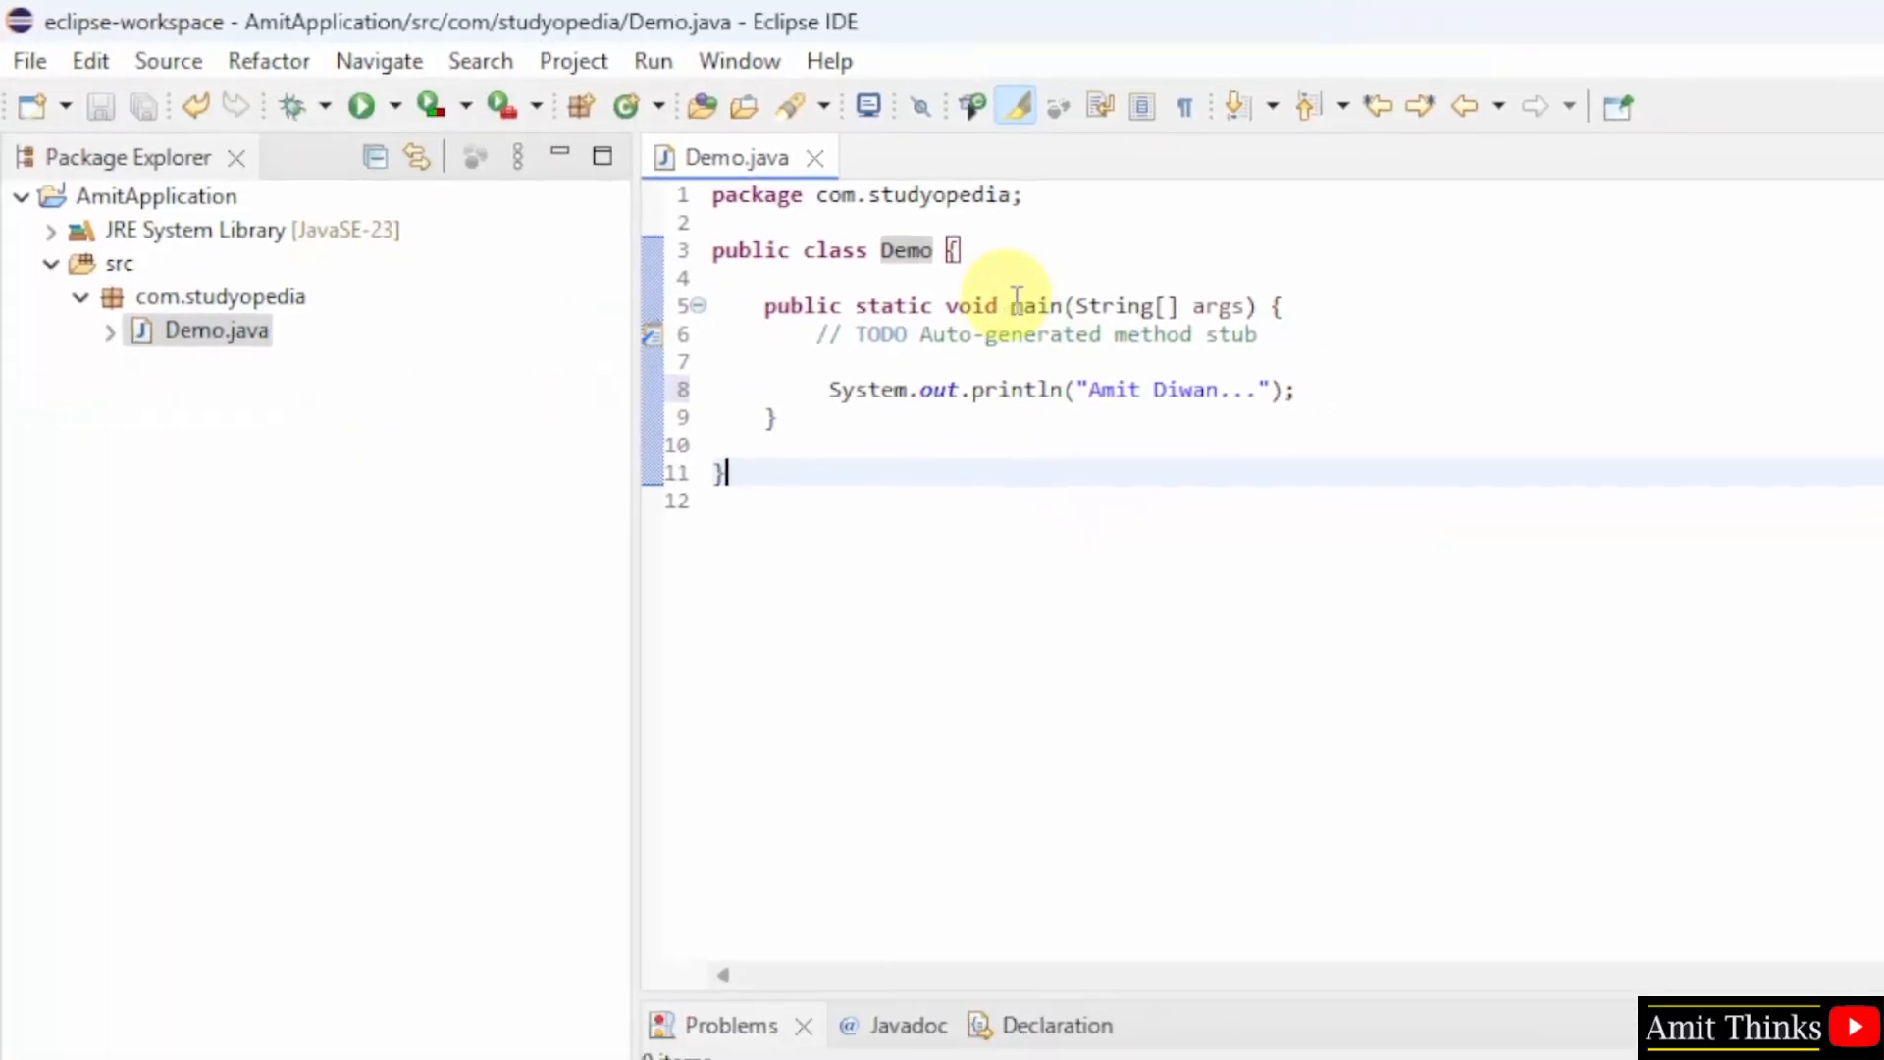
right_click(1021, 253)
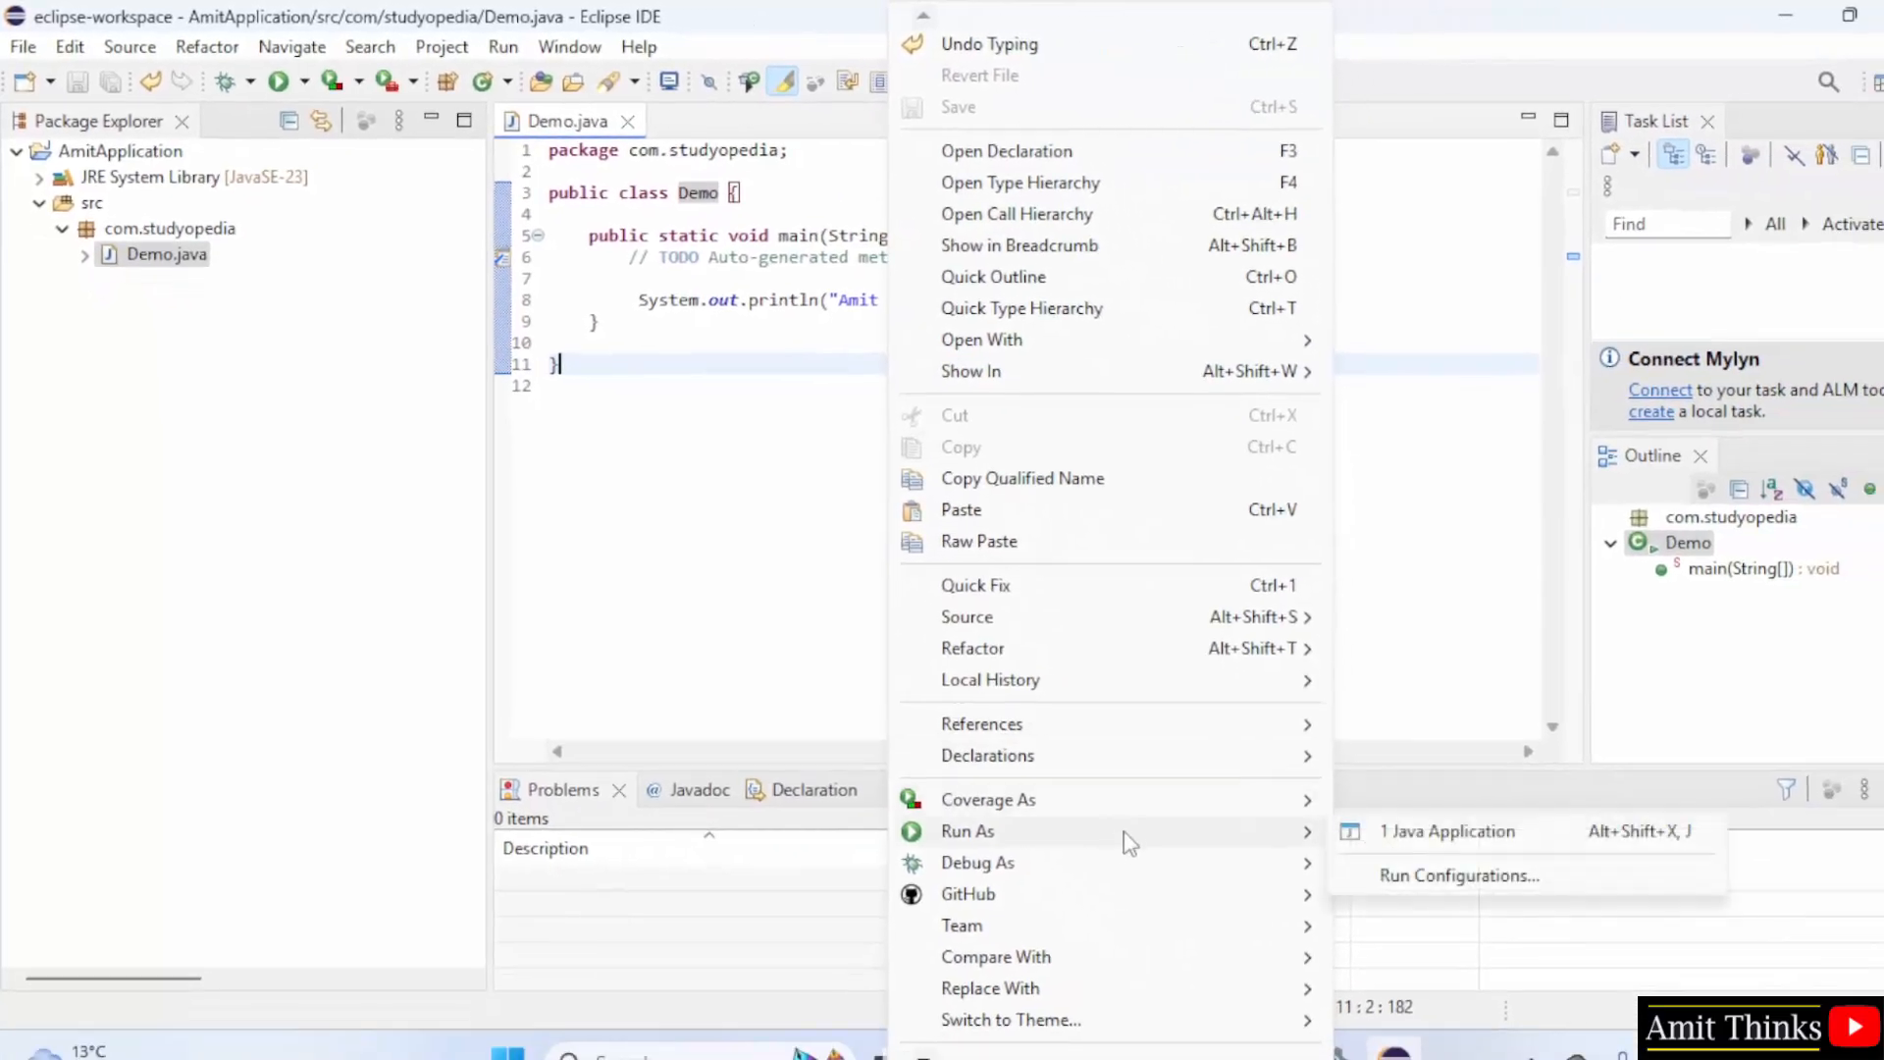
mouse_move(1514, 842)
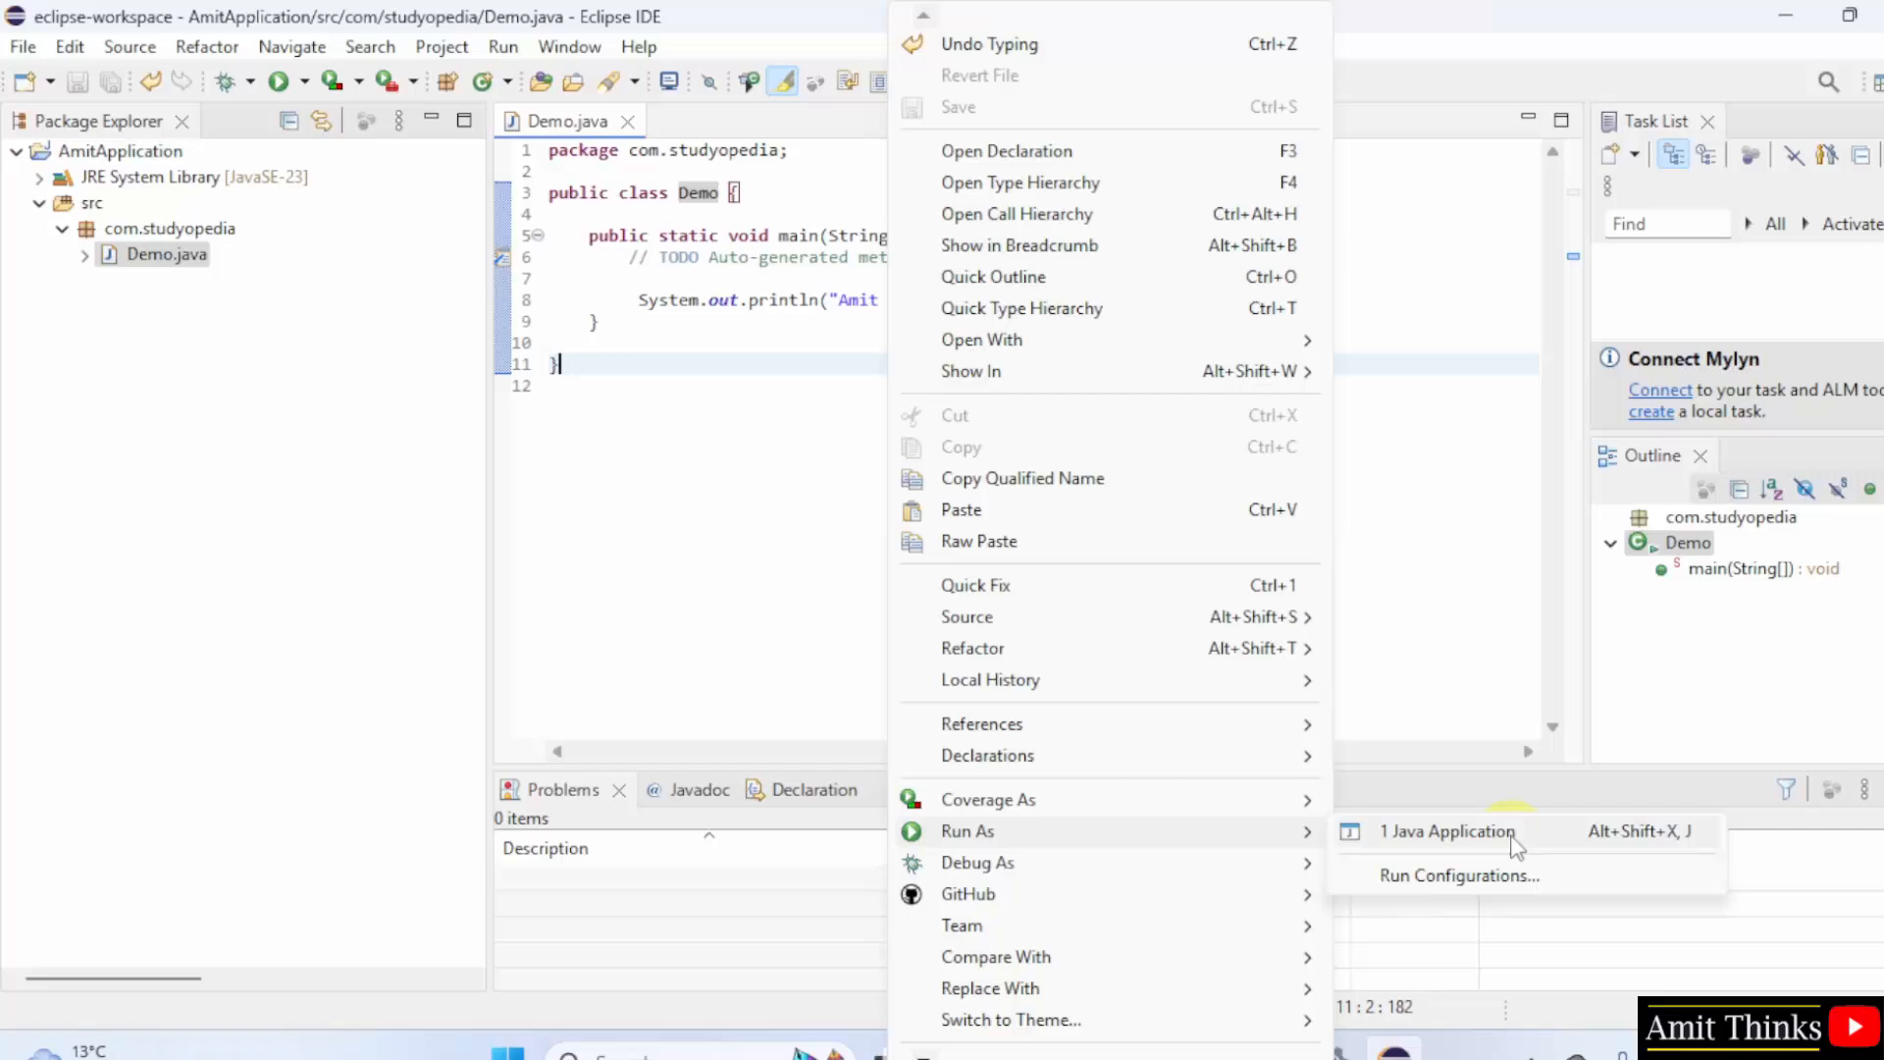
click(1449, 830)
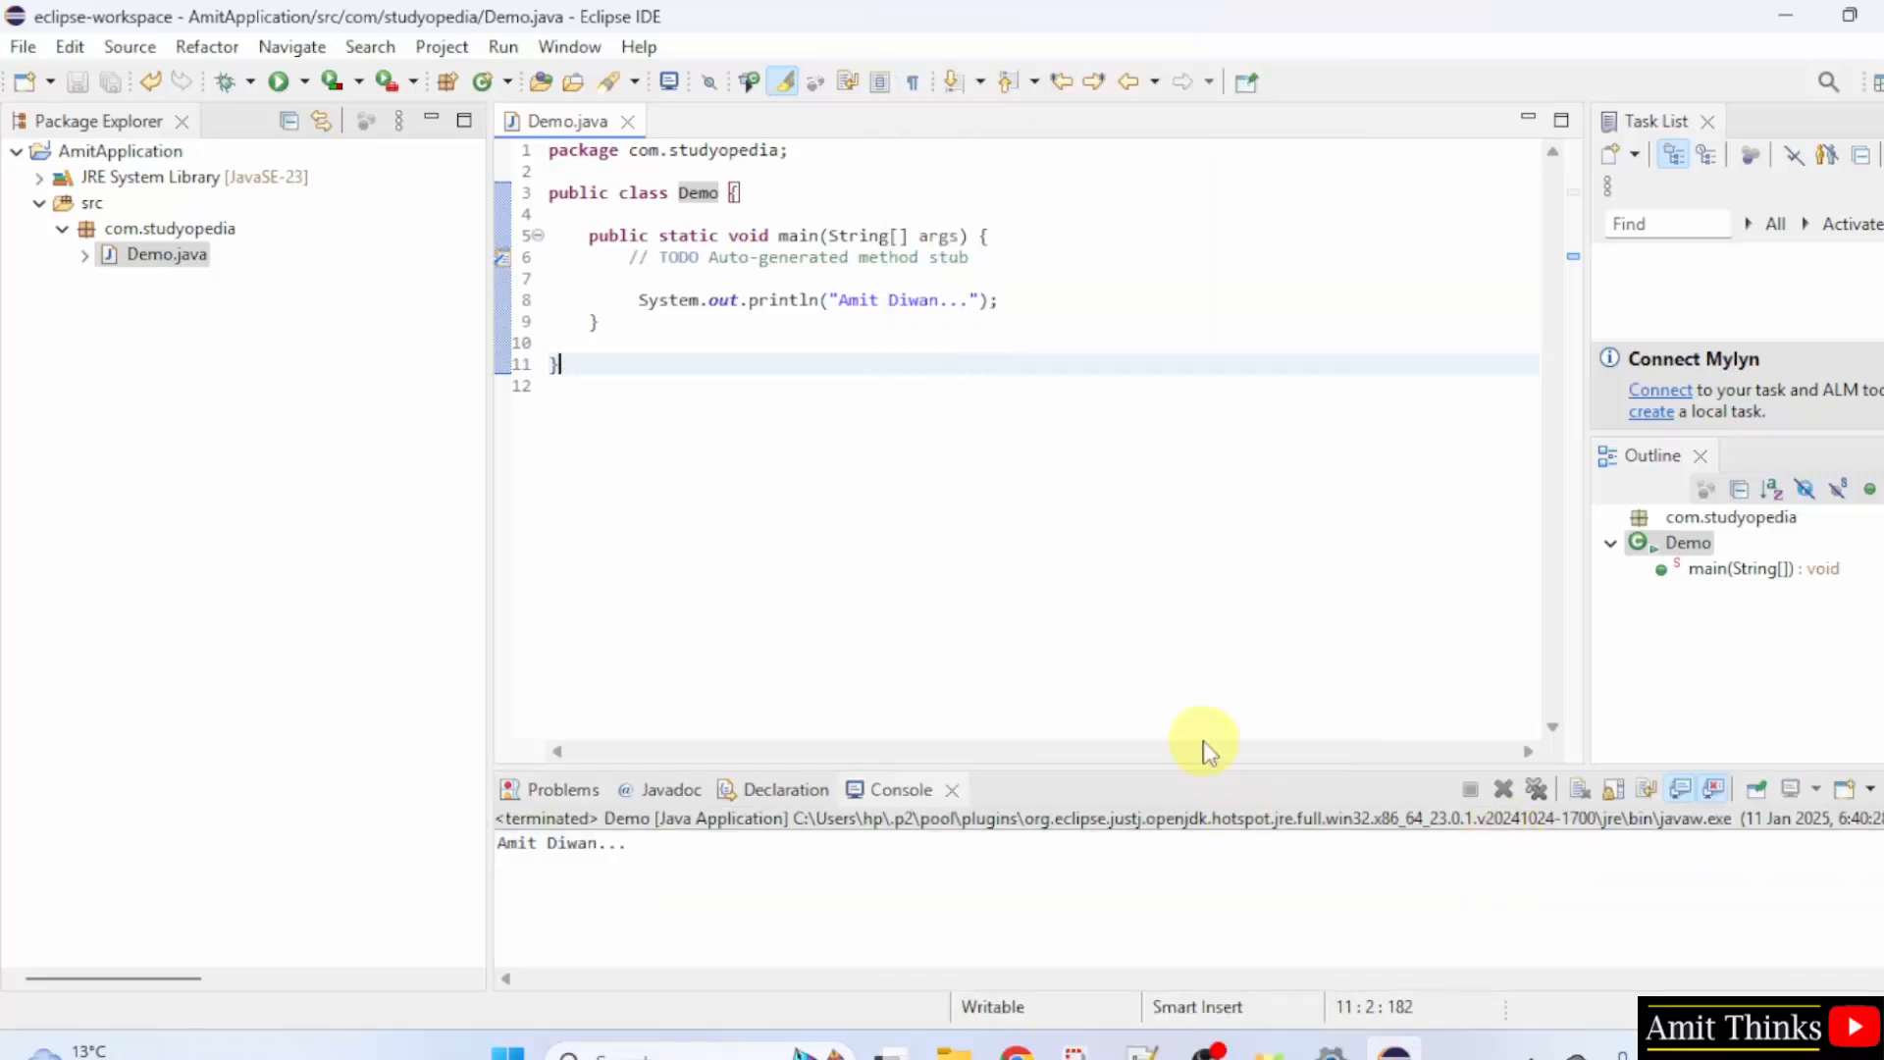
drag(1203, 742, 1139, 424)
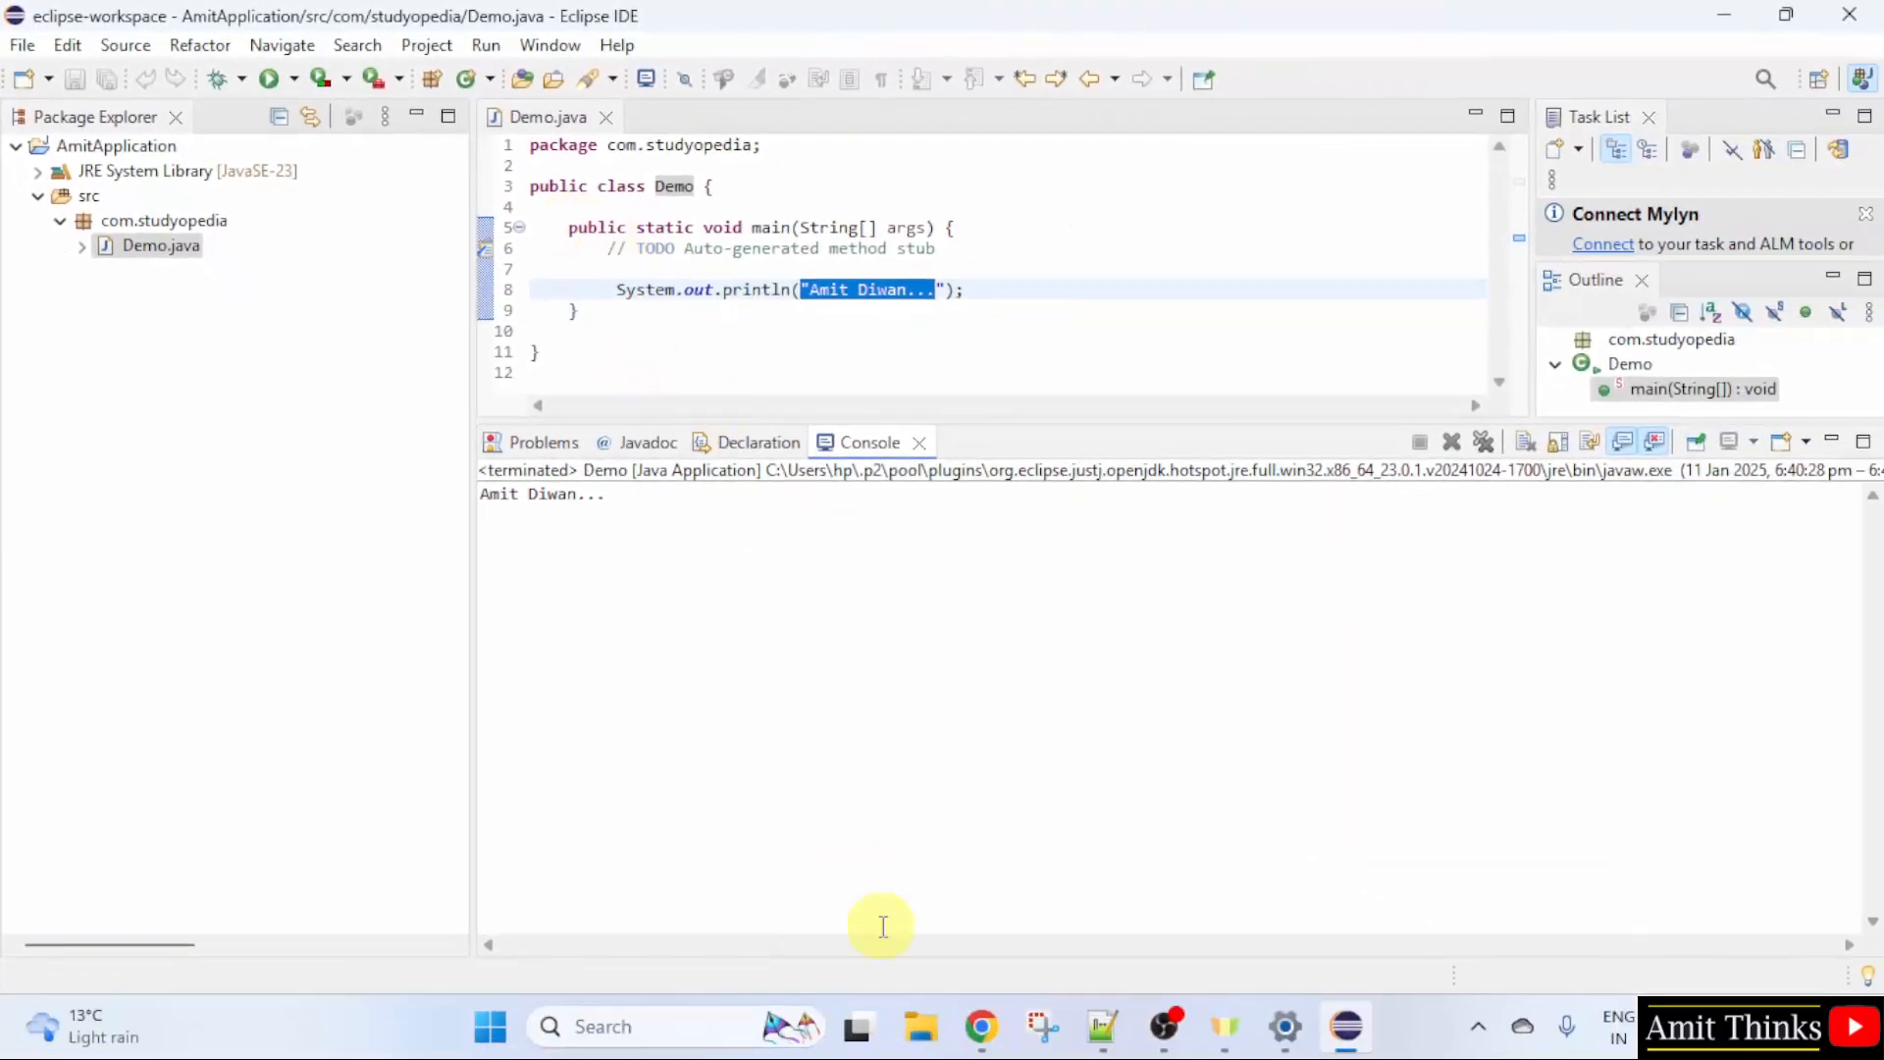
Step: Browse File Explorer to C:\Users\<user>\eclipse-workspace
click(918, 1026)
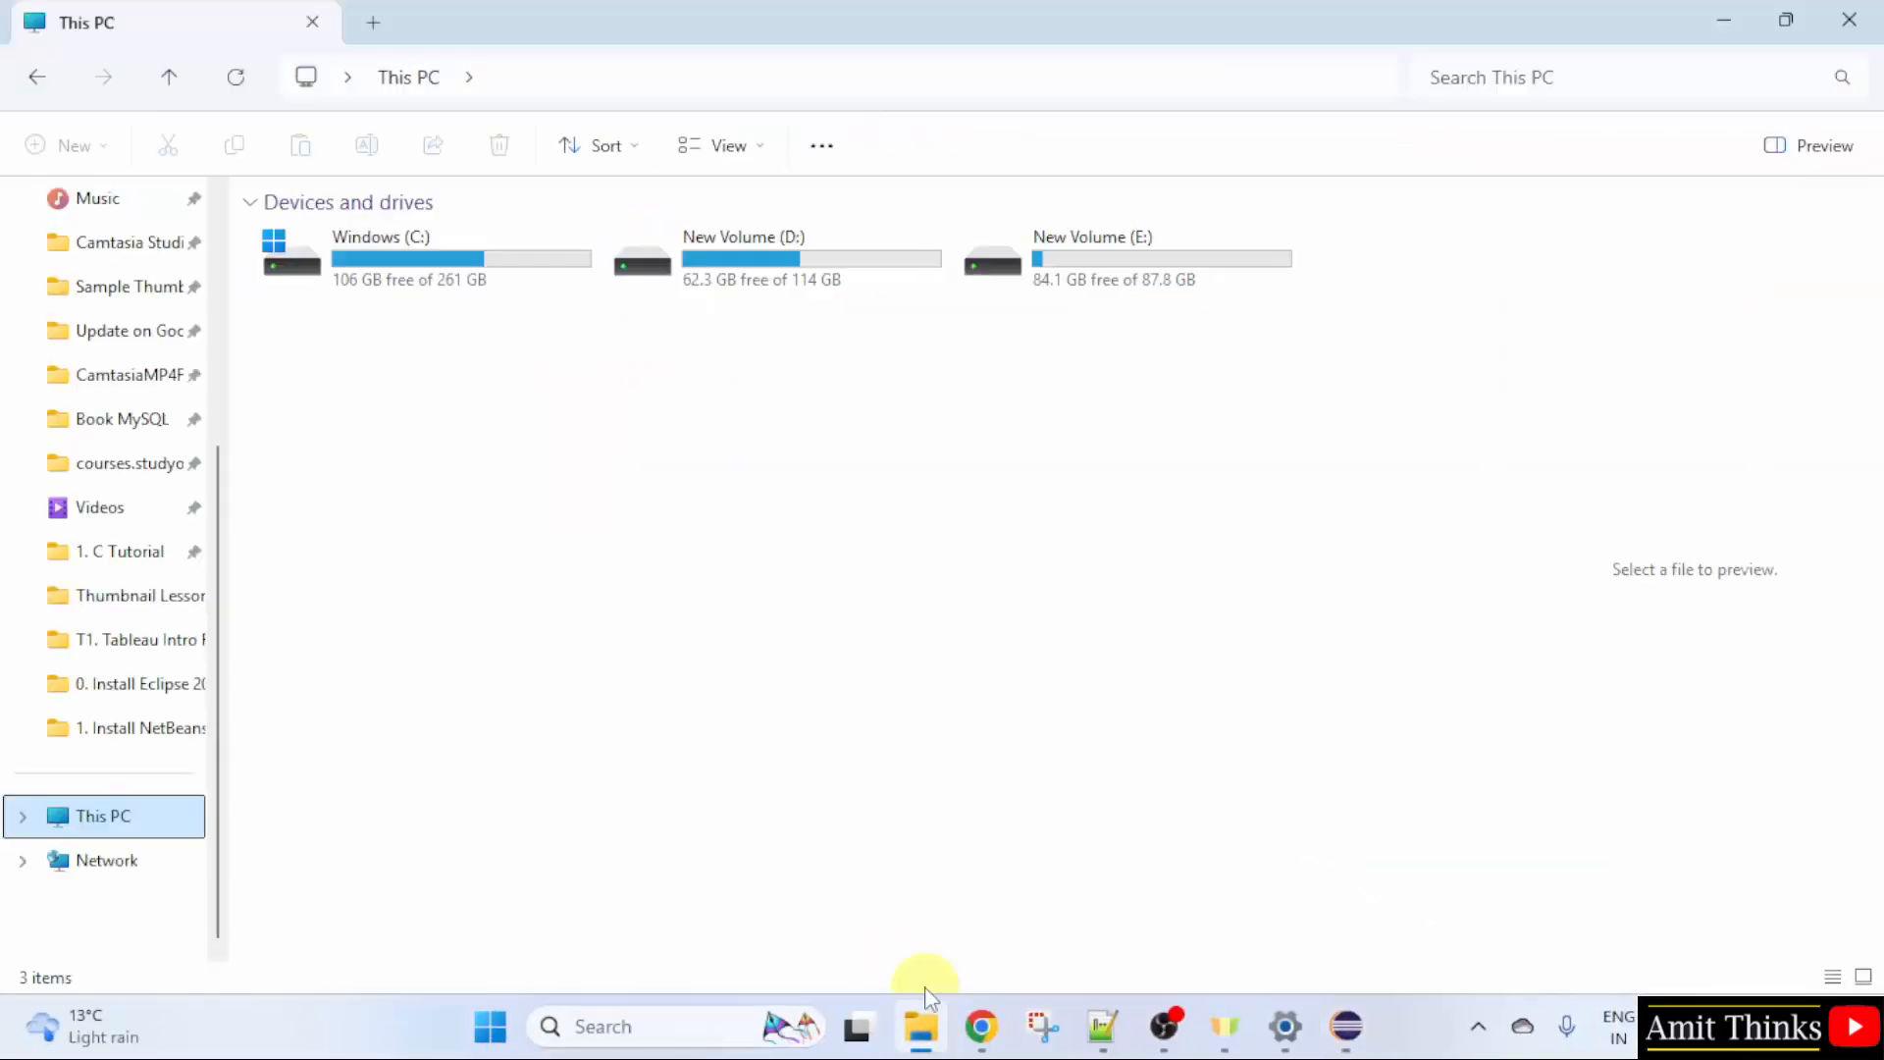
double_click(408, 257)
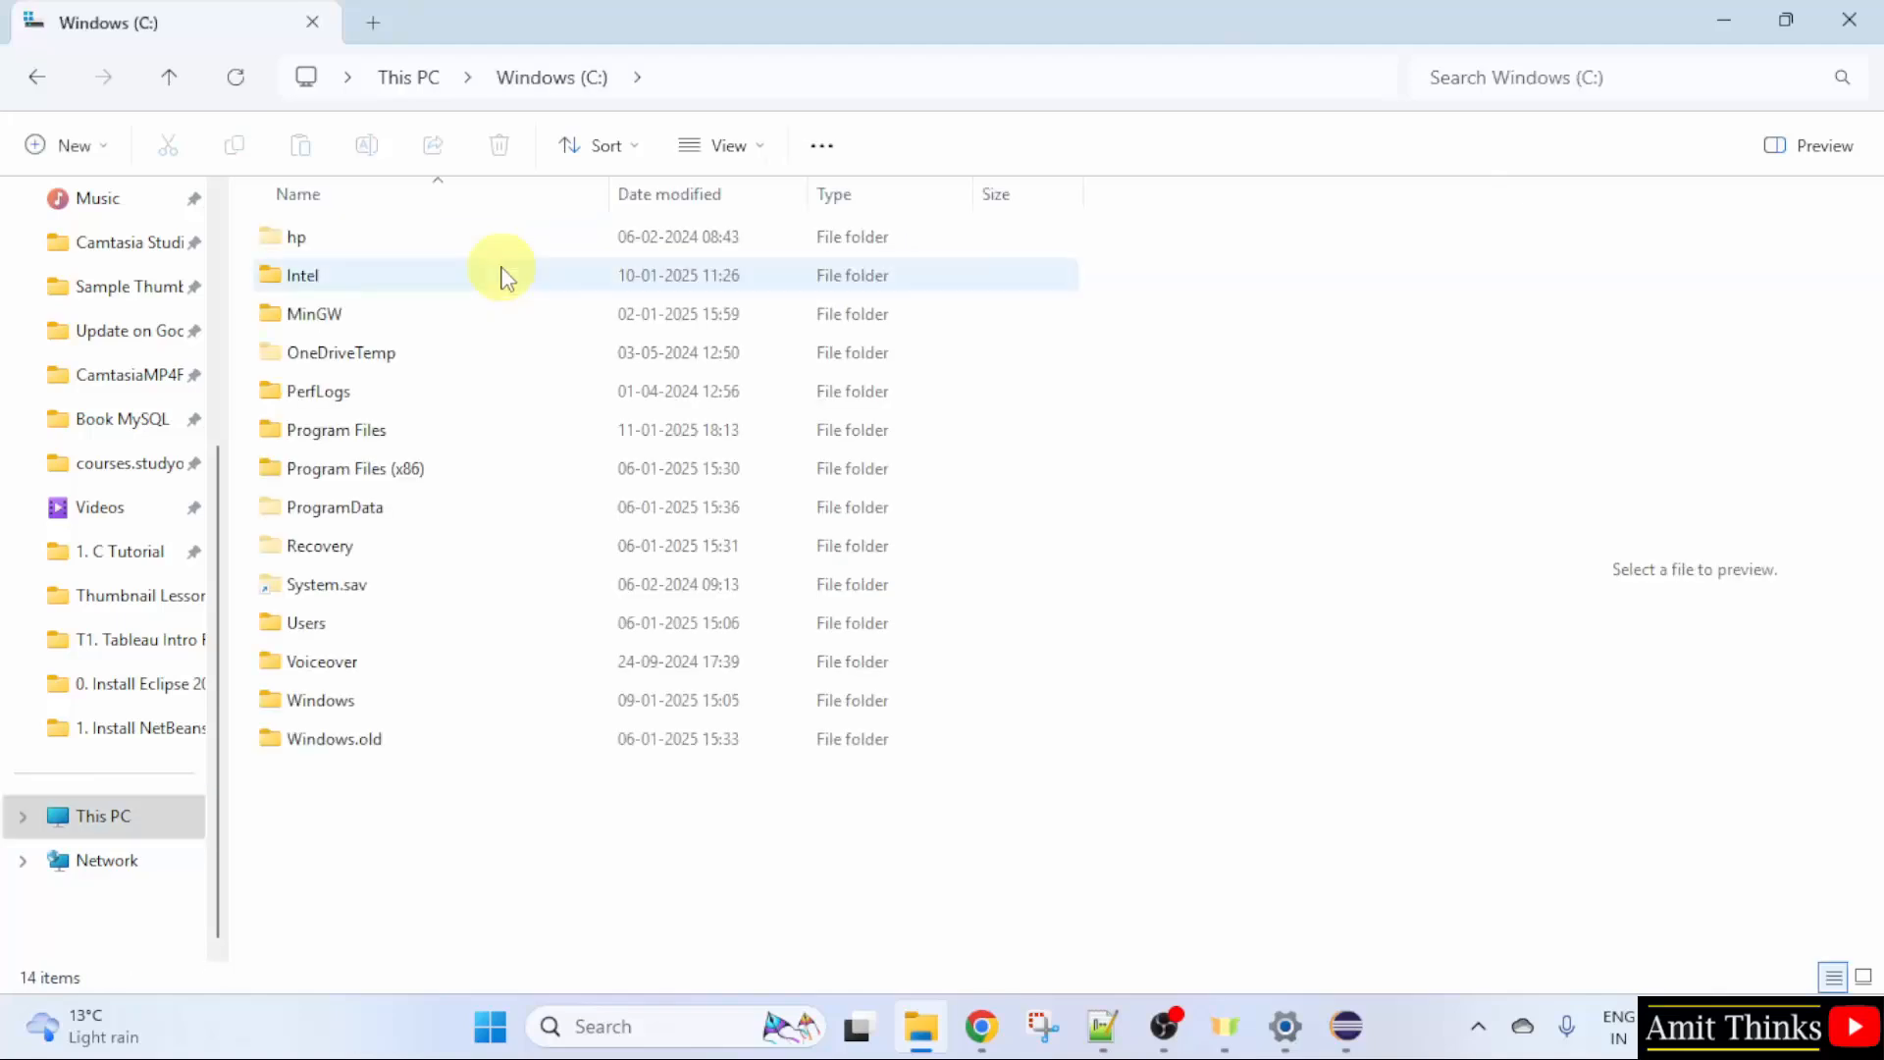
click(512, 622)
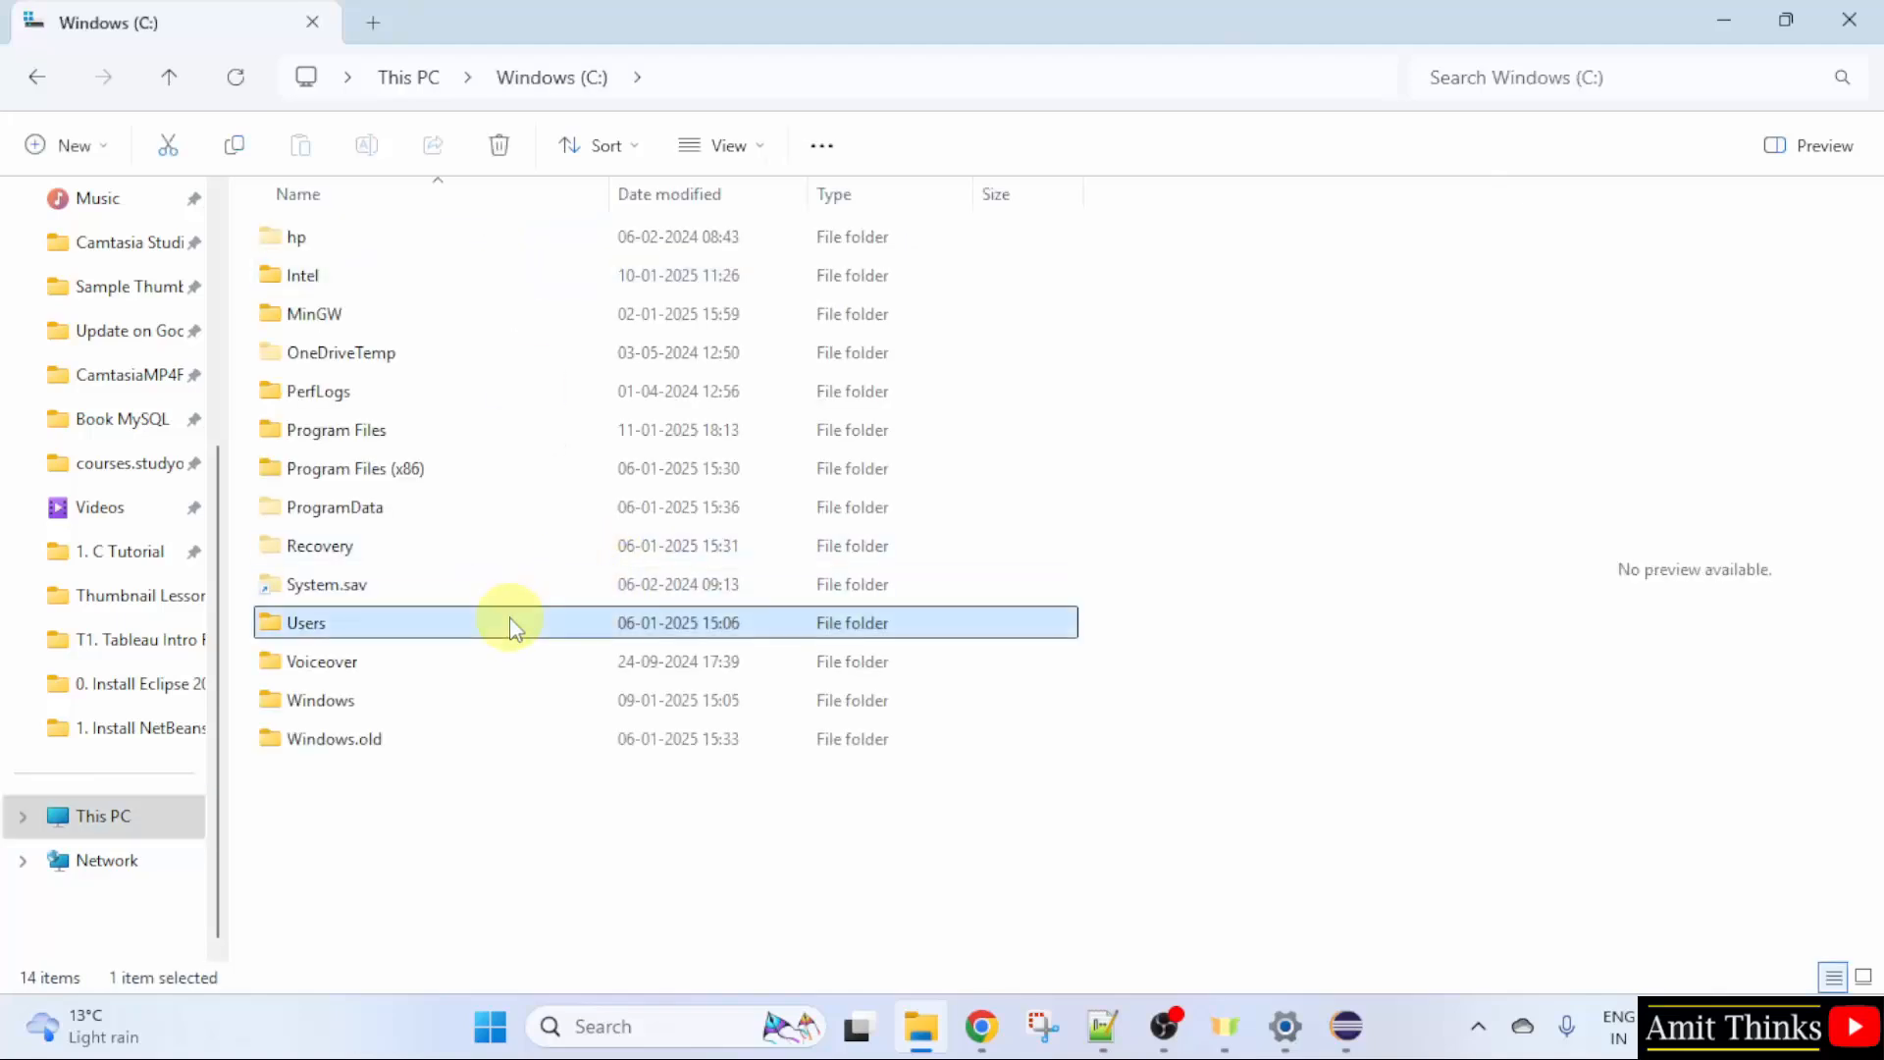
double_click(307, 622)
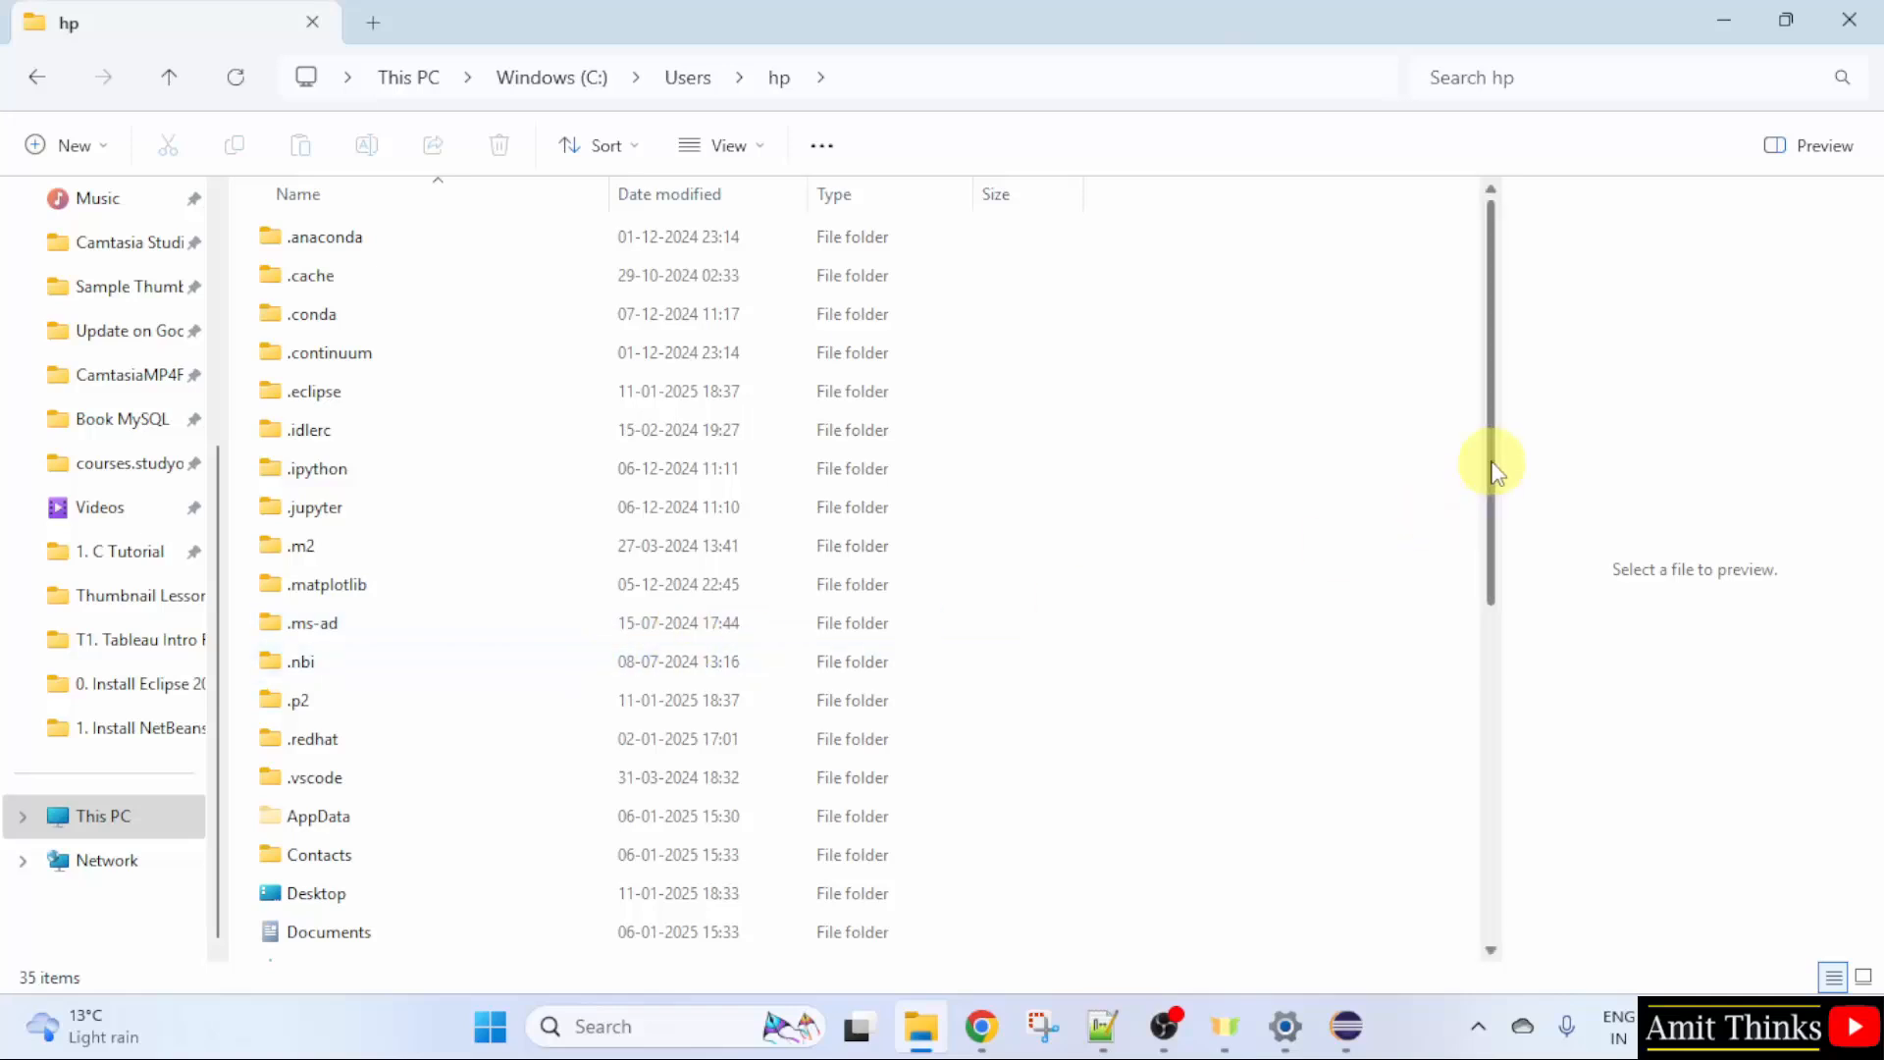
scroll(down, 3)
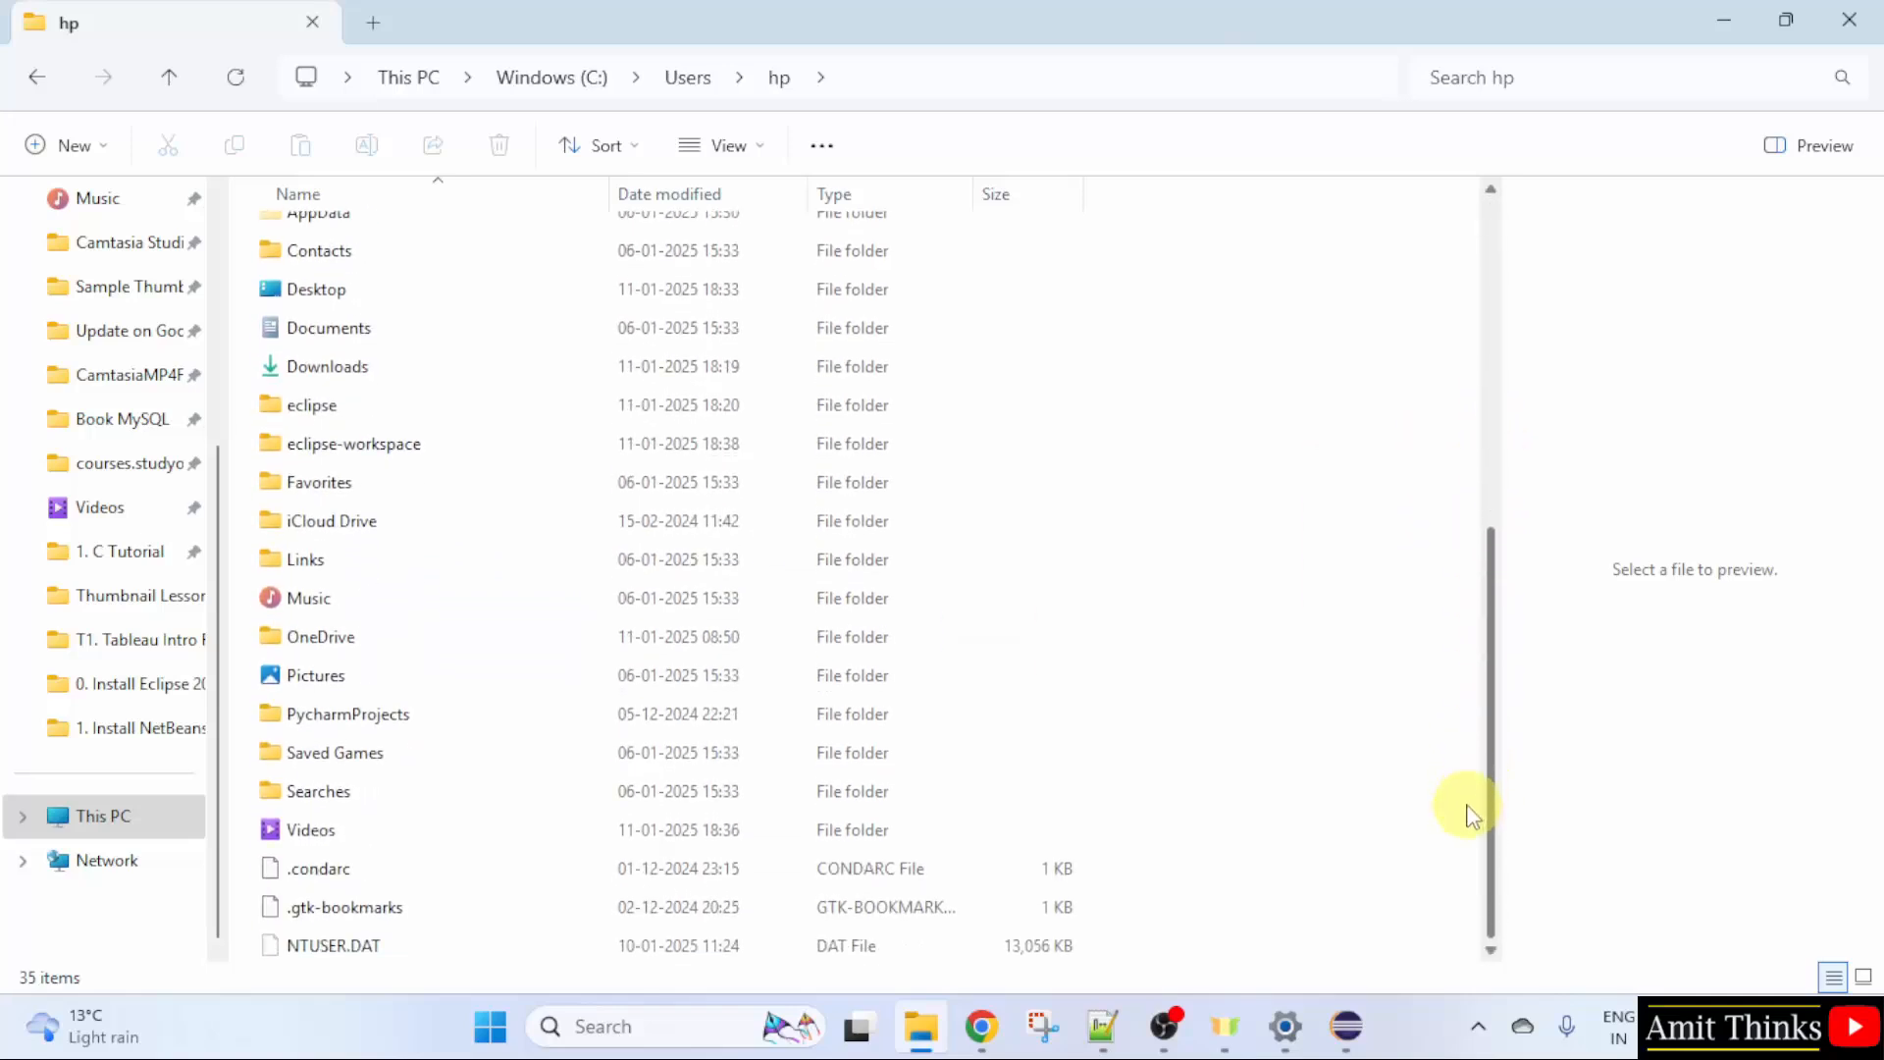
double_click(354, 444)
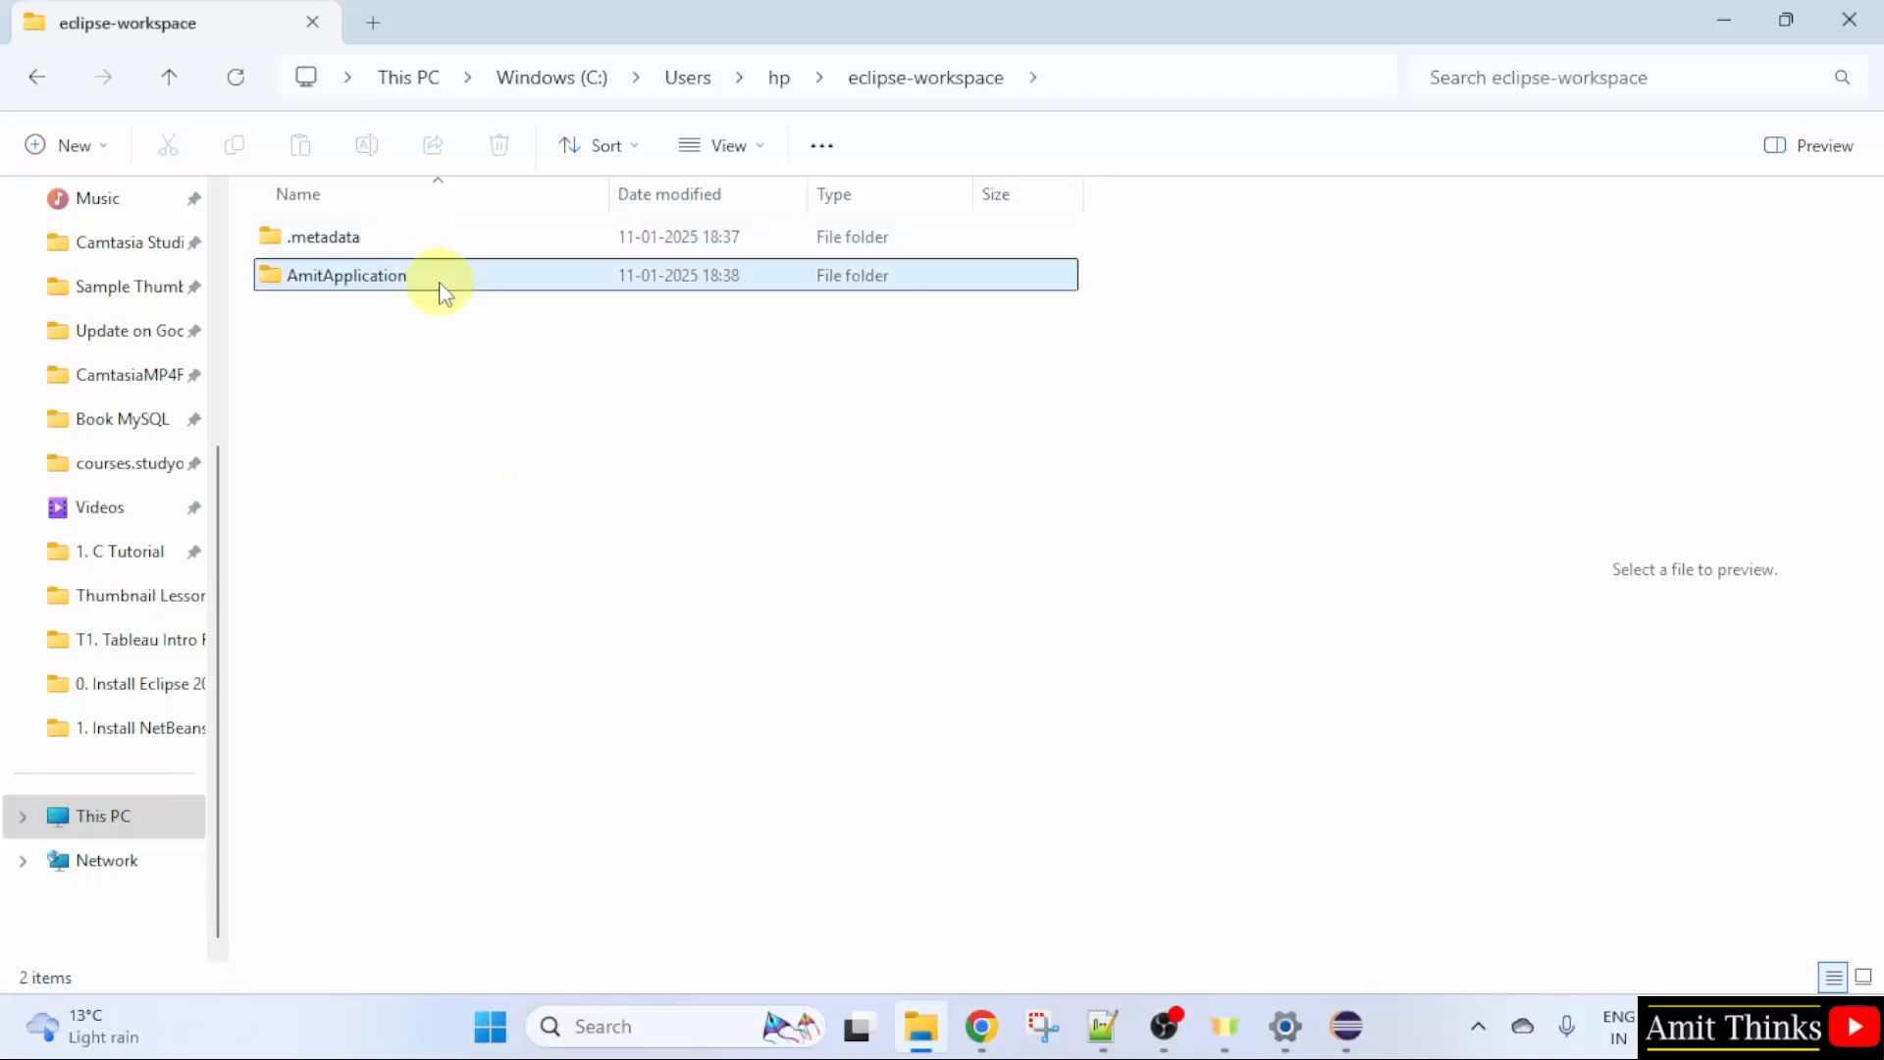
Step: Reach AmitApplication\src\com\studyopedia and preview Demo.java's source code
double_click(345, 275)
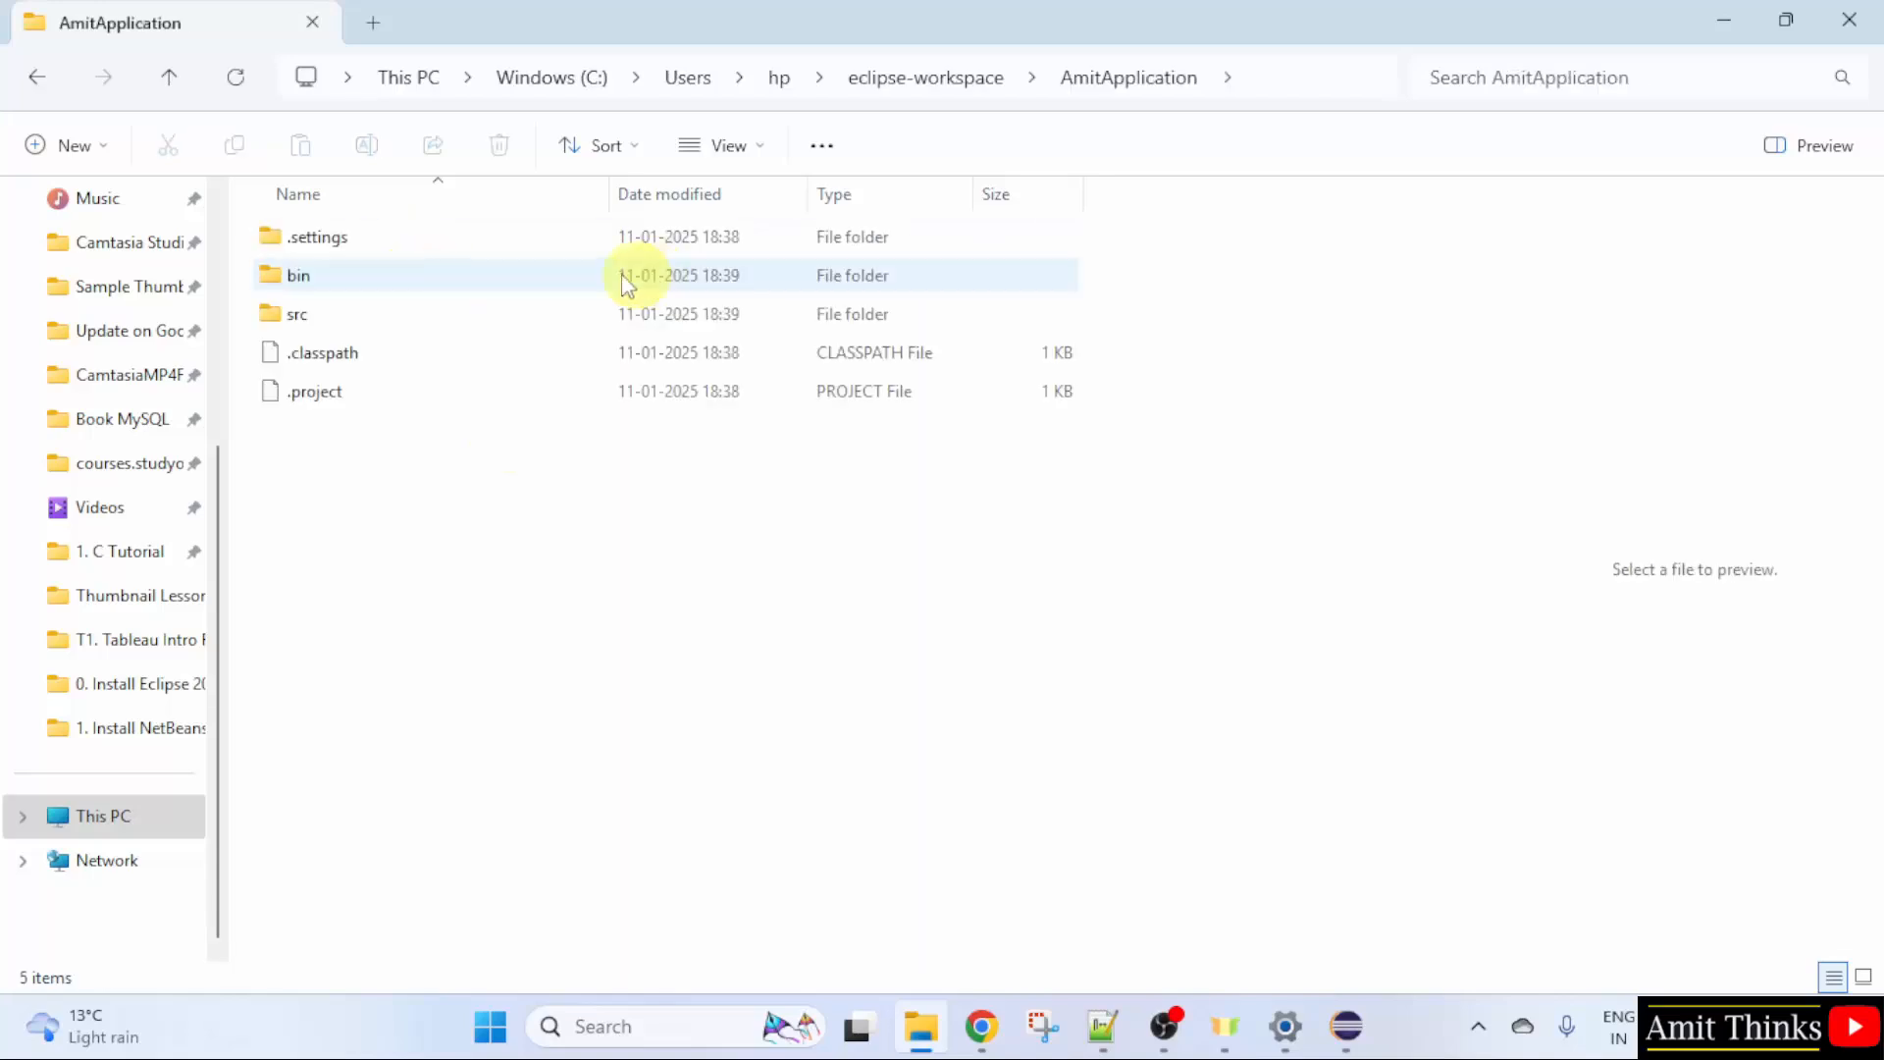
double_click(297, 314)
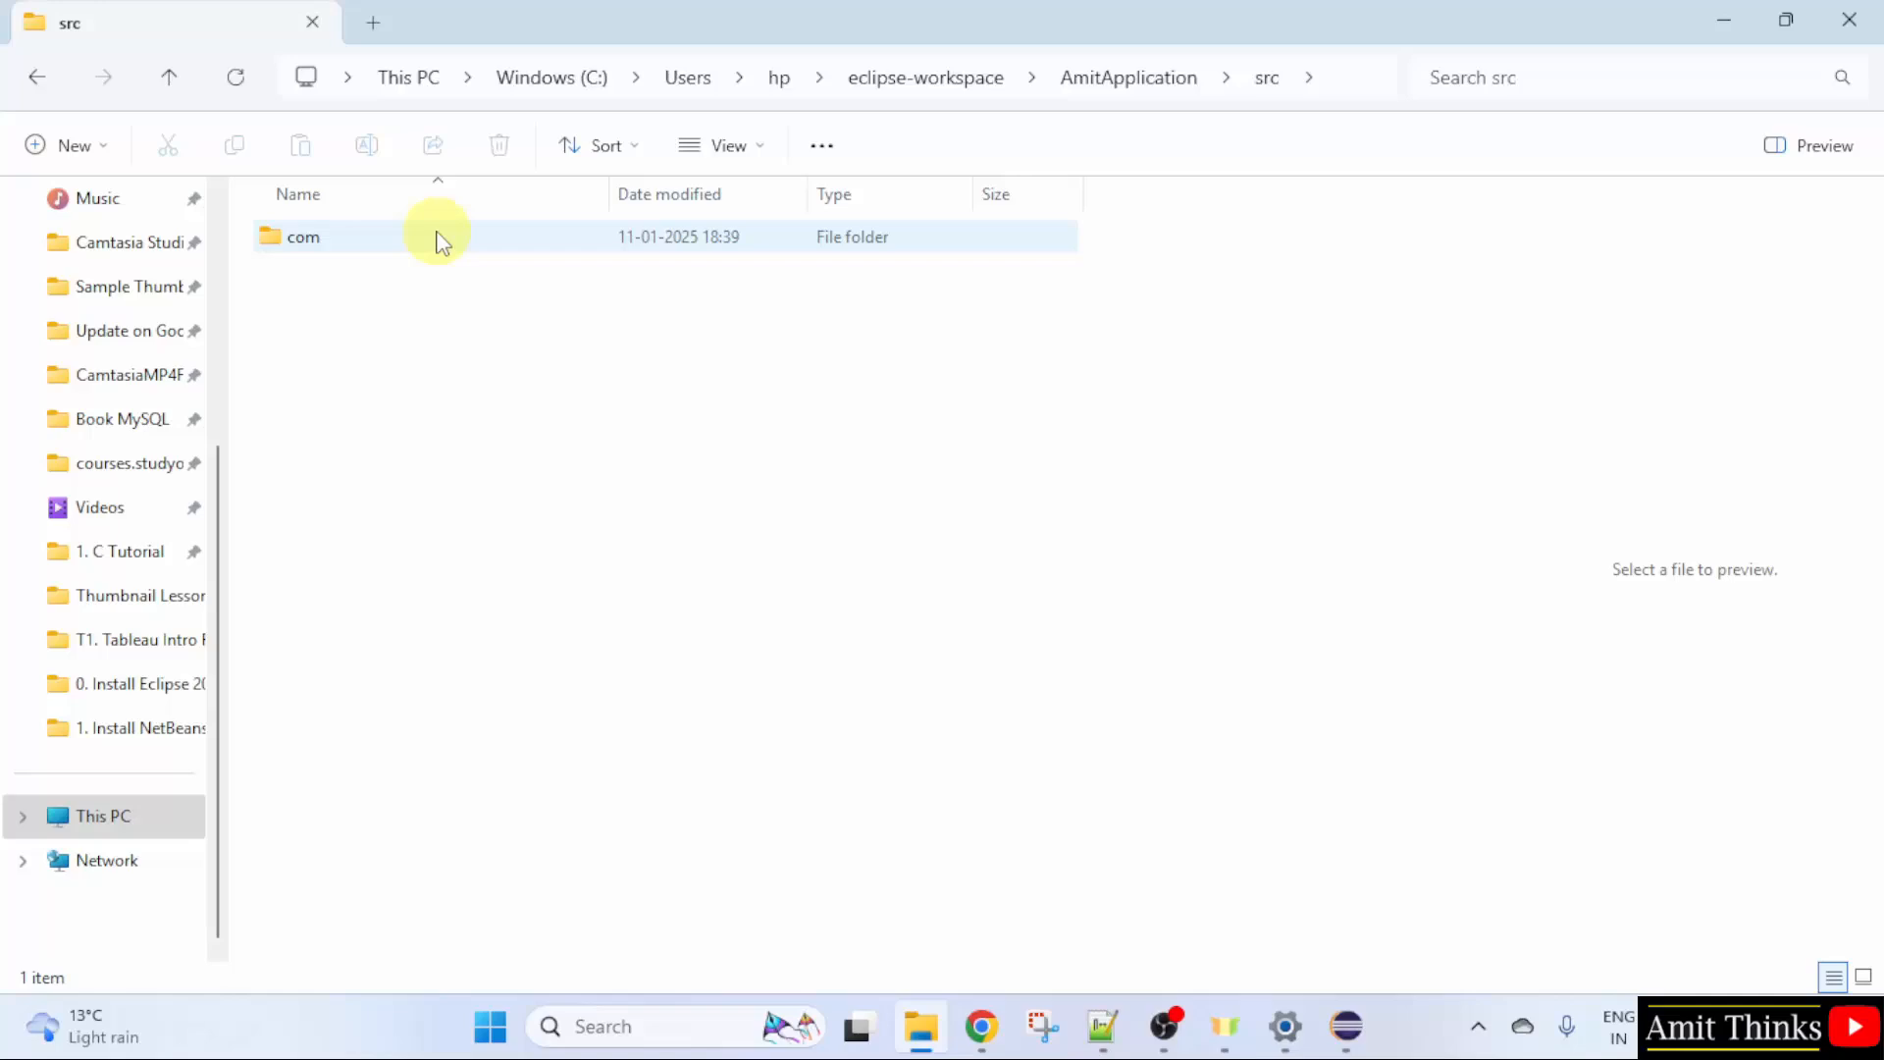
double_click(302, 237)
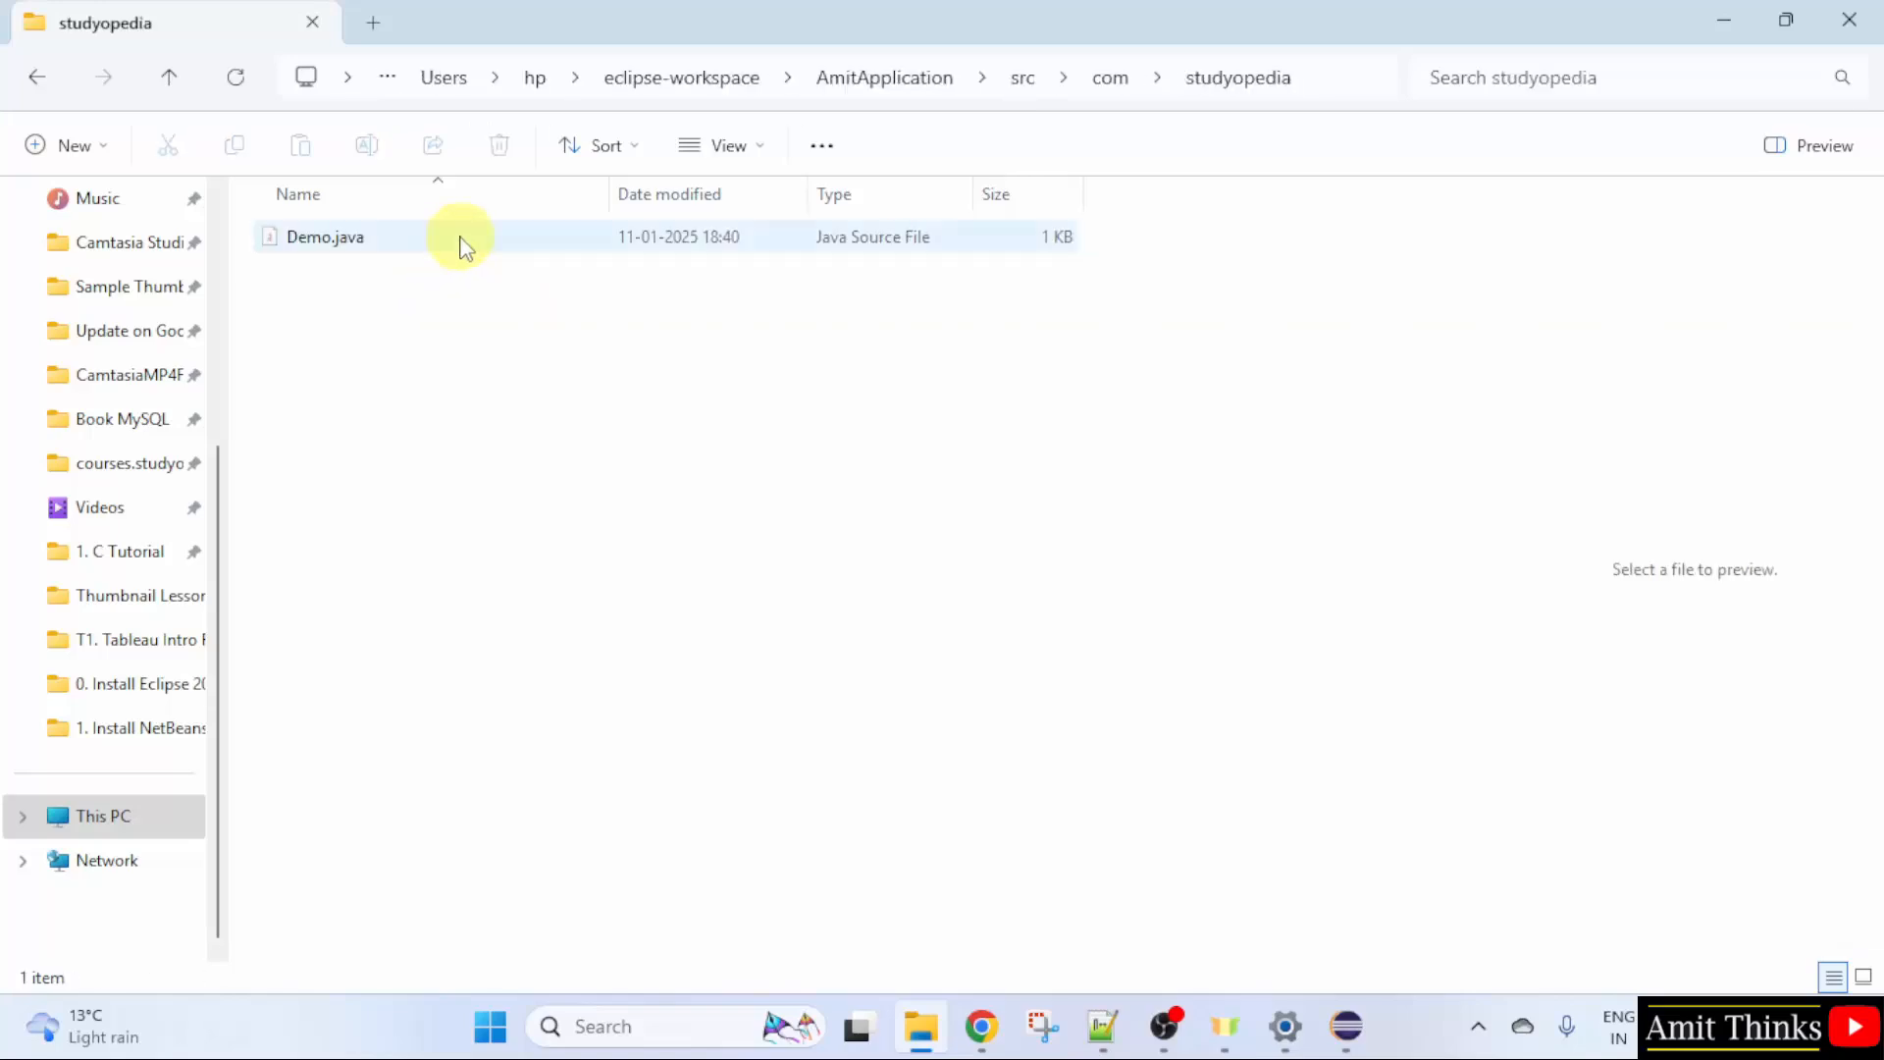
click(322, 238)
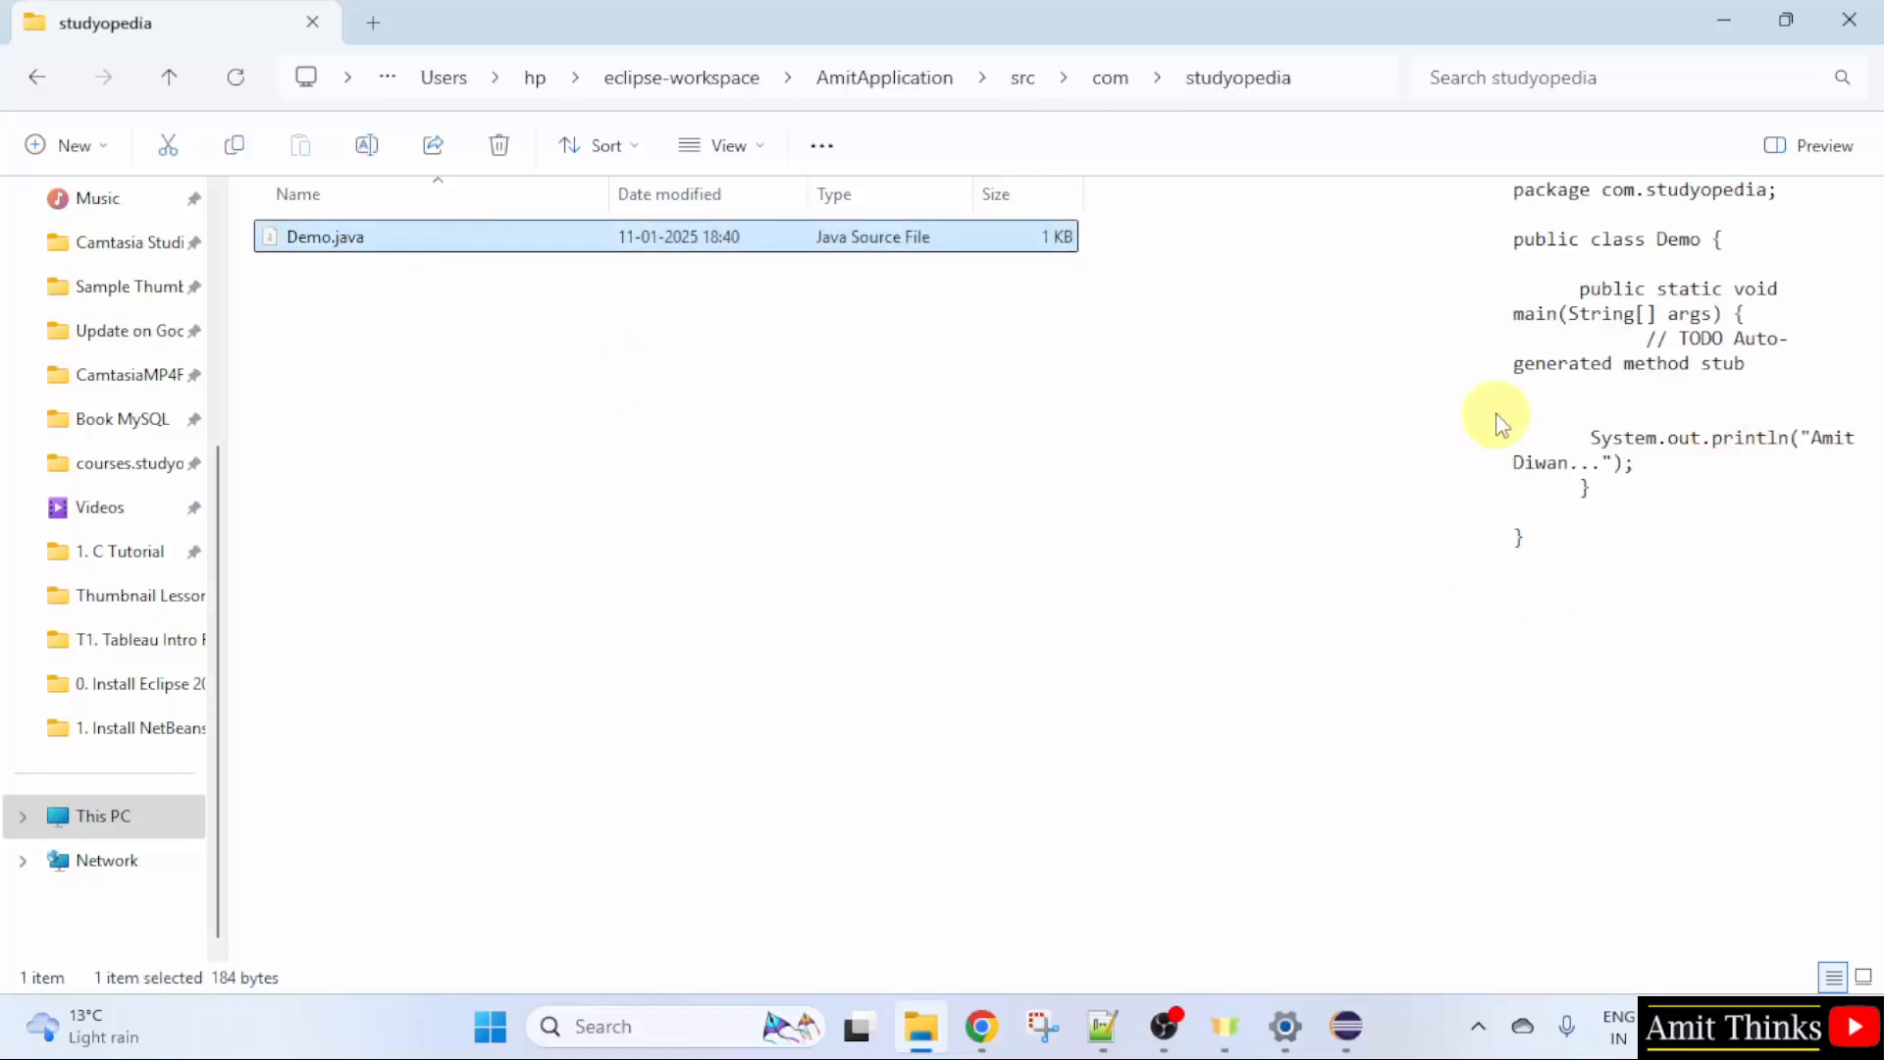